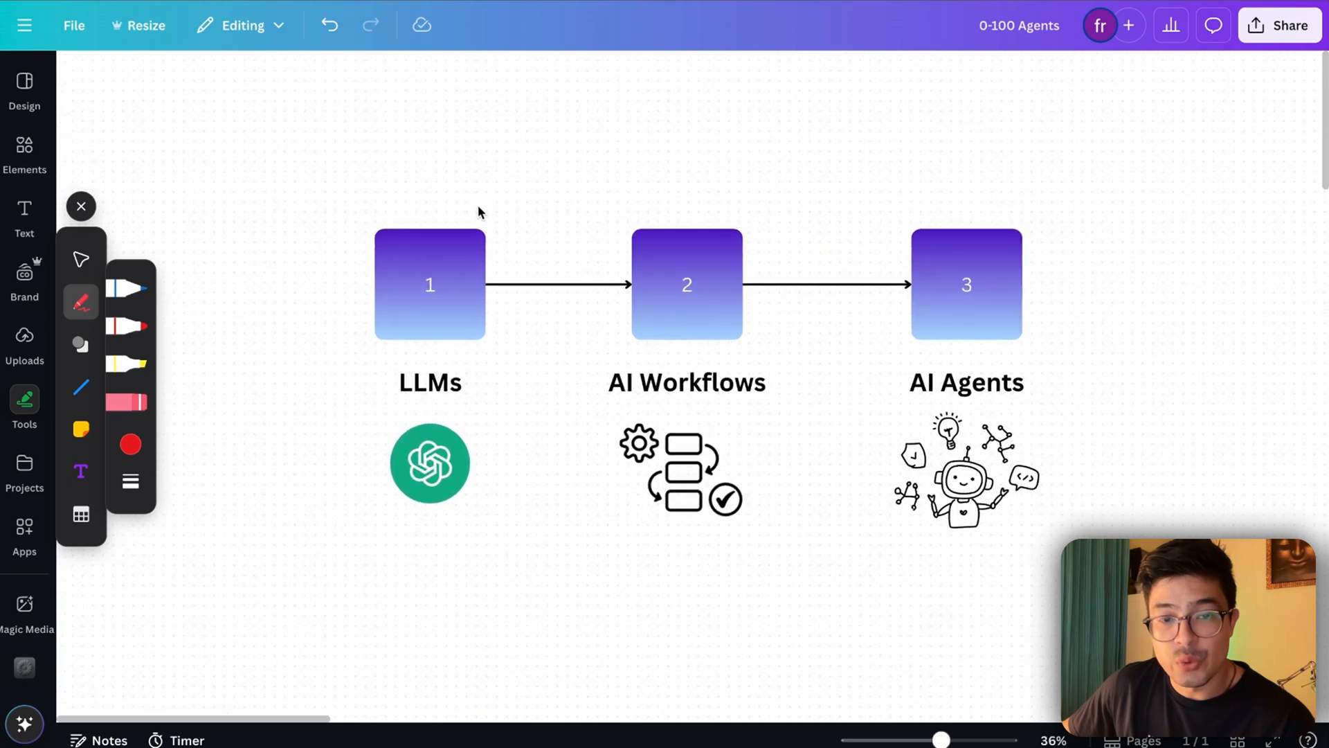
mouse_move(878, 450)
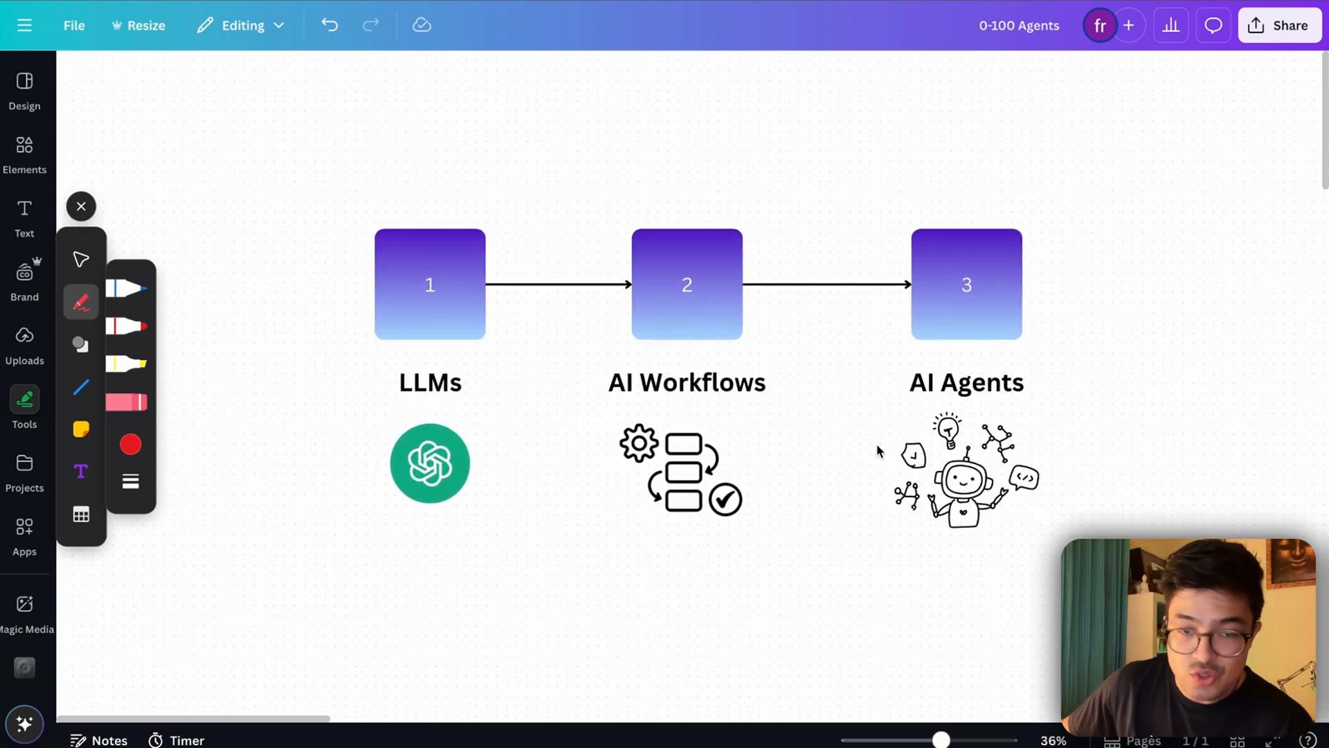
- Select the LLMs heading and zoom in on the LLMs section of the whiteboard
click(429, 383)
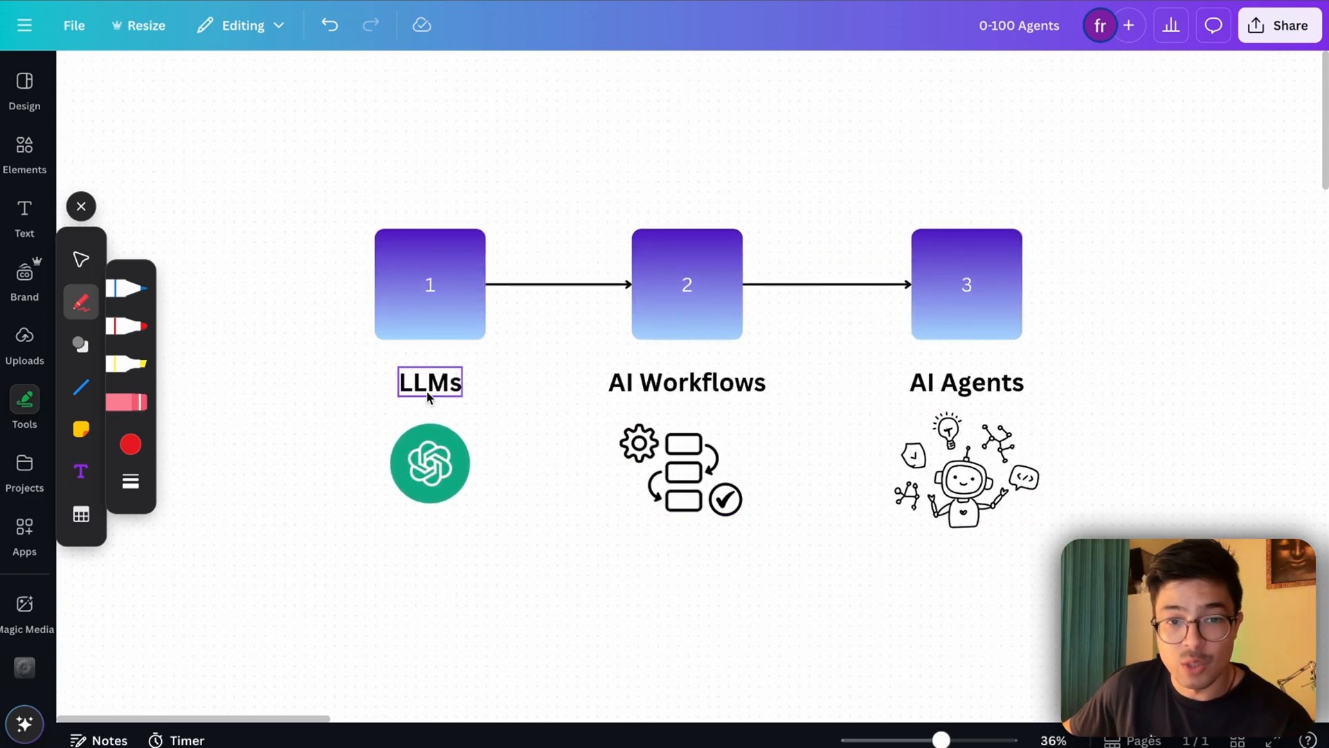
click(524, 440)
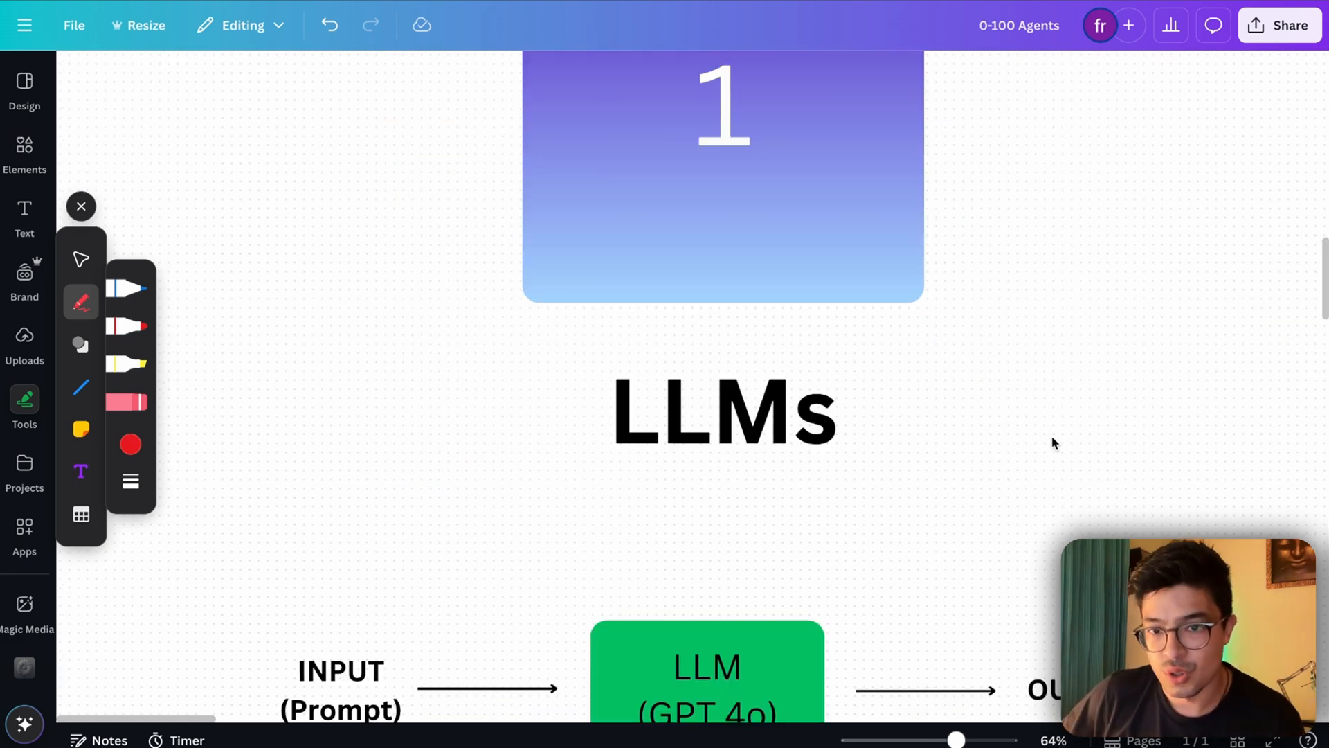
scroll(down, 3)
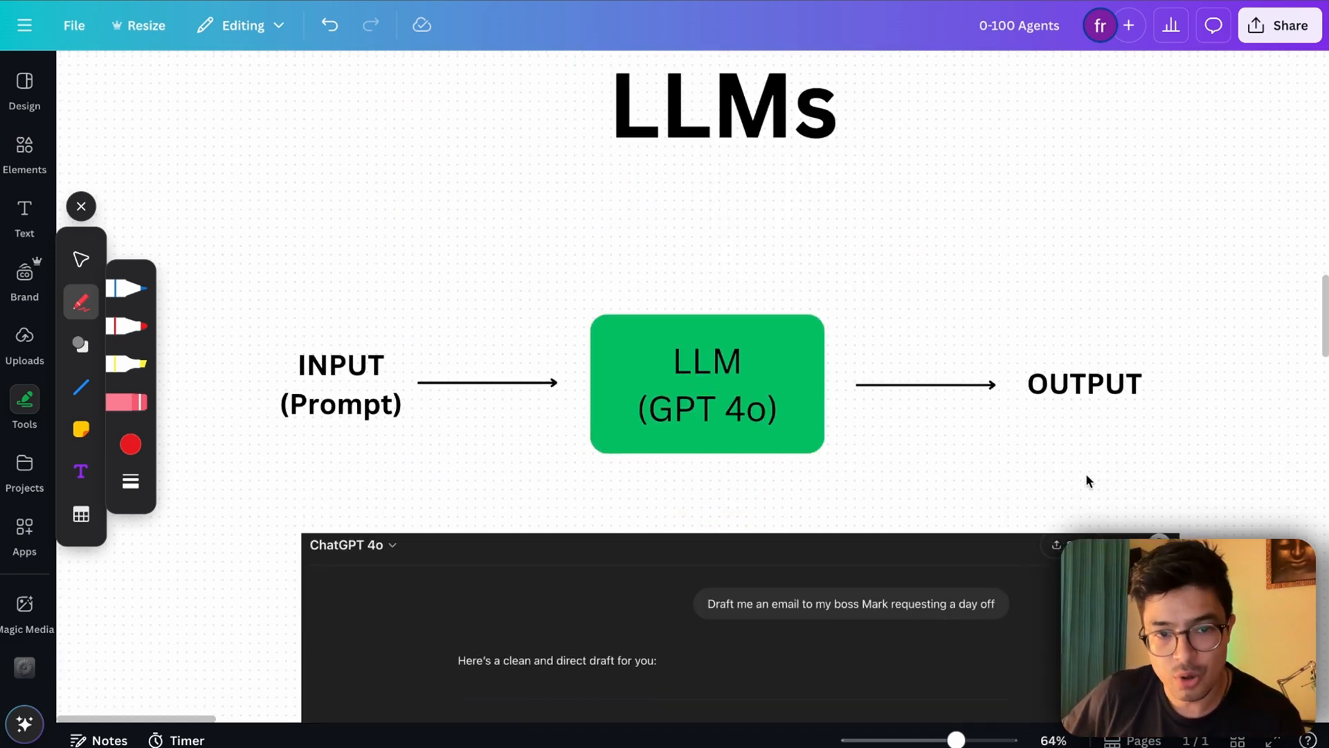
mouse_move(969, 442)
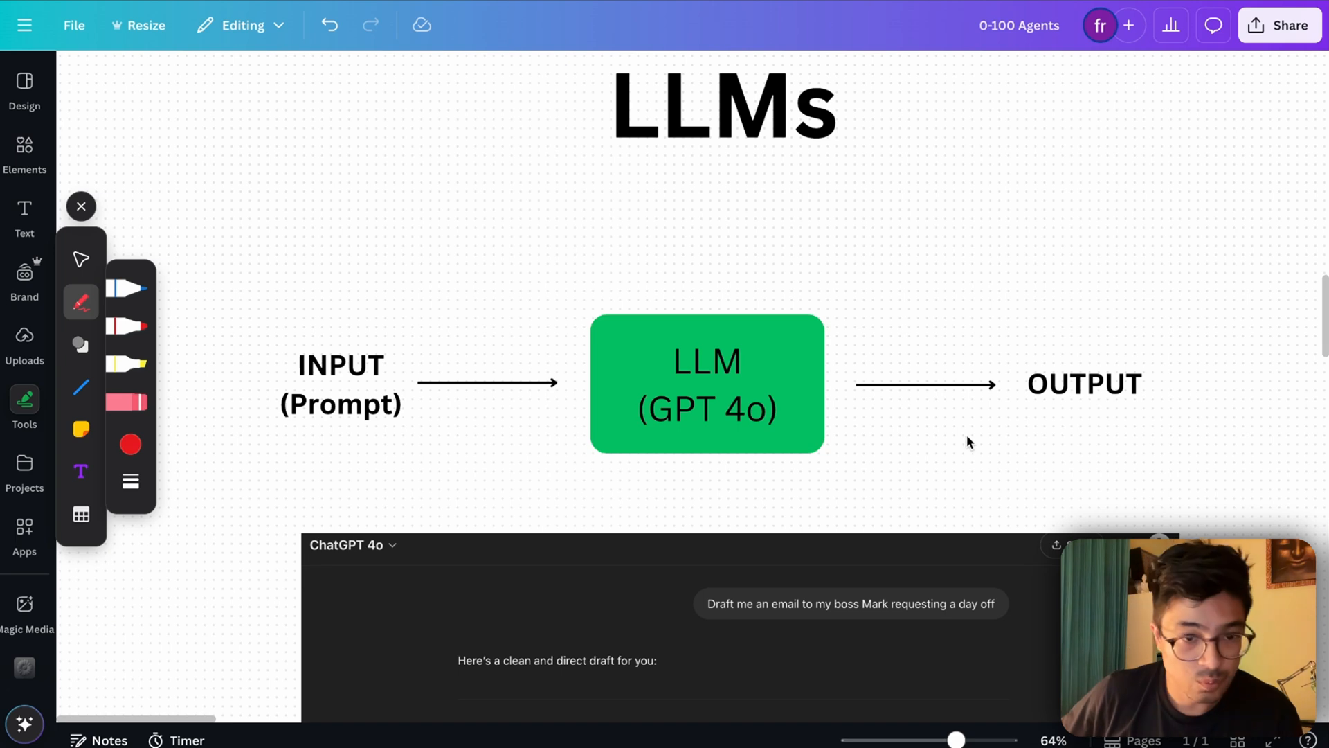
scroll(down, 3)
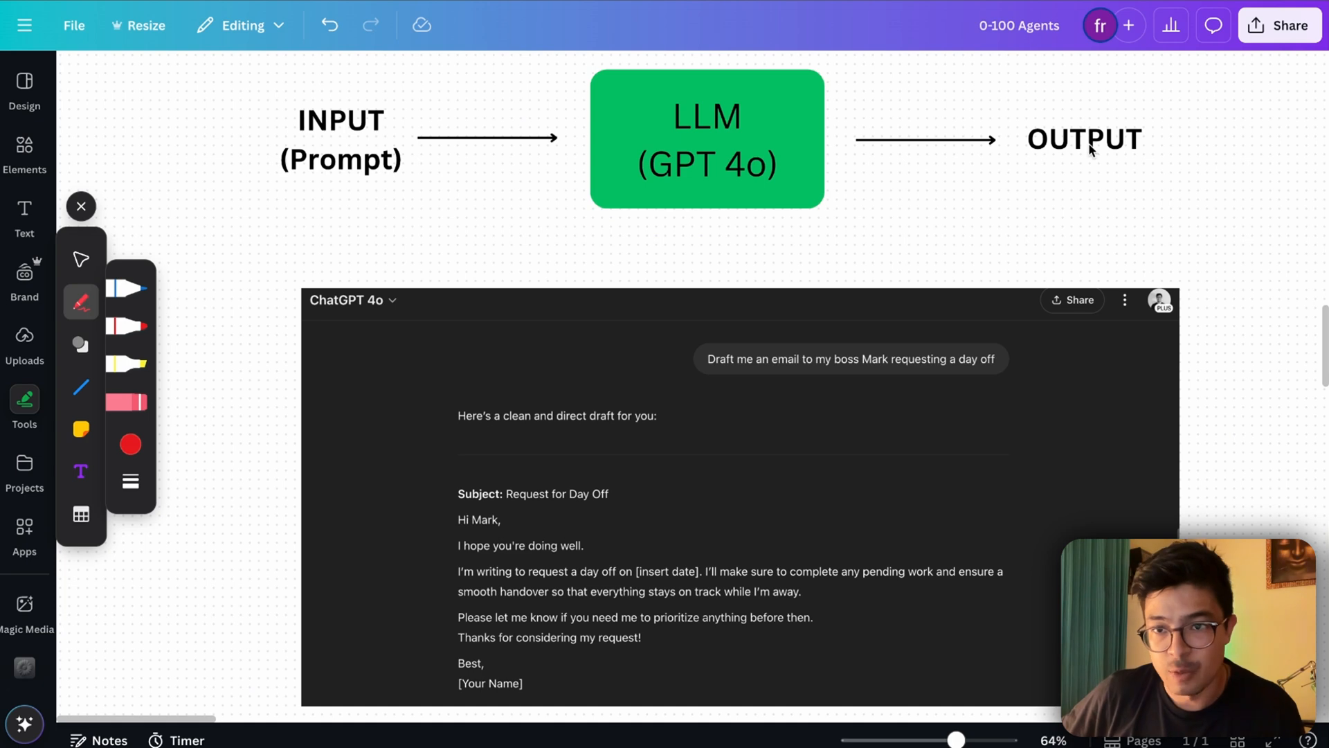
mouse_move(1107, 168)
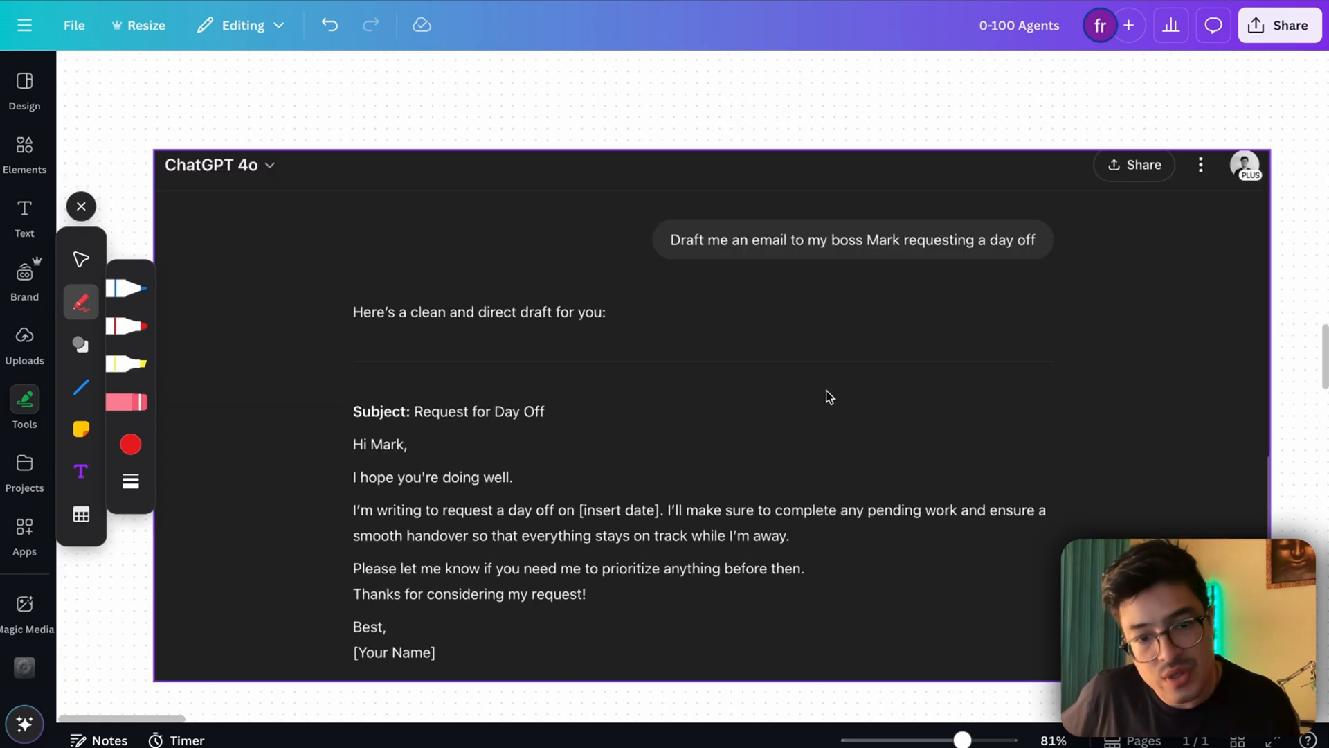
scroll(down, 3)
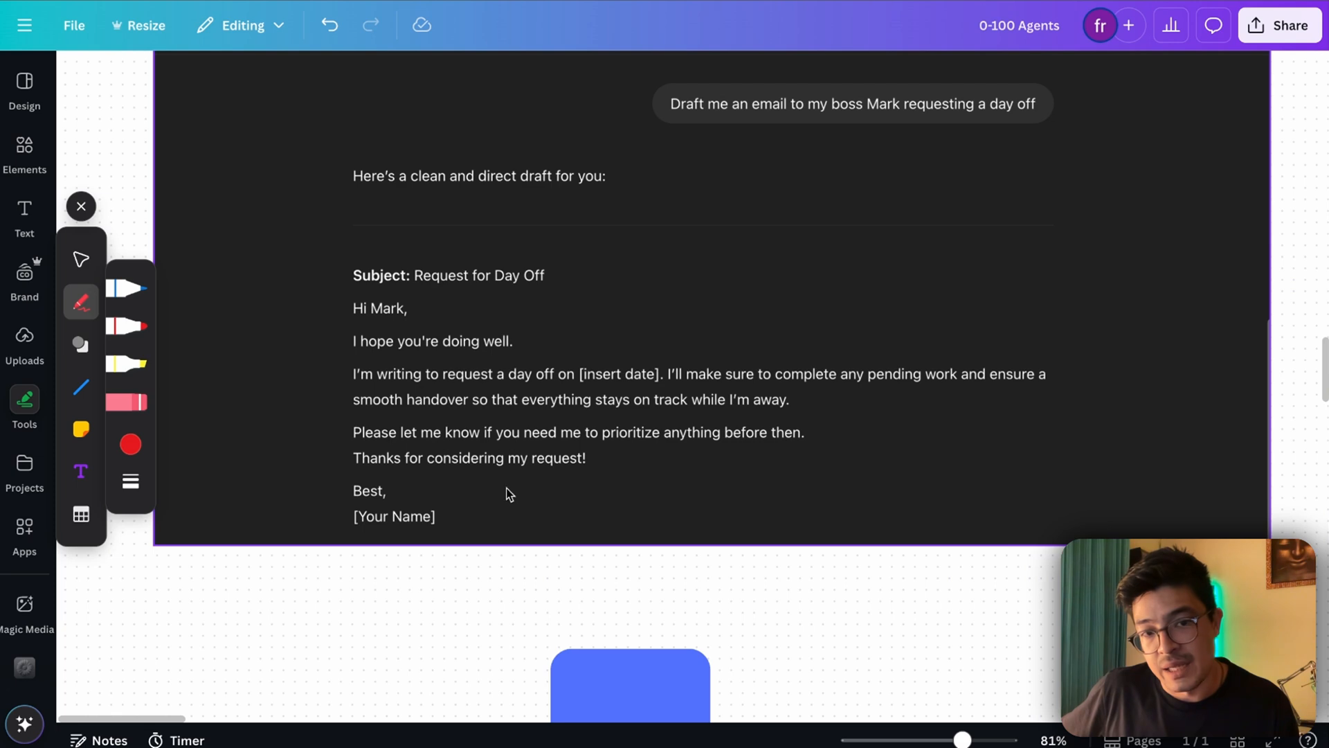
mouse_move(572, 445)
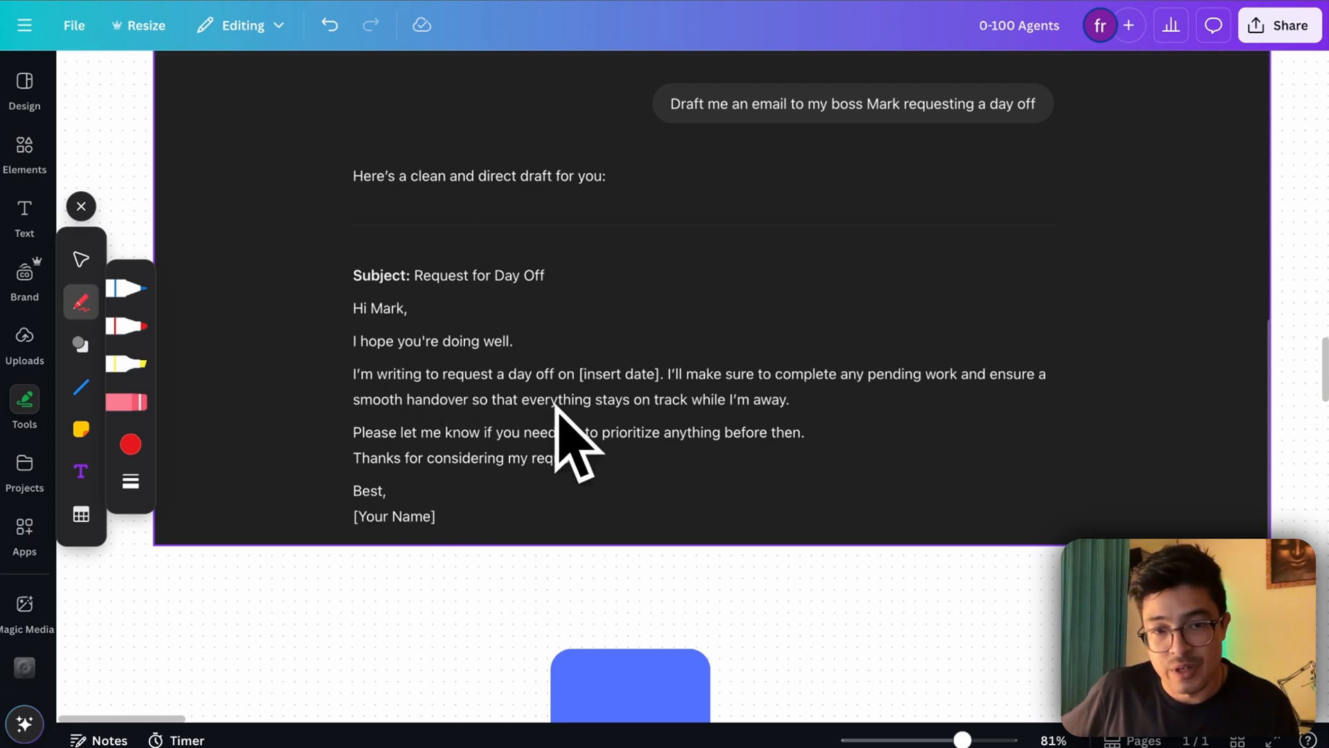
mouse_move(508, 603)
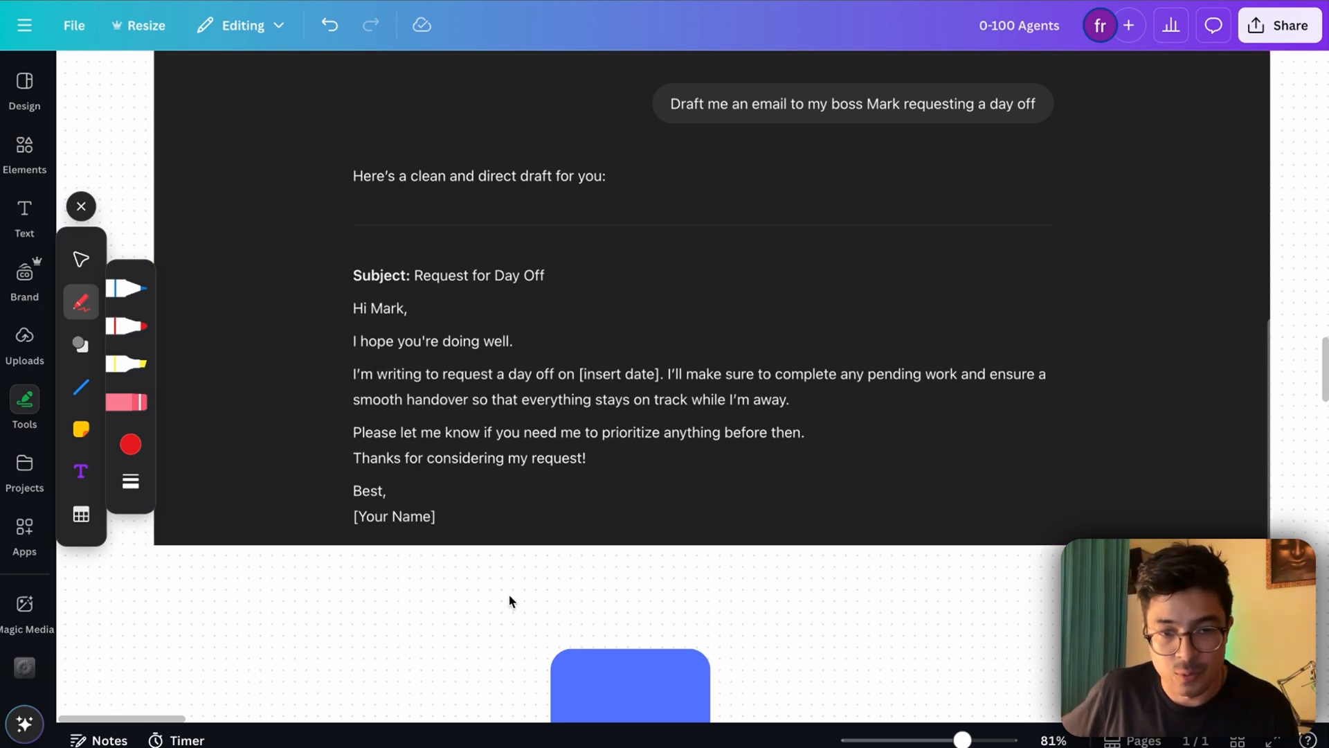
scroll(down, 3)
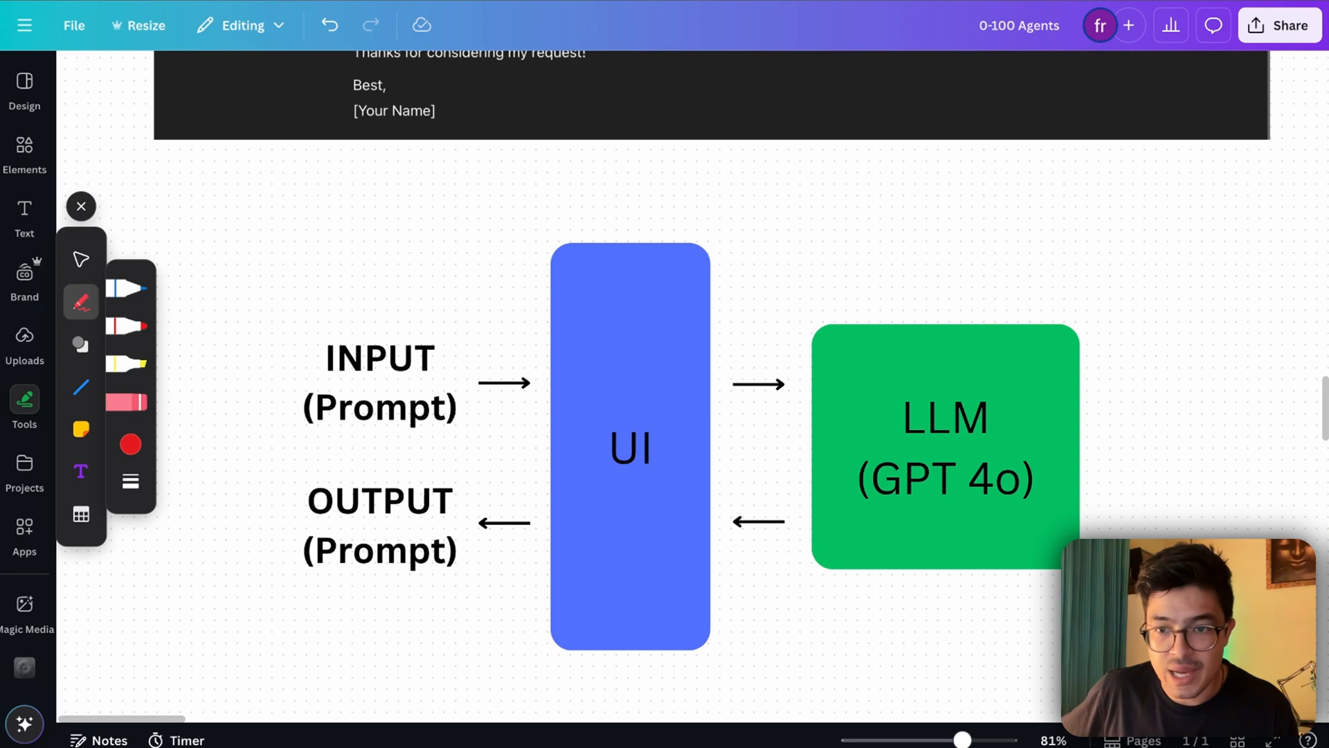
click(630, 447)
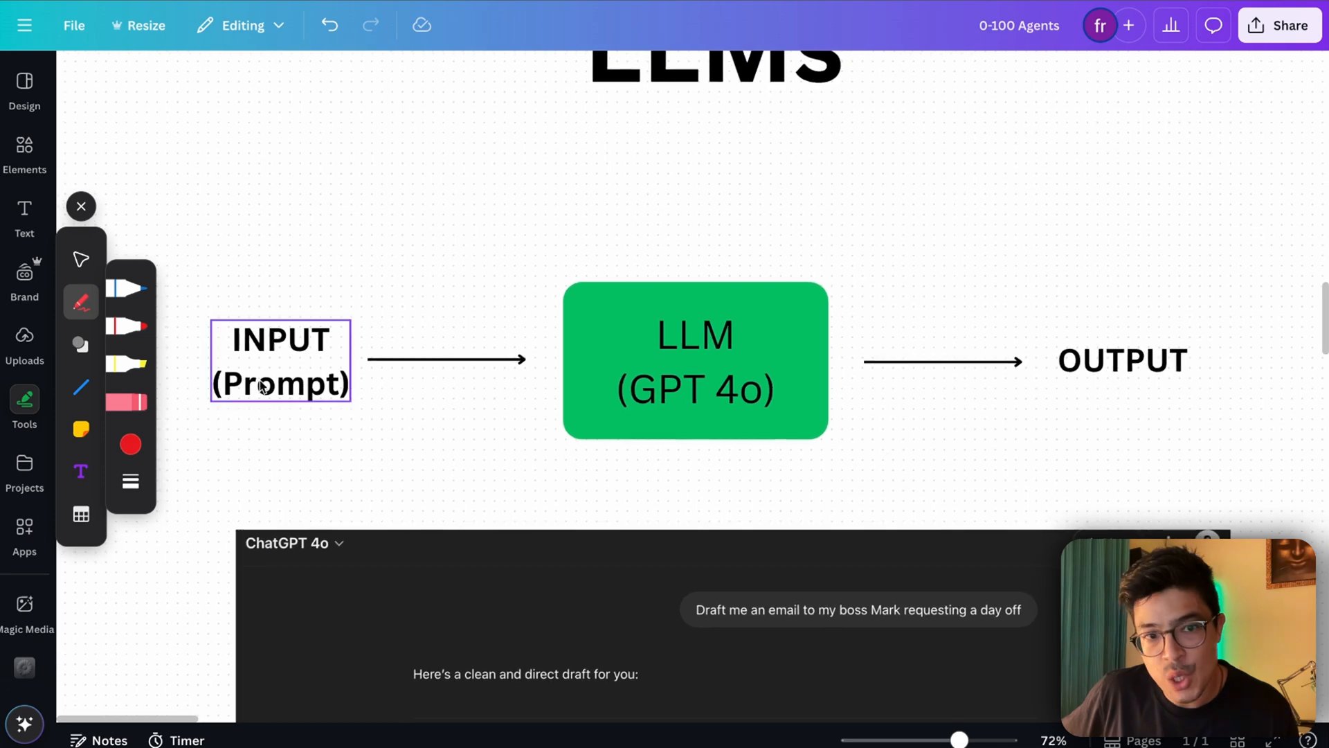
click(966, 455)
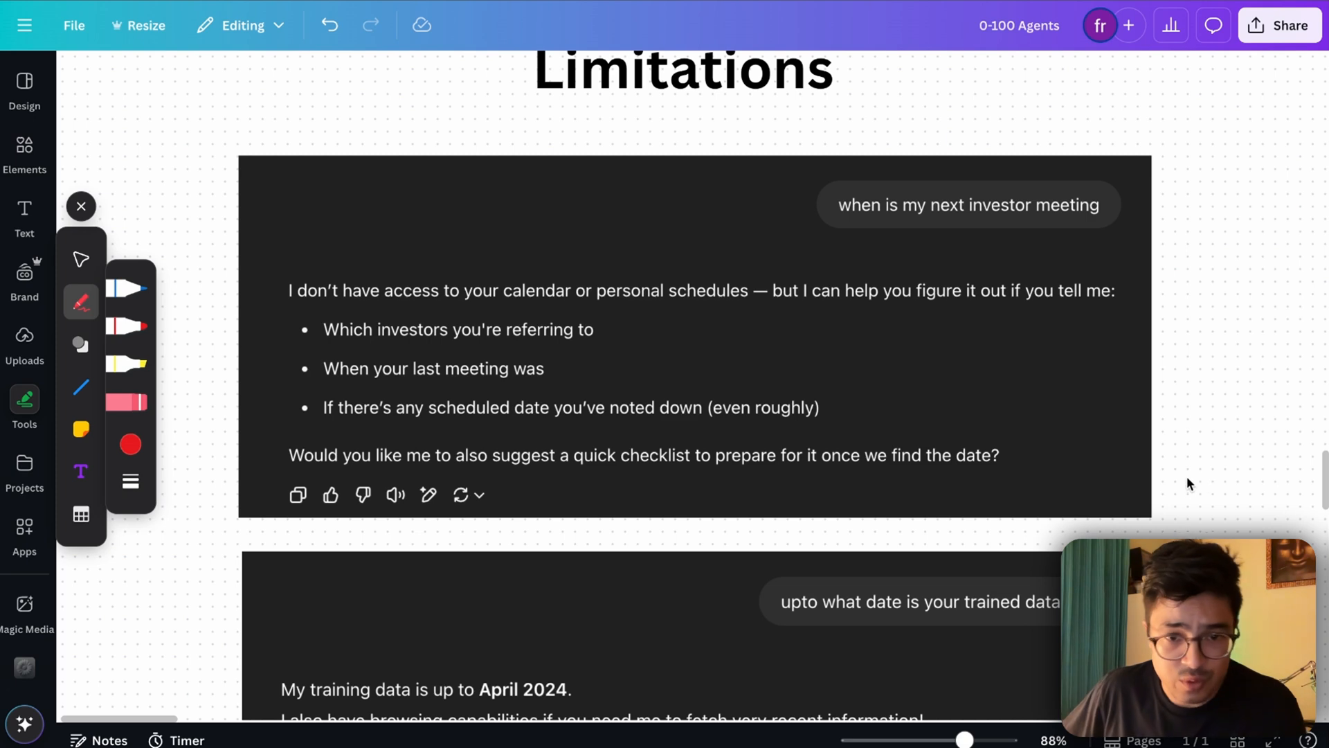
mouse_move(1205, 462)
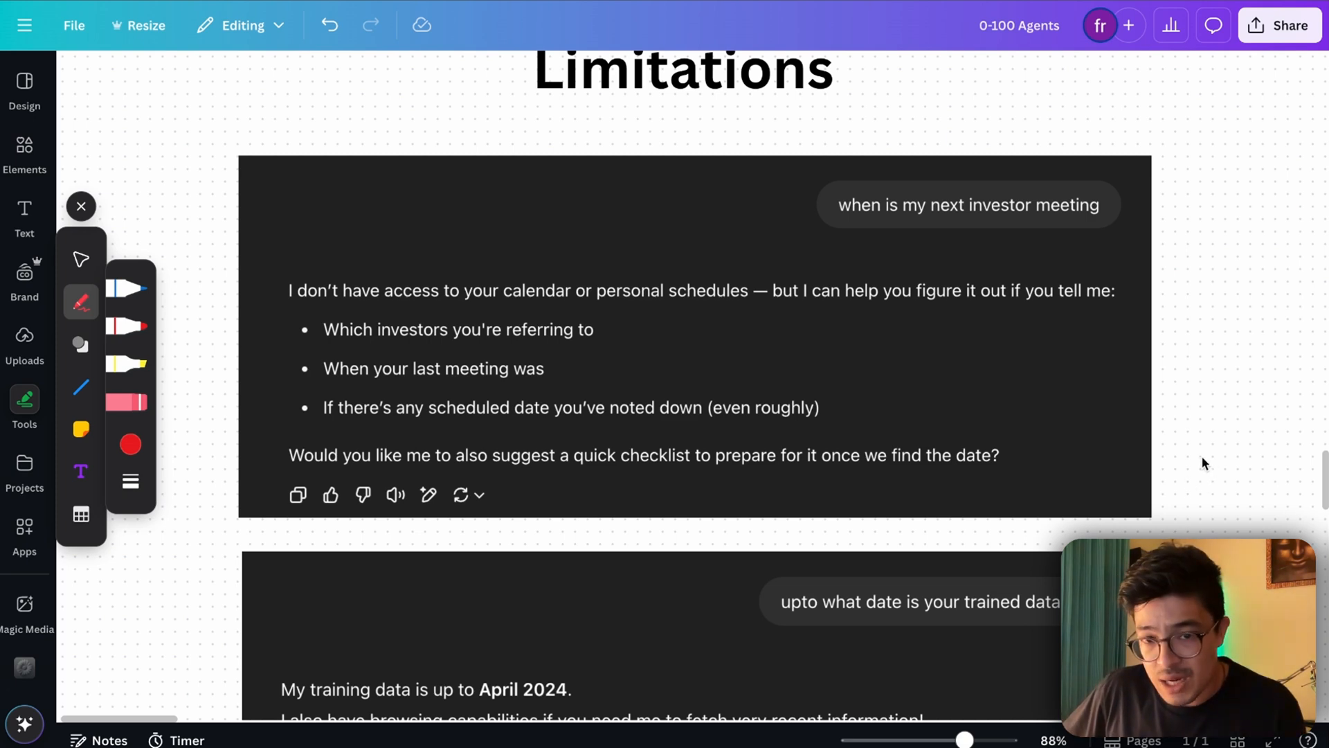
- Scroll past the Limitations ChatGPT screenshots to the bullets on limited proprietary knowledge
scroll(down, 3)
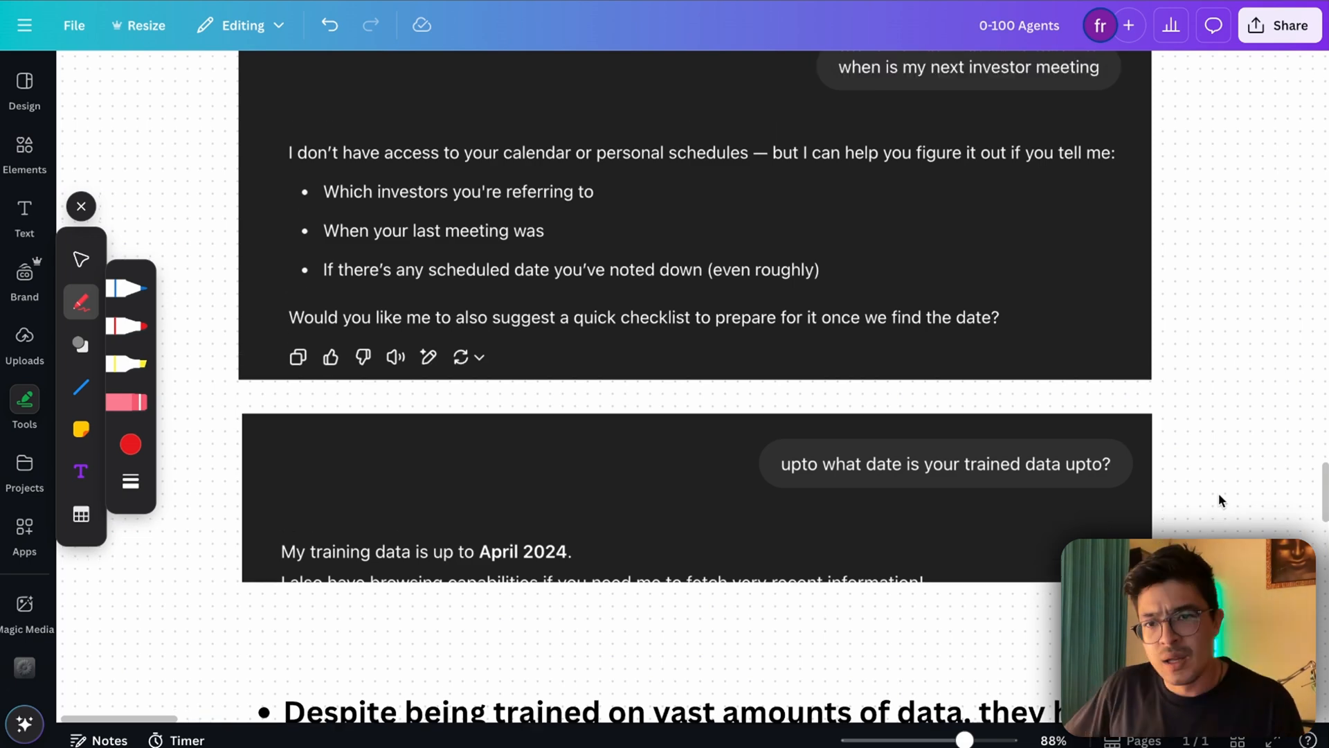
scroll(down, 3)
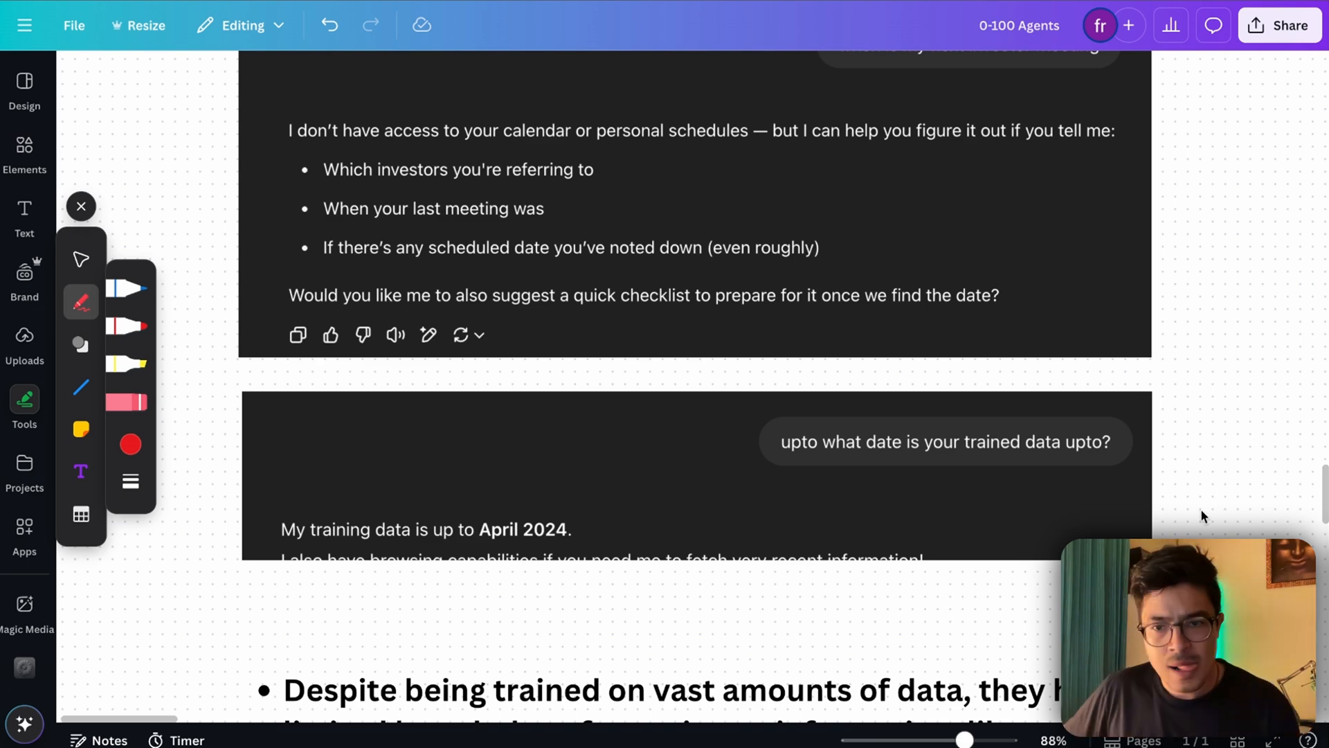
mouse_move(1208, 518)
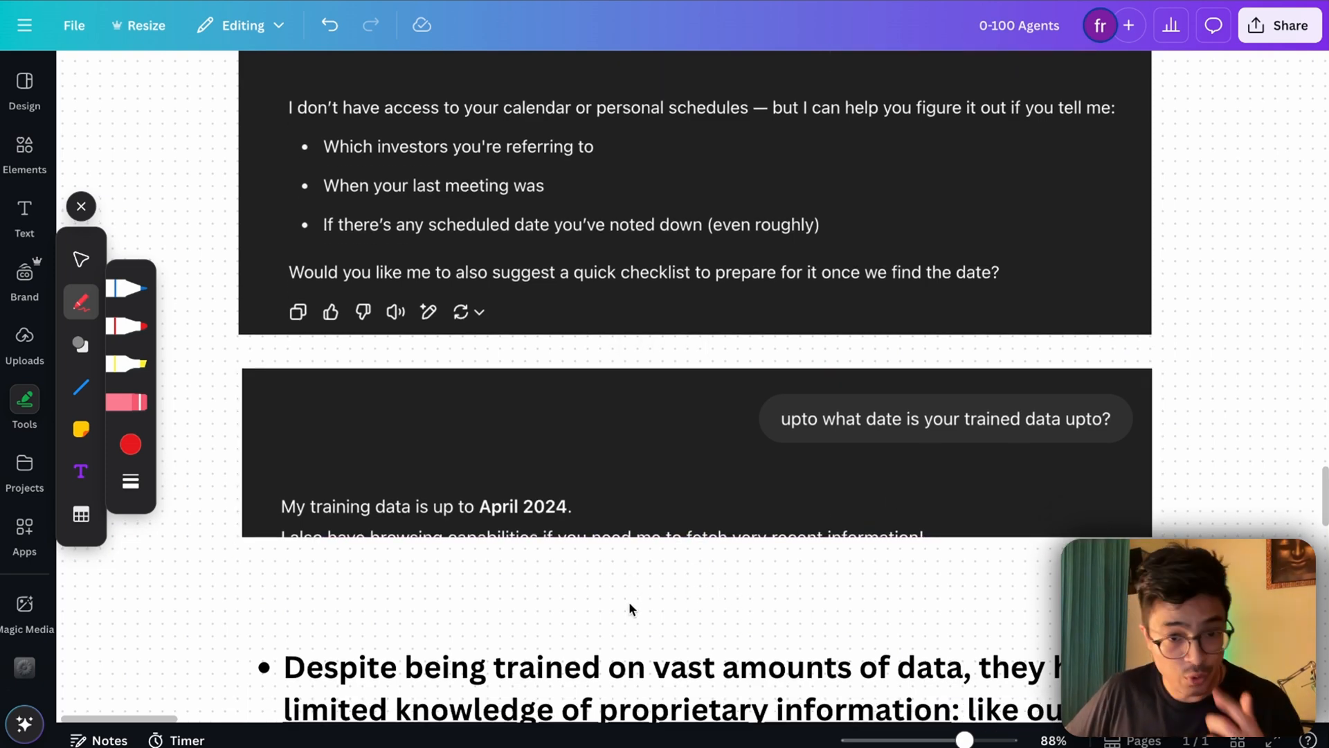
scroll(down, 3)
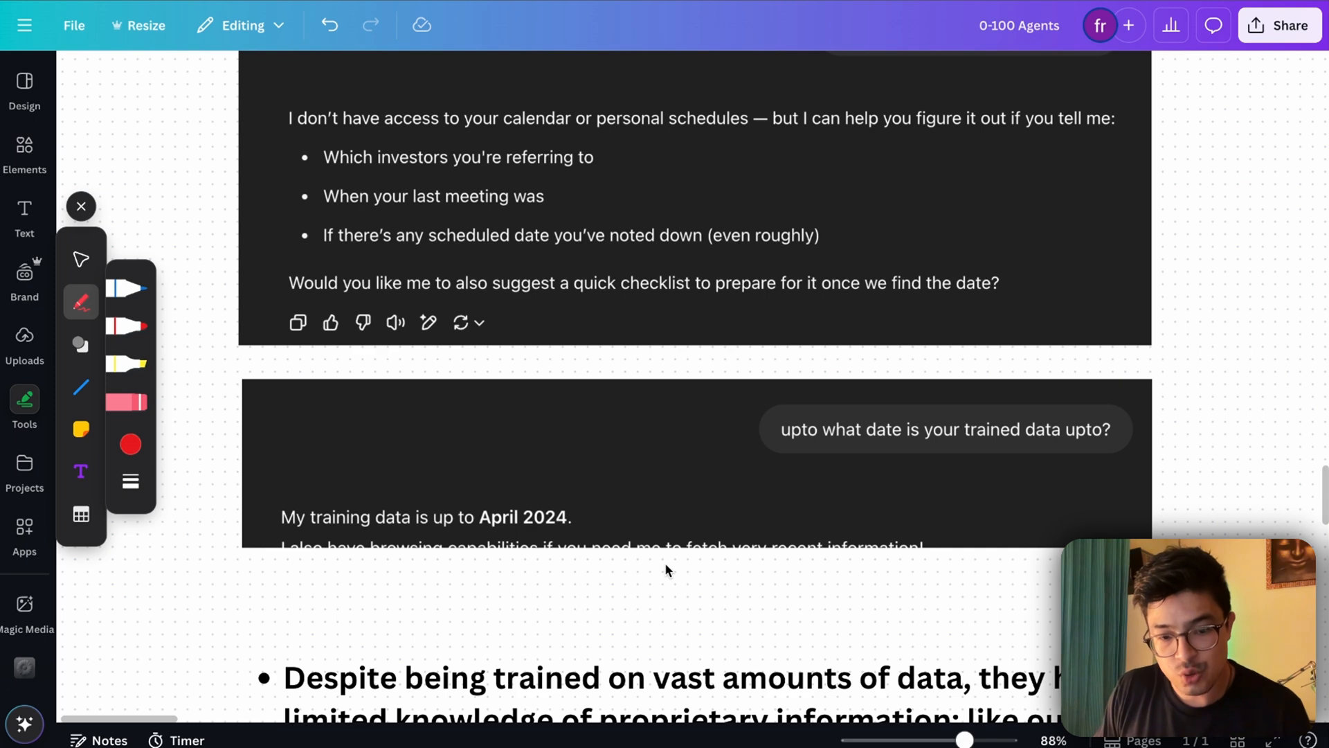
scroll(down, 3)
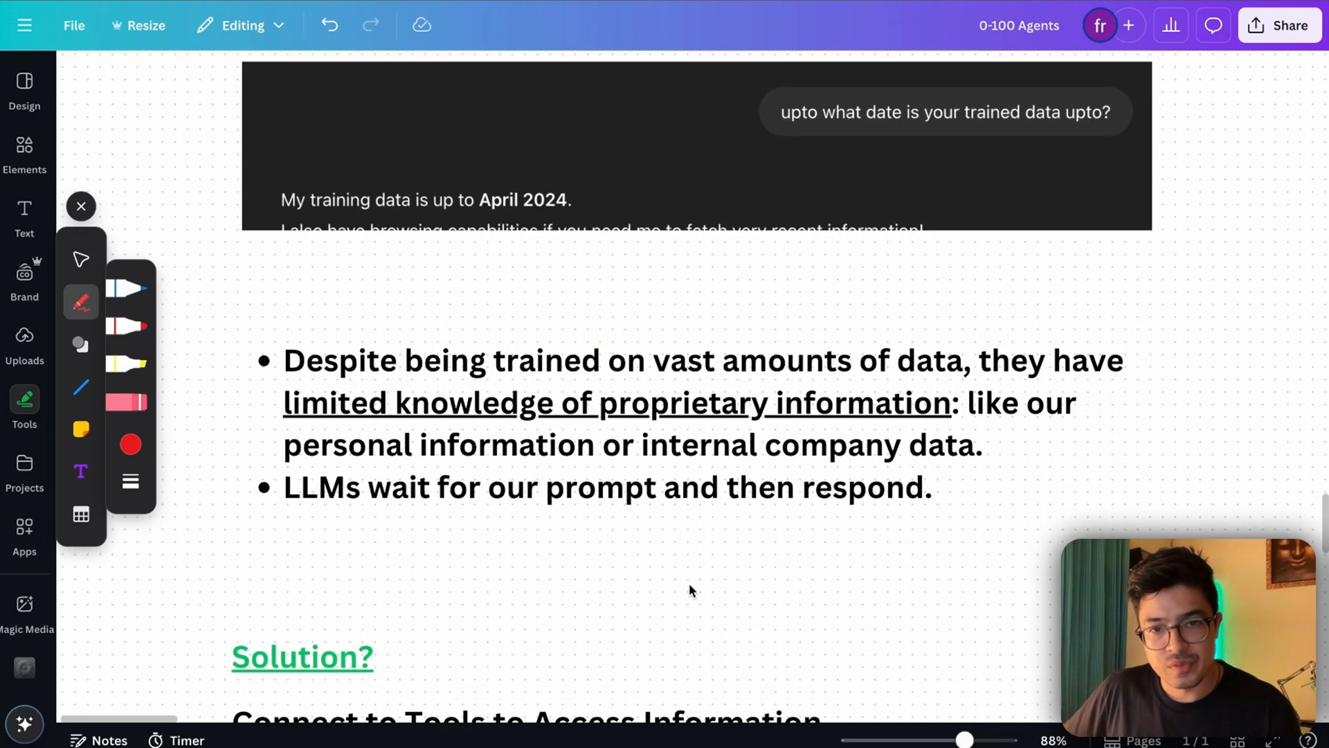
mouse_move(686, 580)
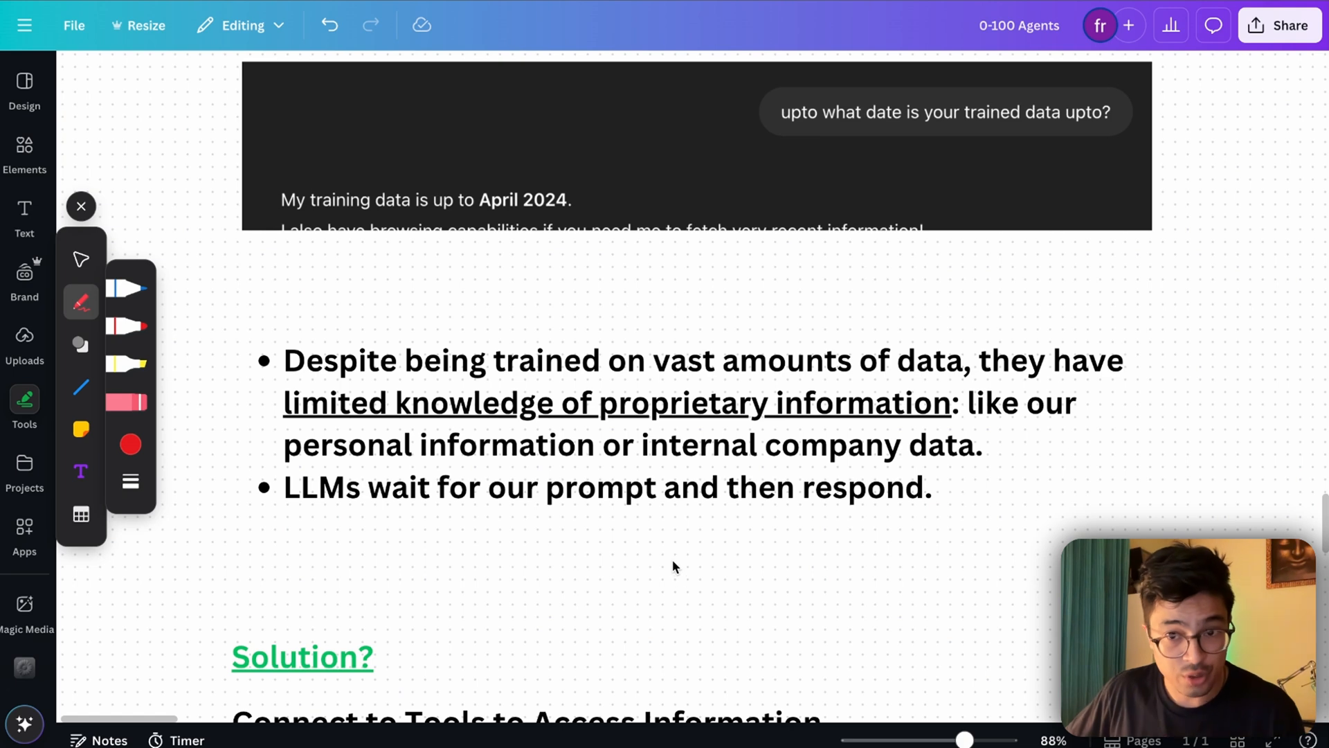
mouse_move(773, 605)
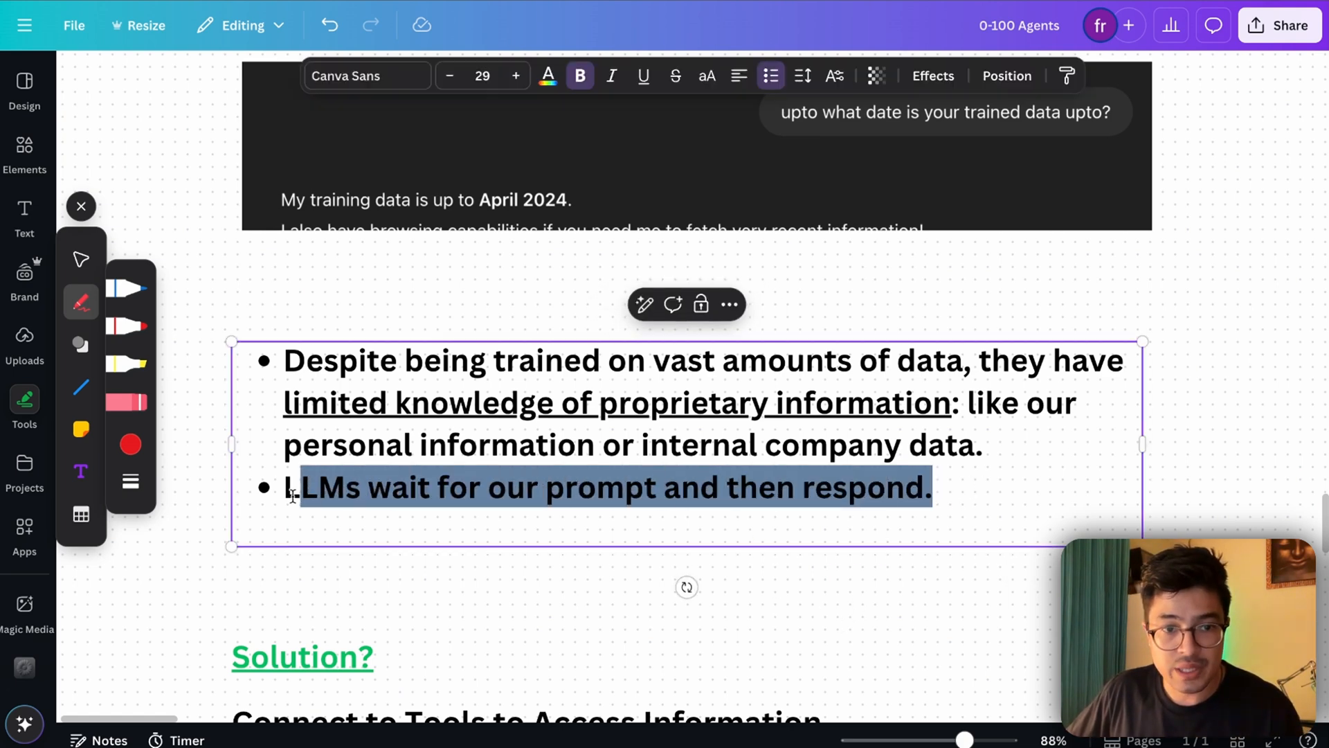
click(498, 615)
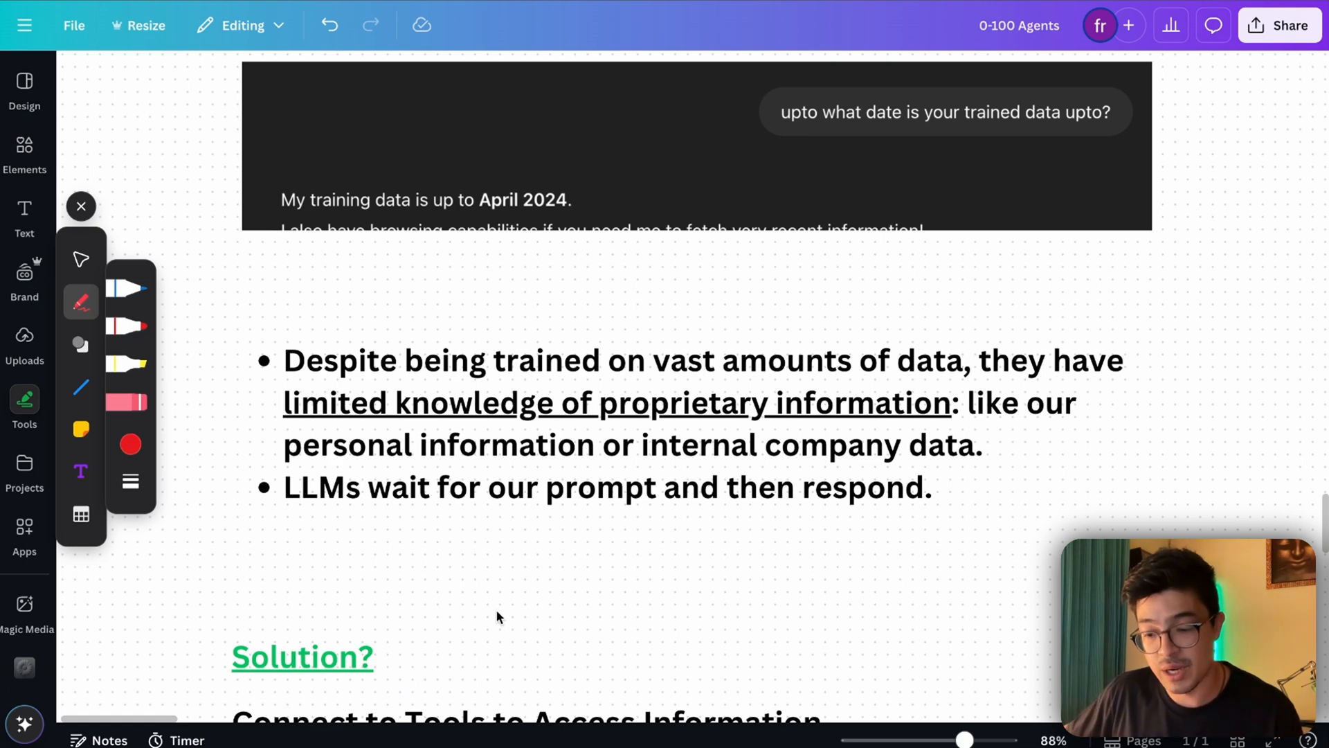
click(560, 456)
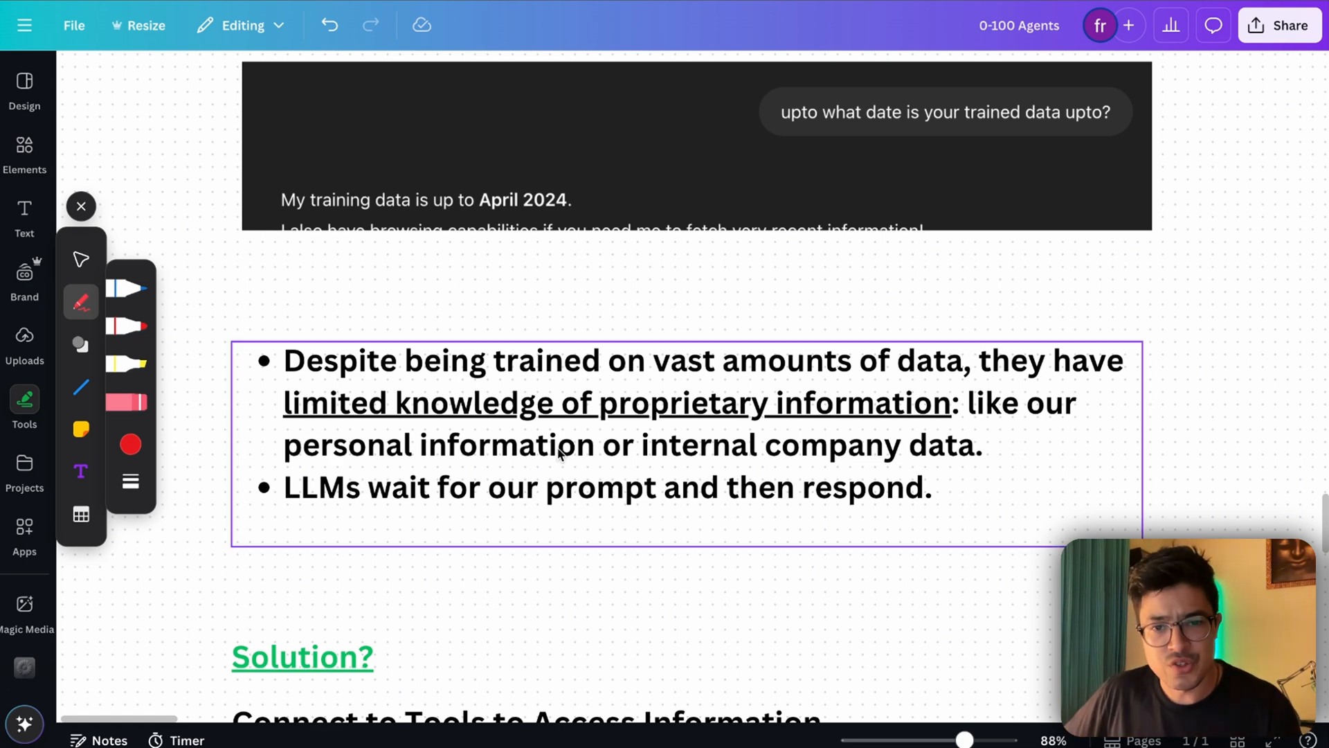
mouse_move(648, 462)
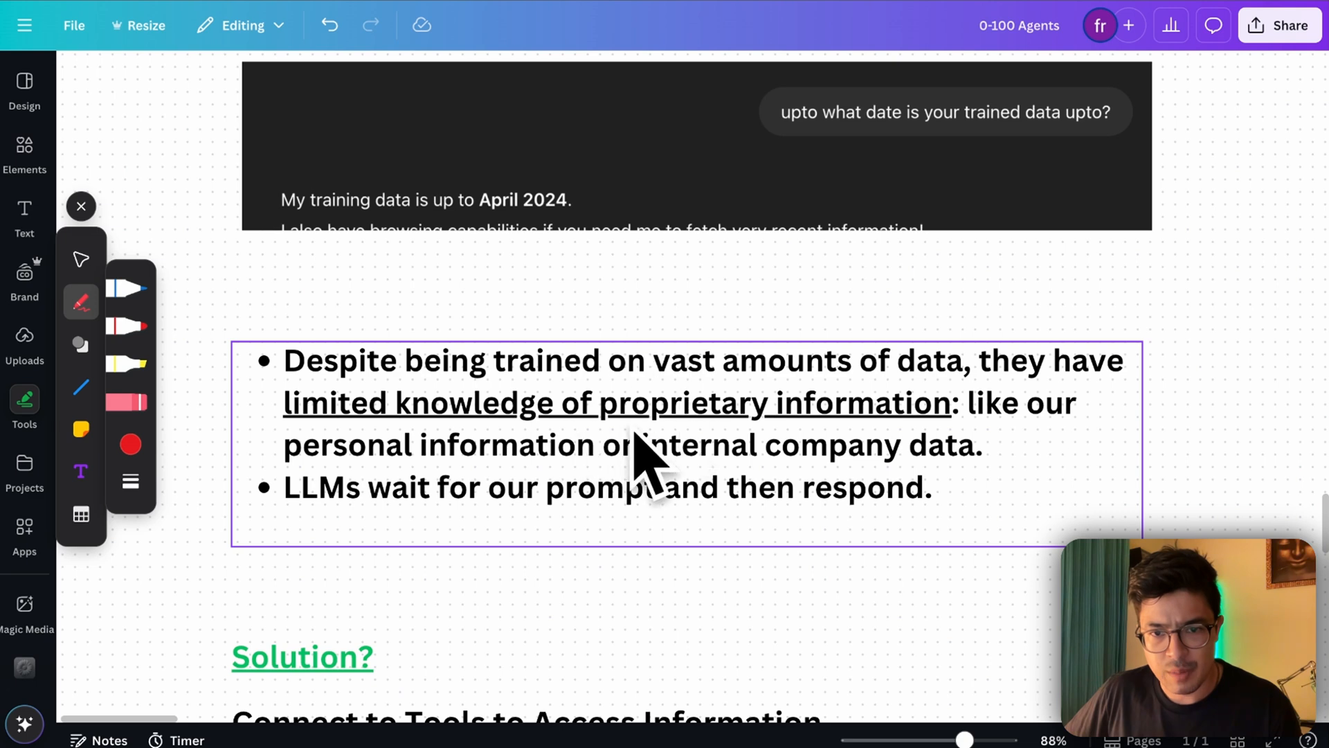
scroll(down, 3)
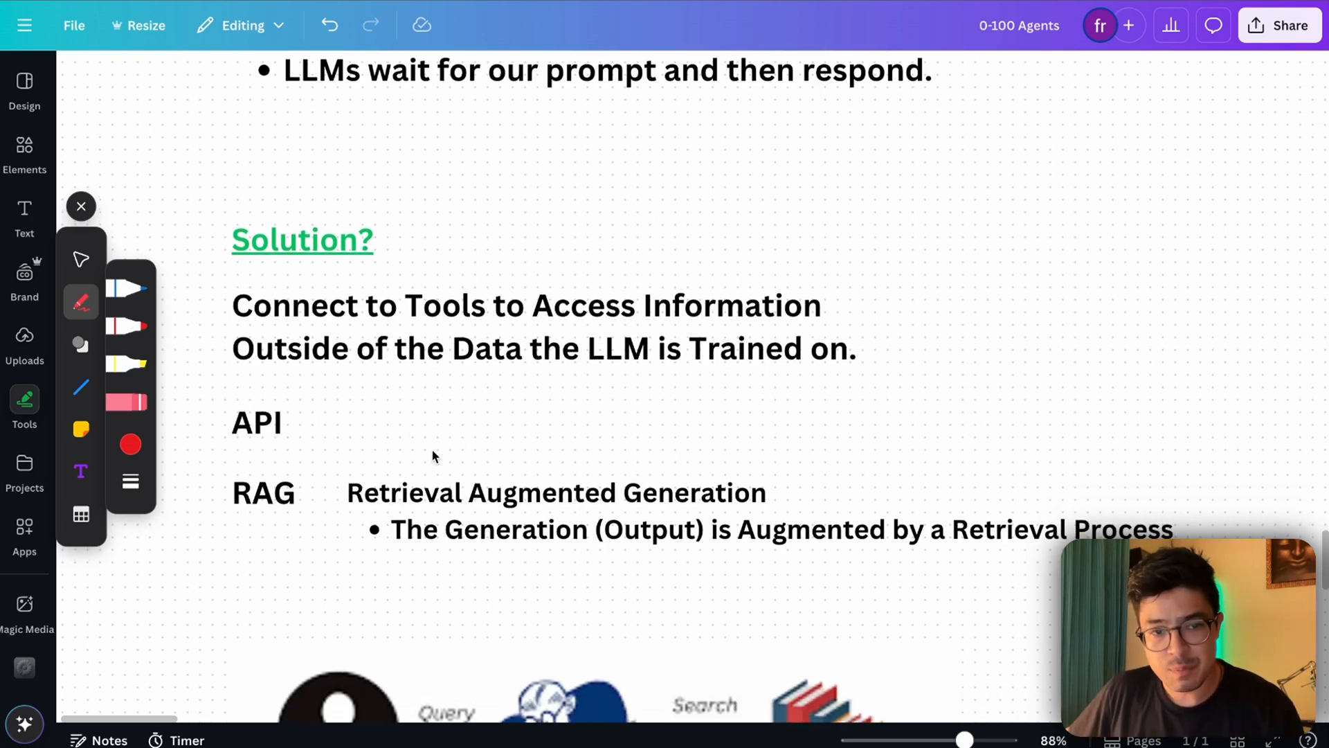
mouse_move(401, 451)
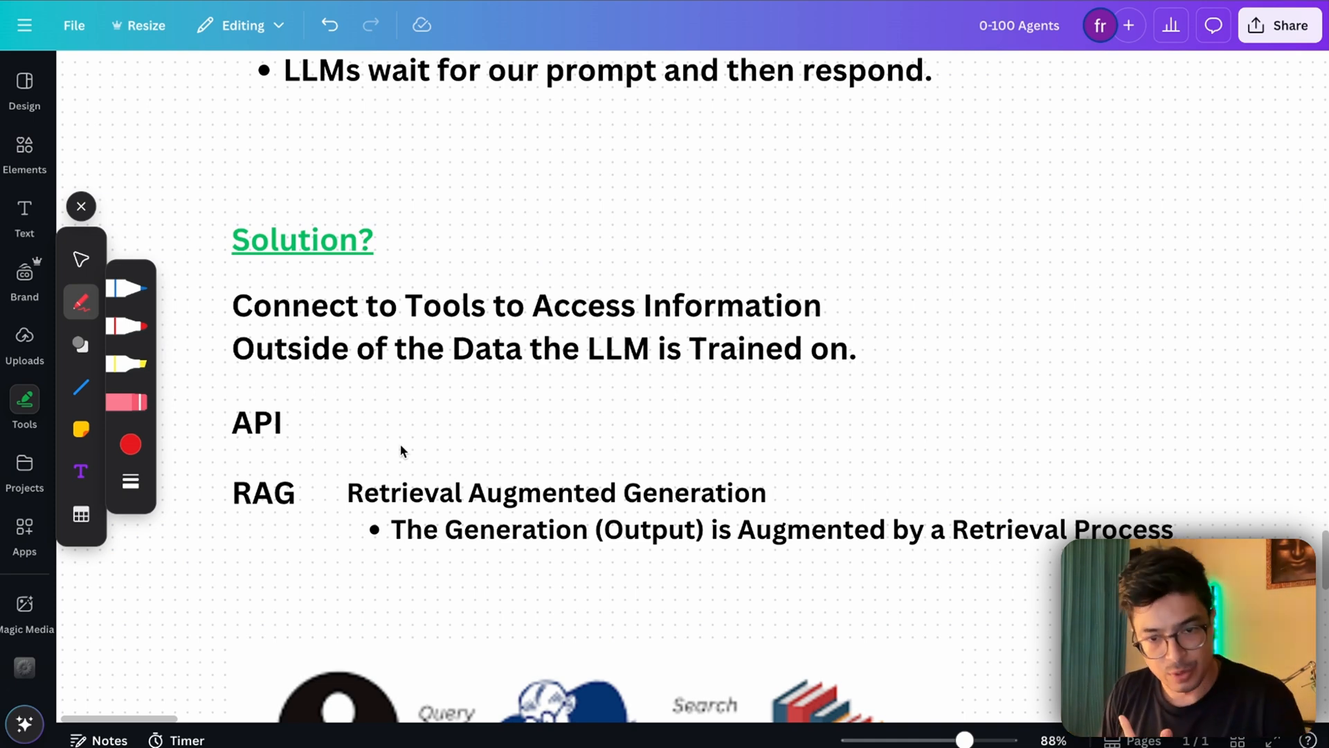
mouse_move(478, 423)
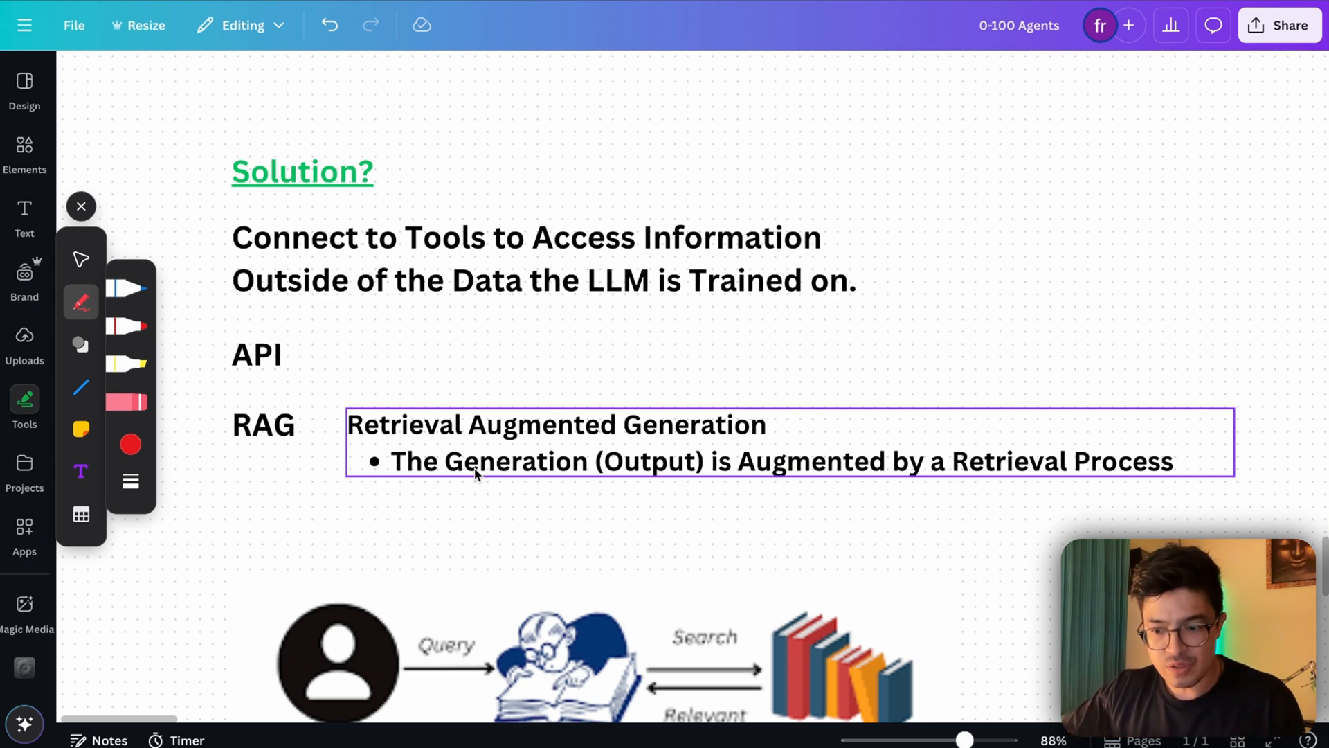
- Scroll down to the Solution? heading with the API and RAG notes
scroll(down, 3)
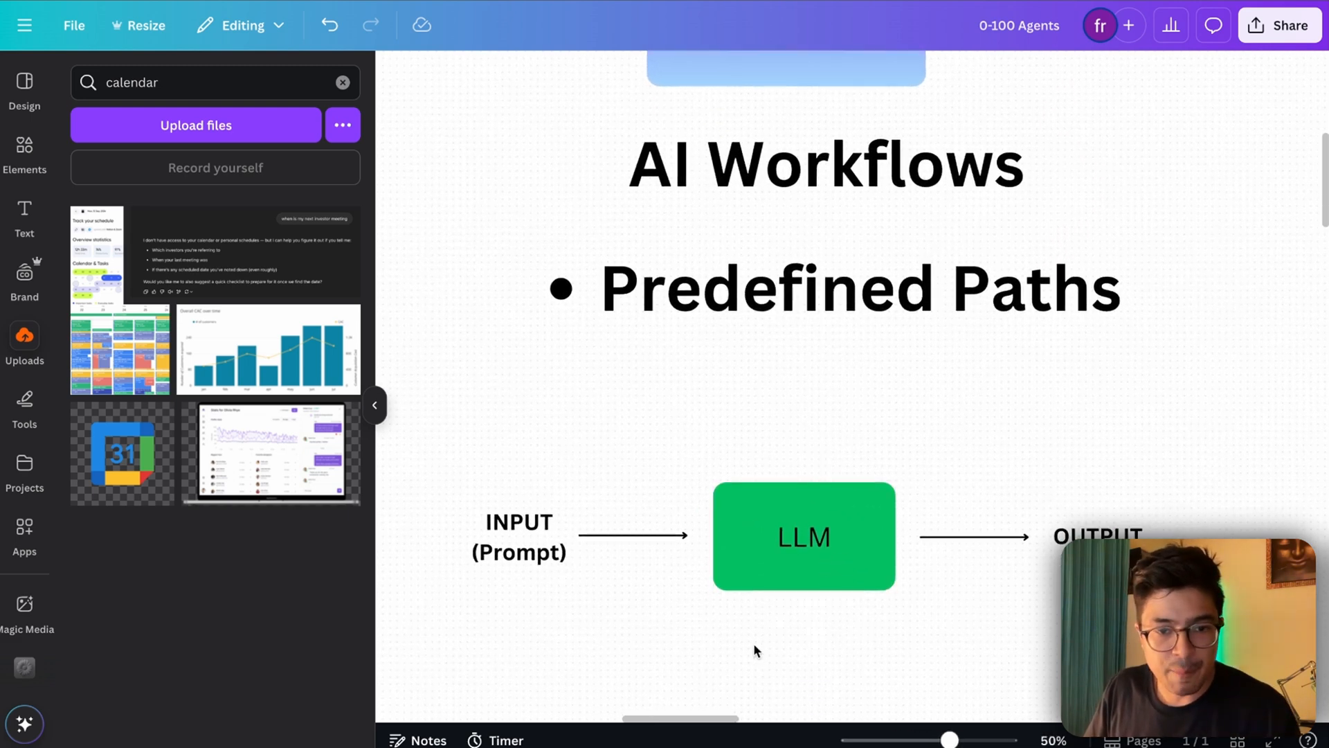
click(803, 534)
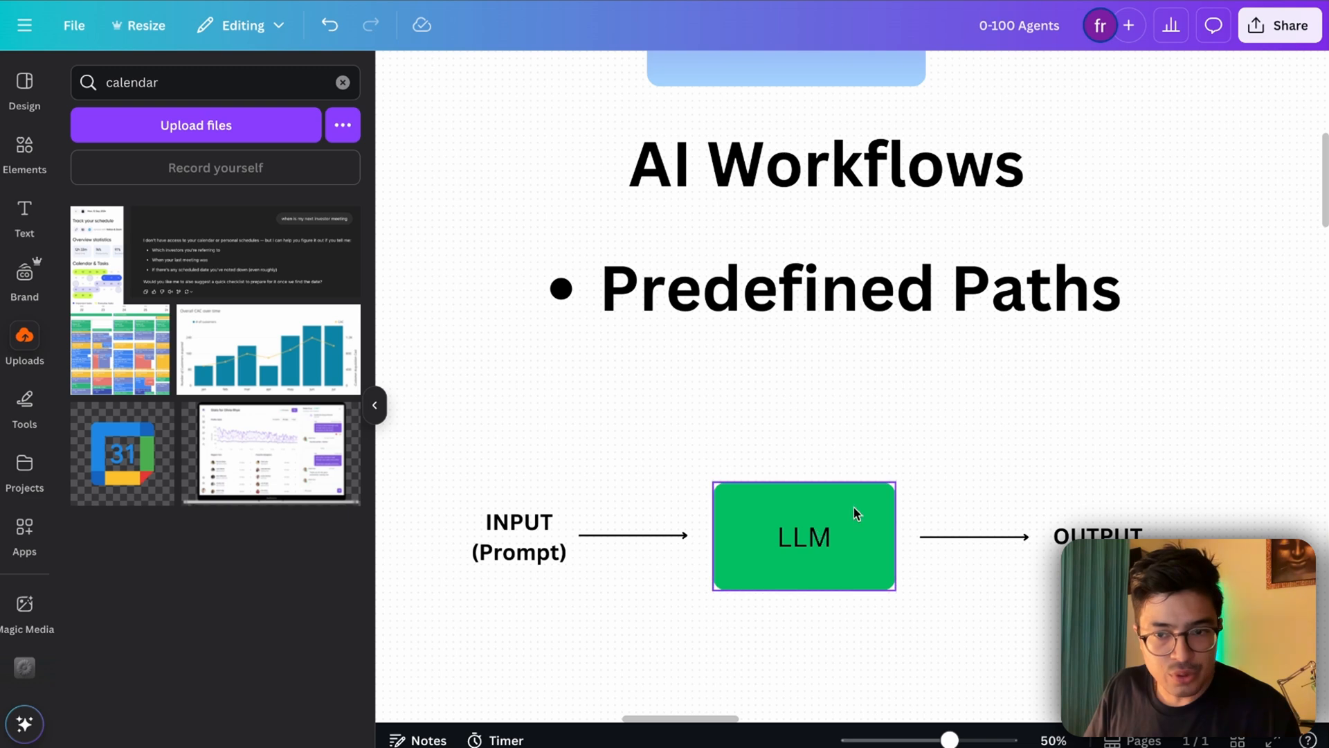
scroll(down, 3)
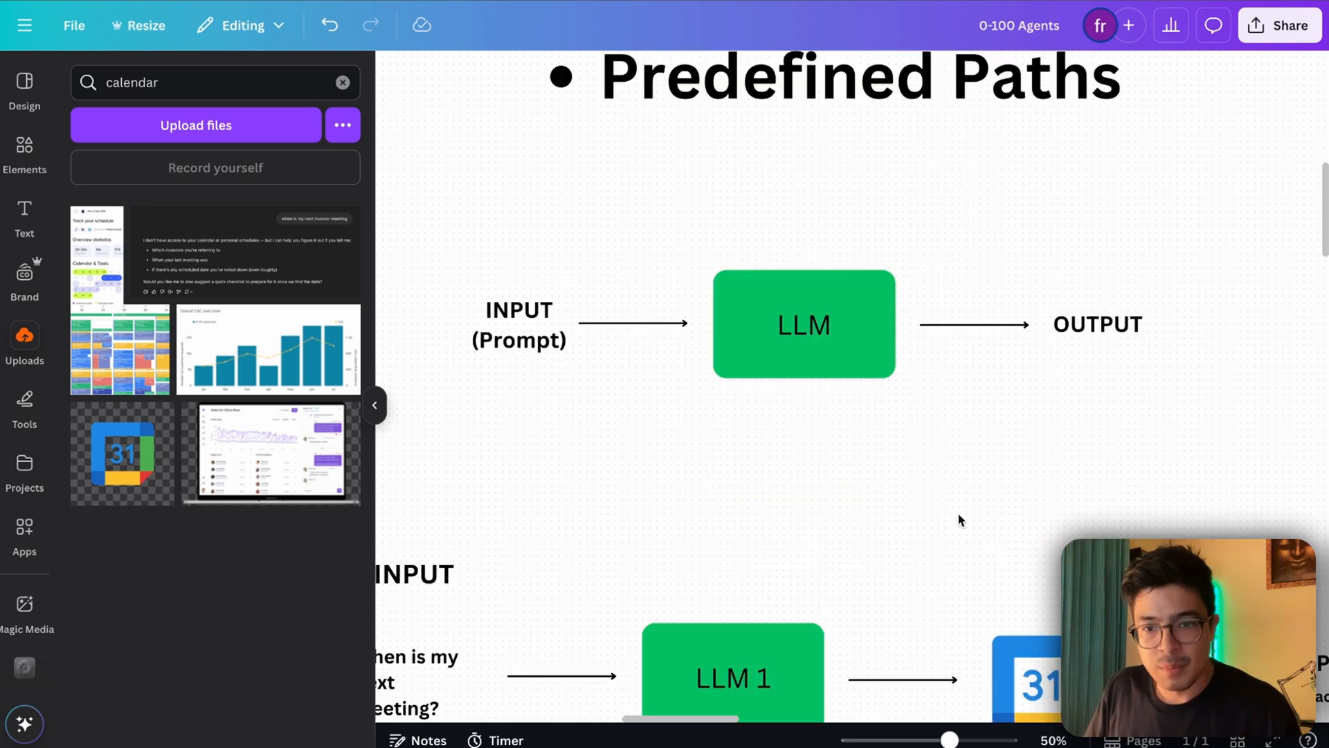
scroll(down, 3)
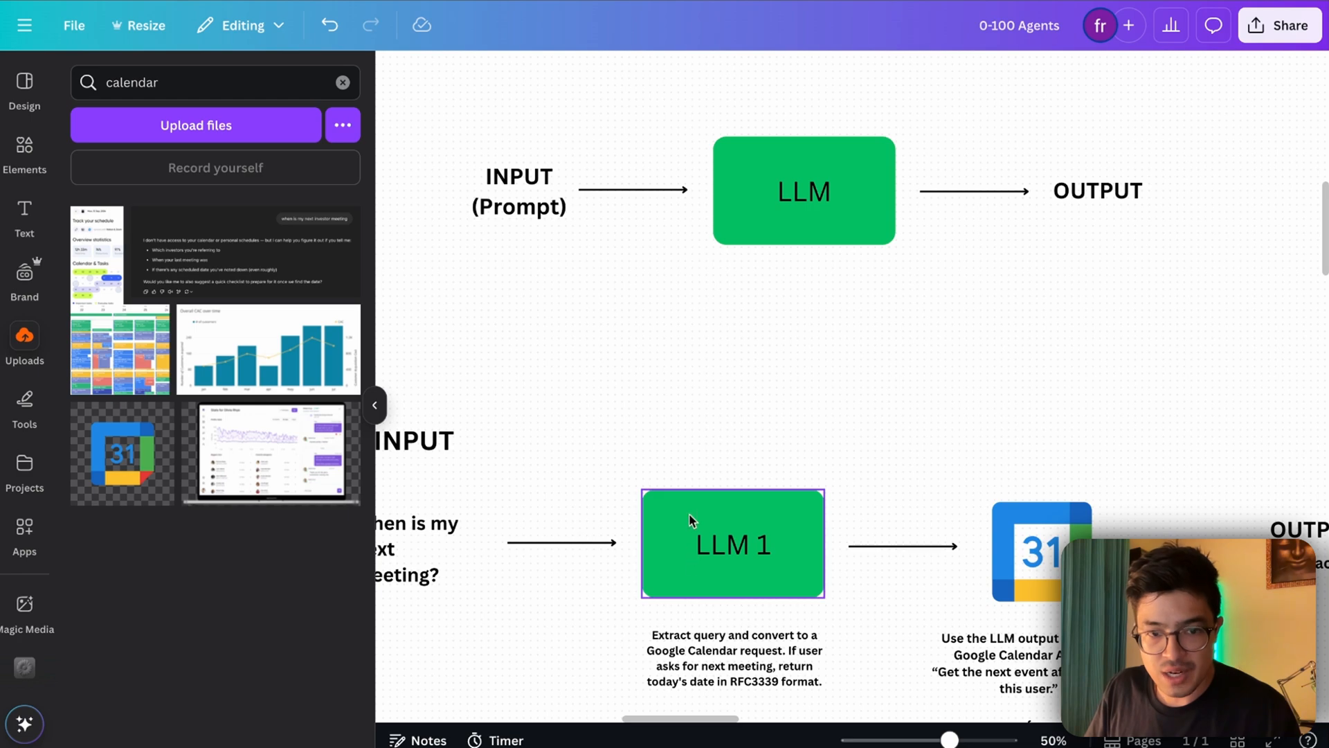
scroll(down, 3)
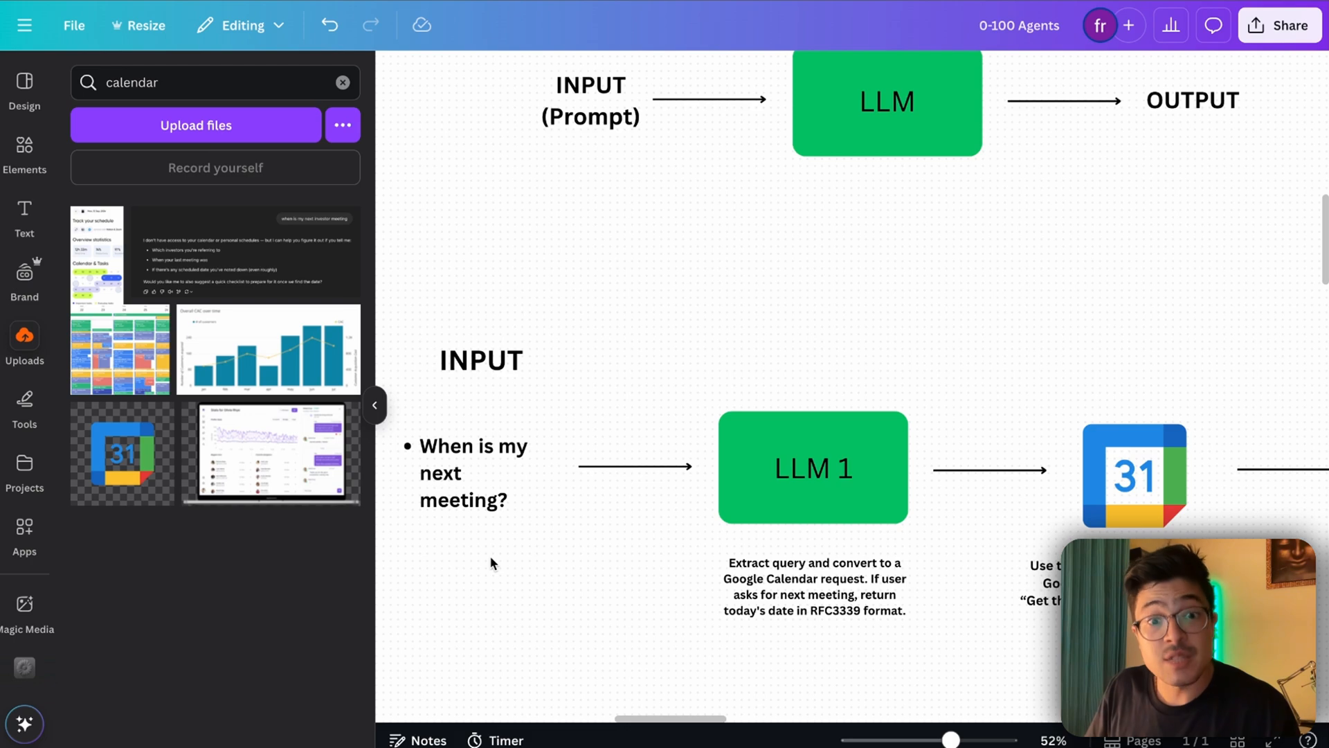
scroll(down, 3)
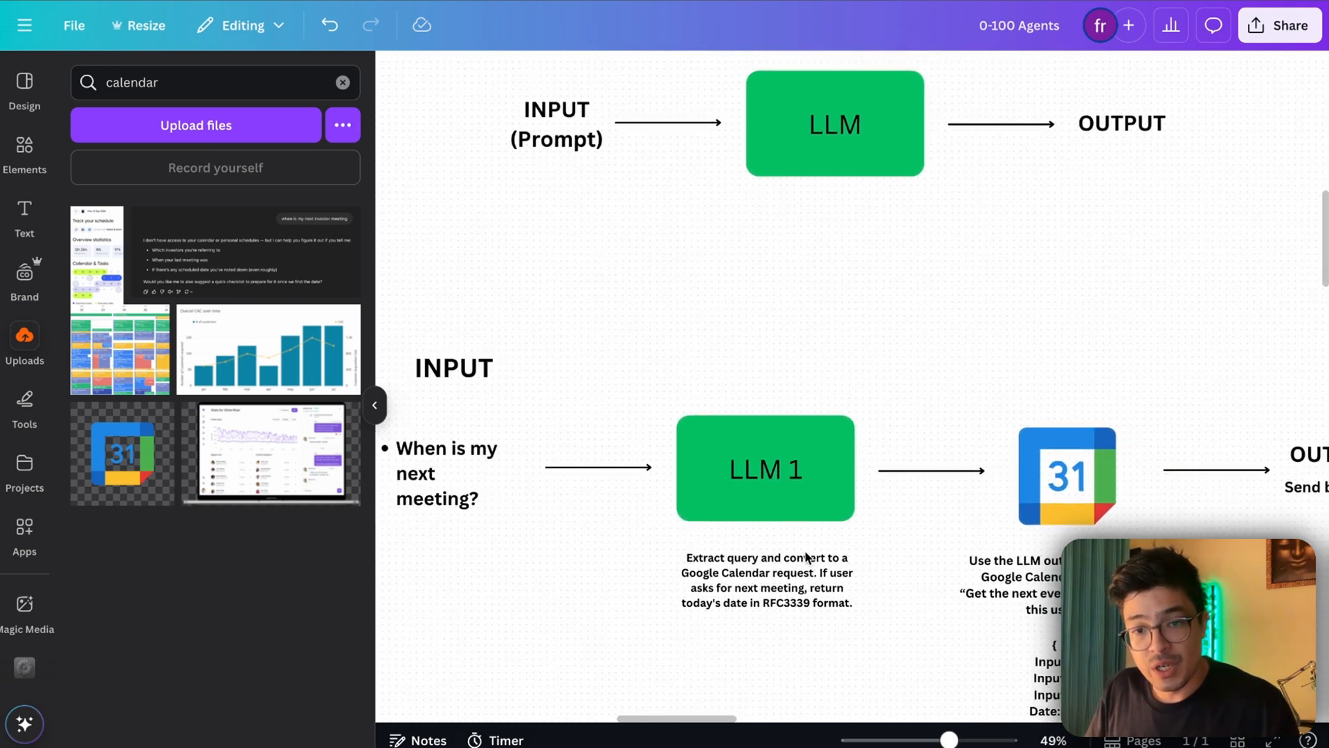
click(447, 463)
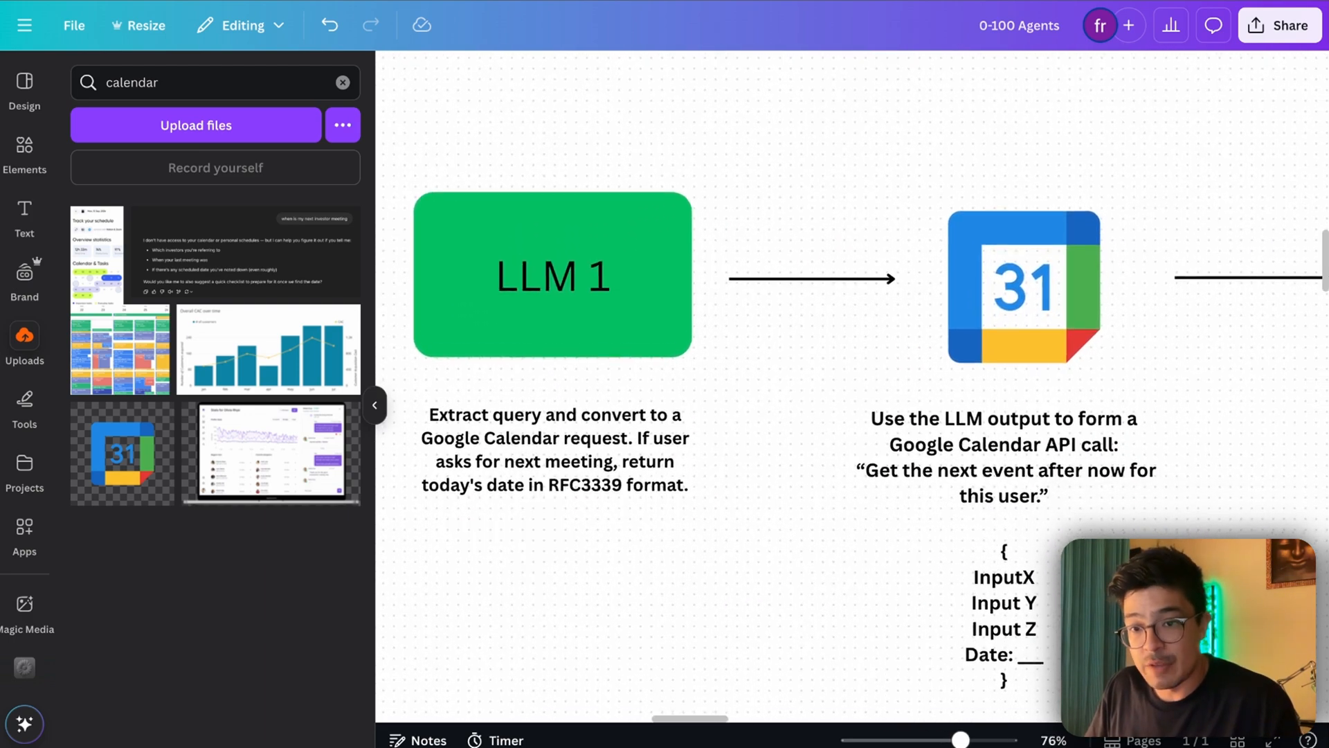
click(1002, 603)
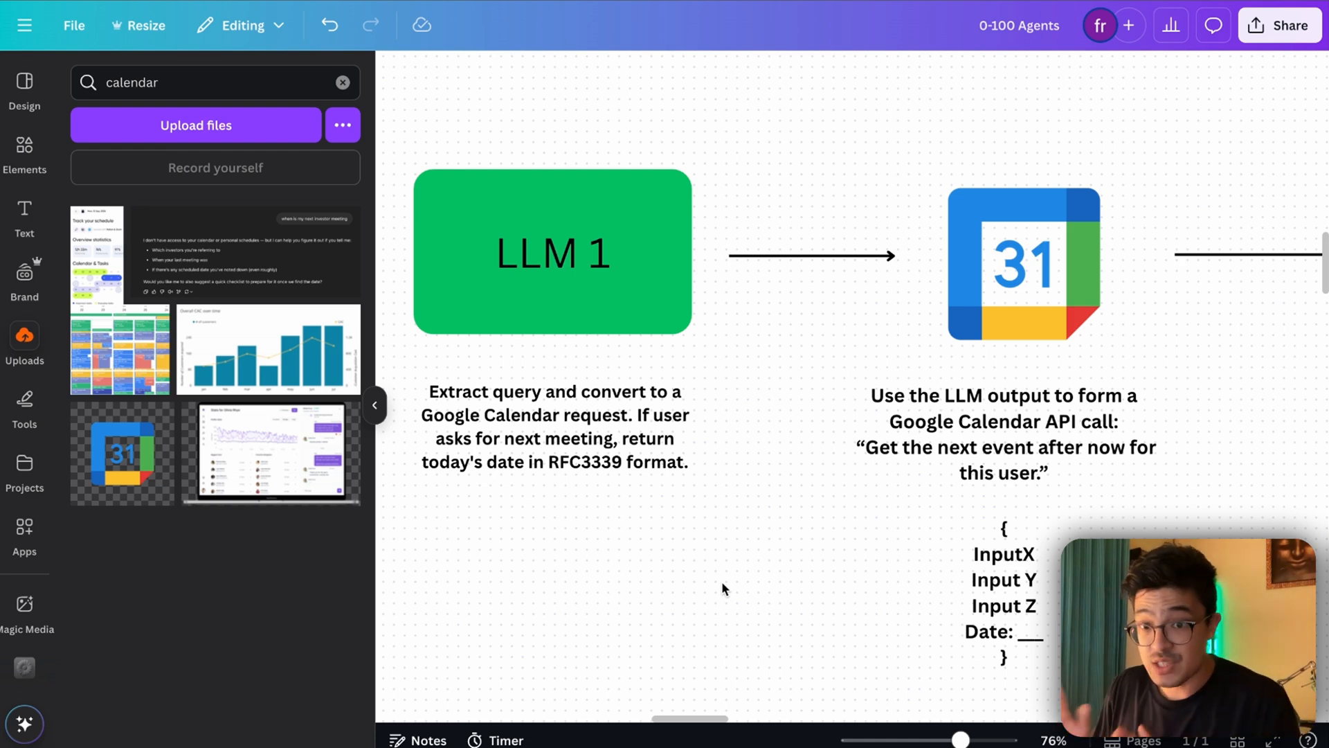
click(1002, 580)
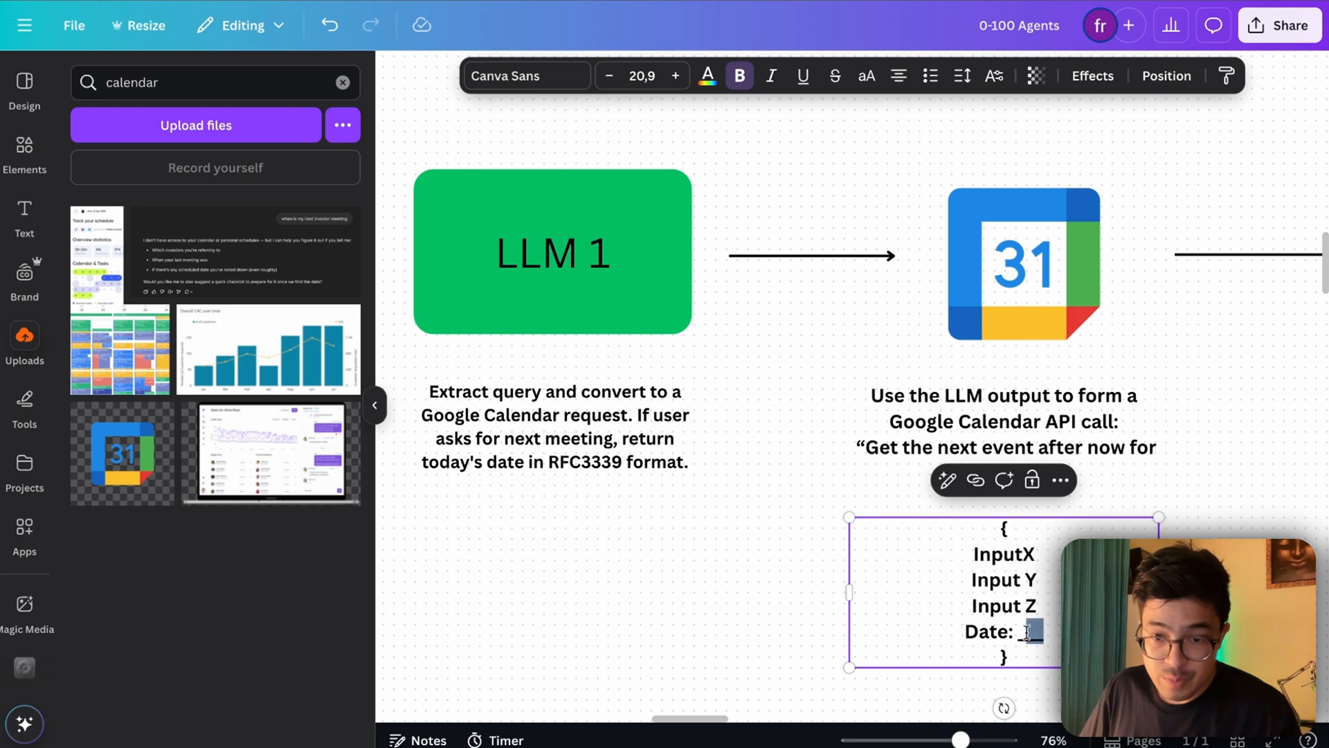
click(1023, 263)
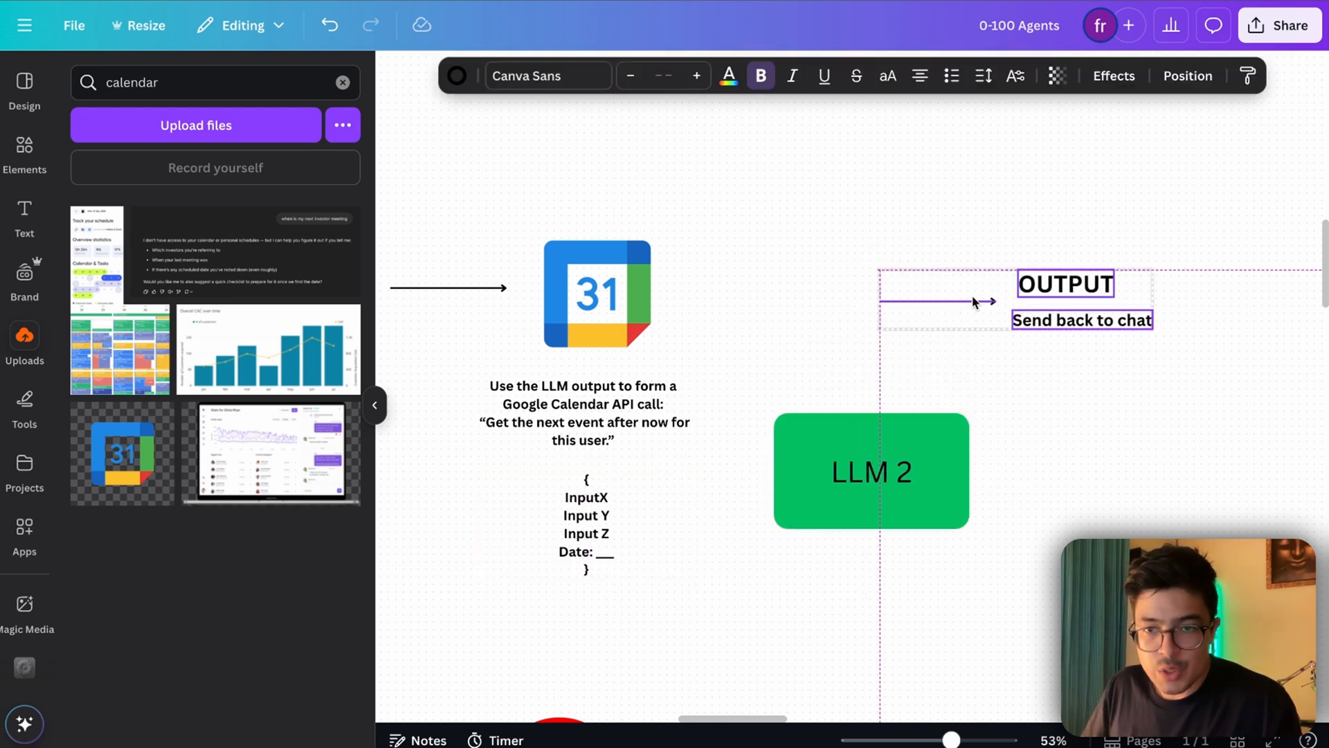
- Move OUTPUT right and caption LLM 2 'is easy to r… The Next Meeting will b…'
drag(871, 471, 864, 294)
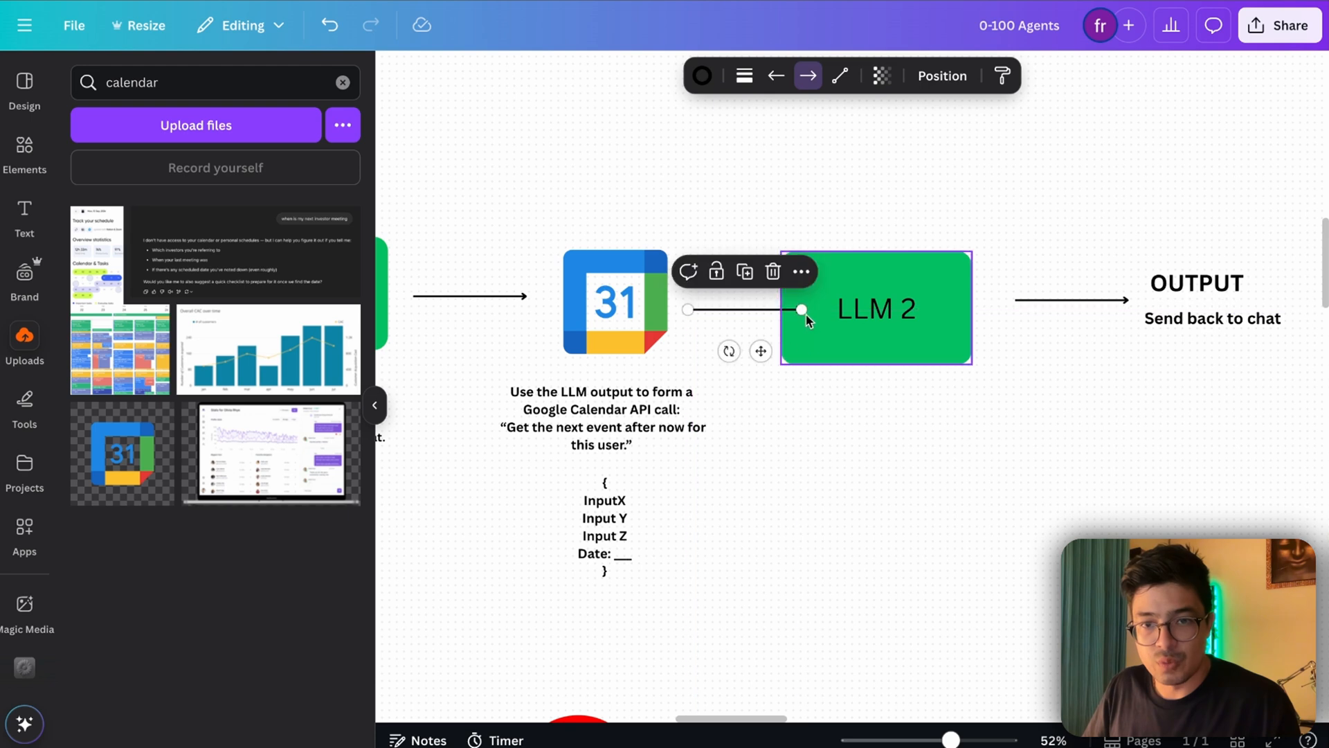
click(604, 517)
text(Convert the Output fo the Google Calendar API into an output that)
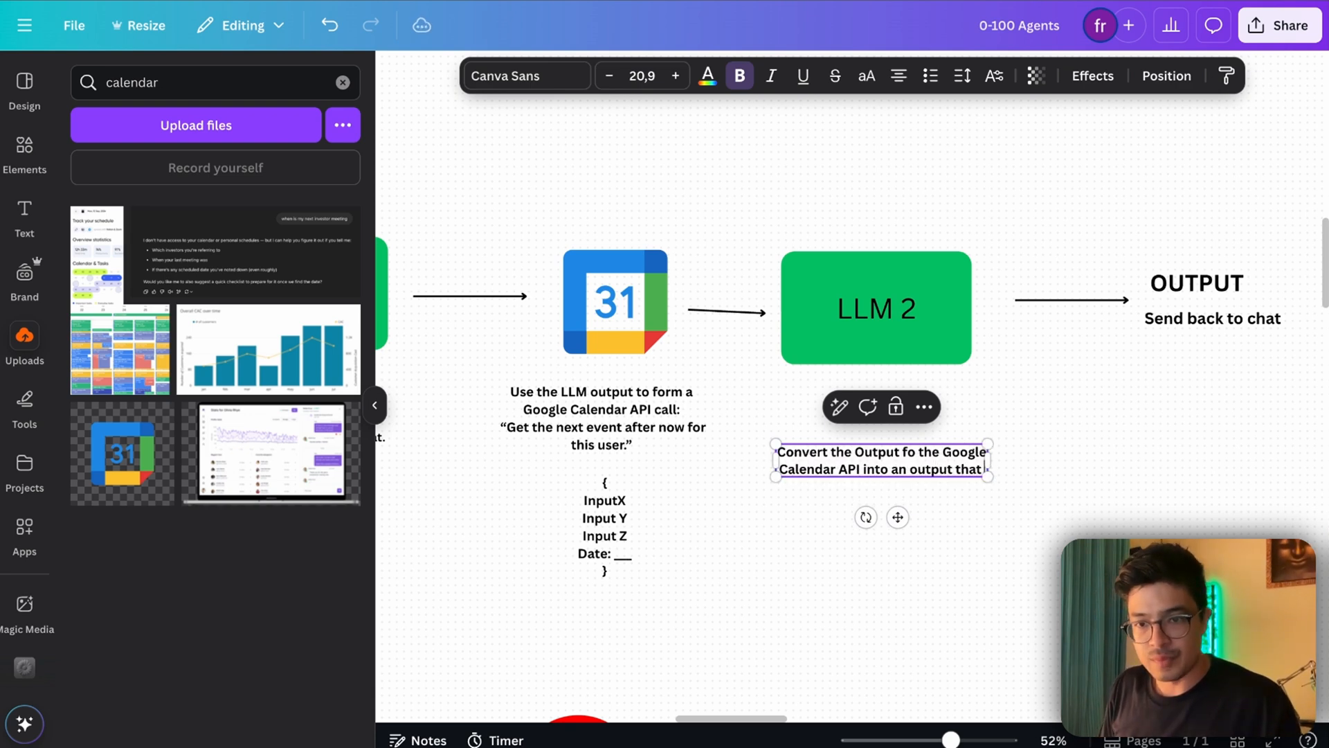
text(is easy to read)
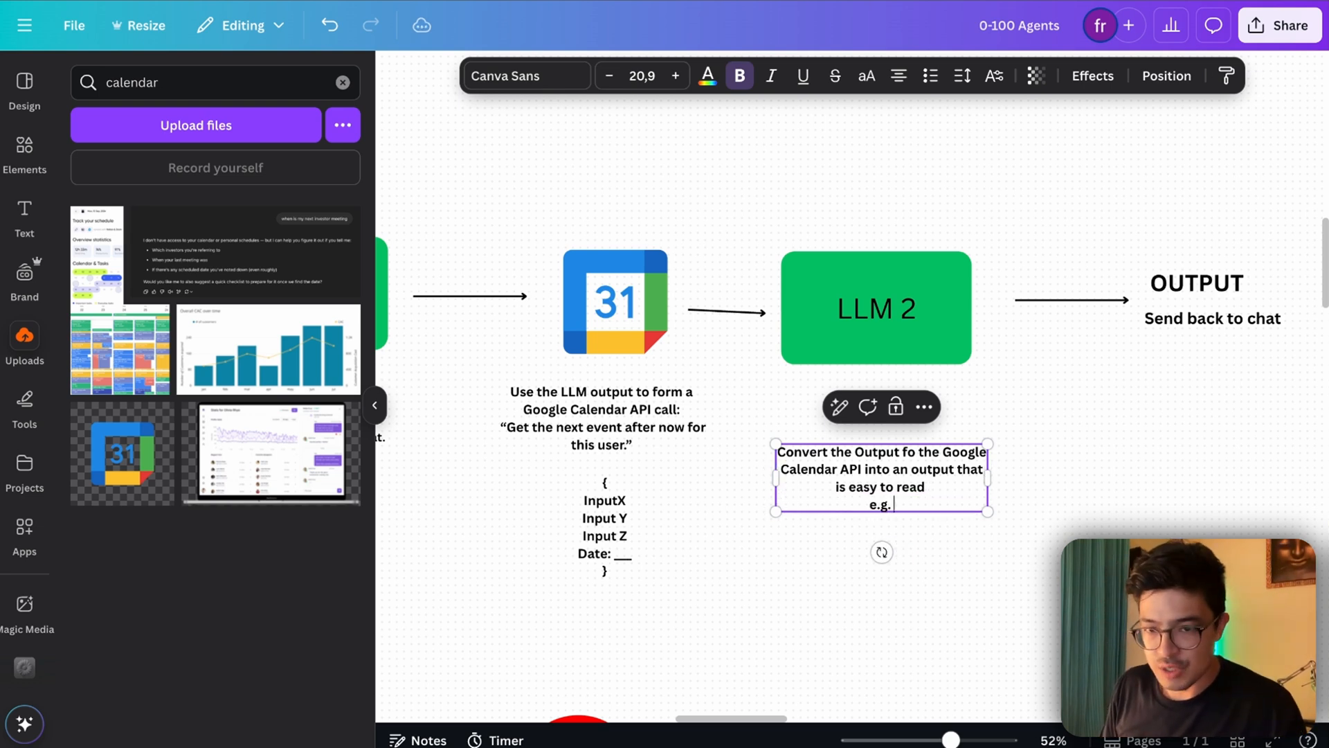
text(The Next Meeting will be in the 5th May 2025)
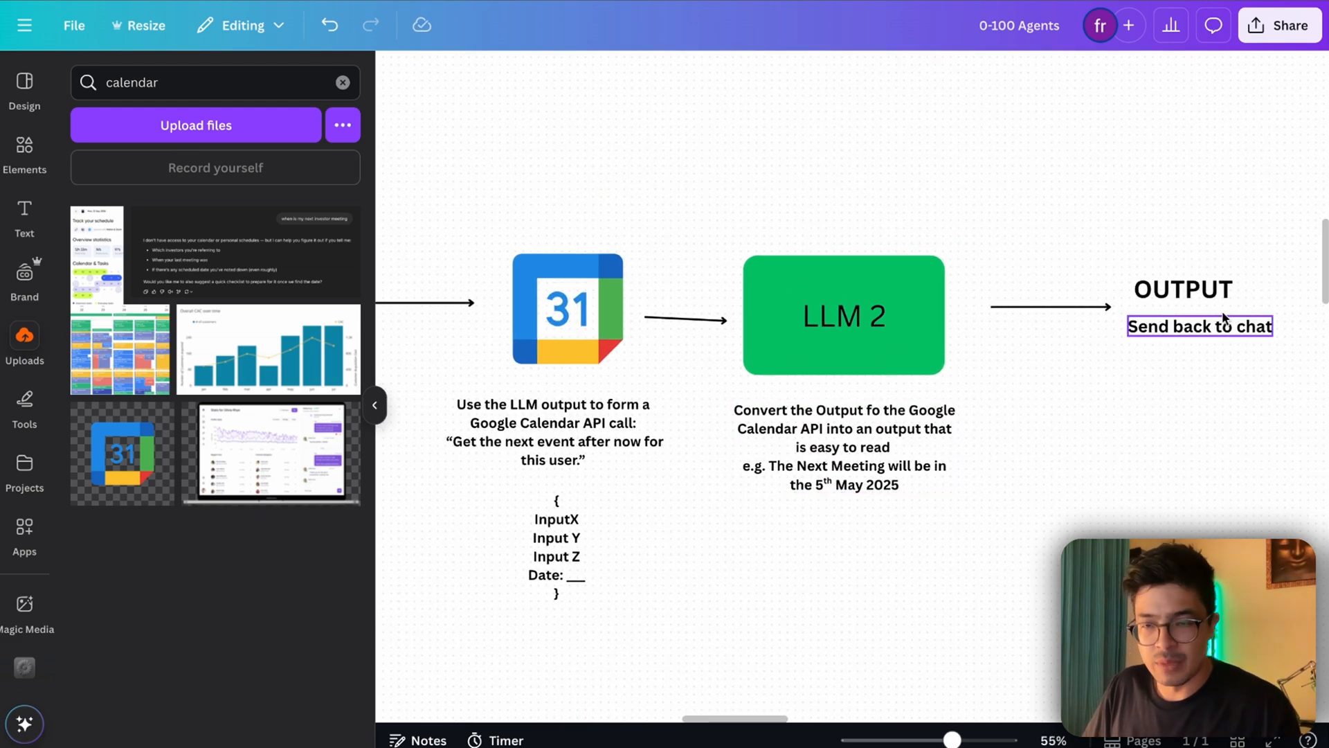
click(1181, 414)
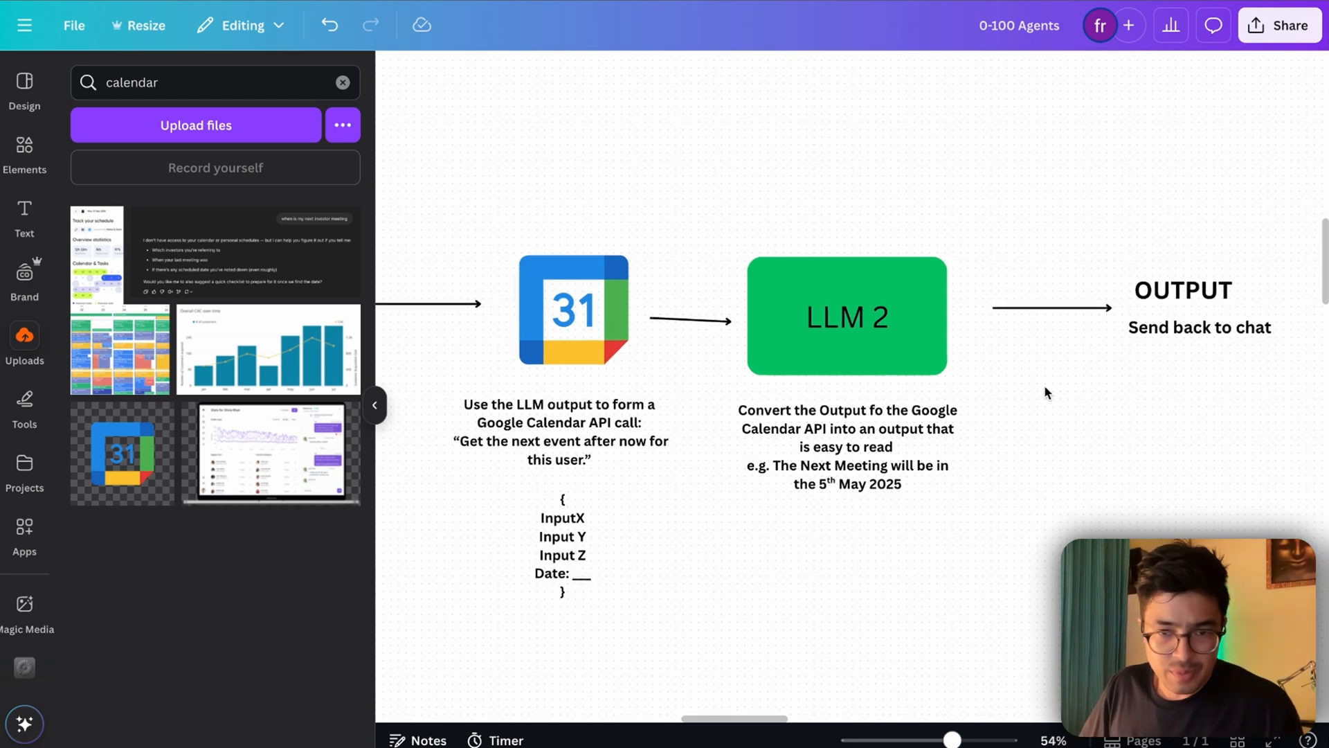
scroll(down, 3)
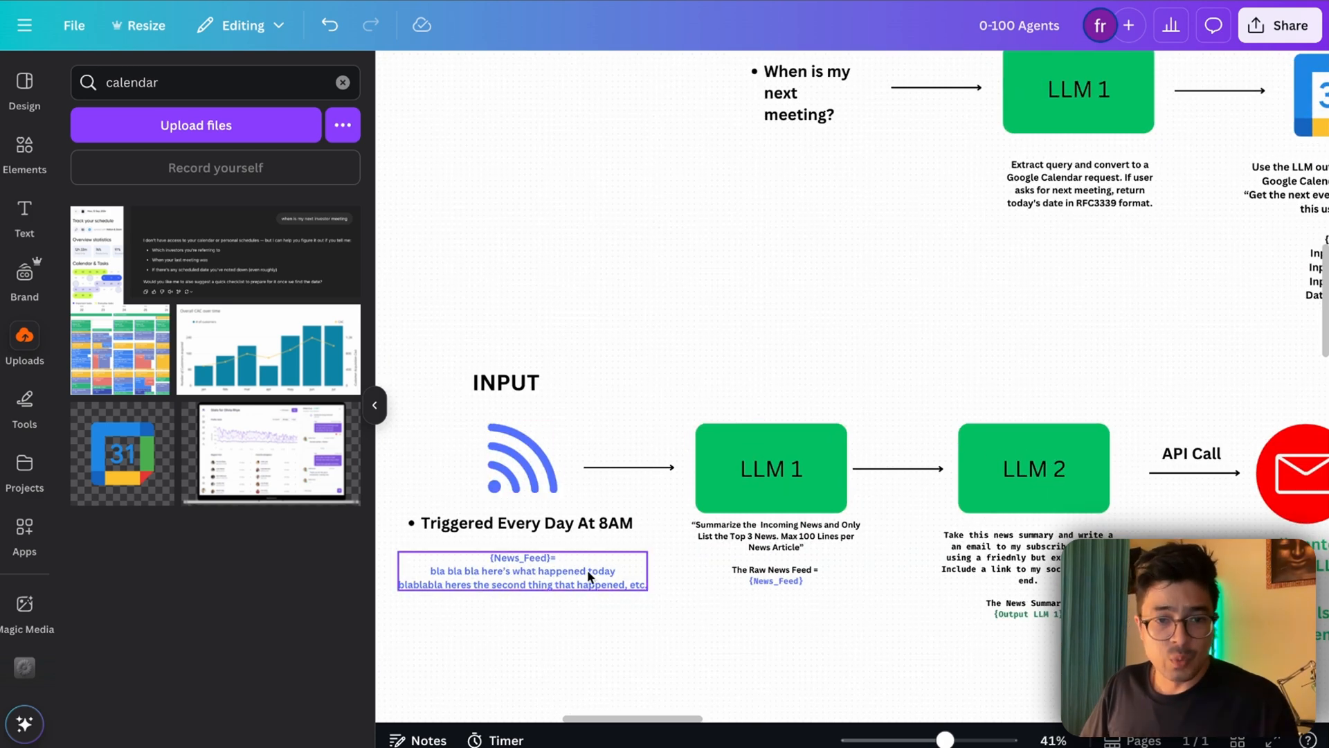
mouse_move(575, 569)
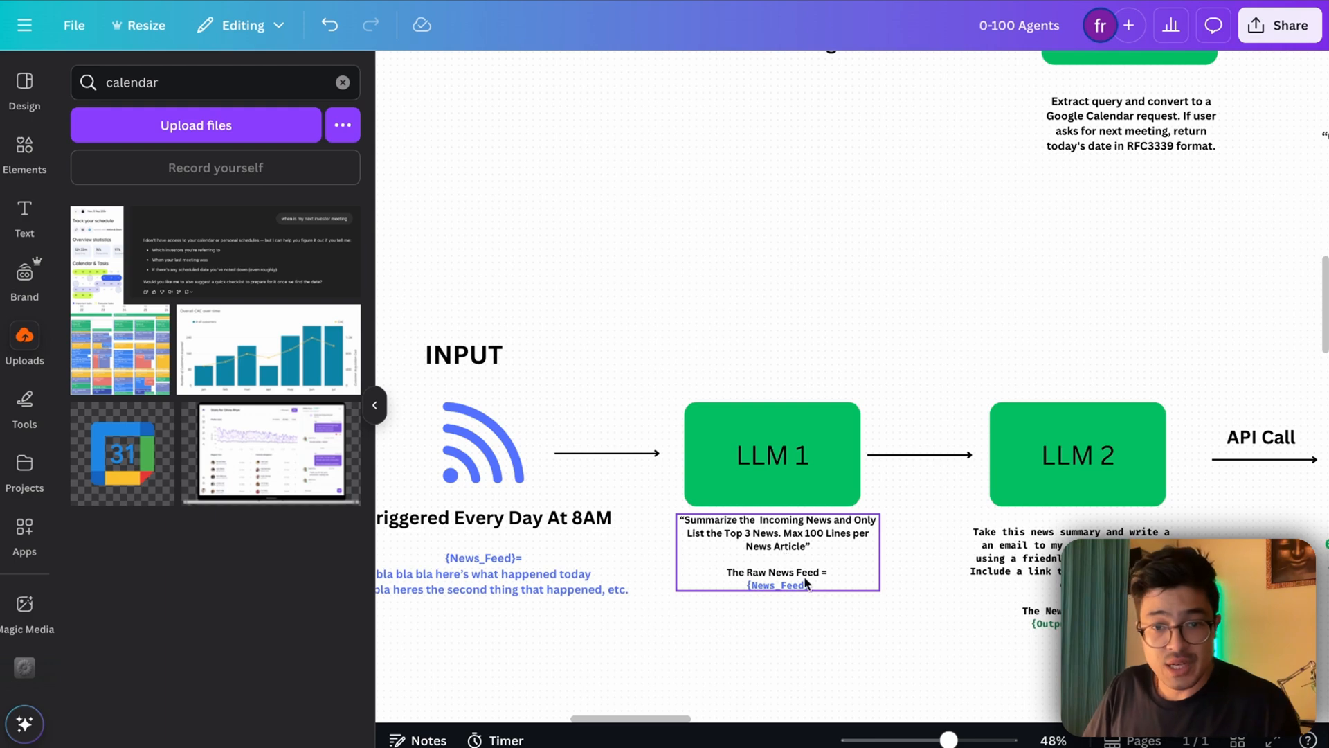
double_click(777, 584)
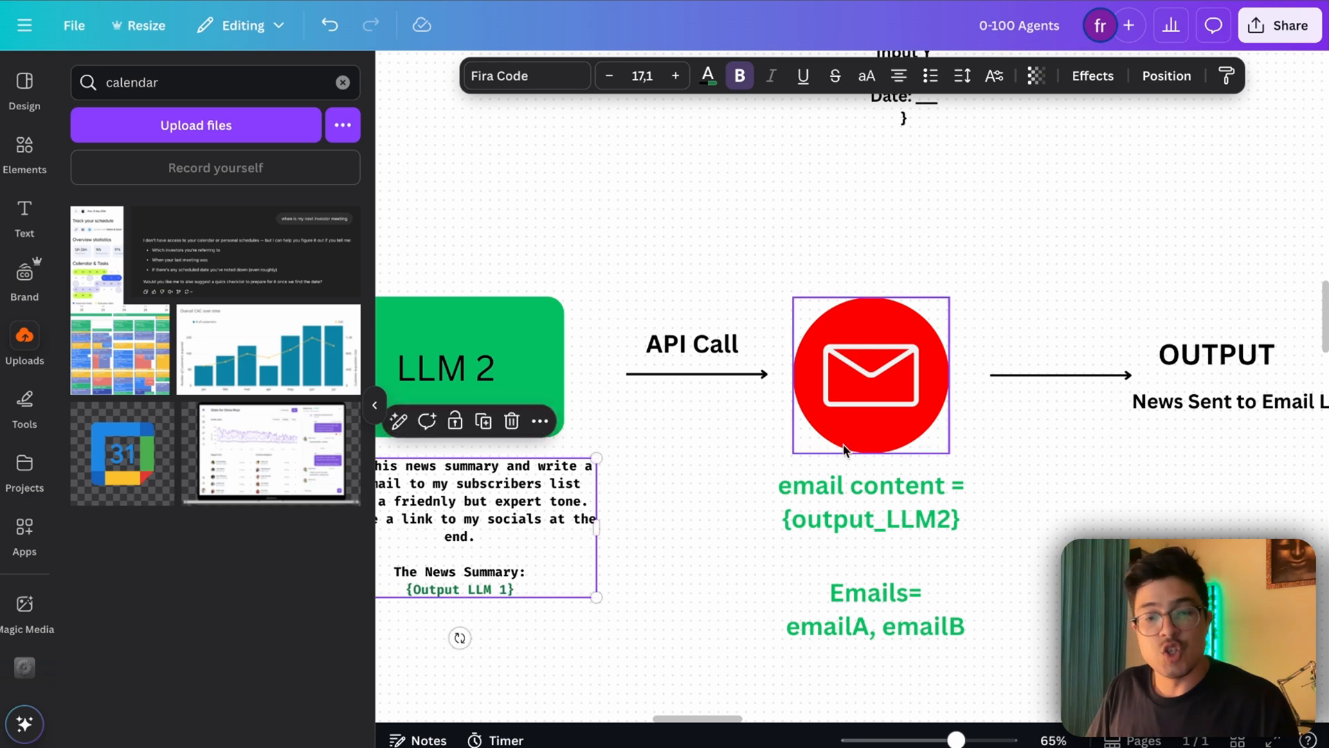
mouse_move(858, 432)
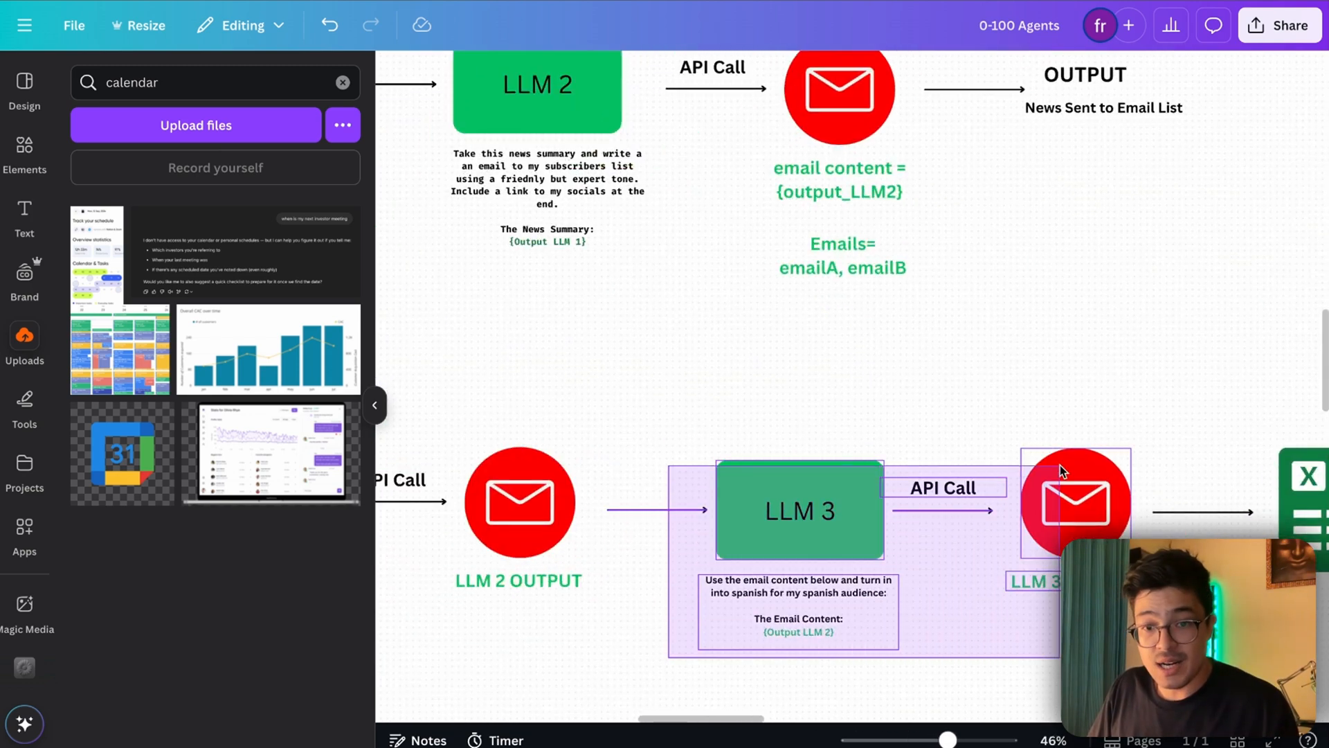
scroll(down, 3)
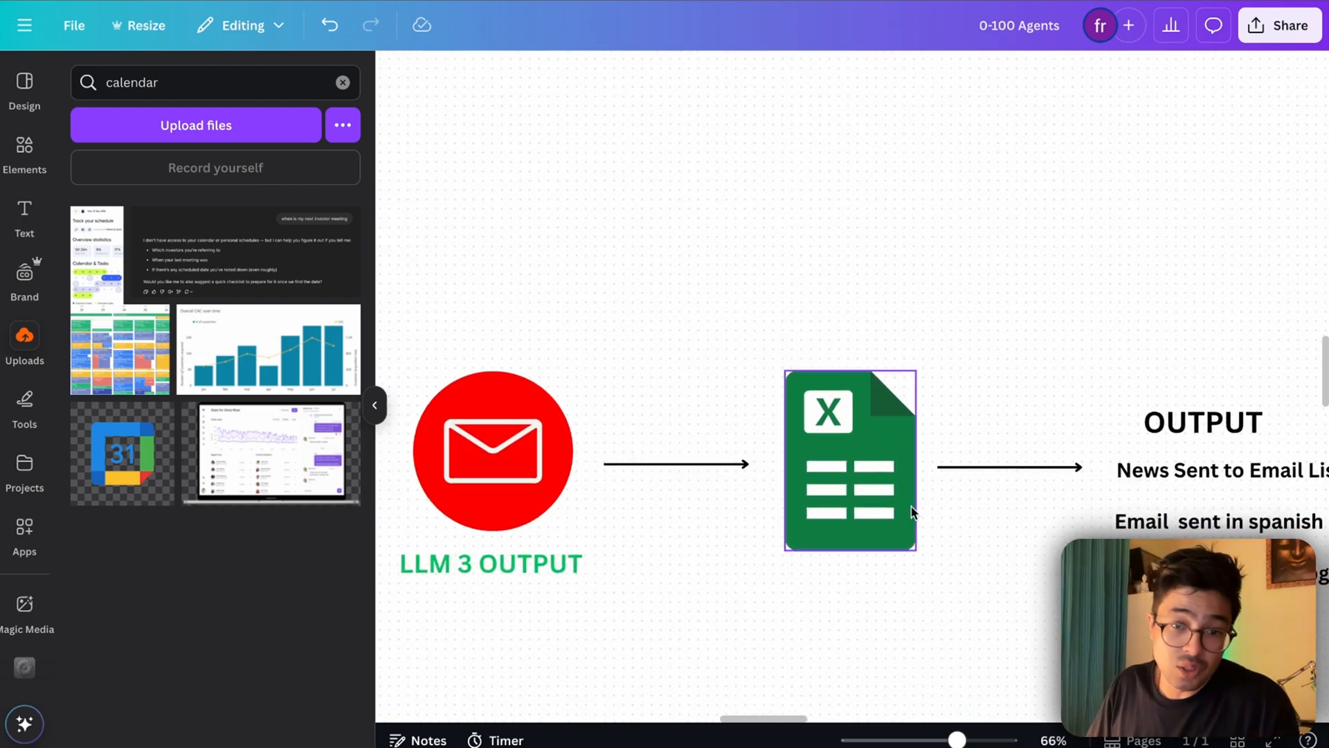
click(868, 580)
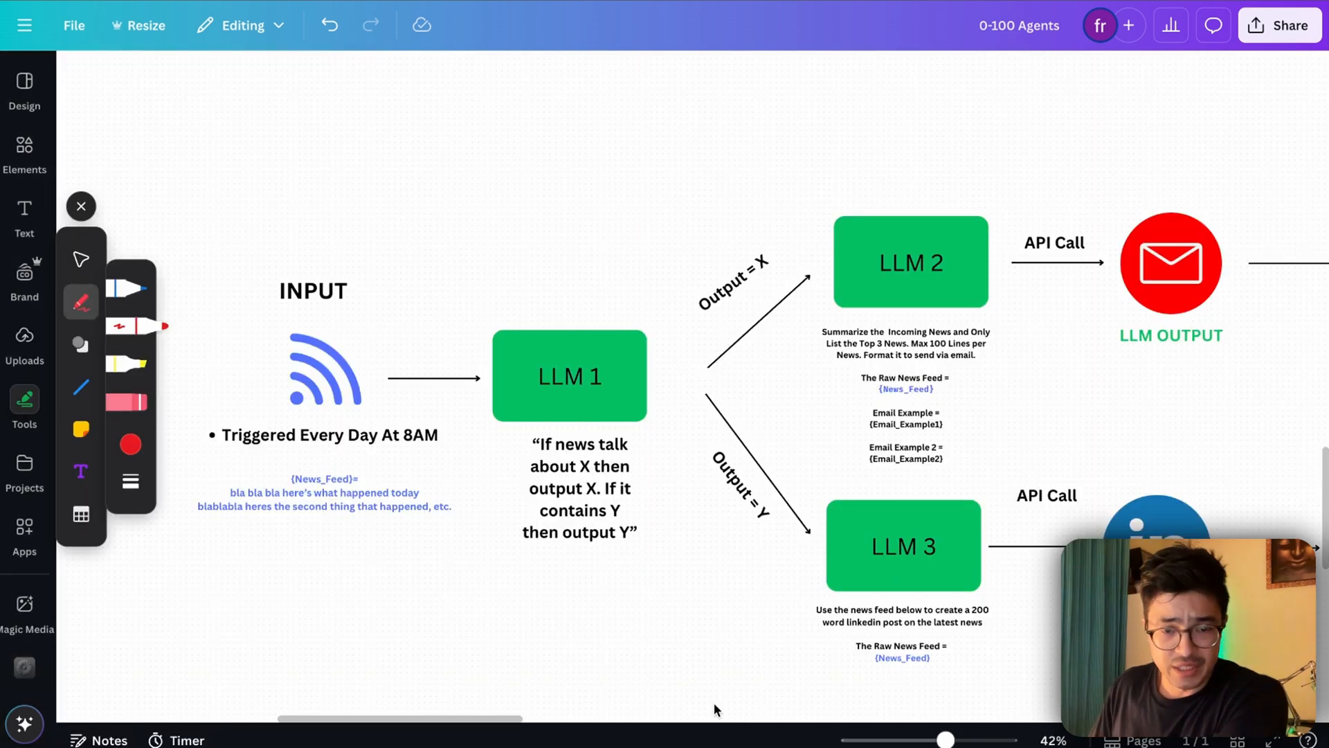
mouse_move(639, 590)
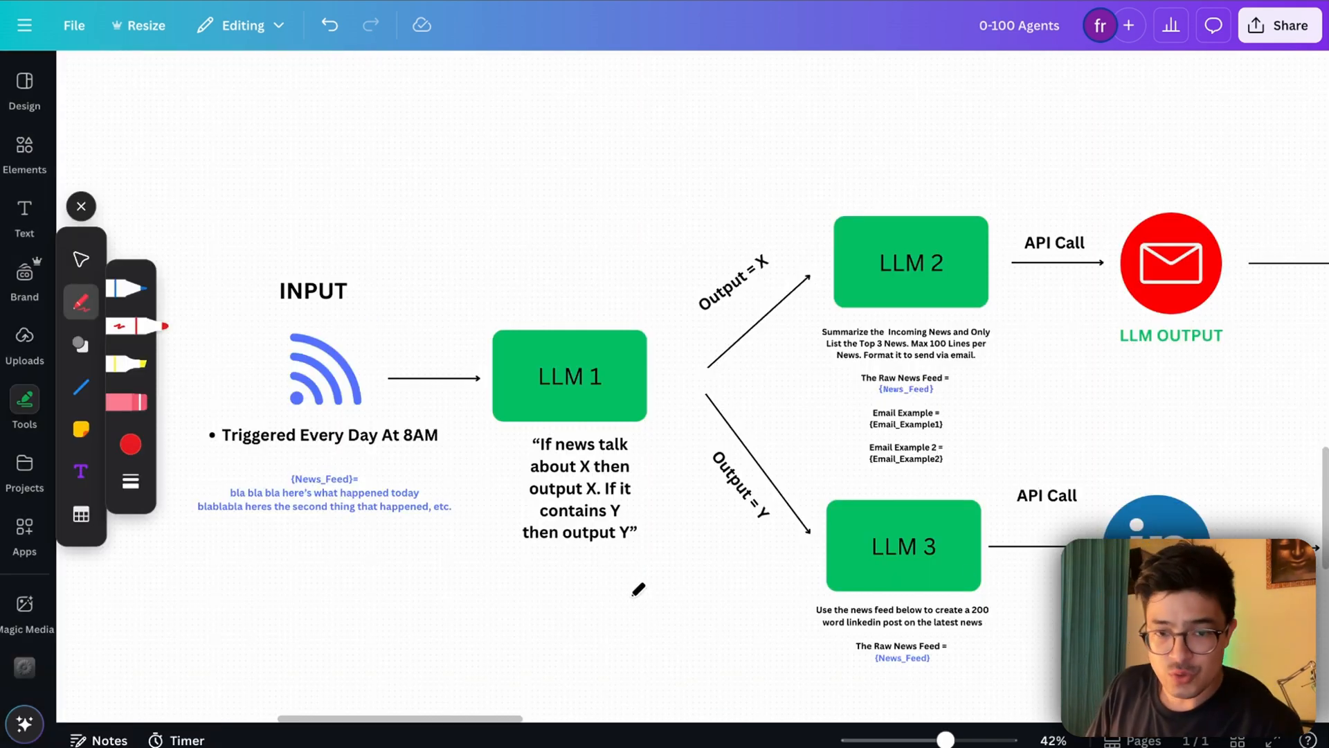
mouse_move(368, 525)
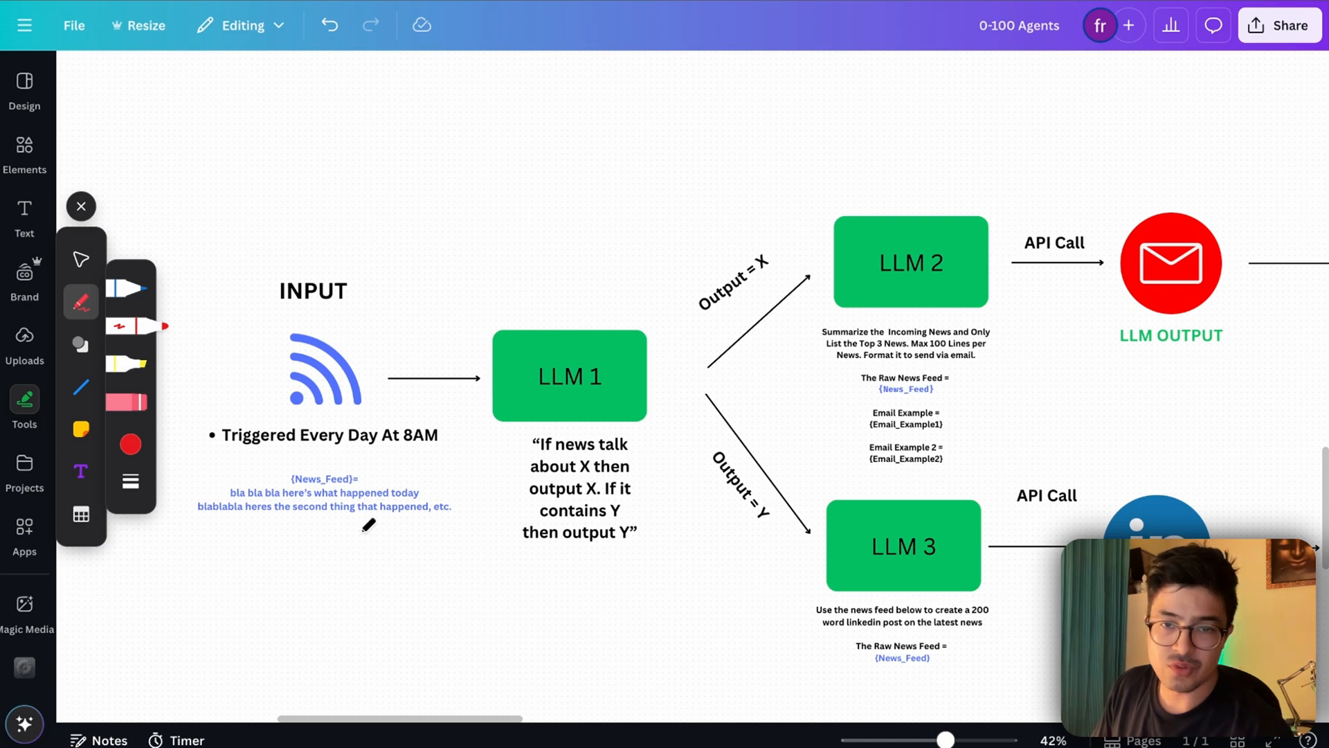
- Scroll down from the routing diagram toward the Retrieval Augmented Generation section
scroll(down, 3)
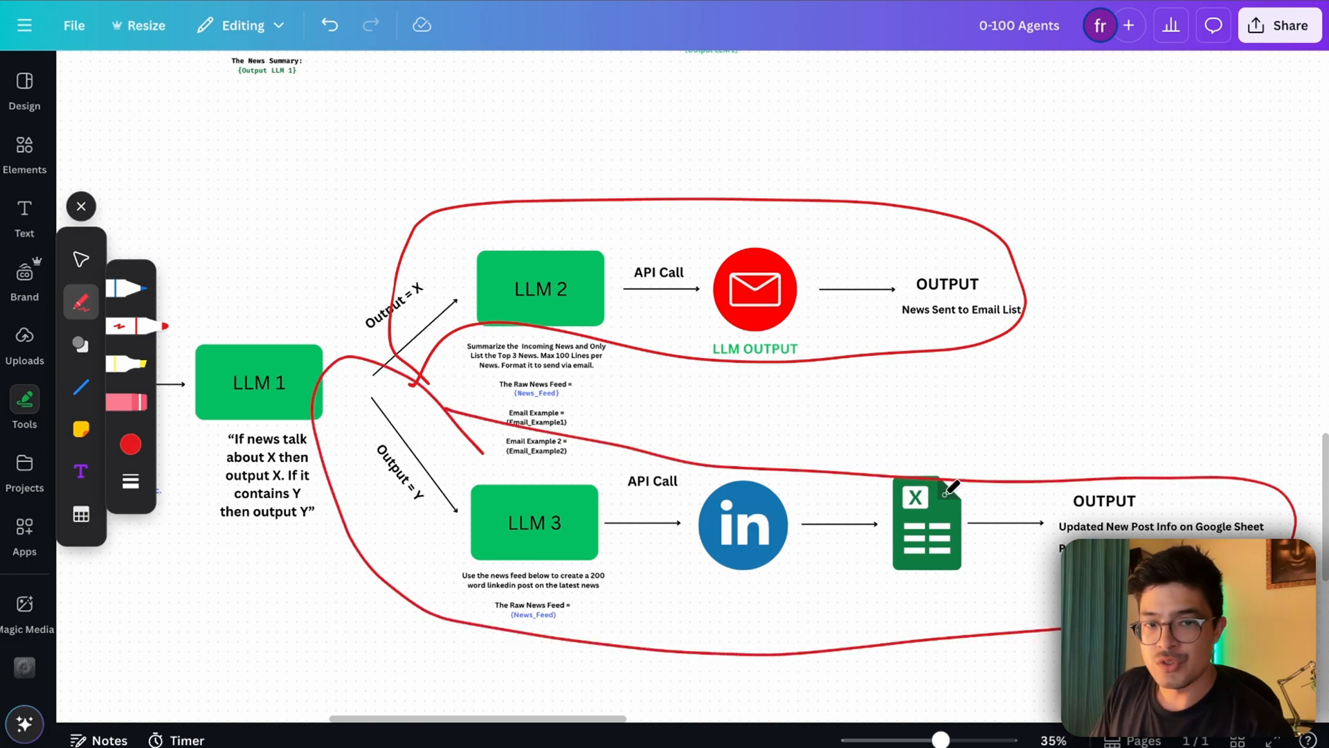
scroll(down, 3)
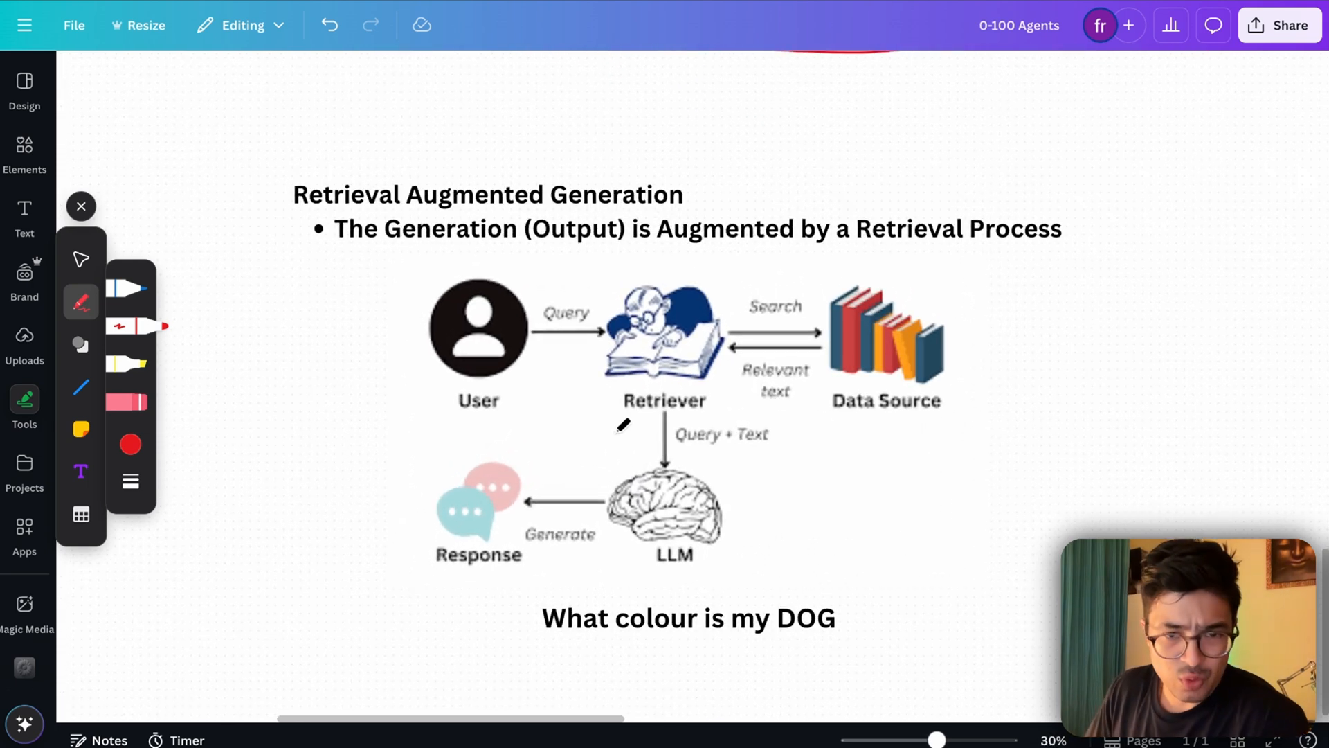
mouse_move(551, 475)
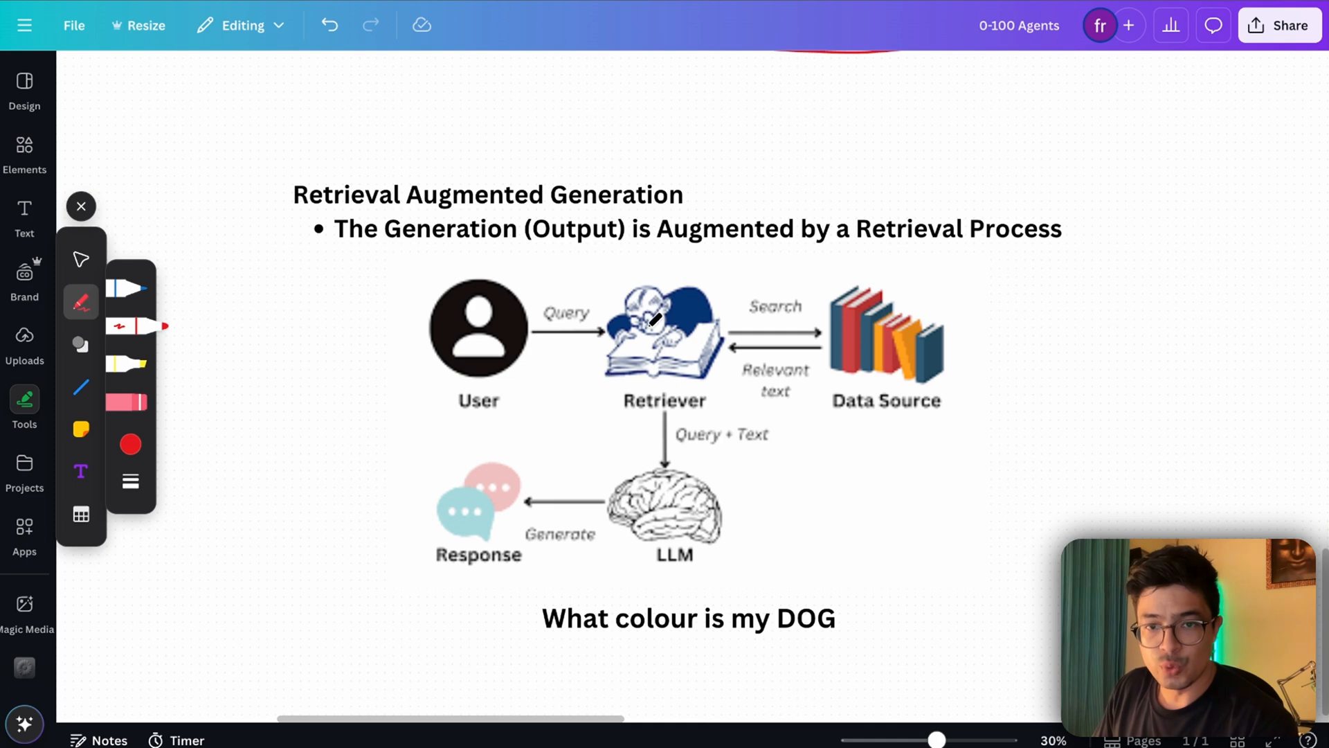
mouse_move(497, 441)
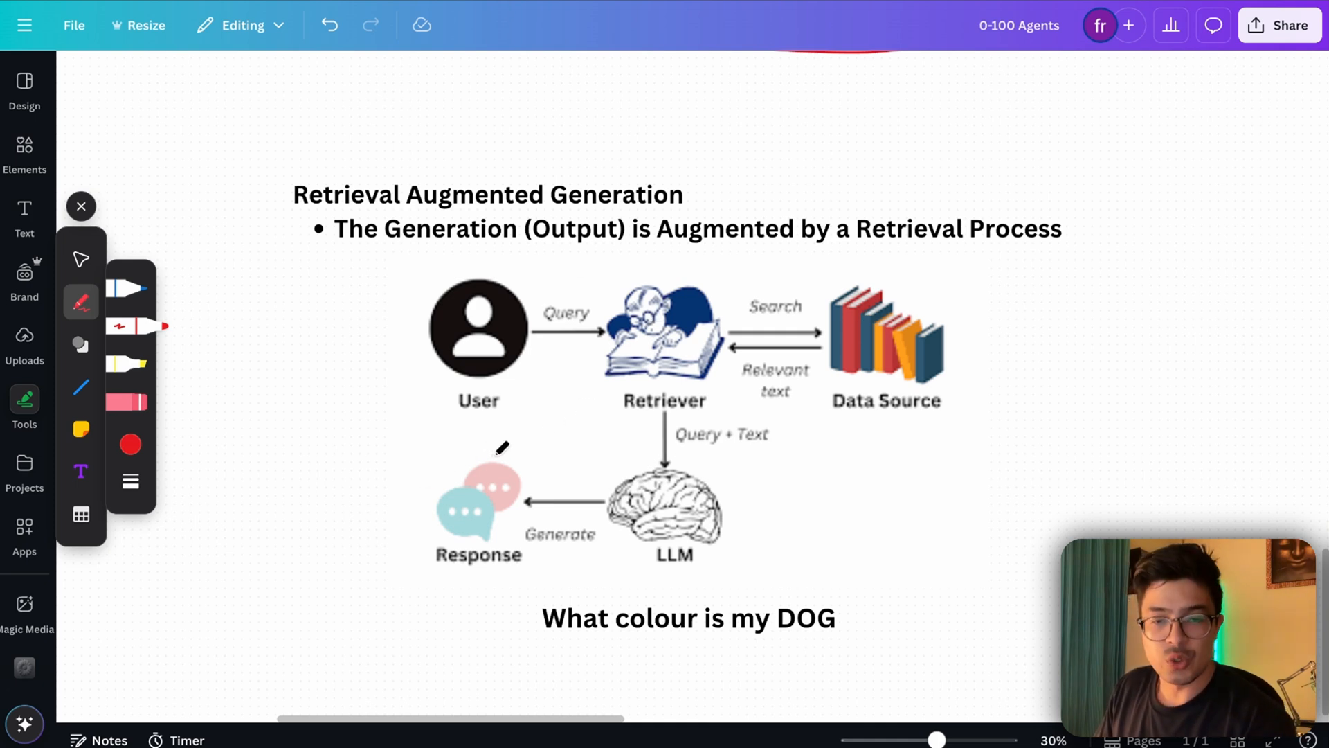
mouse_move(742, 522)
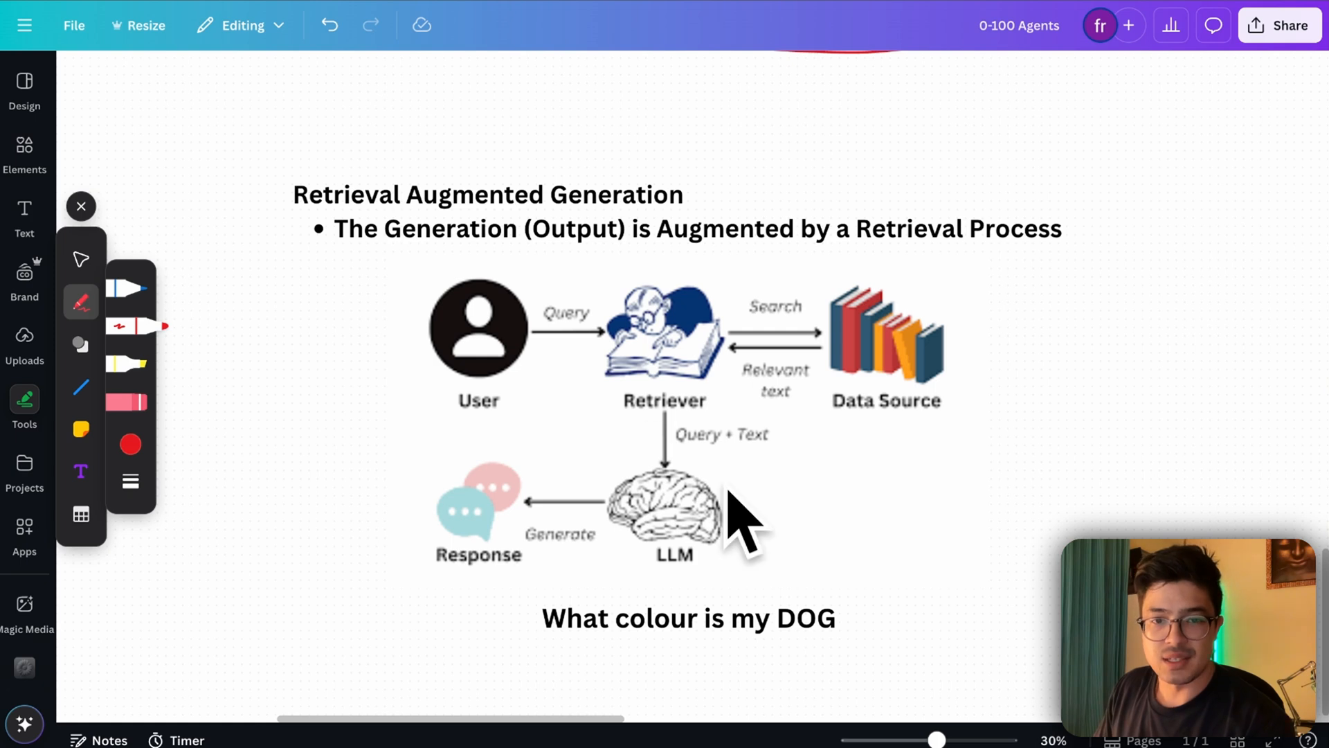
mouse_move(831, 483)
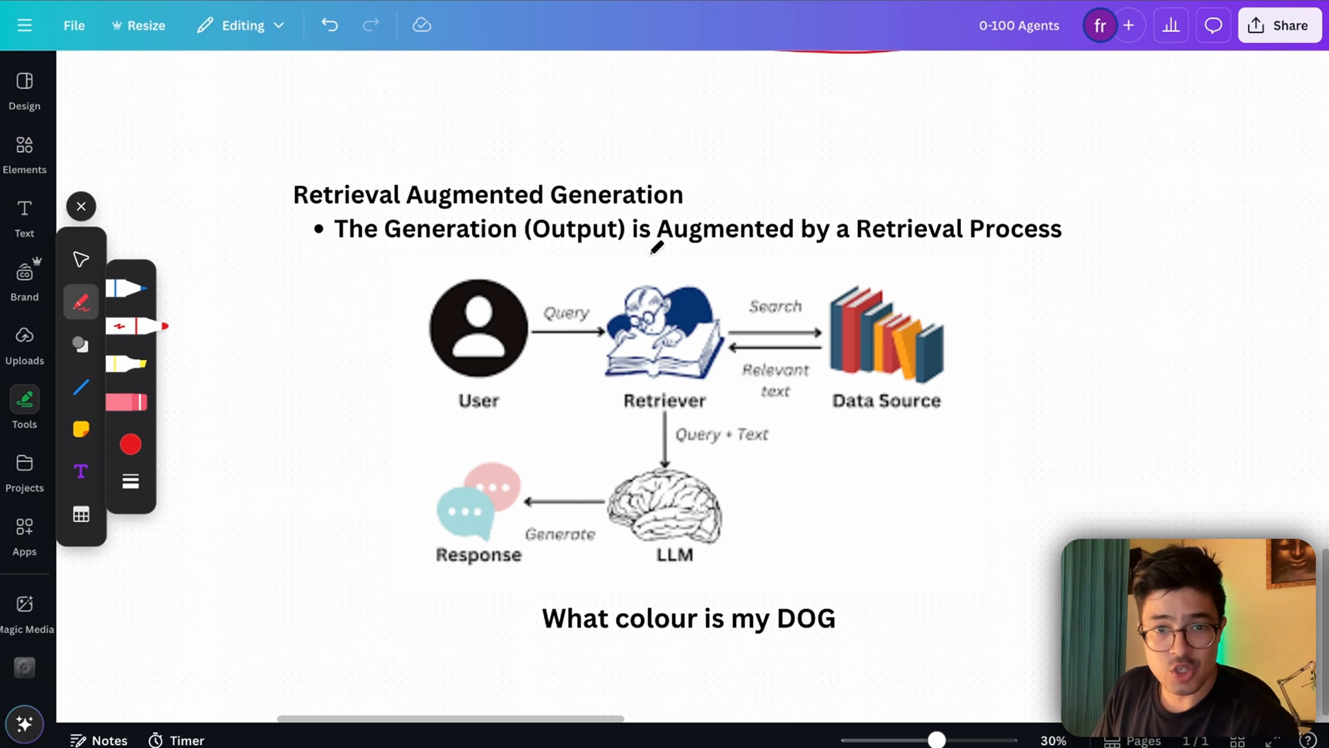
mouse_move(775, 252)
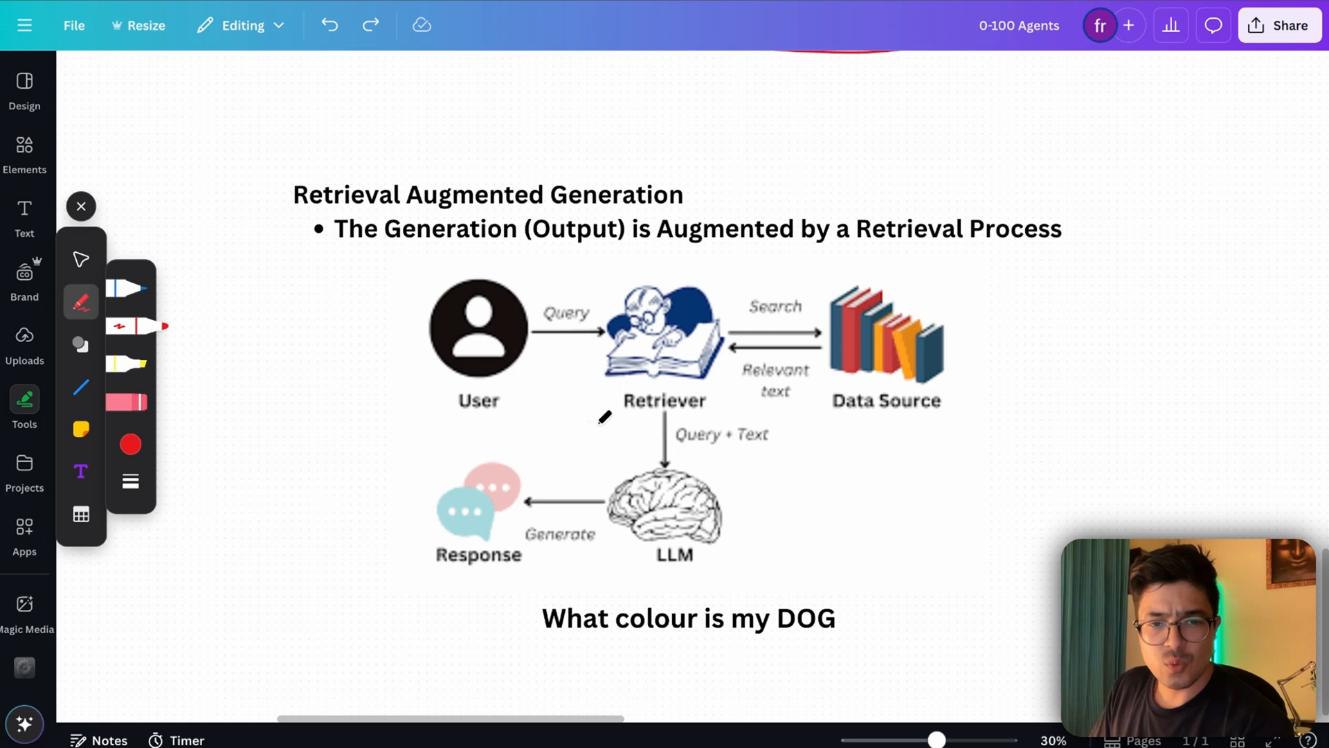
scroll(down, 3)
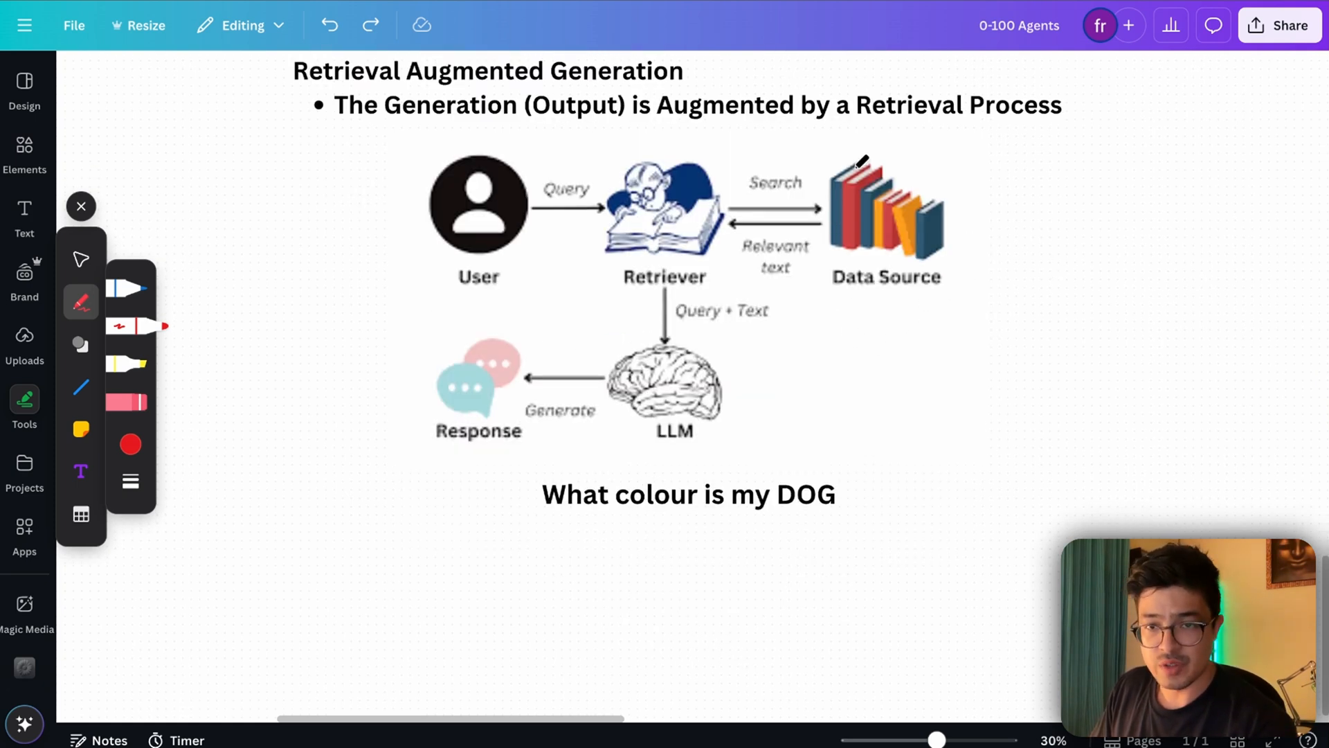
mouse_move(932, 285)
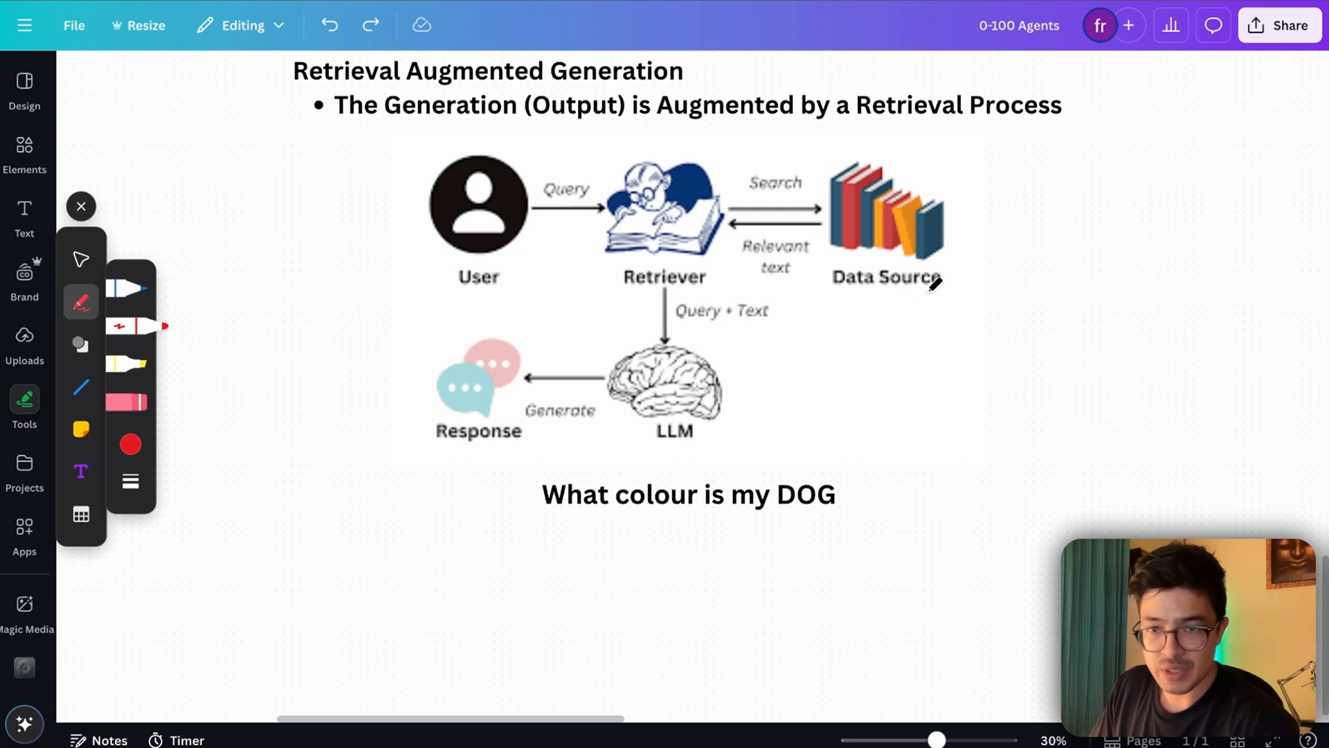
drag(1007, 180, 1039, 251)
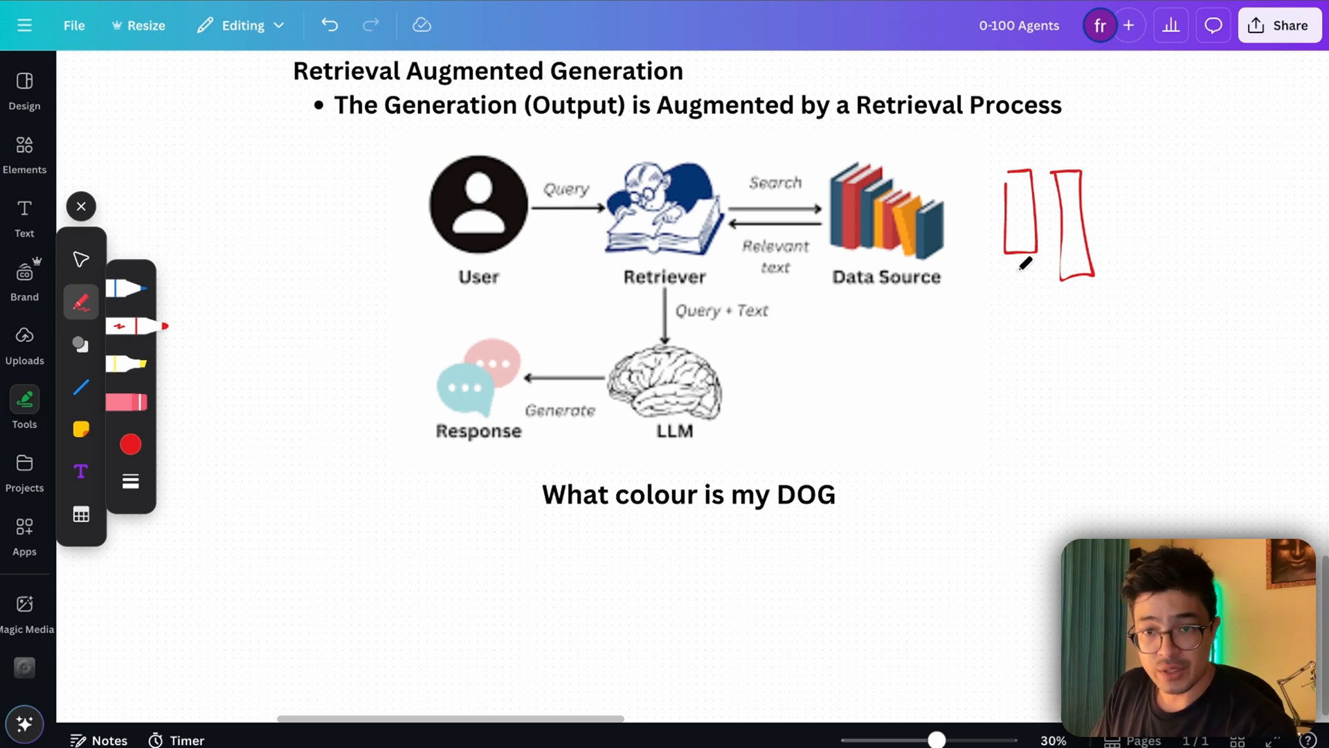
mouse_move(839, 202)
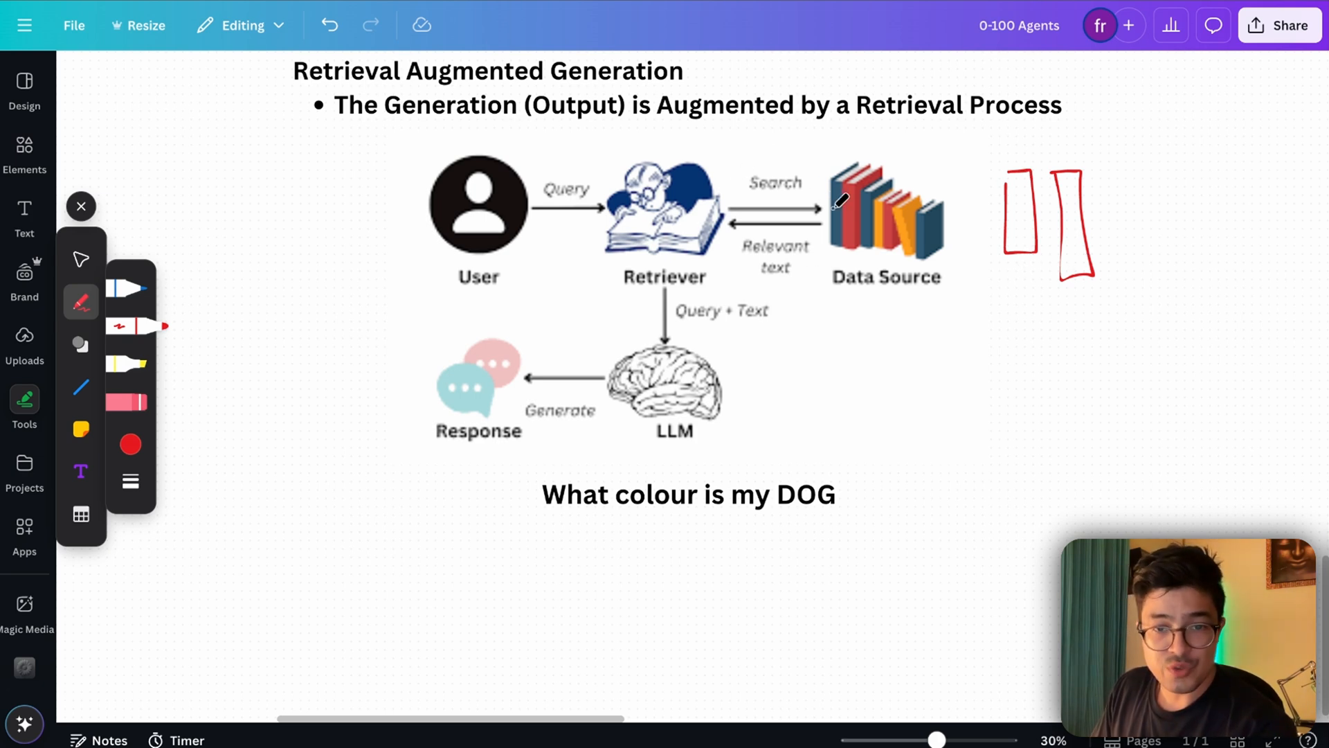
mouse_move(1022, 251)
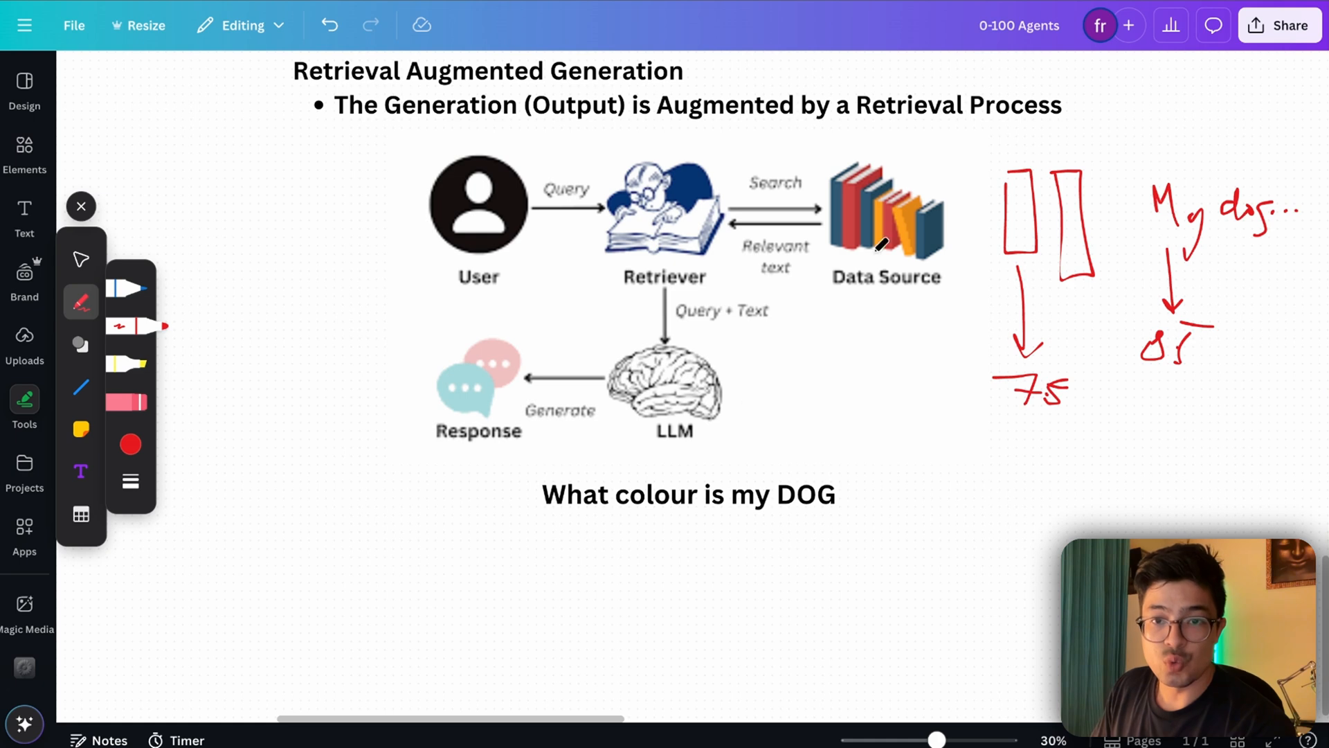
mouse_move(1161, 335)
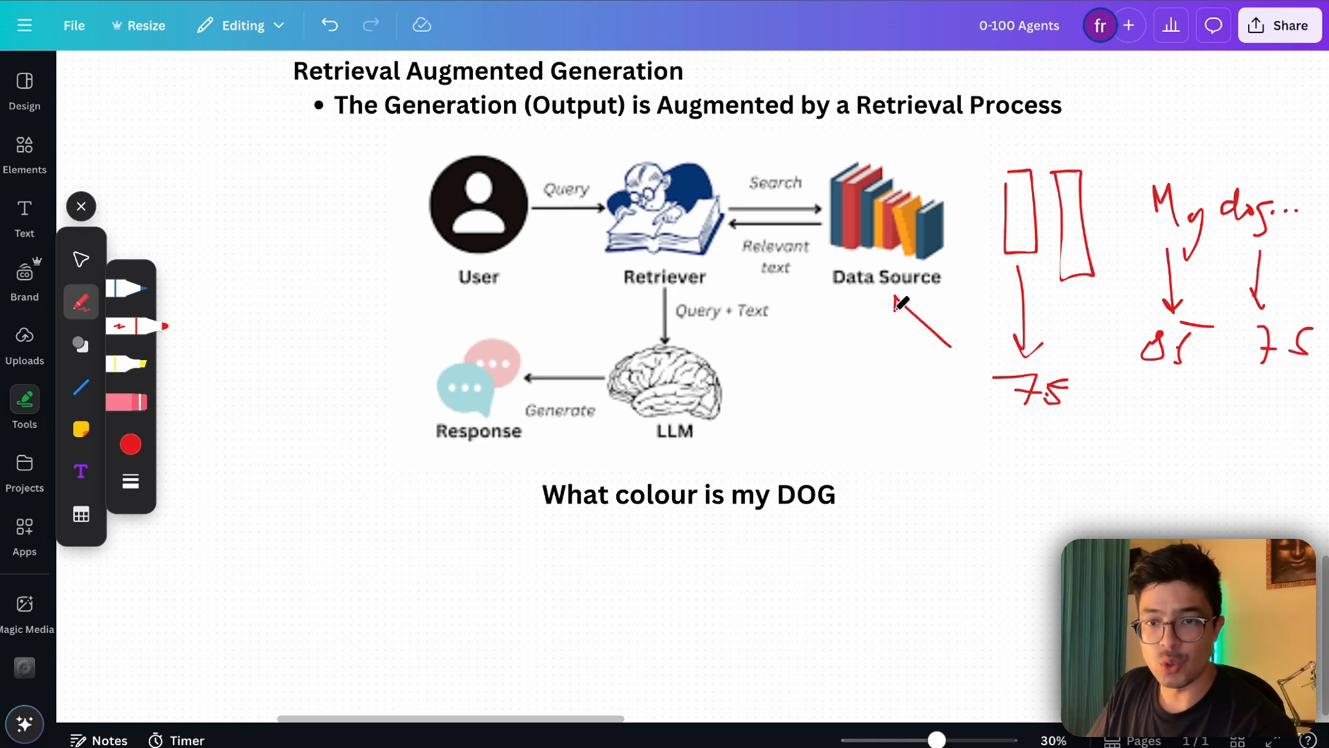
- Draw red arrows down from the 'What colour is my DOG' question toward the numbers beneath
scroll(down, 3)
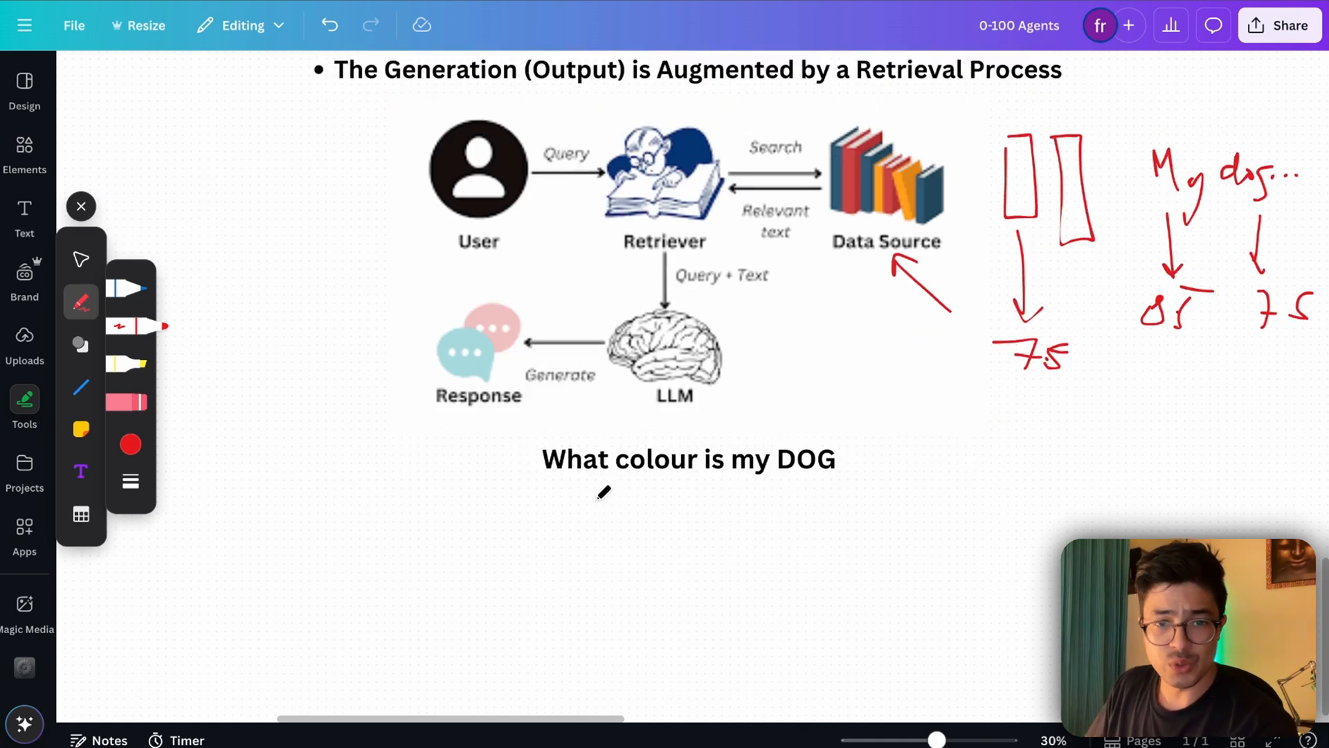
drag(584, 491, 670, 516)
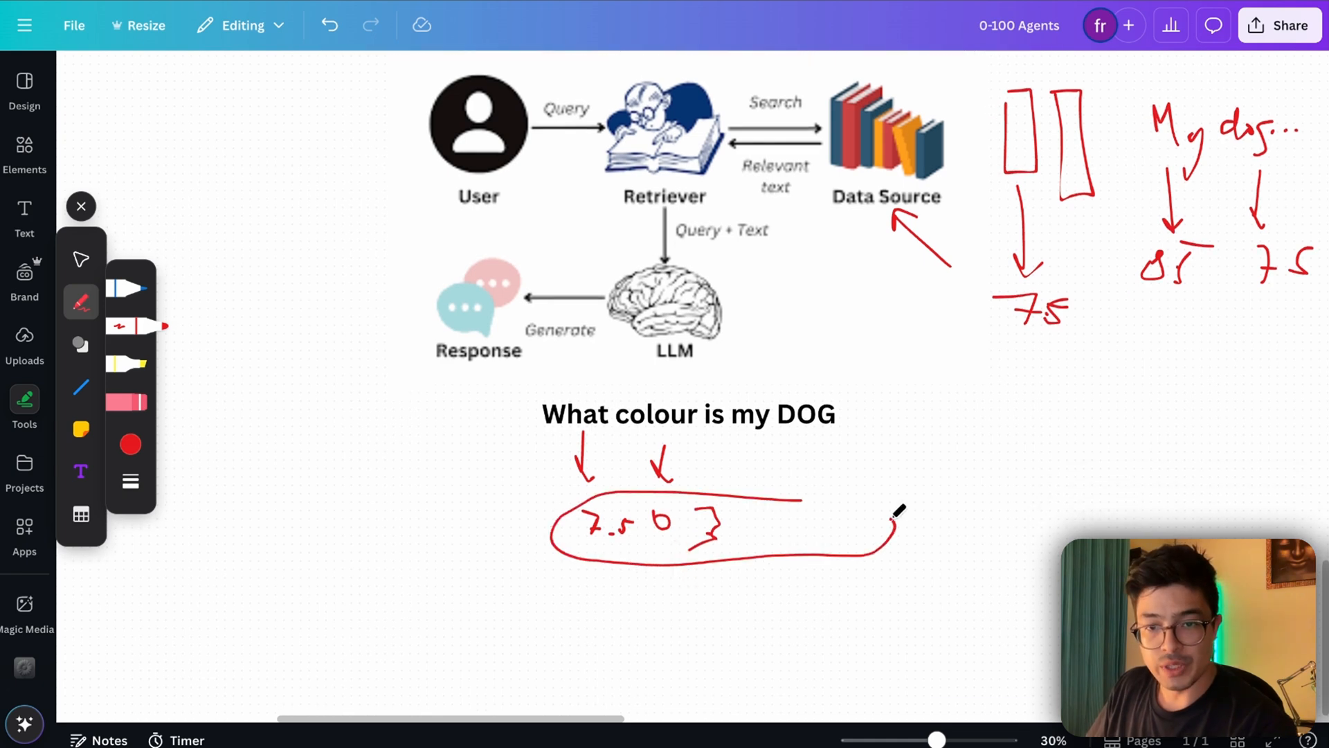
scroll(down, 3)
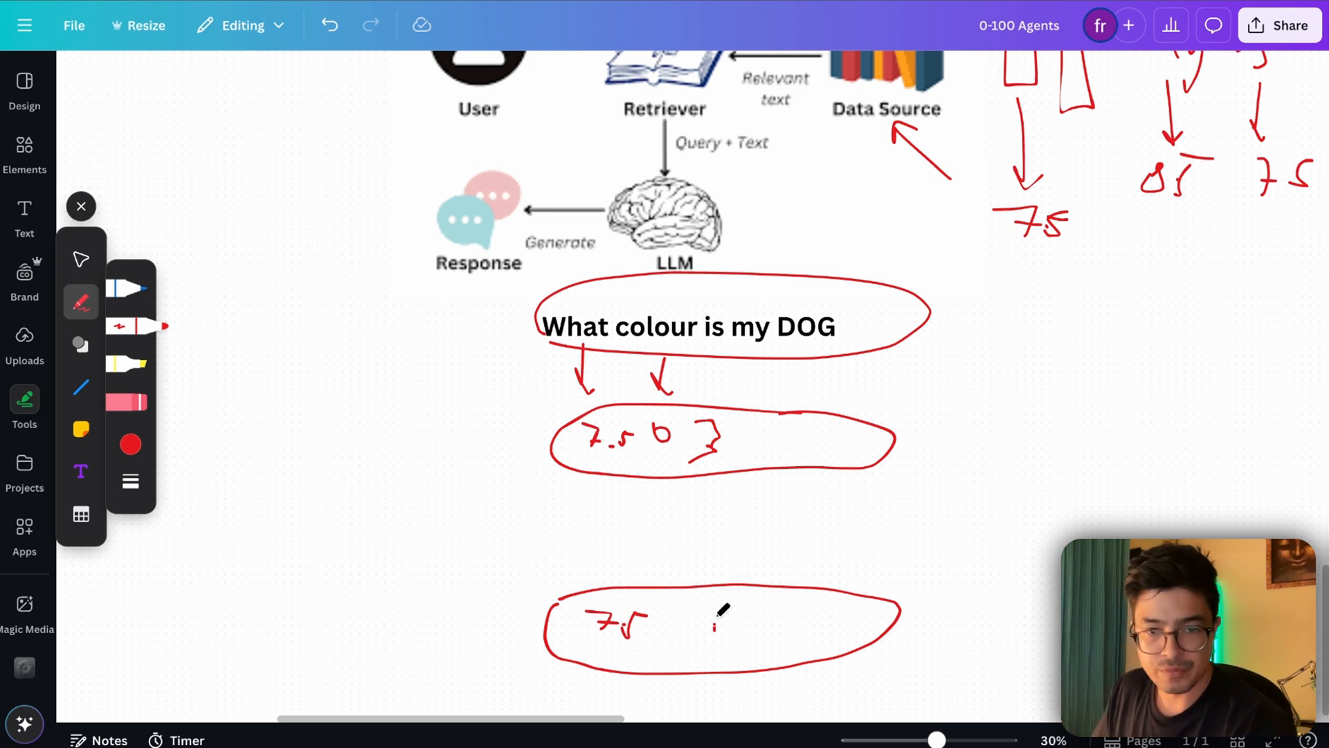
- Draw upward red arrows beneath the circled numbers and red marks beside the Query + Text label
drag(720, 611, 729, 508)
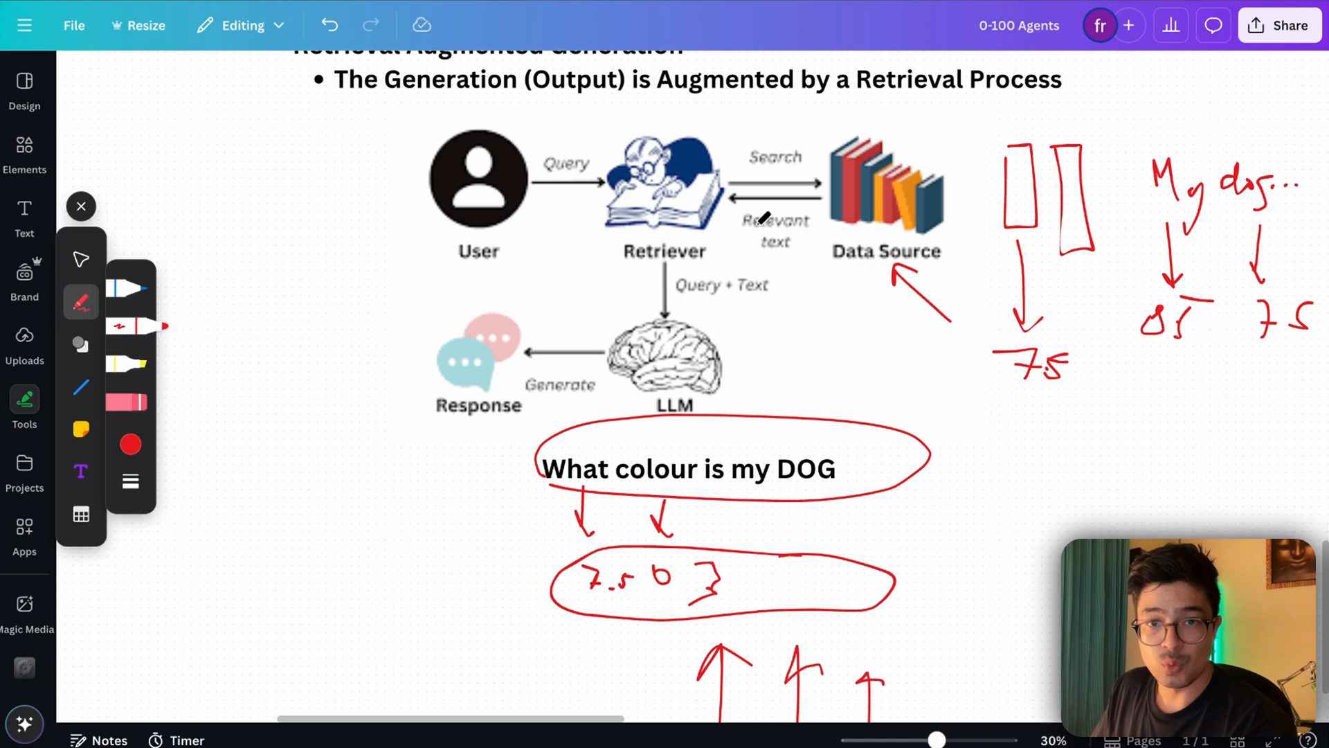
scroll(down, 3)
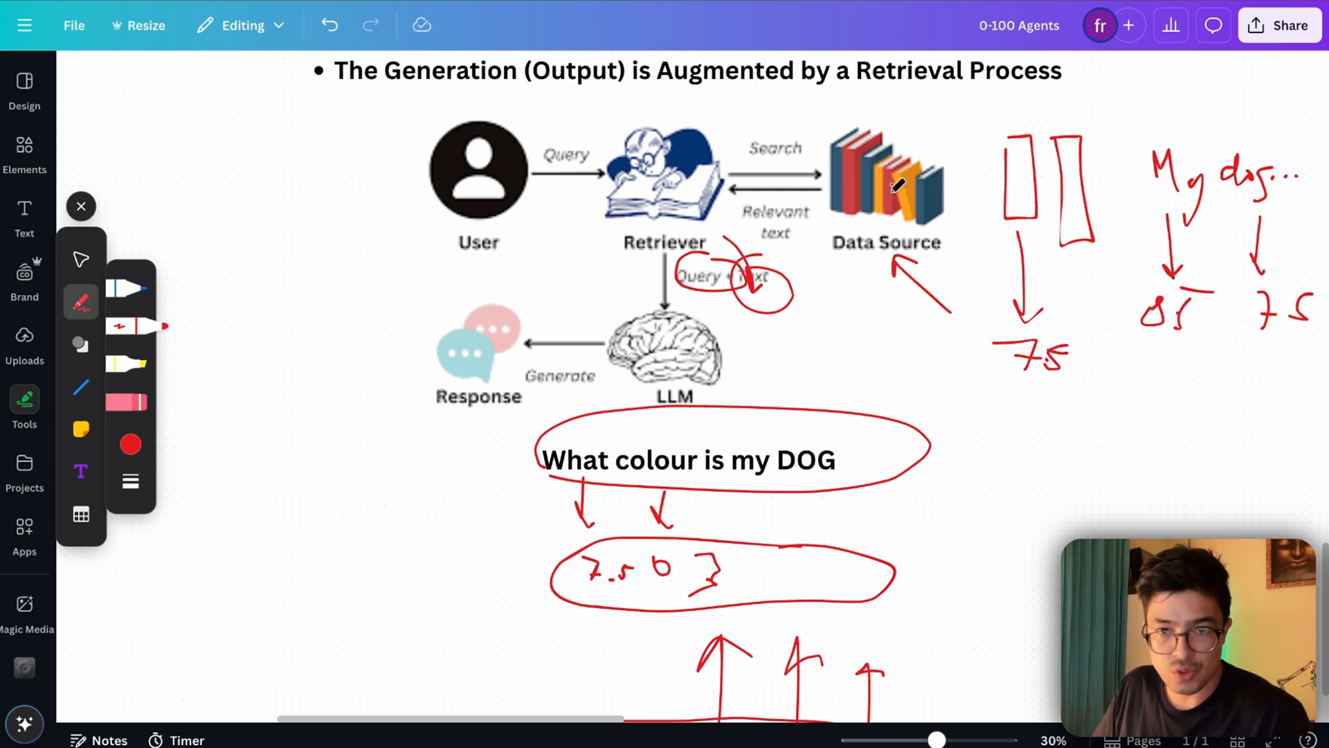
drag(924, 115, 1026, 119)
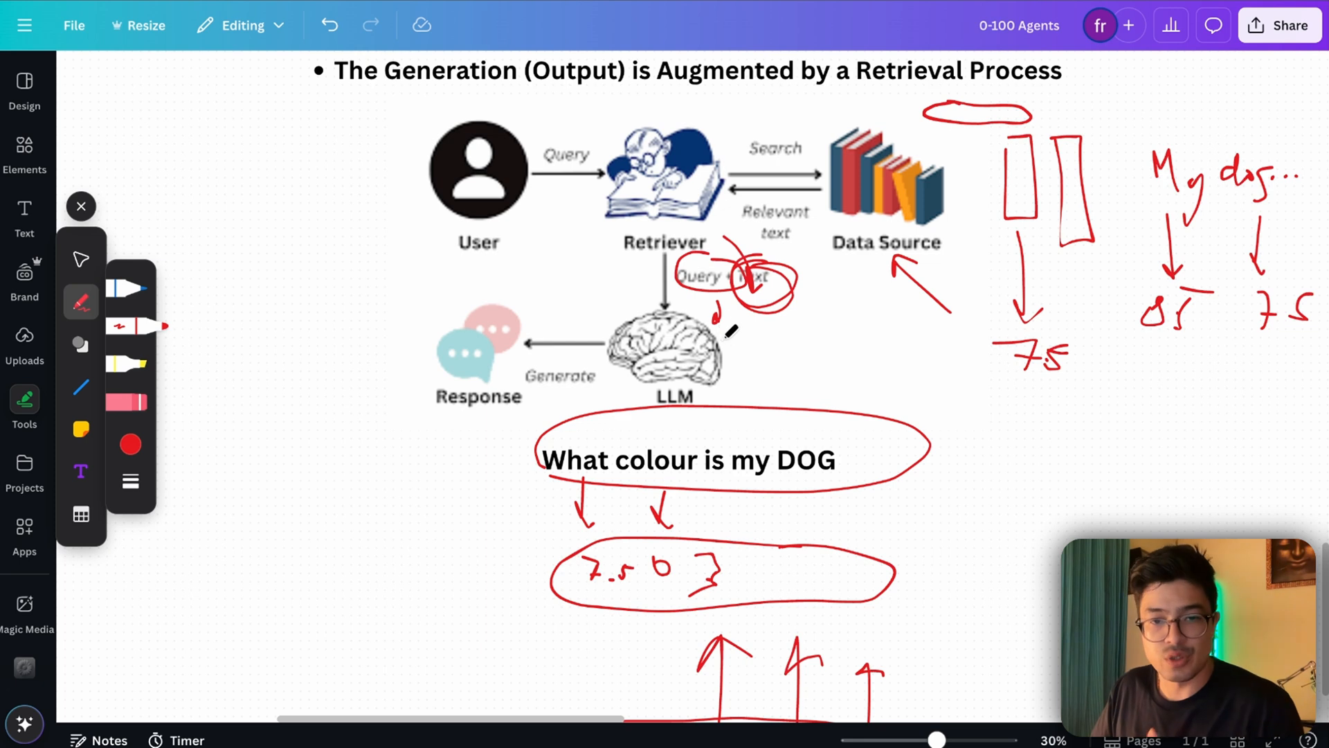
scroll(down, 3)
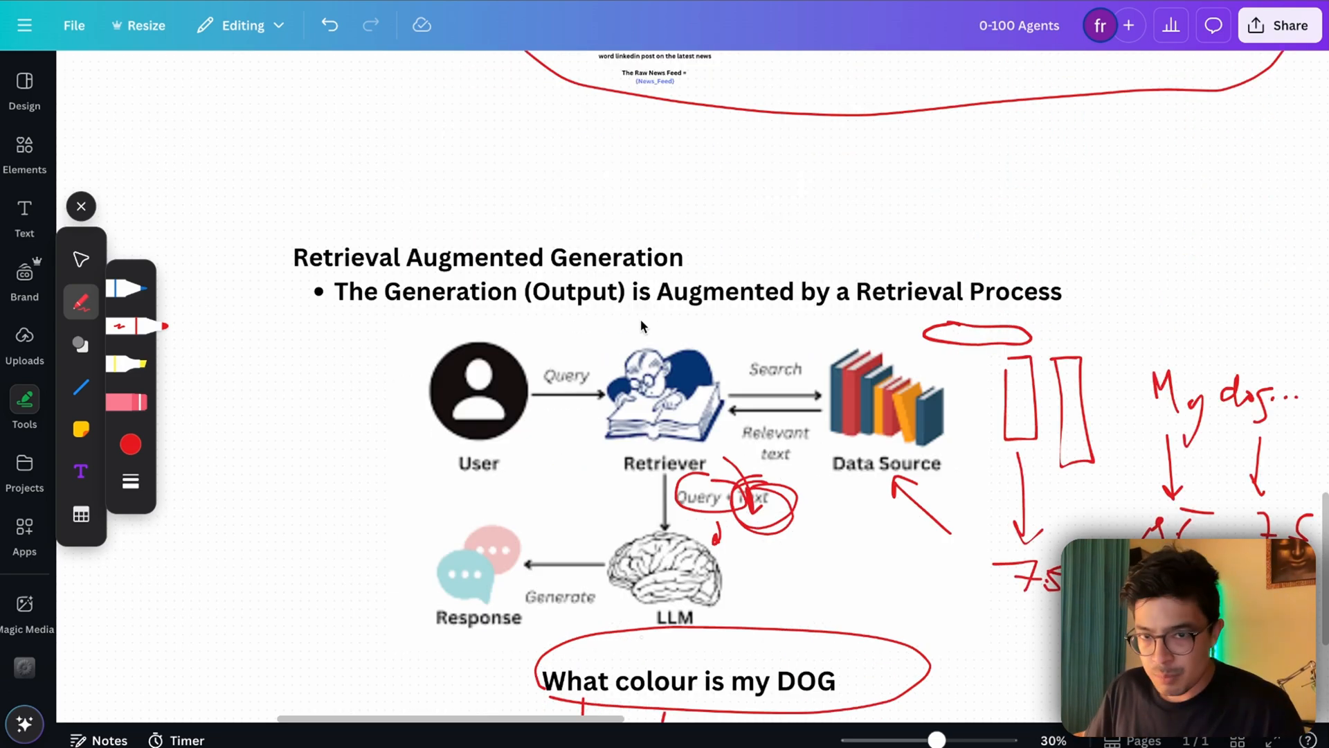
scroll(down, 3)
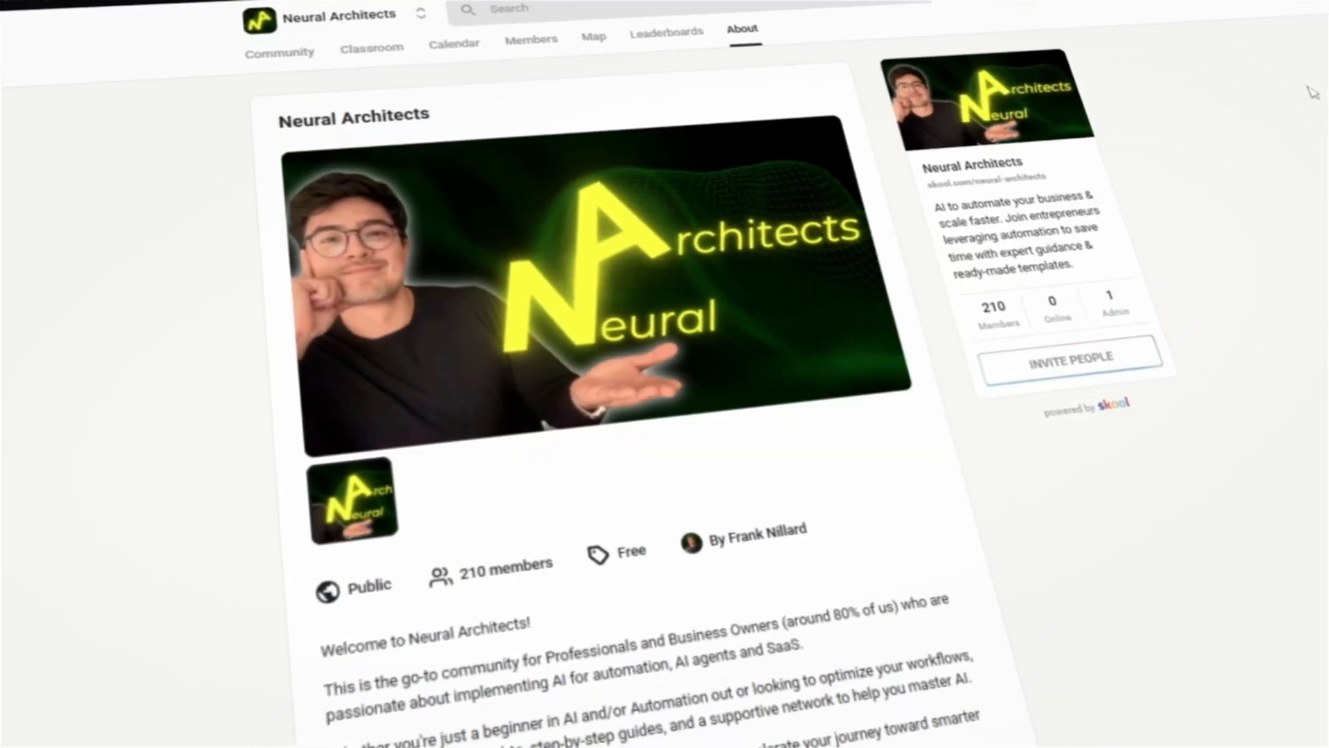
- Scroll through the Neural Architects community feed of member posts in Skool
scroll(down, 3)
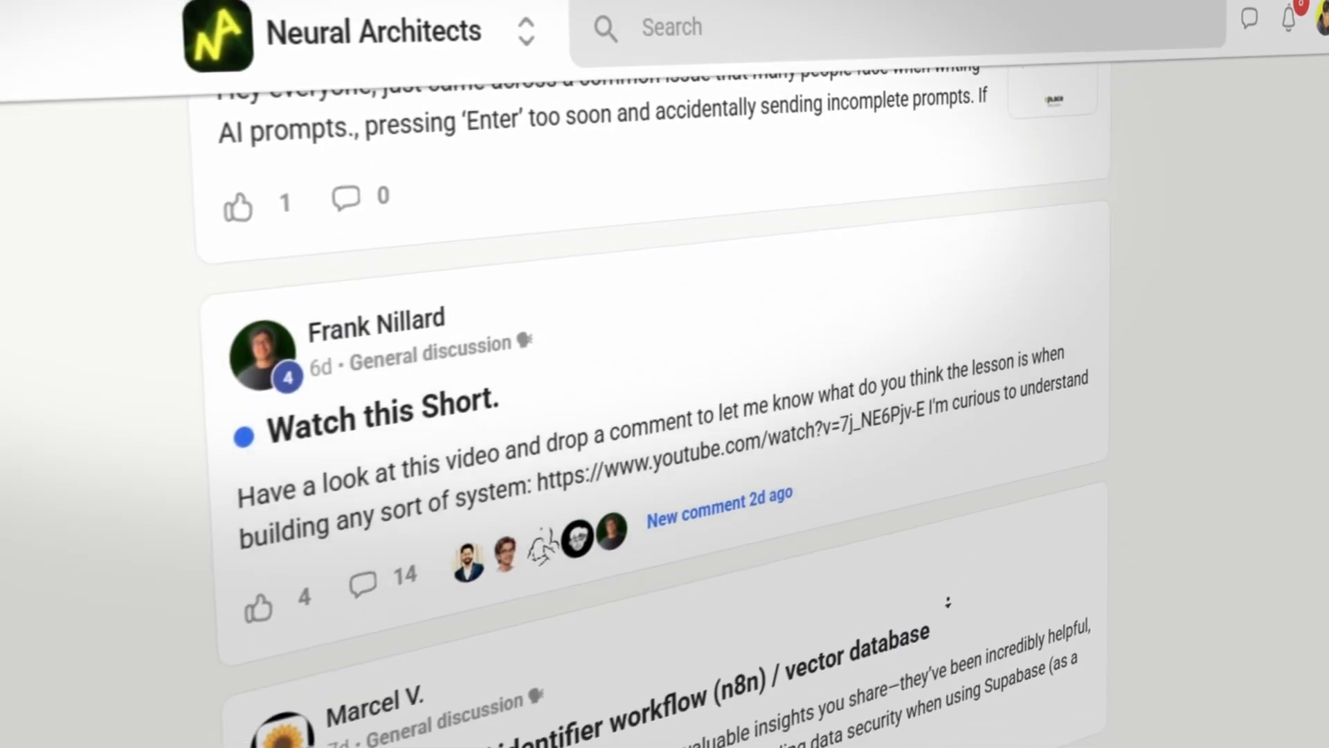
scroll(down, 3)
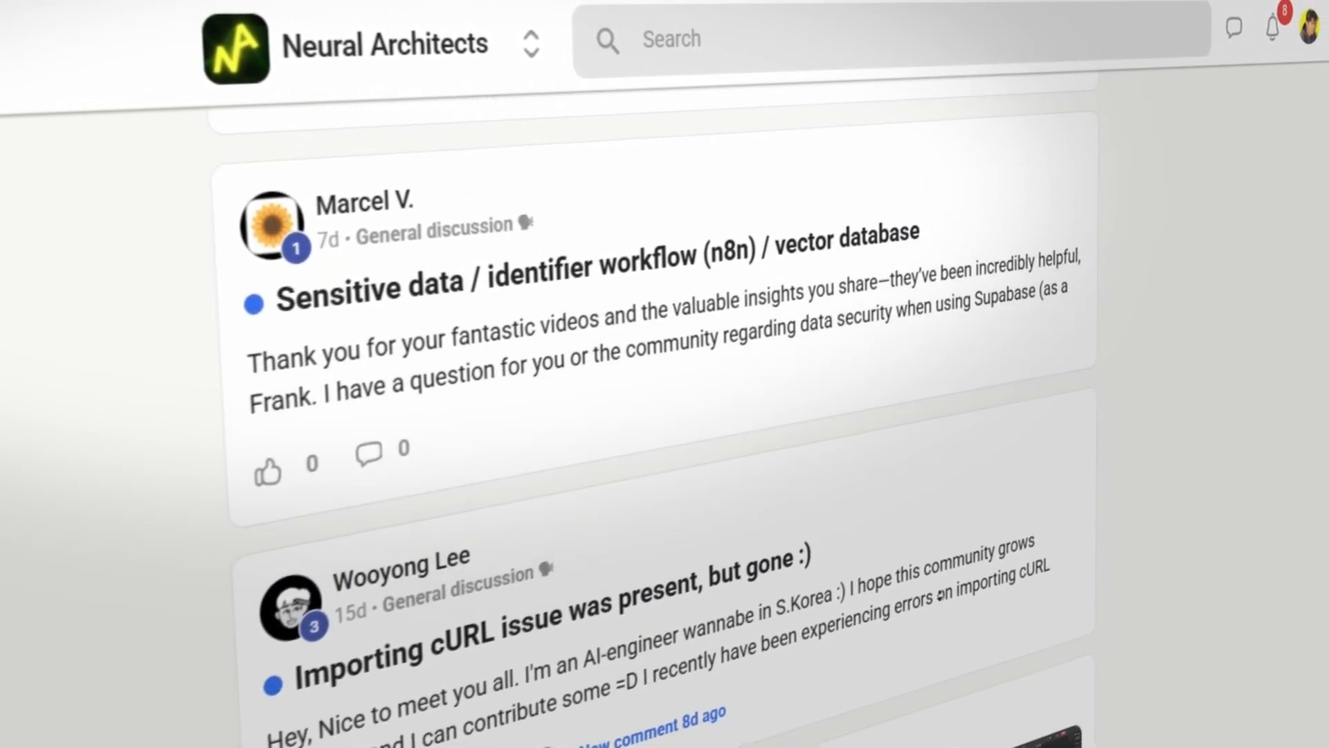
scroll(down, 3)
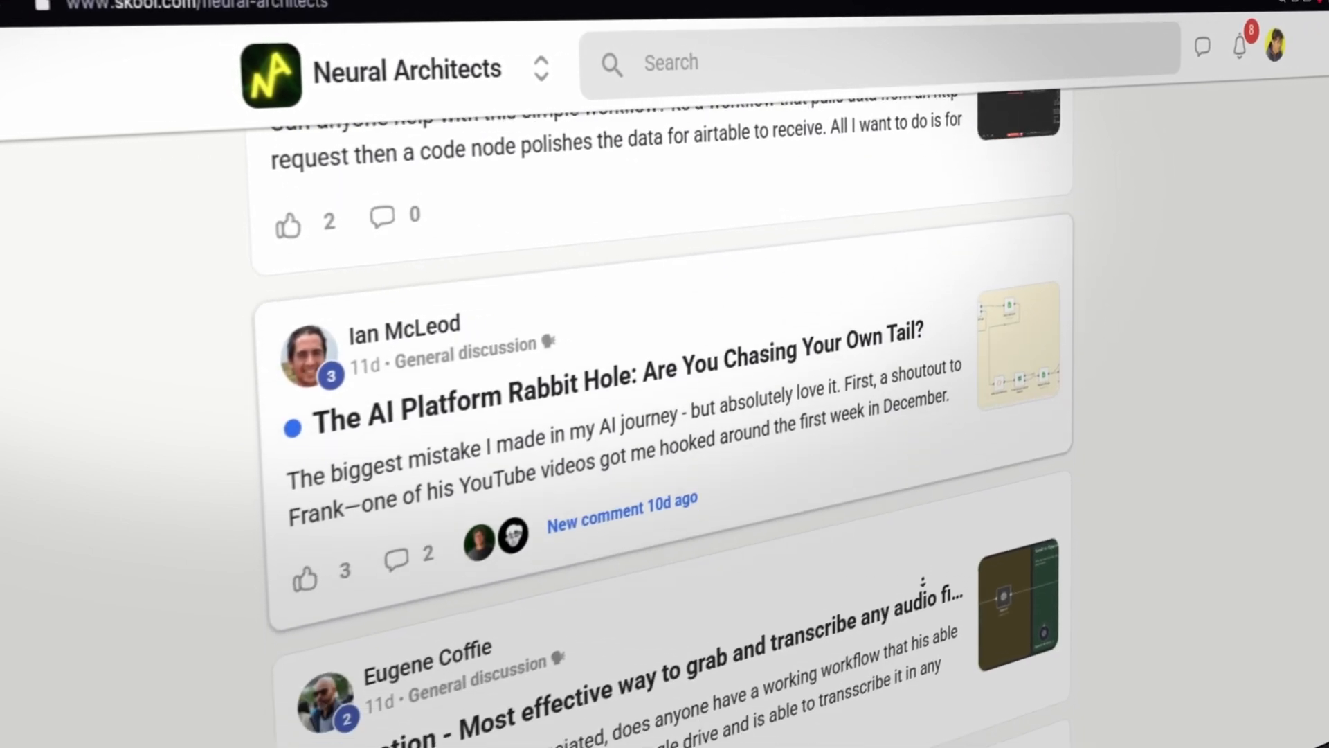
scroll(down, 3)
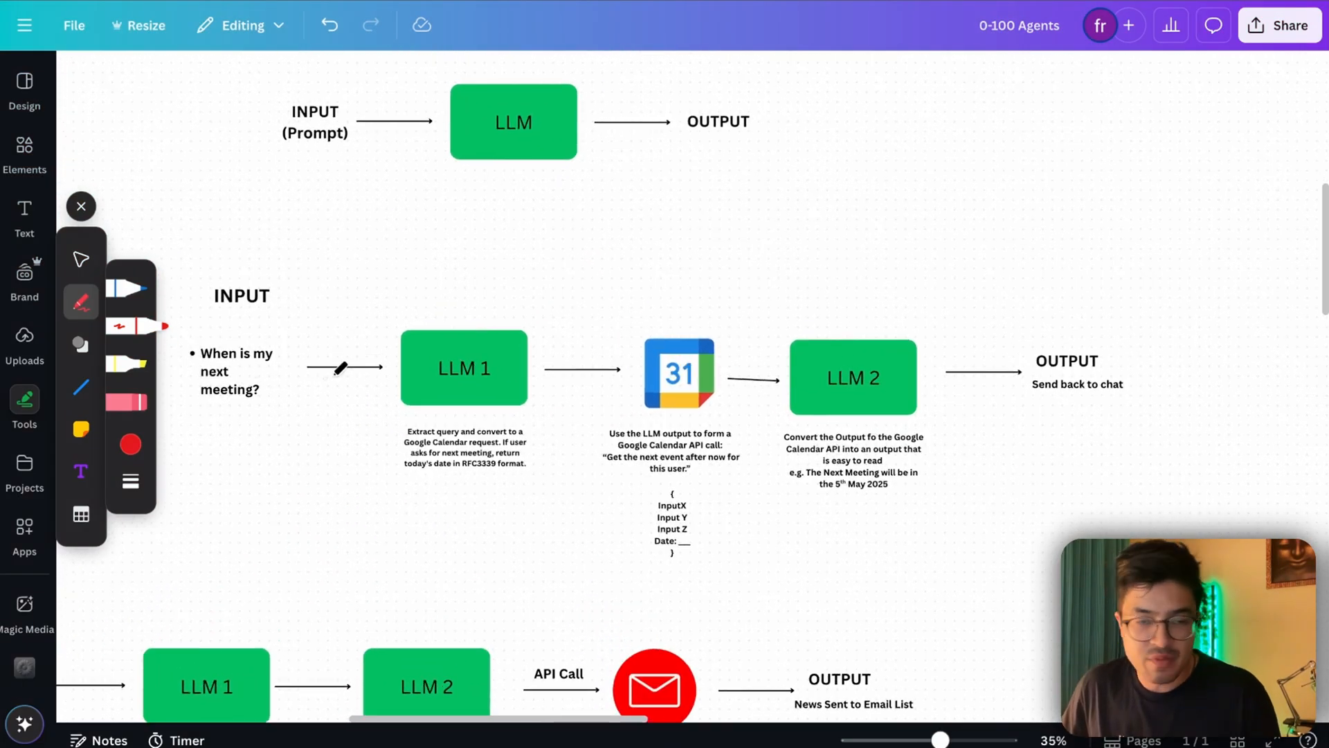
- Handwrite red stage numbers 1–5 above INPUT, LLM 1, Calendar, LLM 2 and OUTPUT
drag(339, 368, 255, 228)
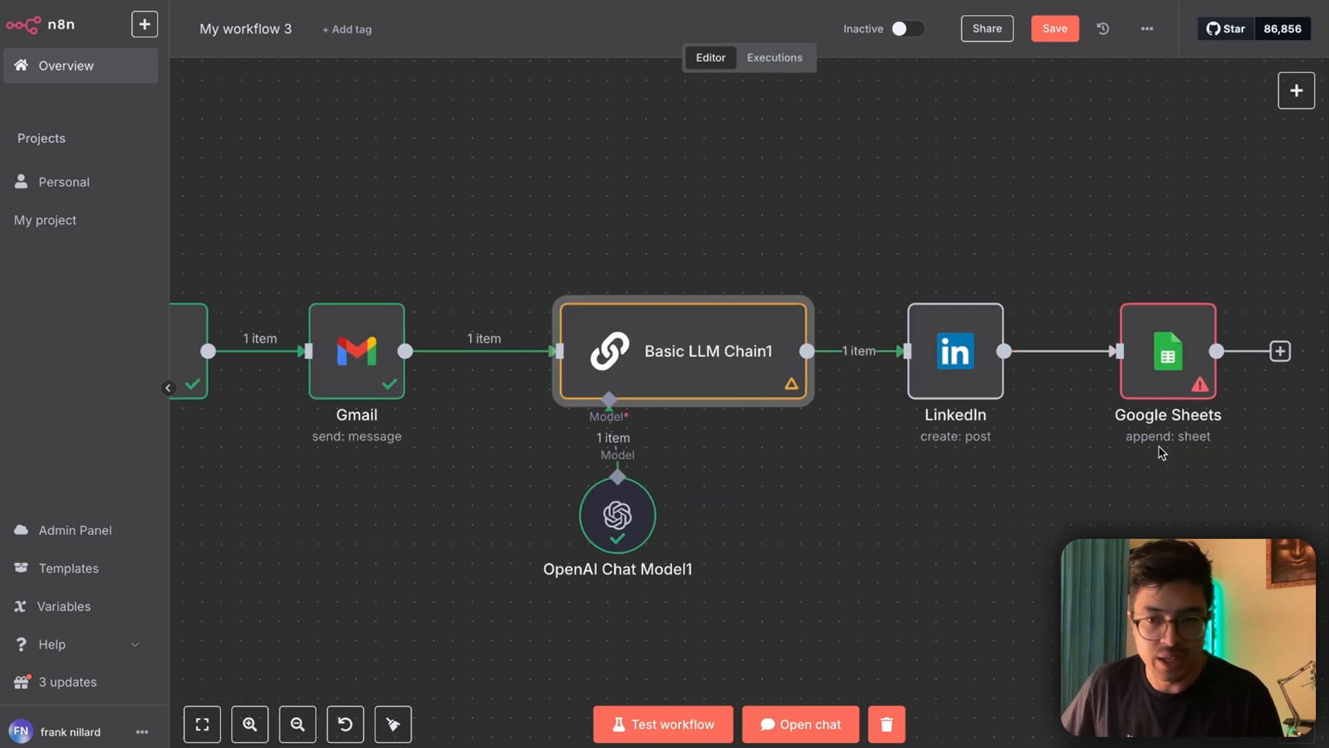
- Append 'Make it funnier.' to the Basic LLM Chain1 prompt and rerun the node
double_click(681, 350)
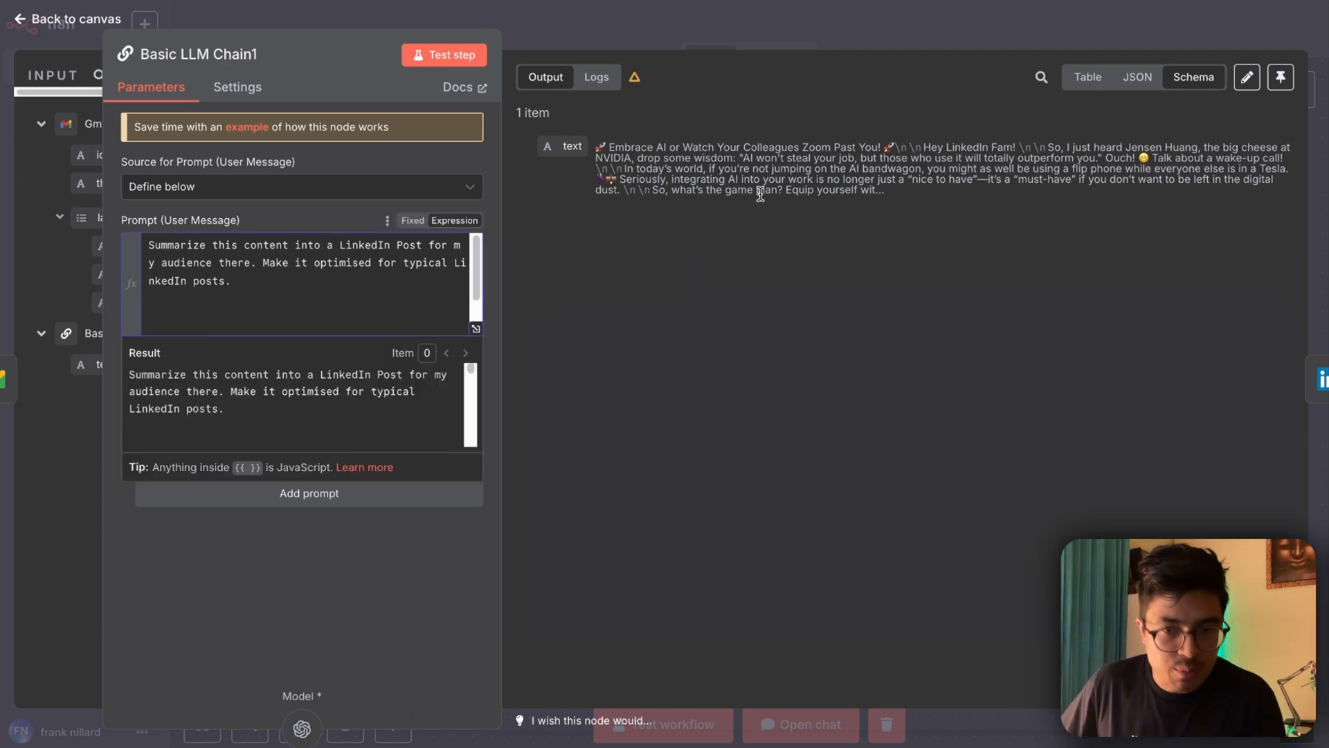
click(295, 292)
text(Make it f)
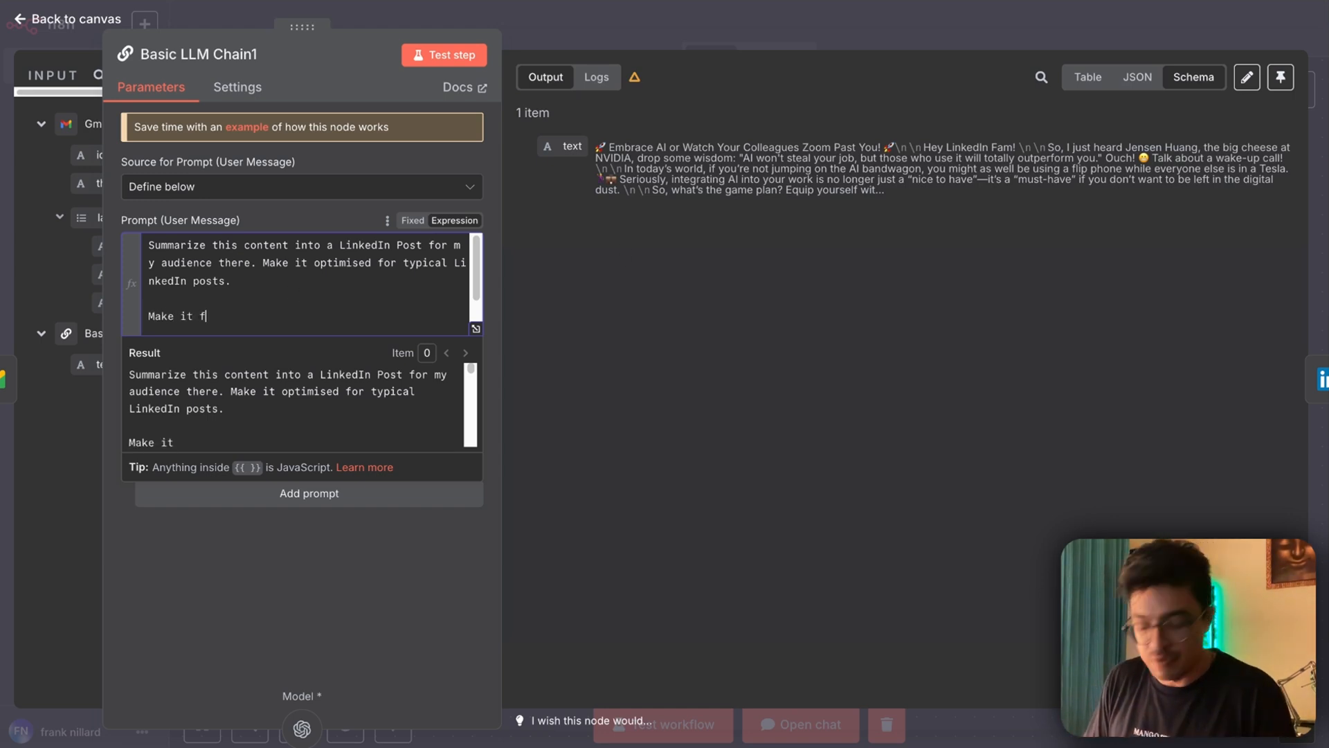
text(unnier)
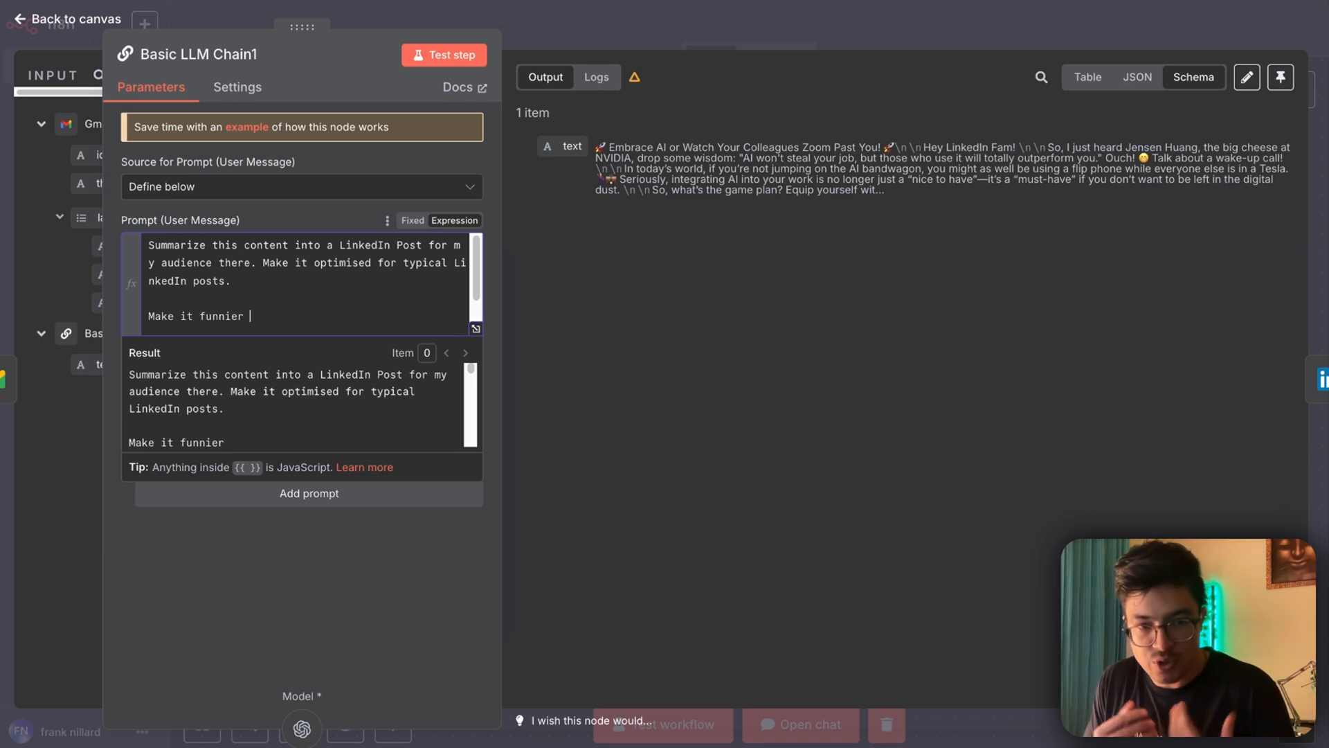
text(.)
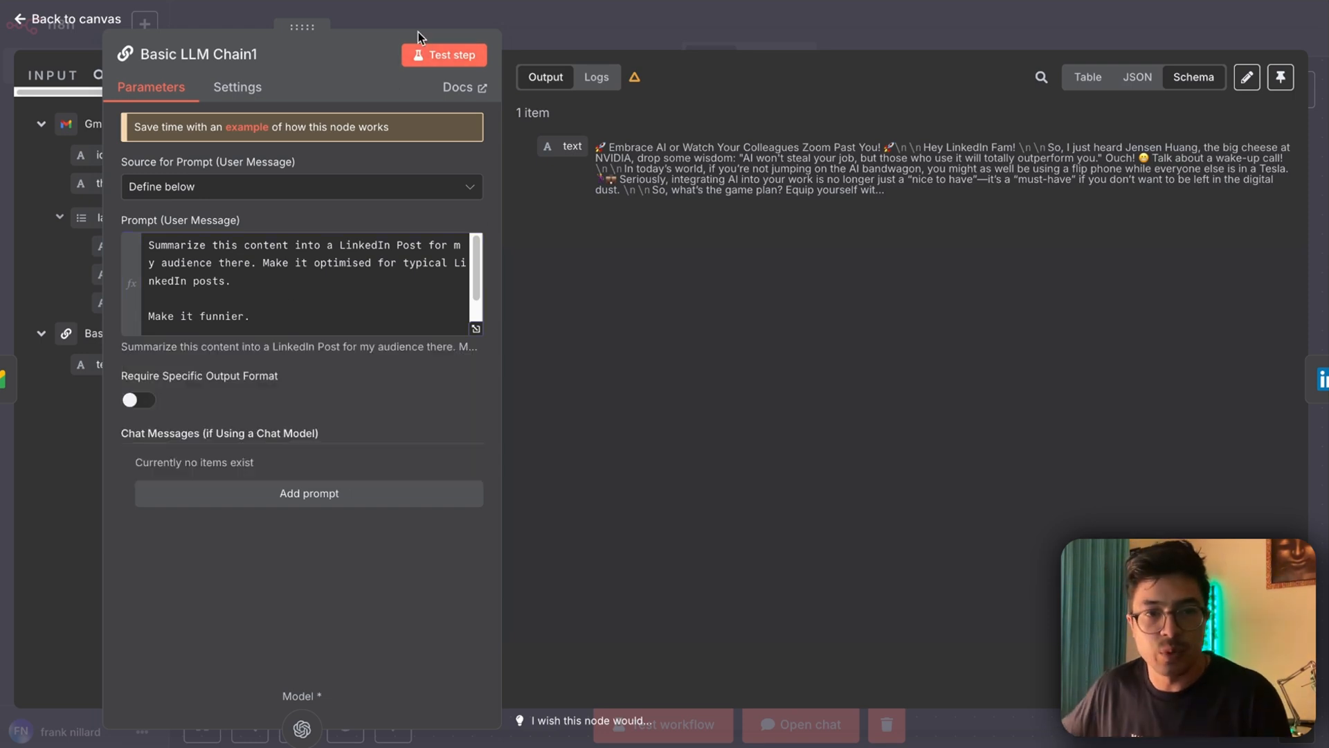
click(445, 54)
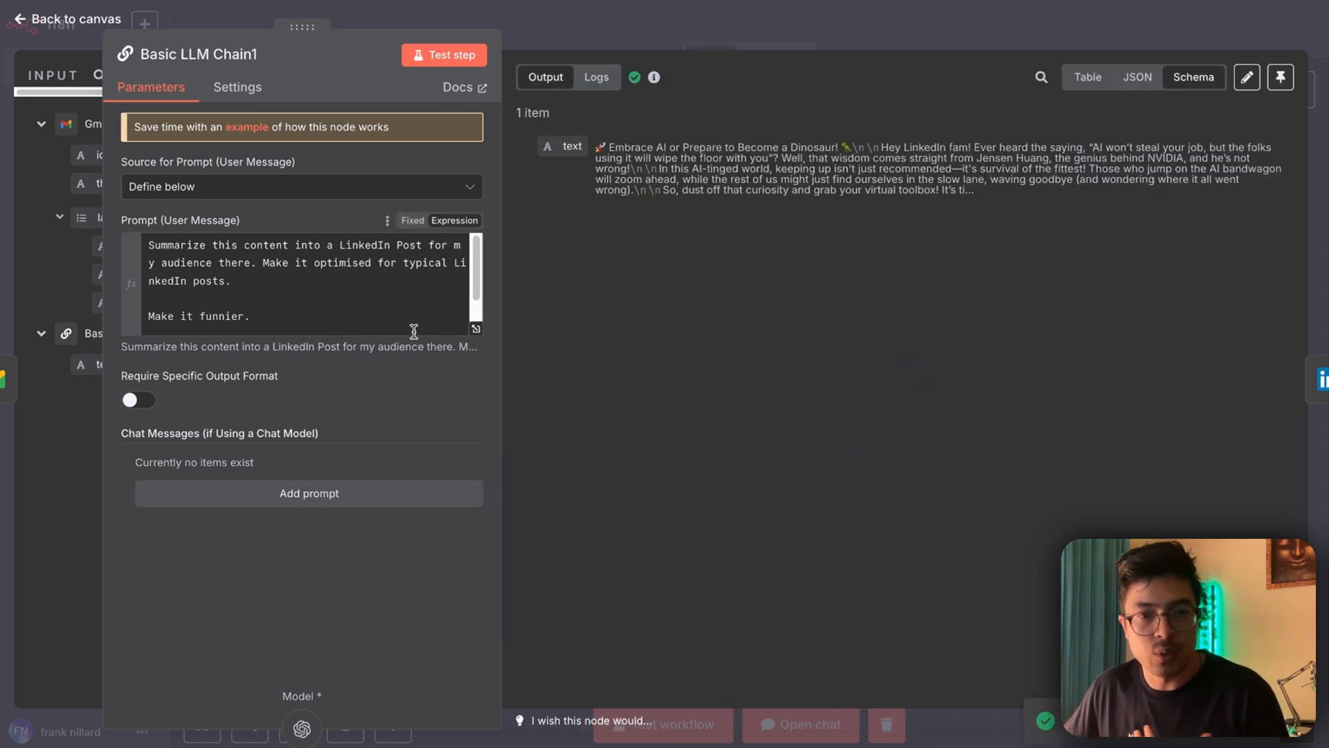
mouse_move(621, 36)
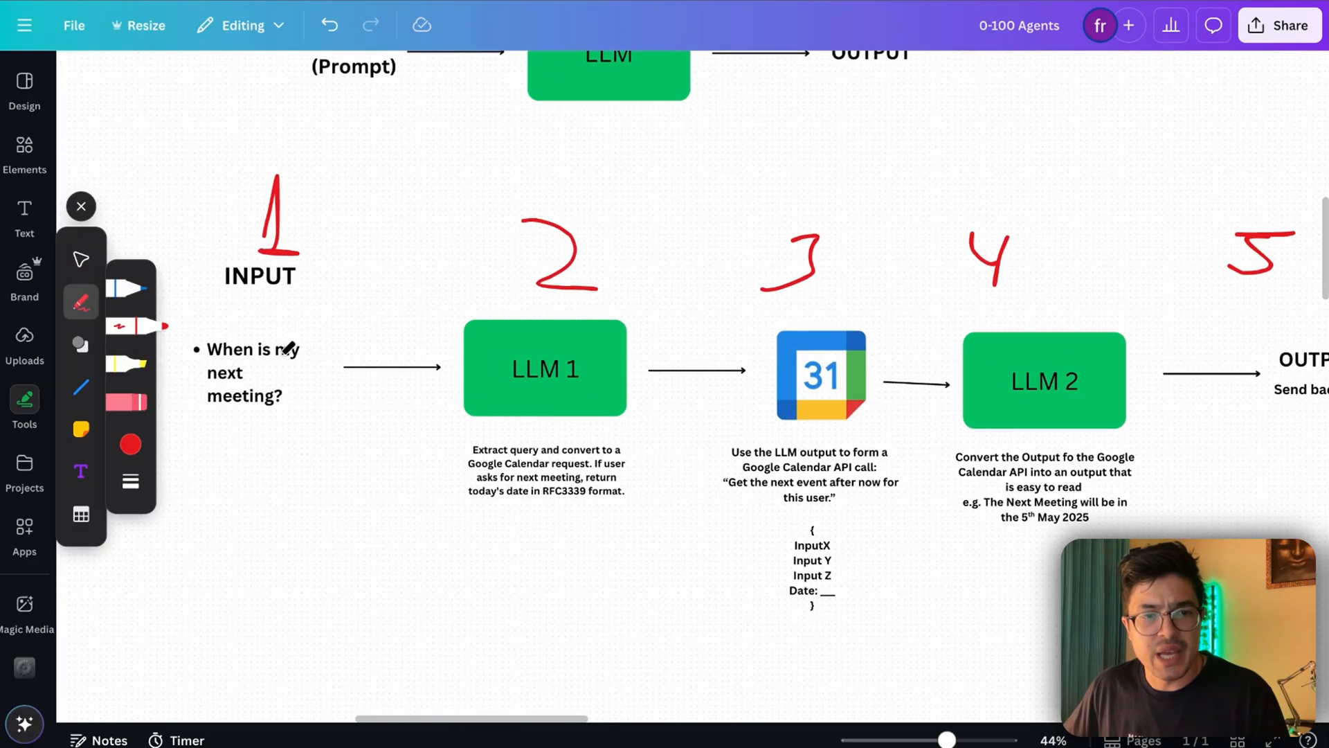
- Draw an arrow and circle on 'When is my next meeting' and a box before the OUTPUT stage
drag(246, 475, 241, 424)
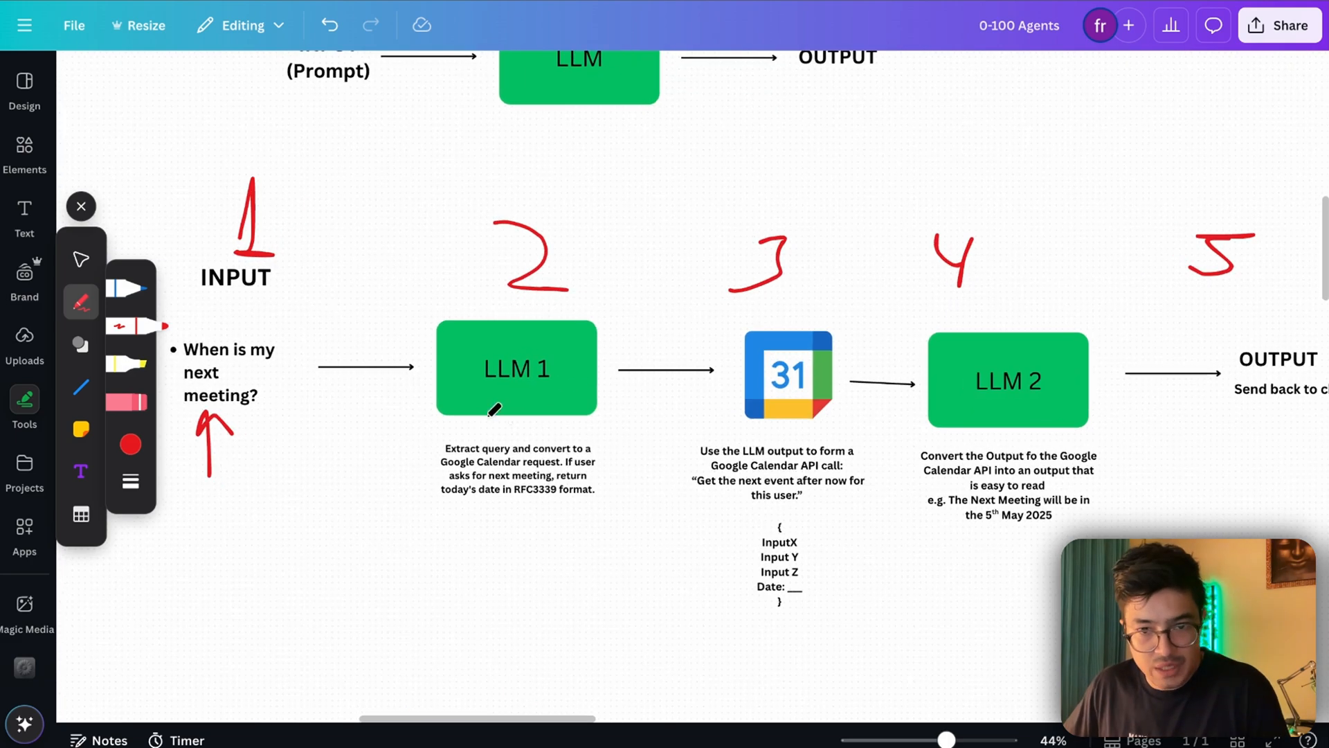
mouse_move(816, 399)
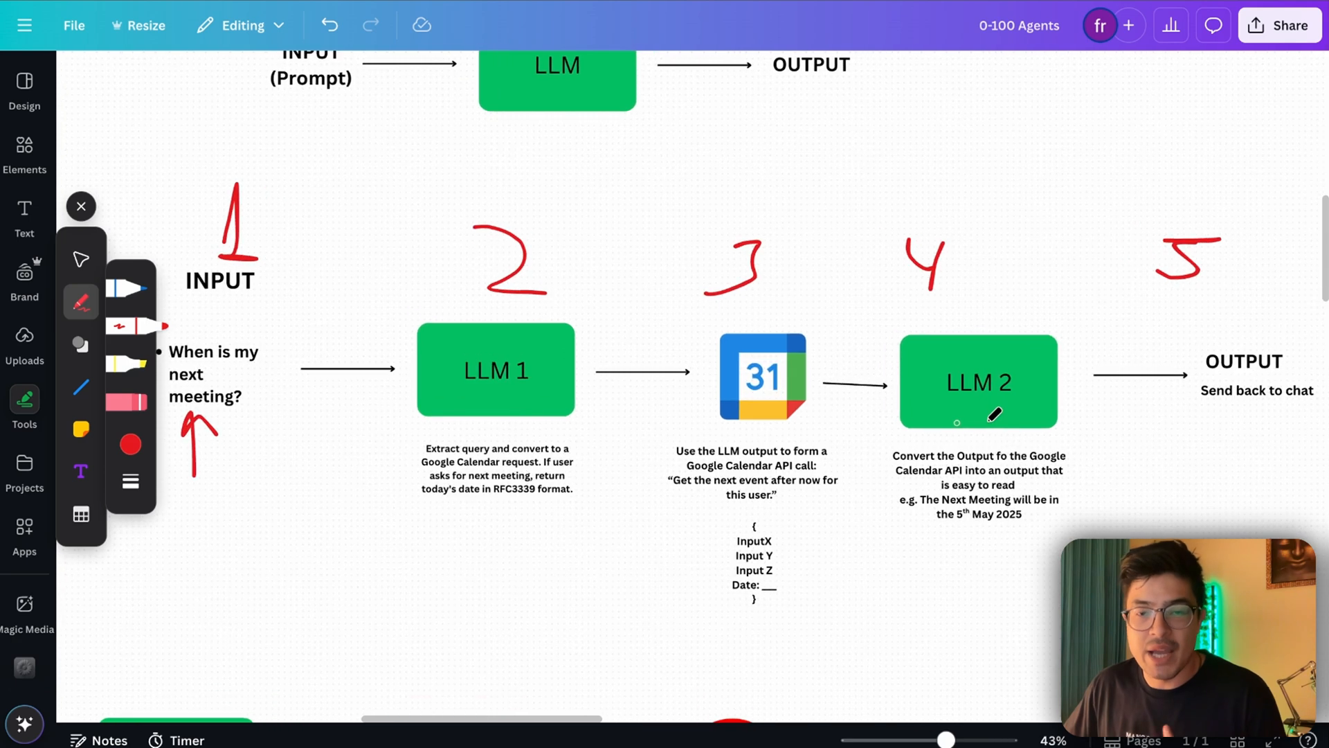
drag(1094, 347, 1150, 415)
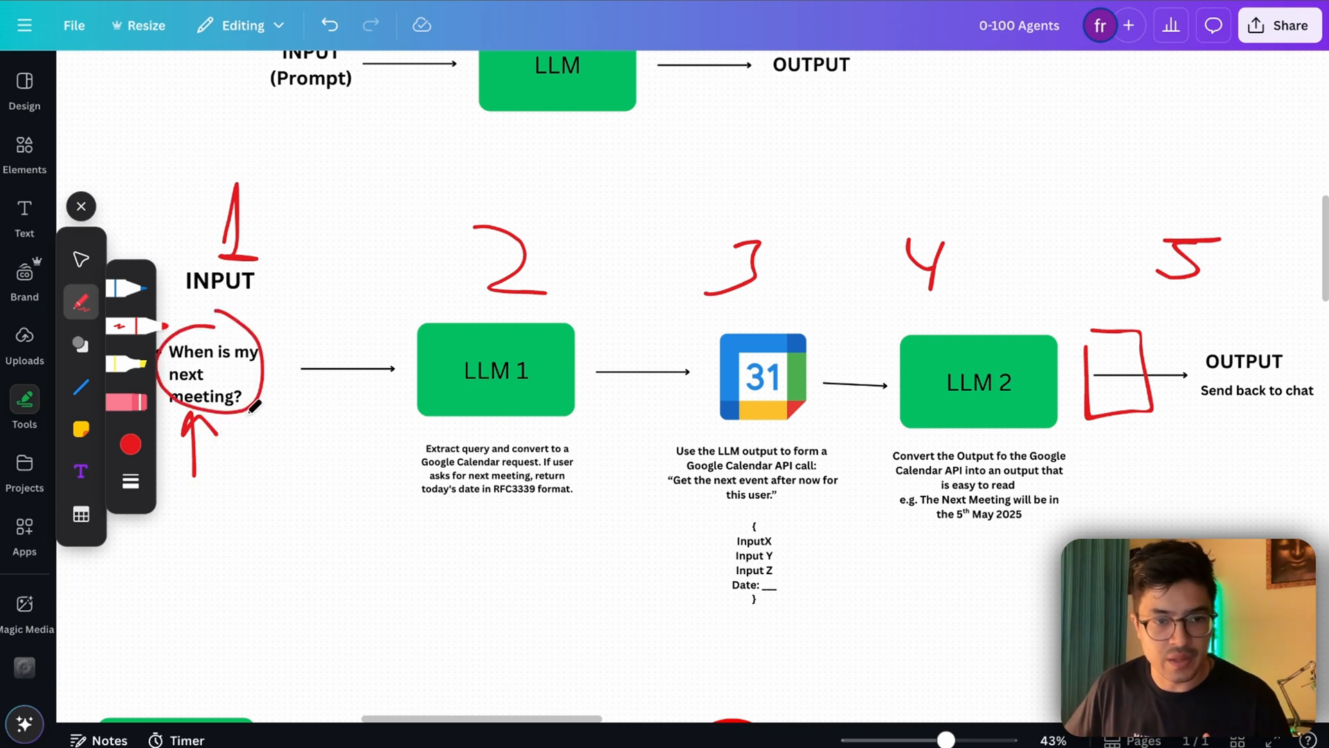
drag(259, 424, 255, 508)
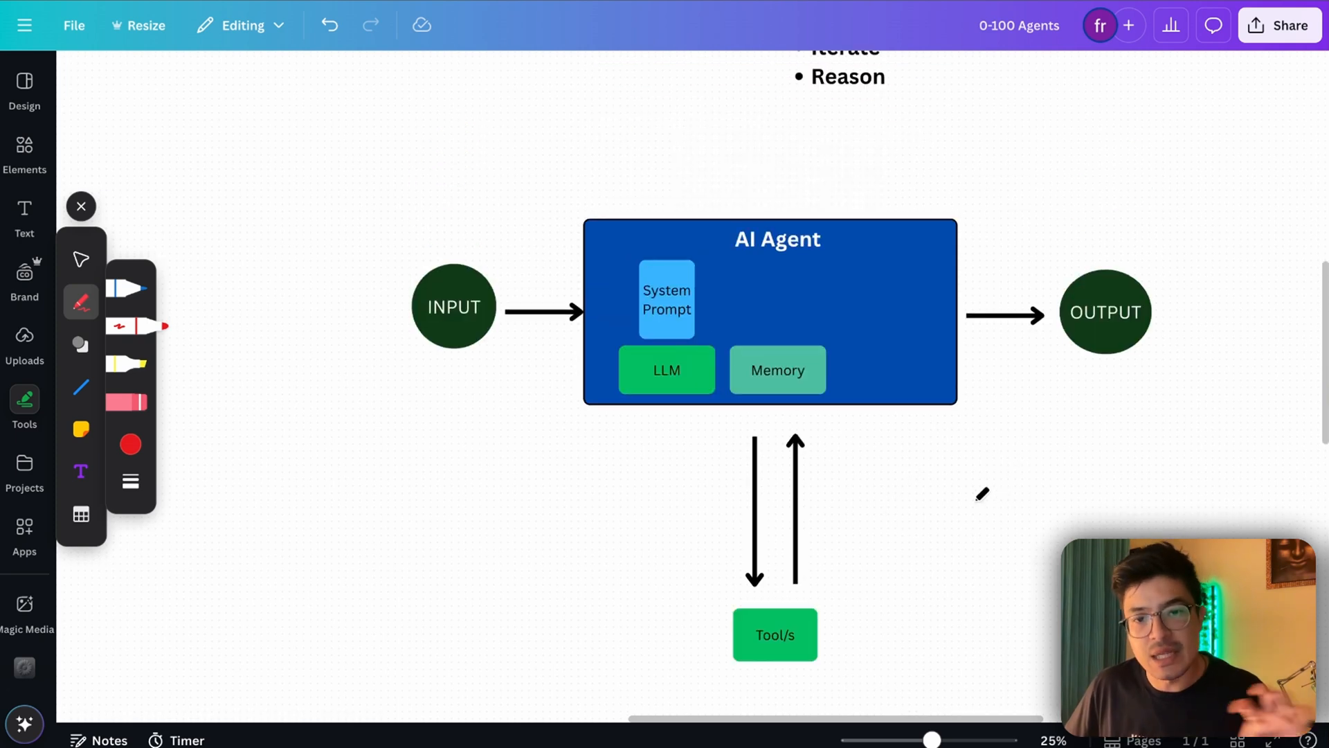
mouse_move(498, 417)
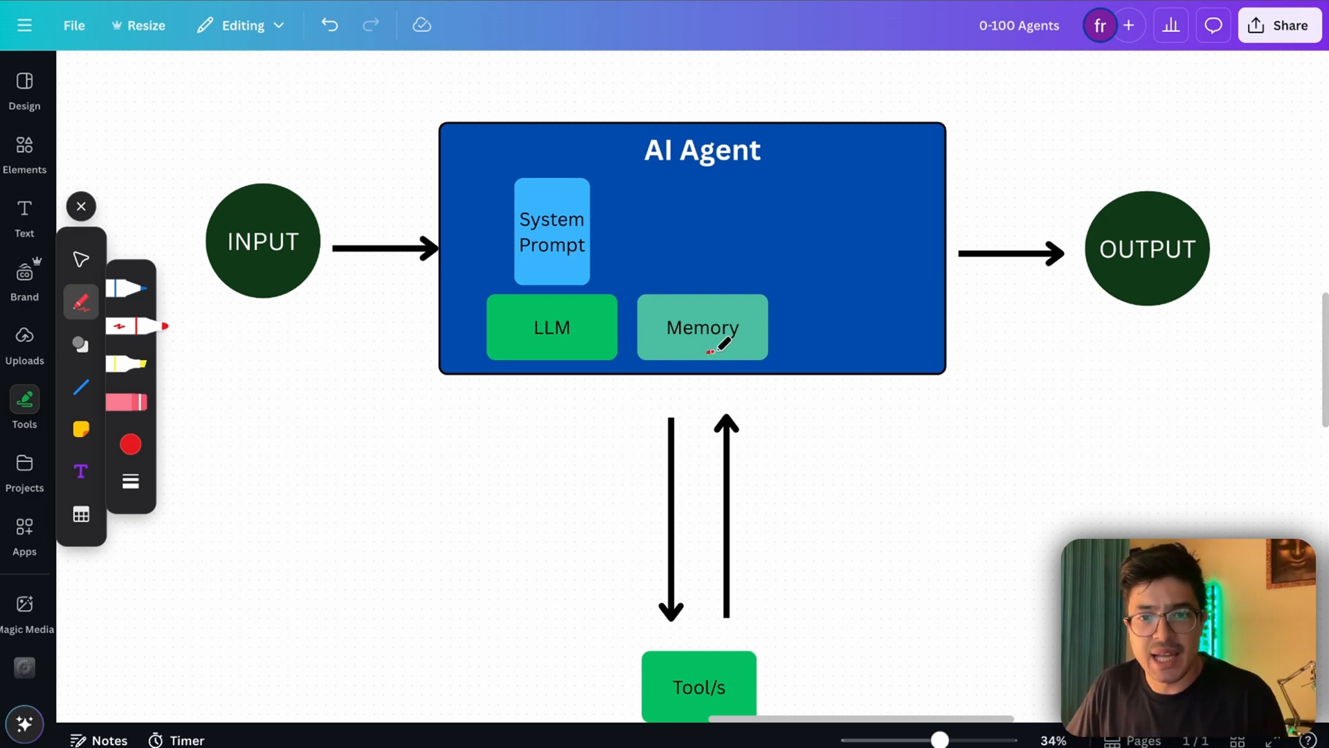
- Select the Tool/s box under the AI Agent diagram and zoom in on it
drag(679, 296, 703, 356)
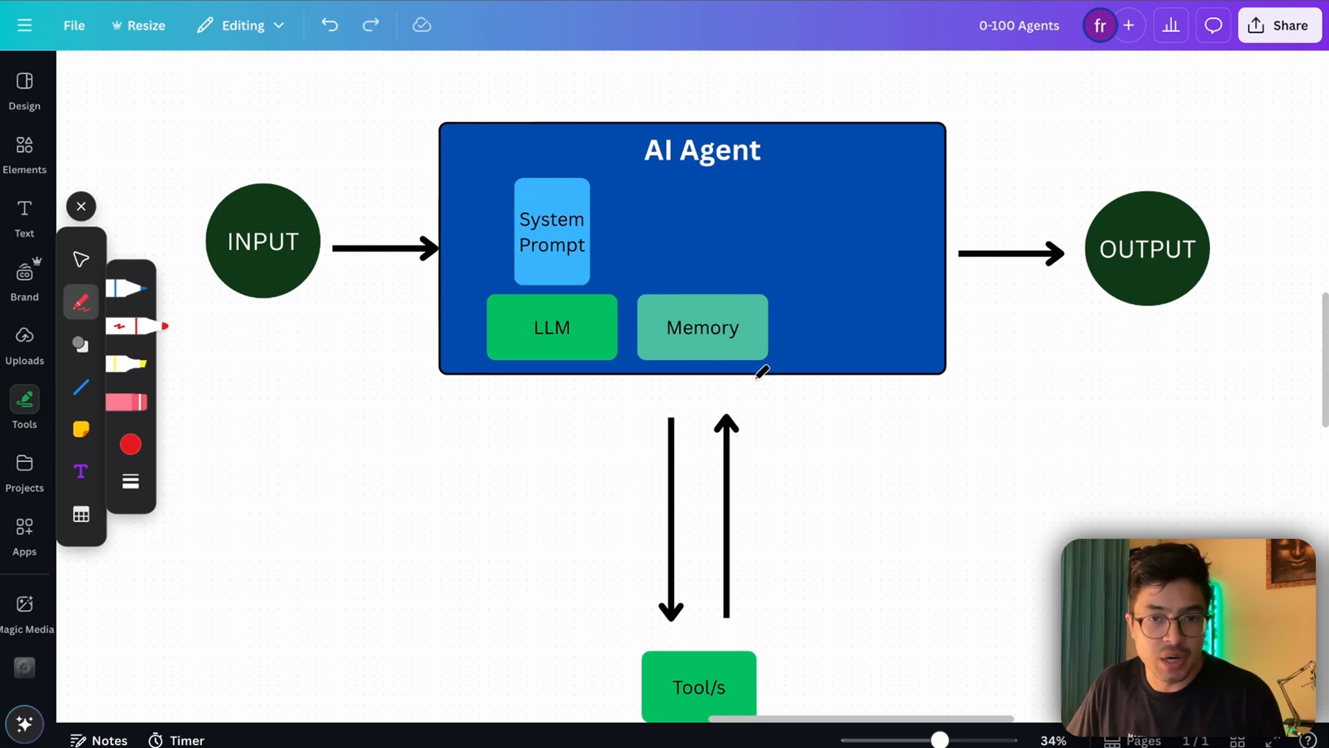
mouse_move(714, 342)
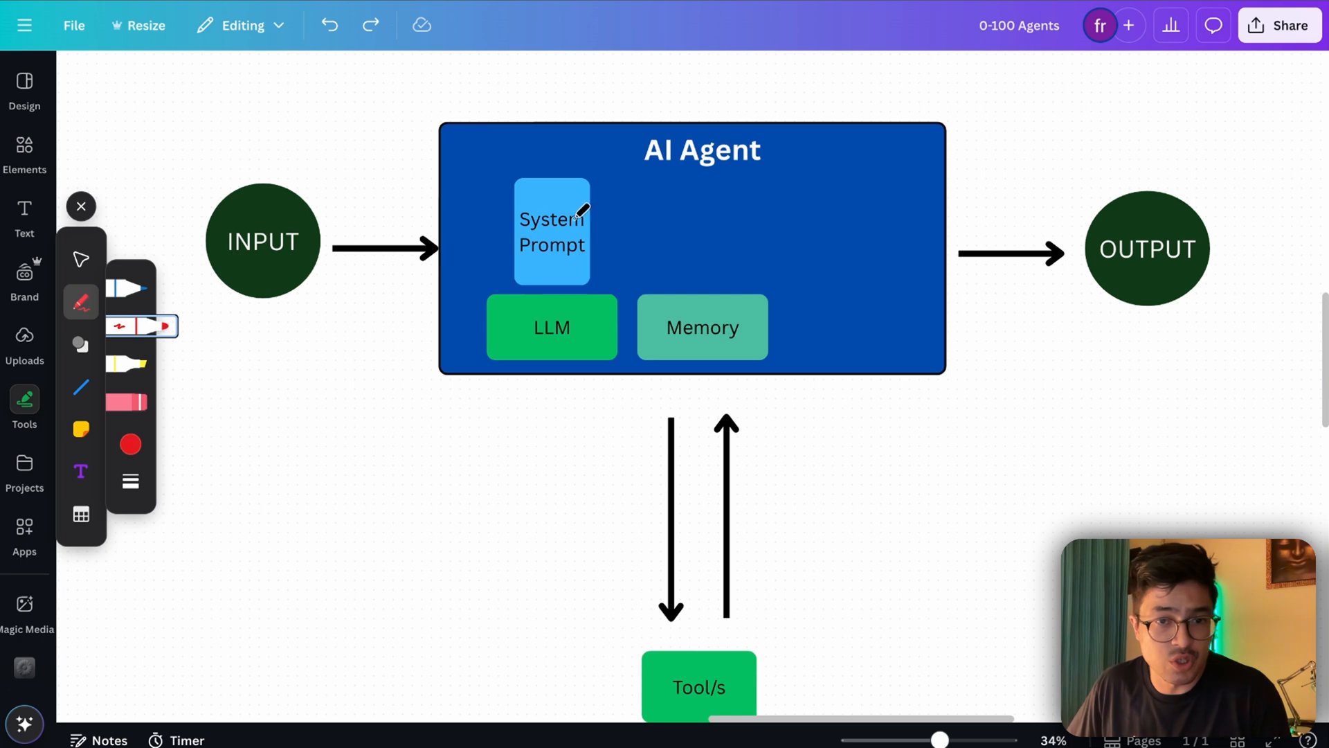
mouse_move(263, 281)
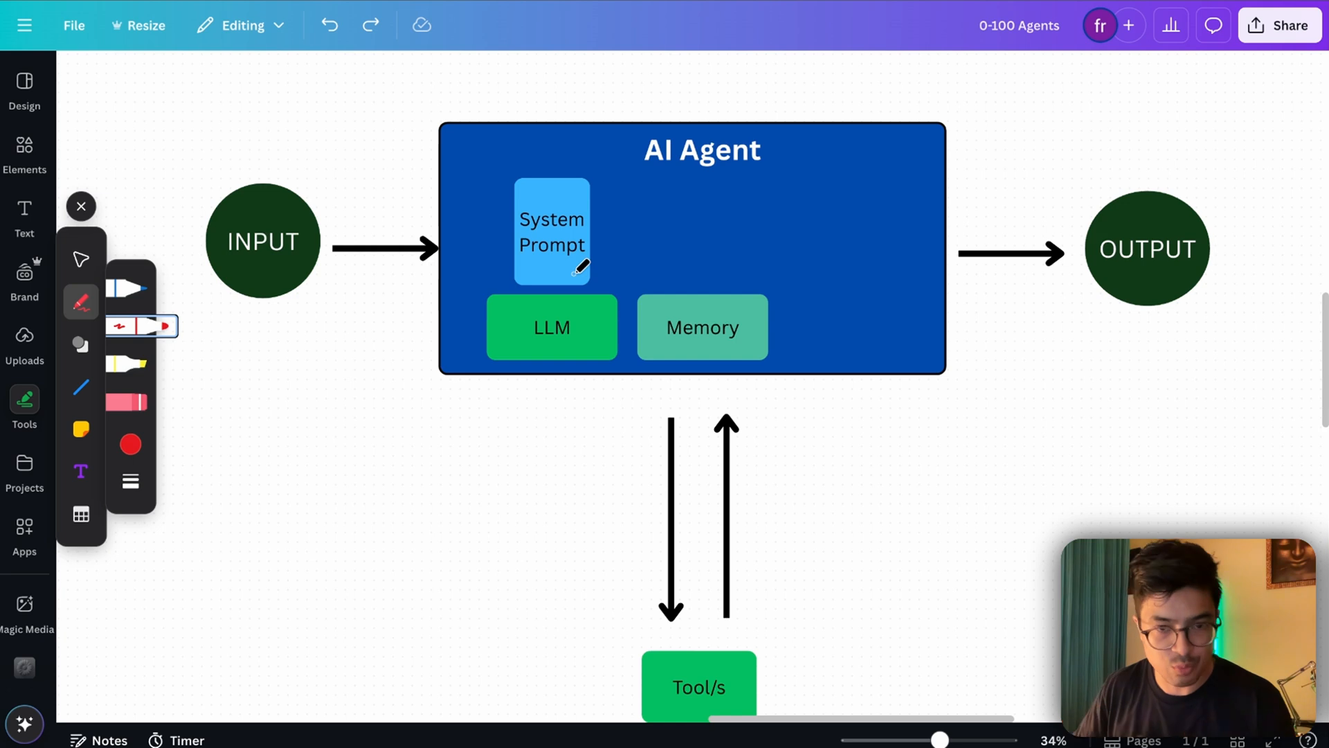
scroll(down, 3)
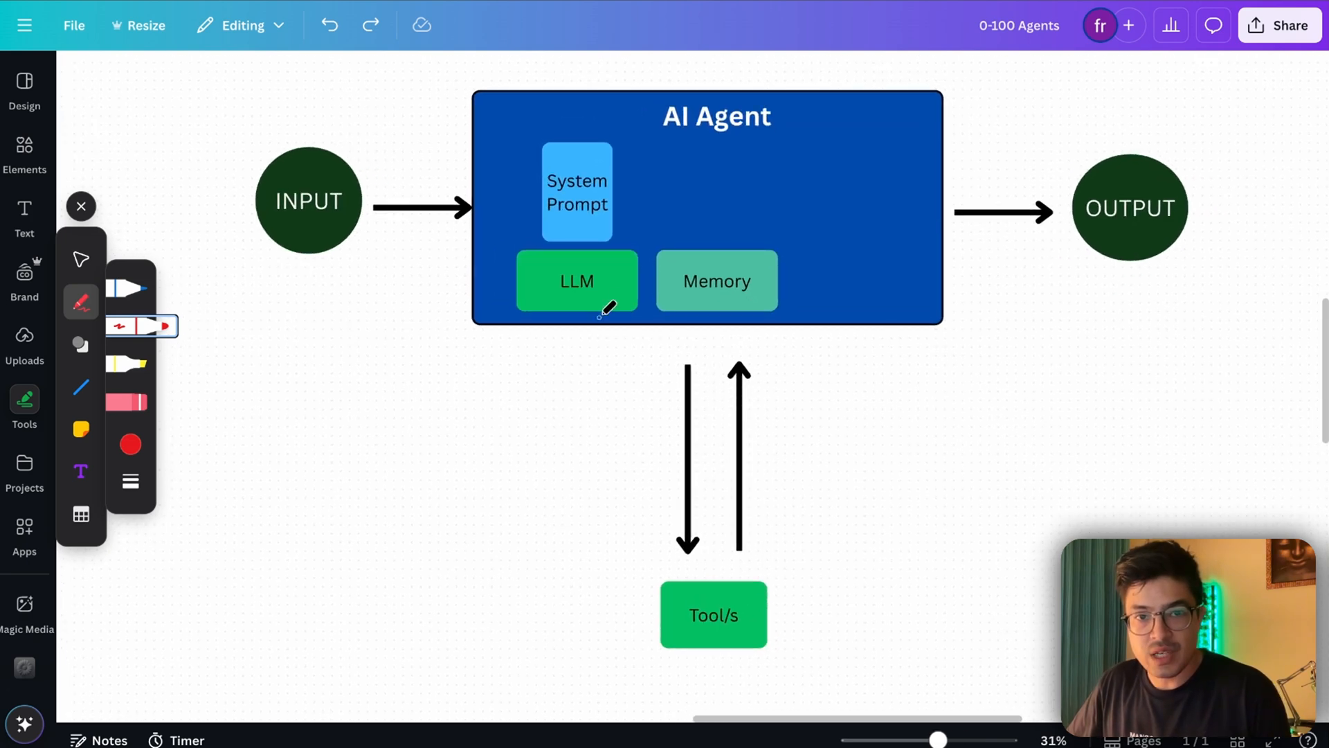
mouse_move(839, 458)
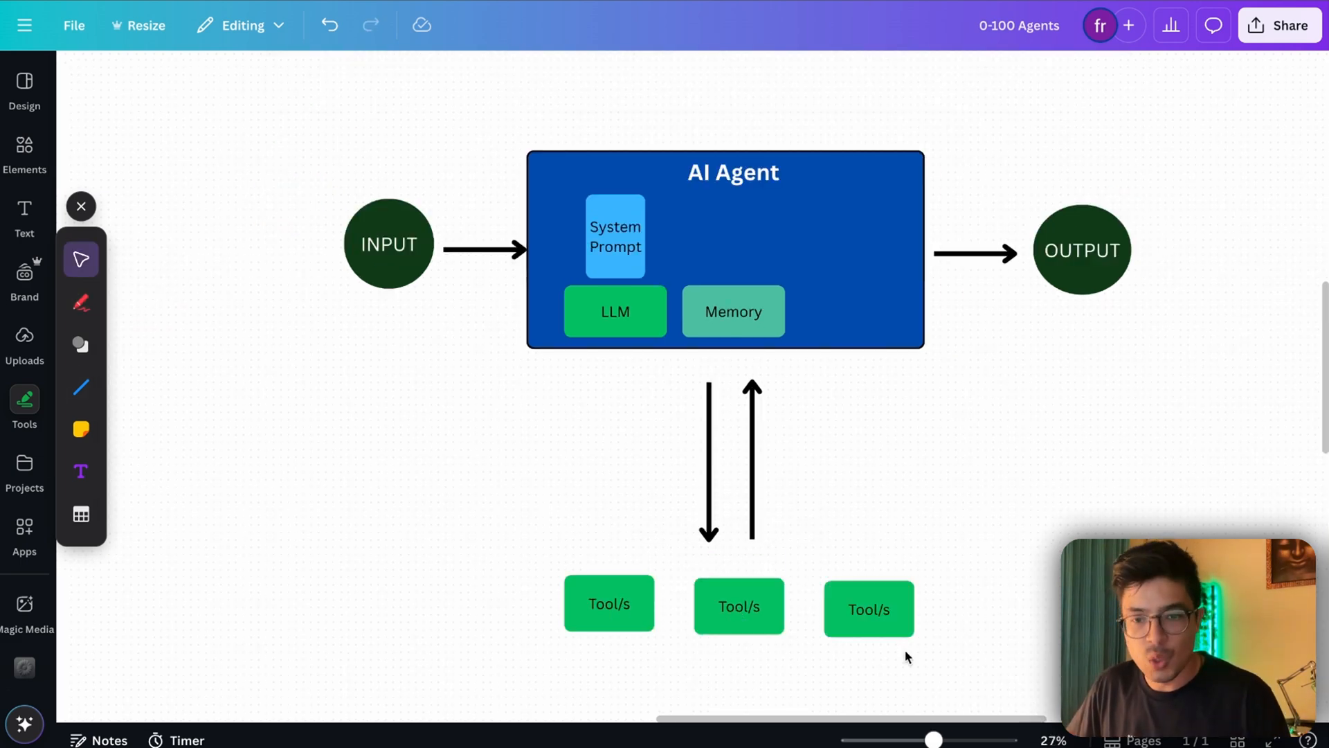
click(609, 580)
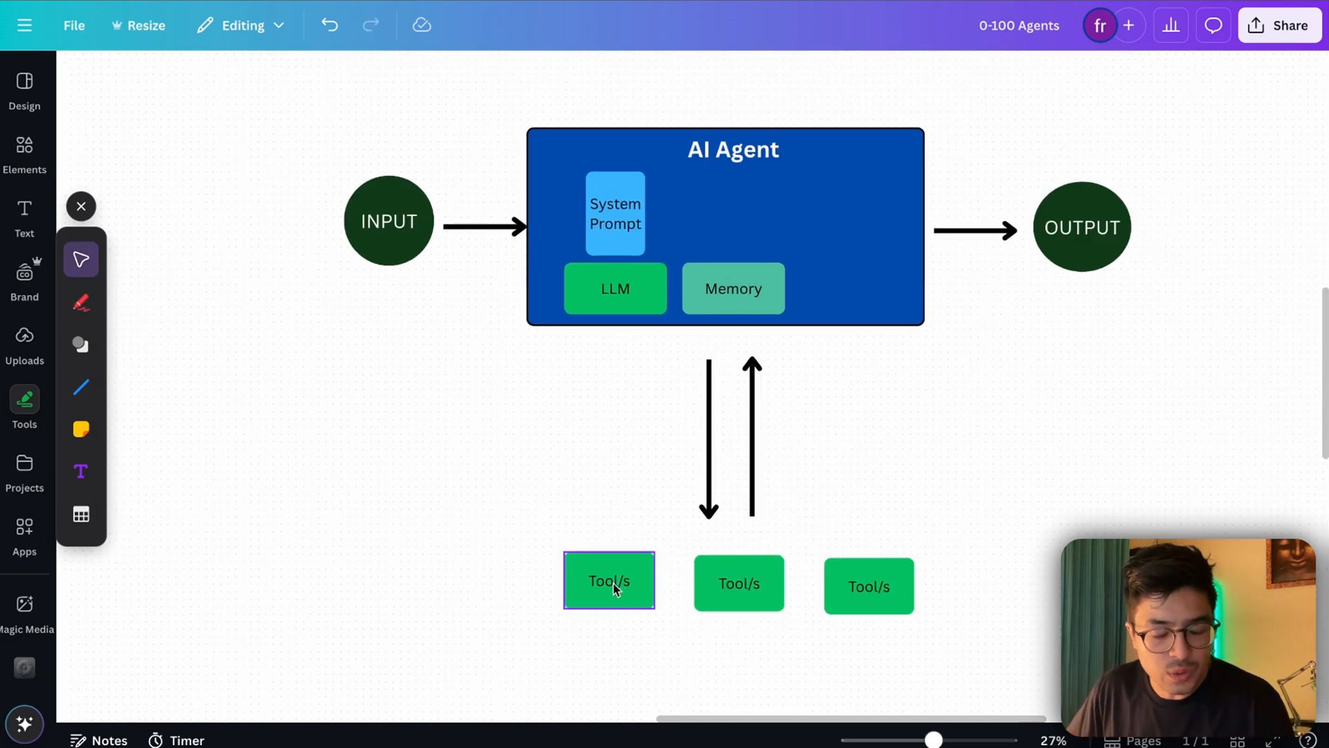
click(738, 583)
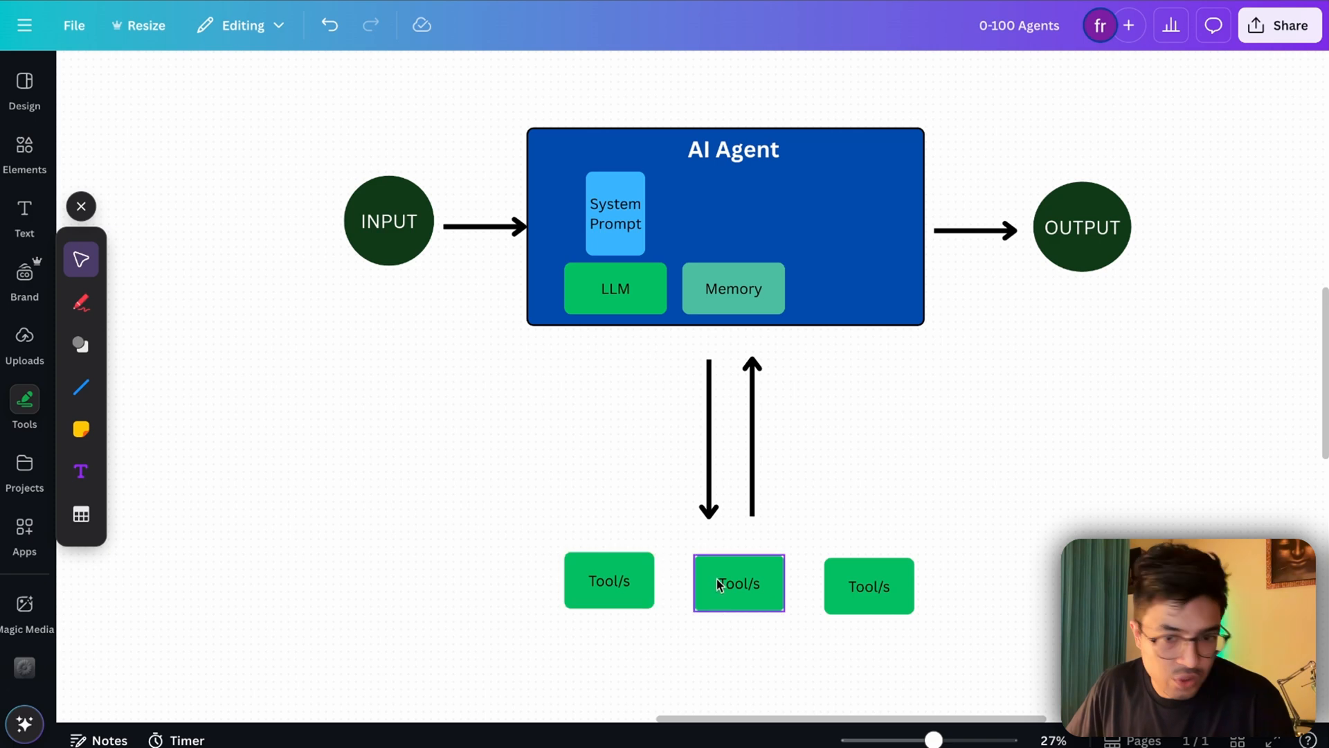
click(388, 221)
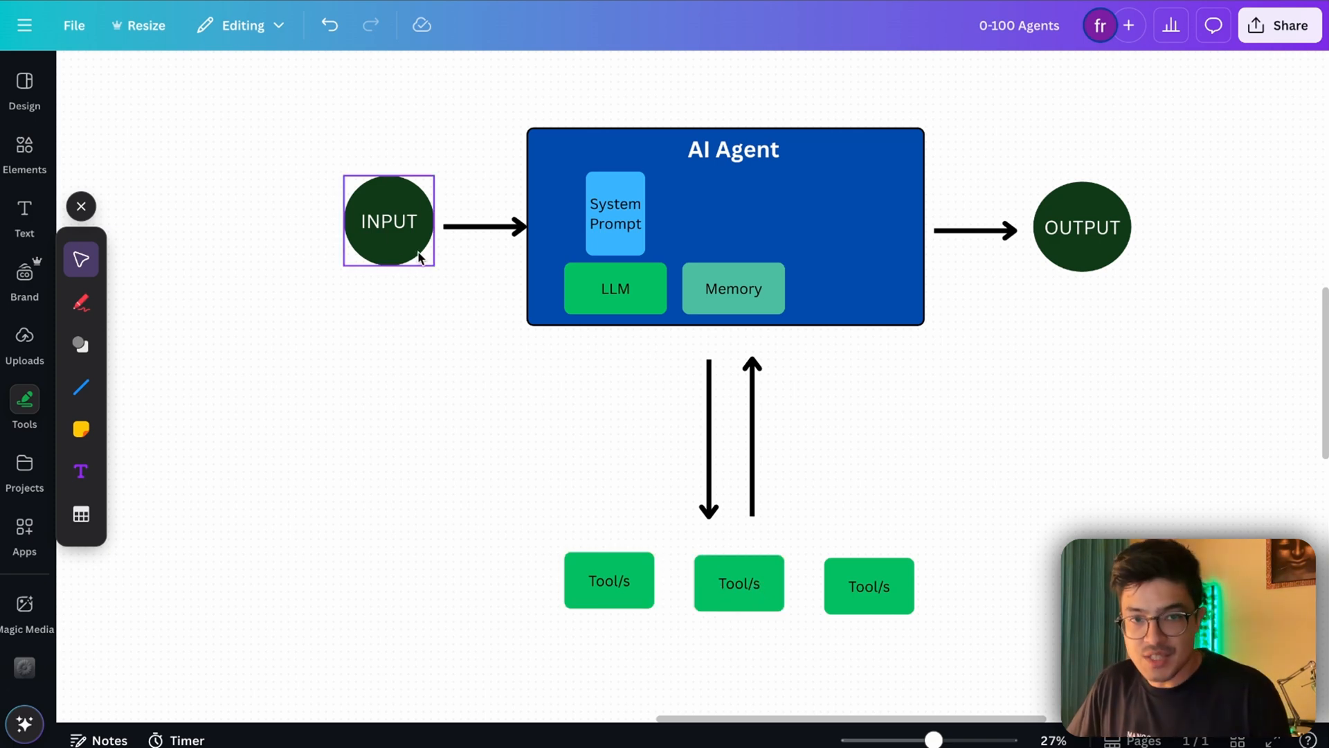
click(738, 583)
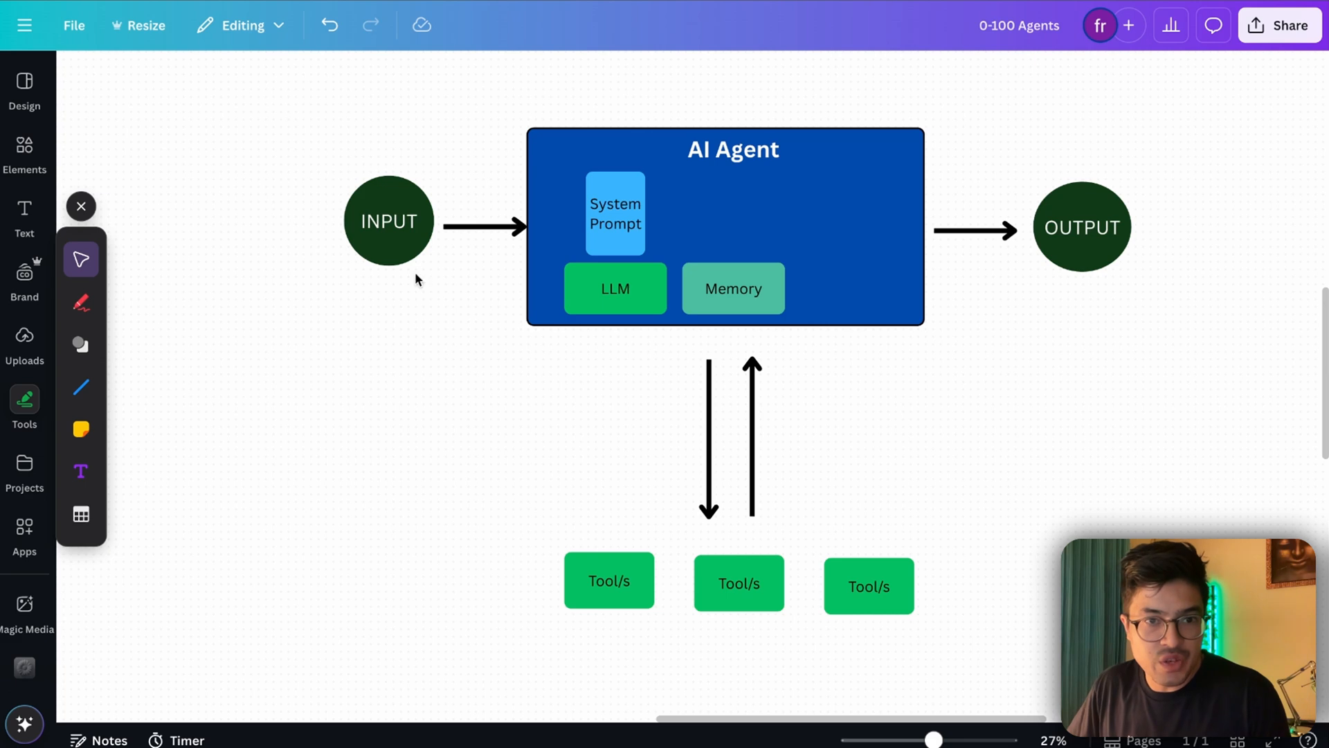
click(387, 222)
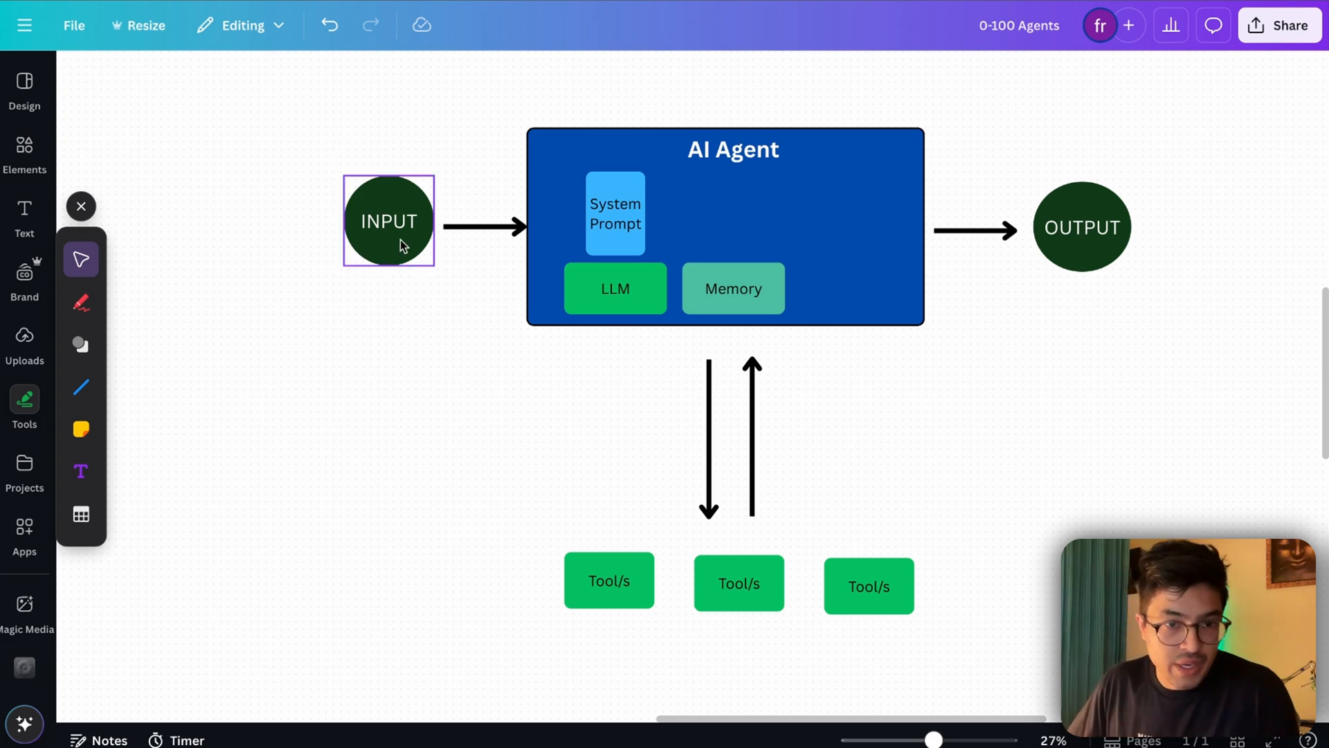
click(868, 585)
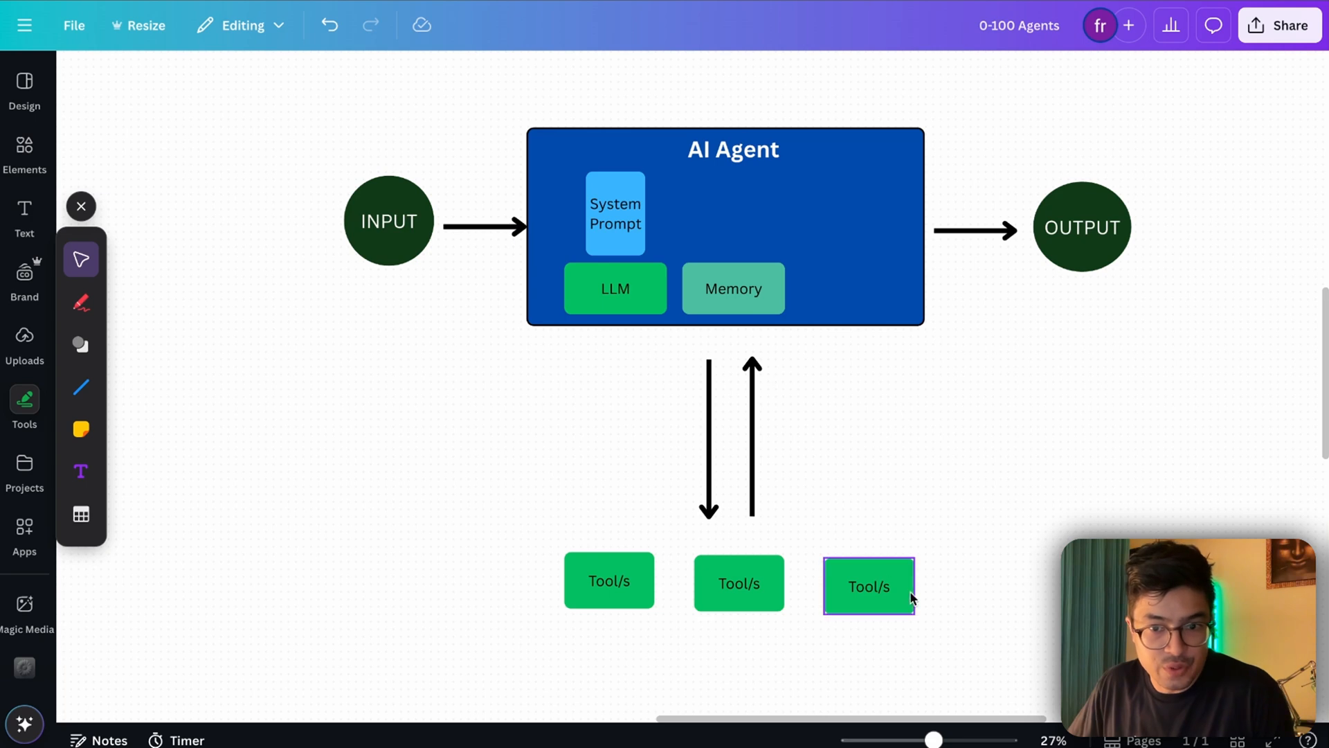
click(738, 583)
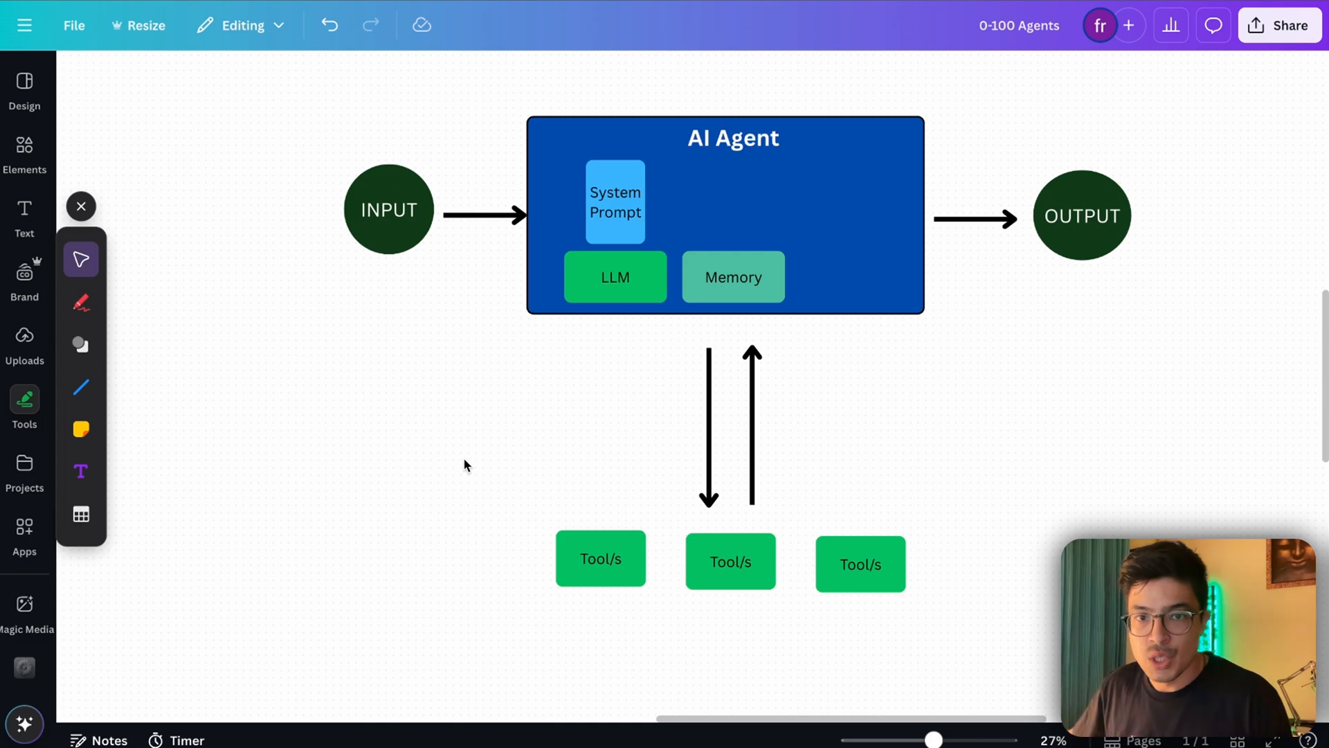
scroll(down, 3)
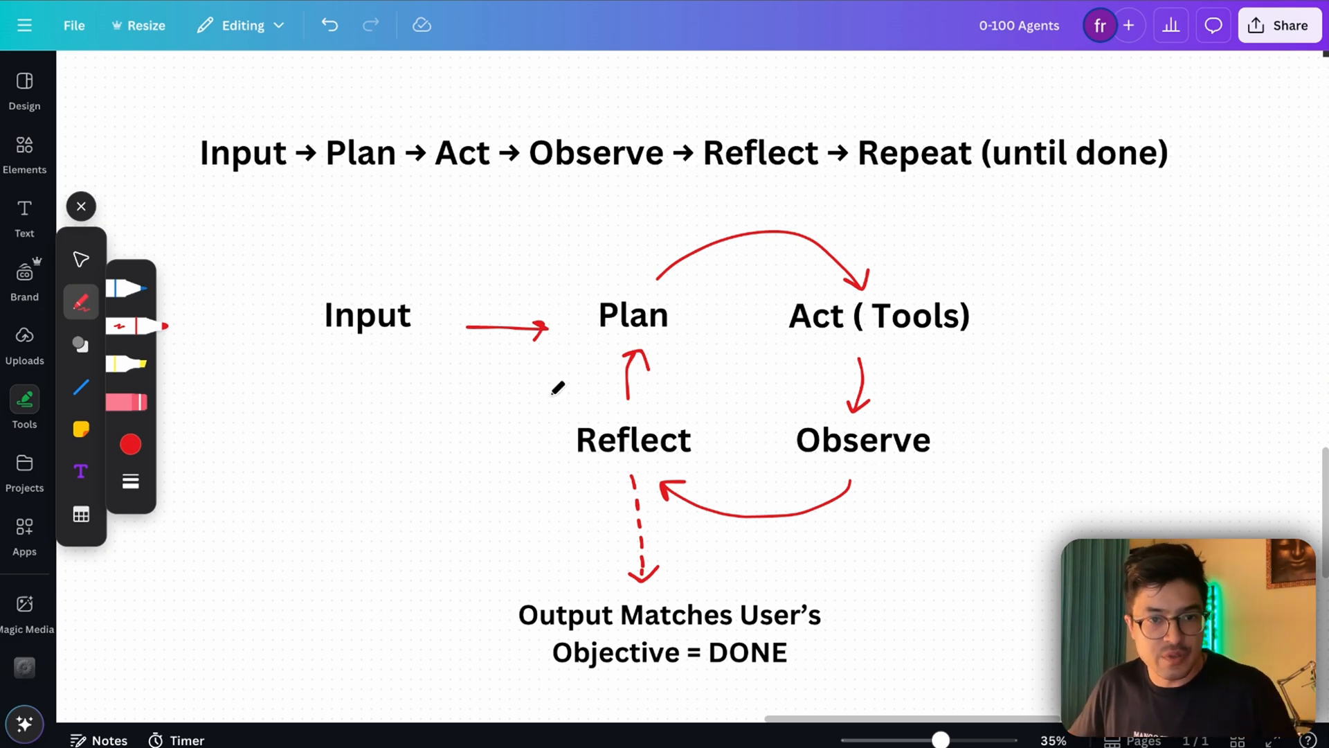
mouse_move(744, 471)
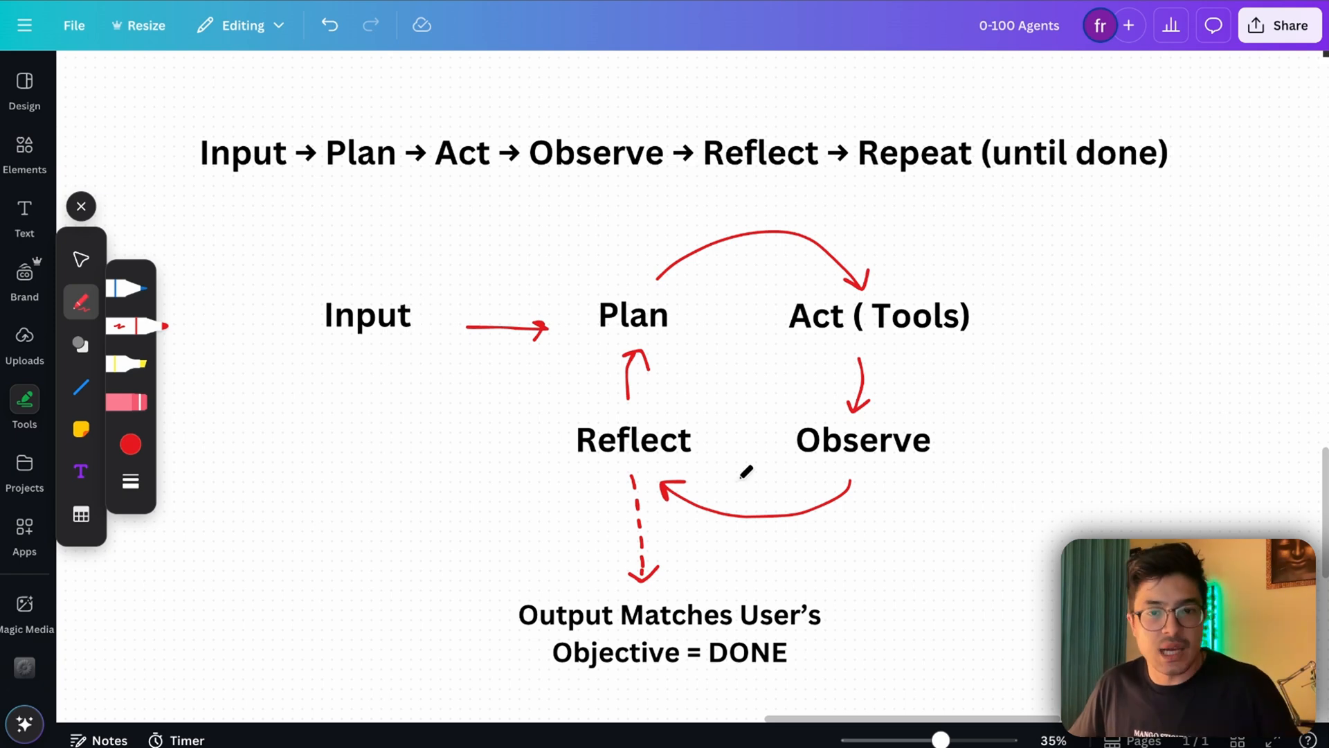
mouse_move(648, 424)
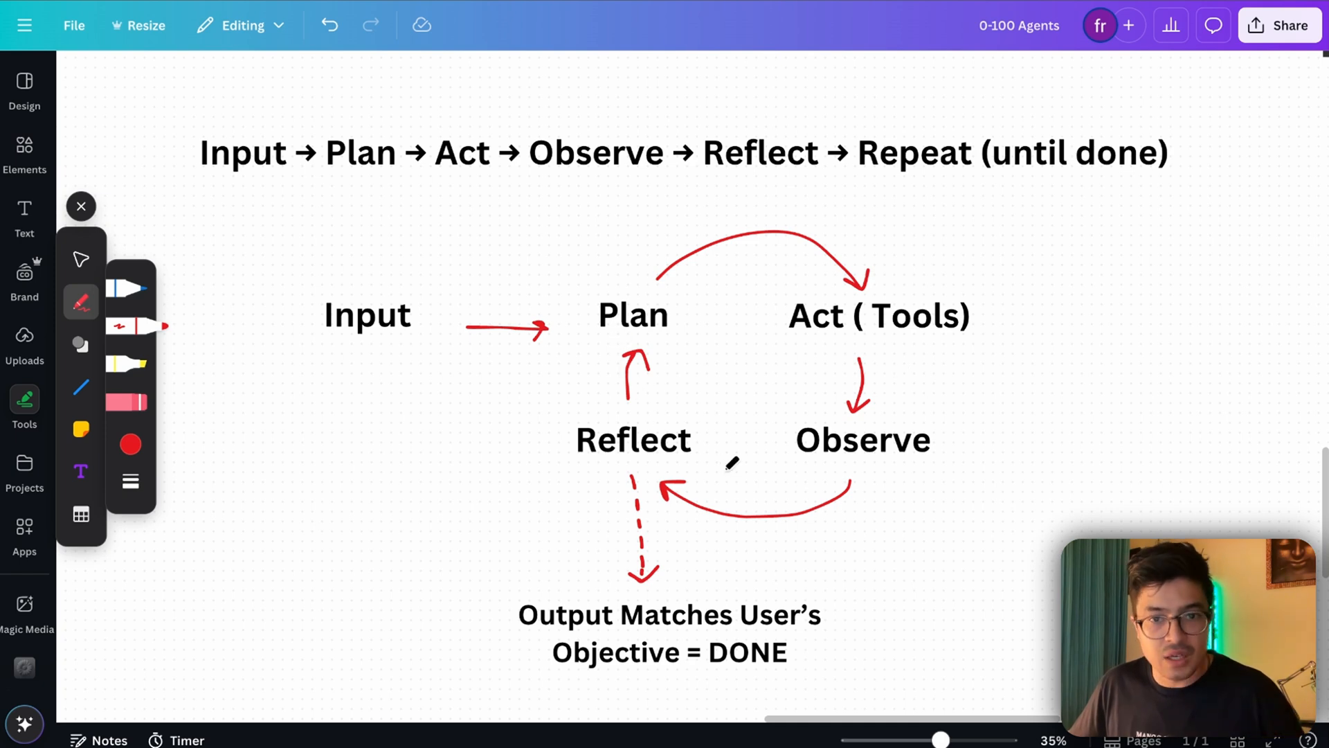
scroll(down, 3)
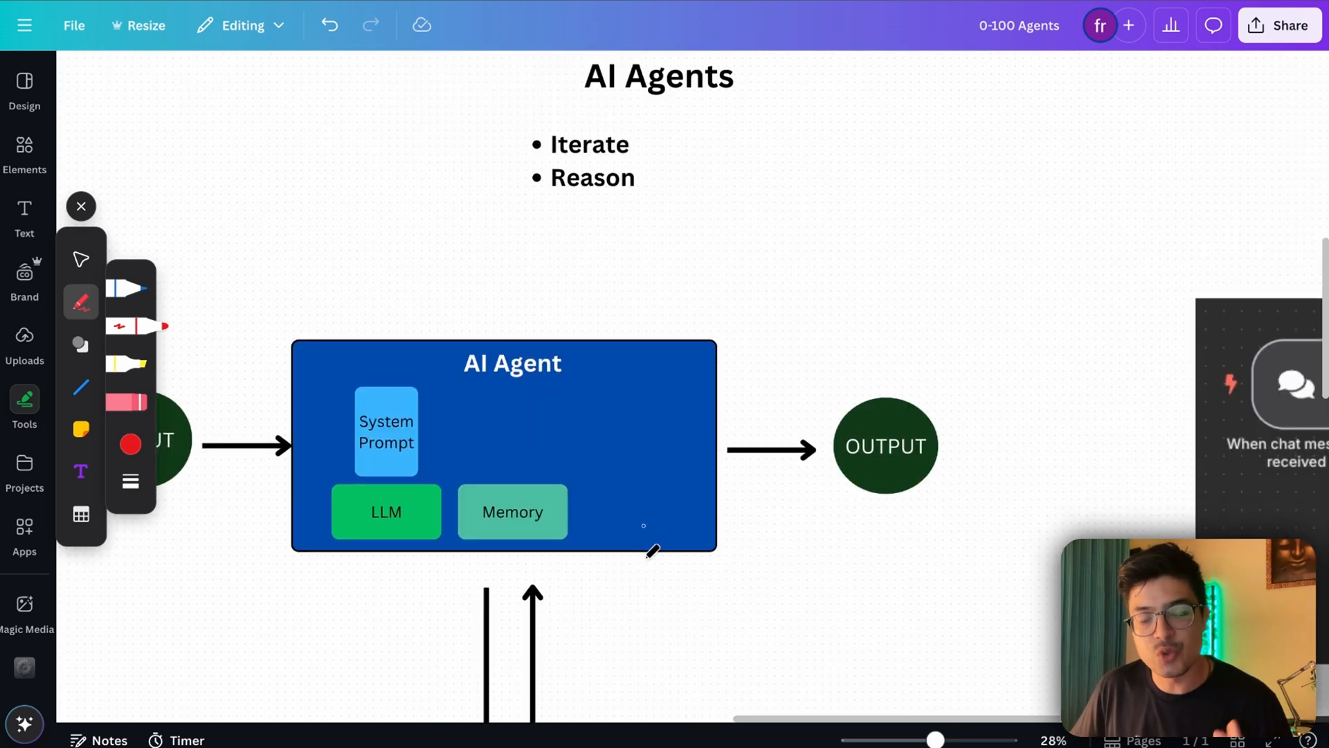
scroll(down, 3)
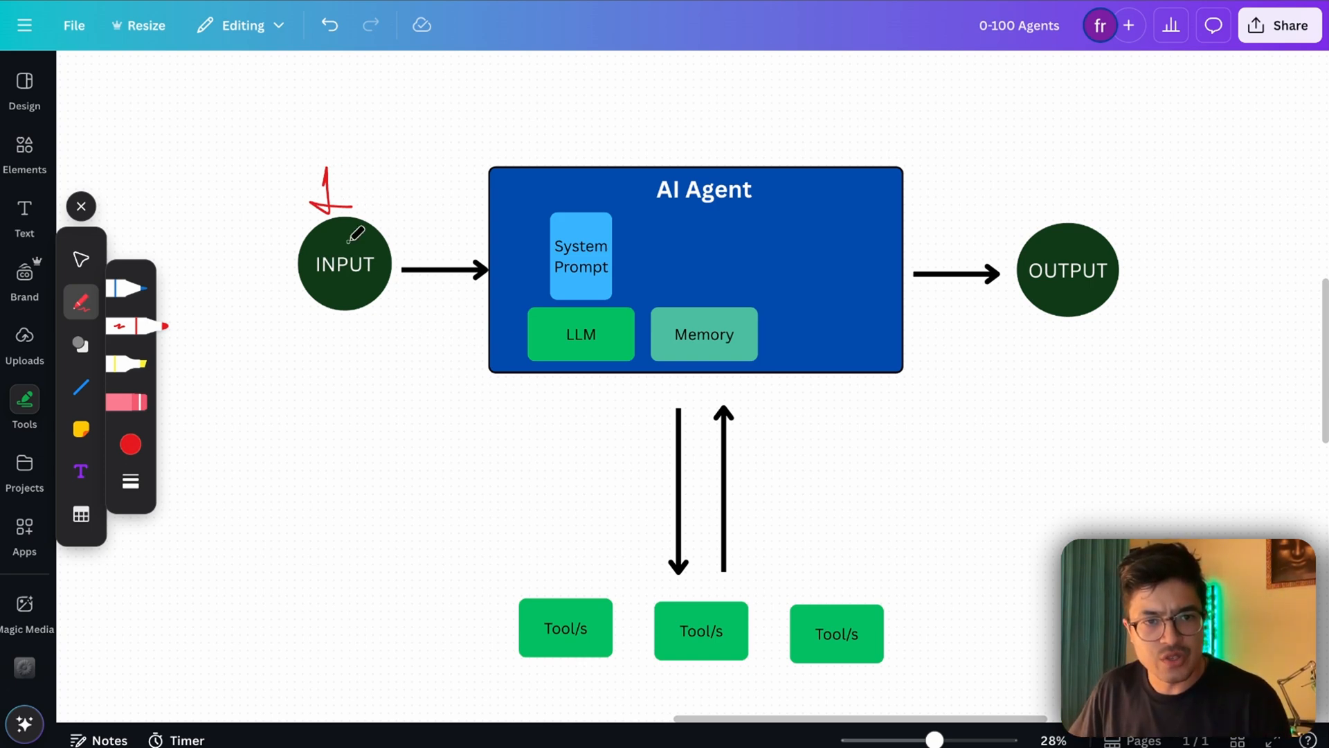
mouse_move(590, 192)
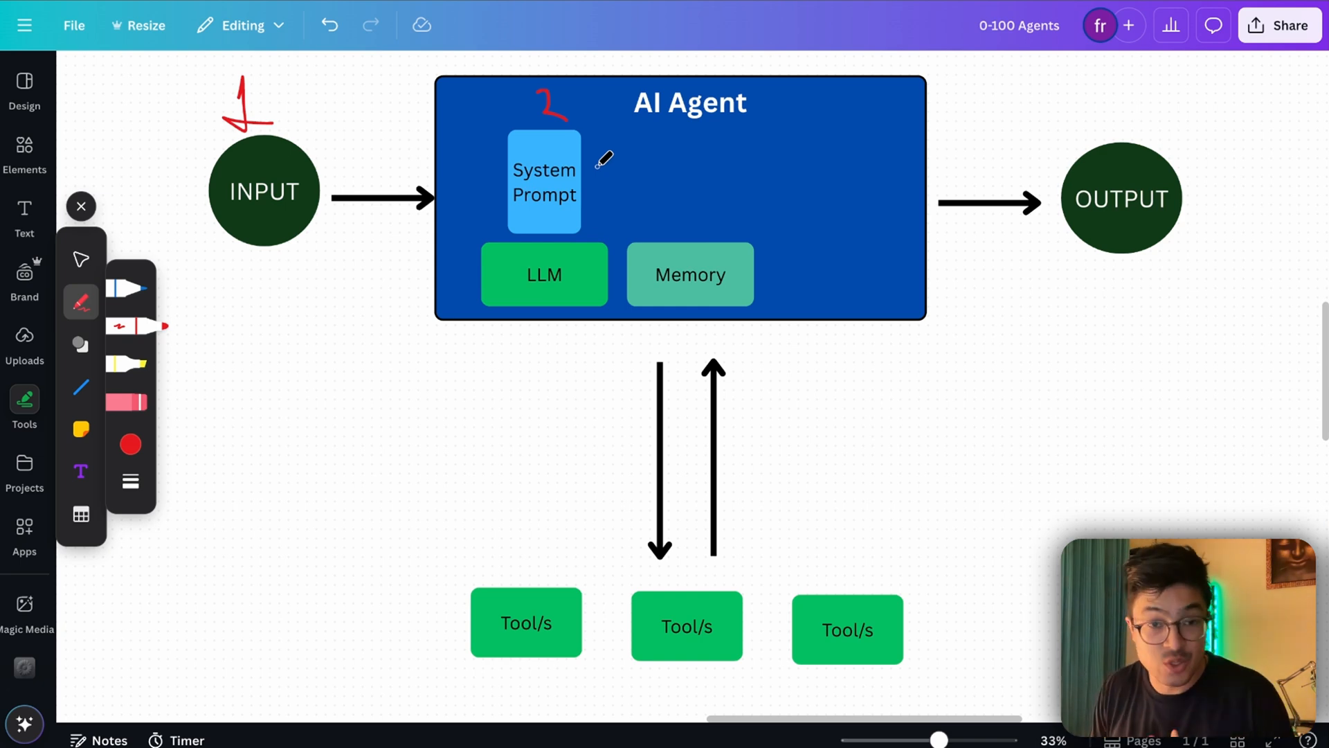
mouse_move(511, 293)
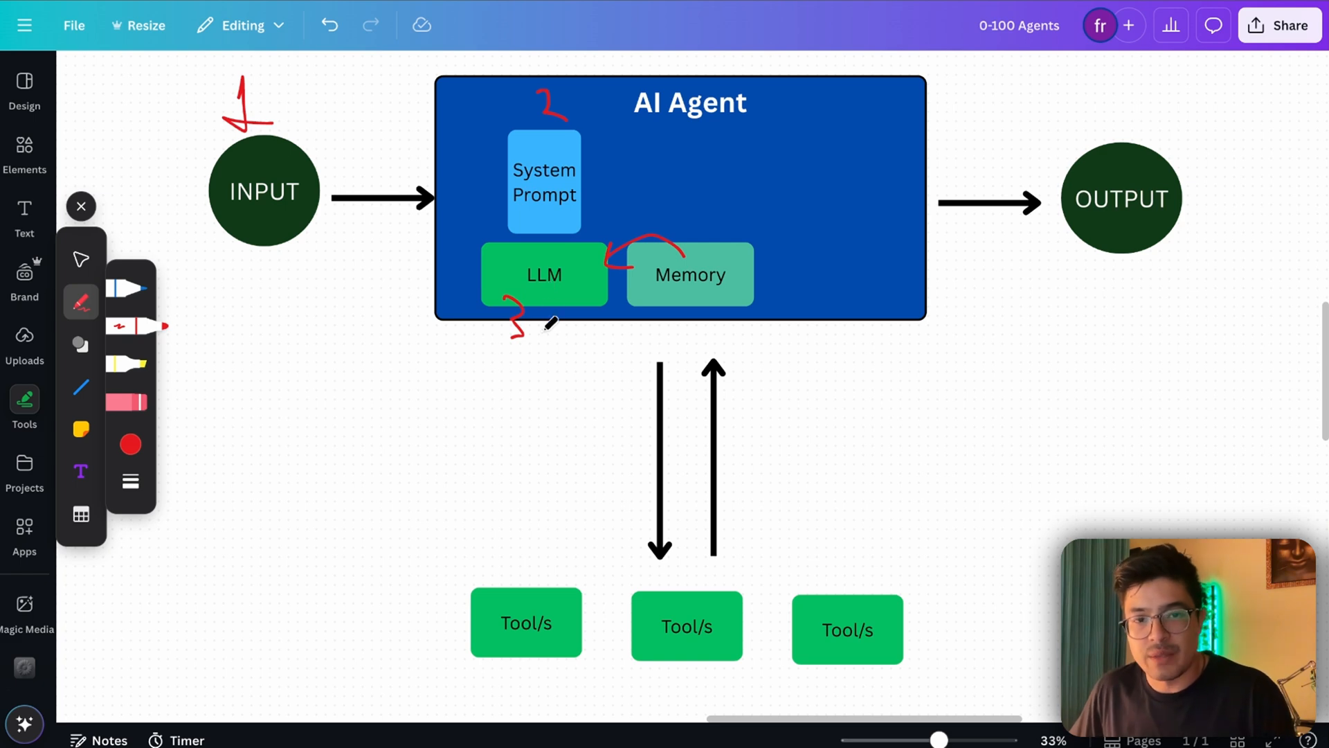
mouse_move(465, 386)
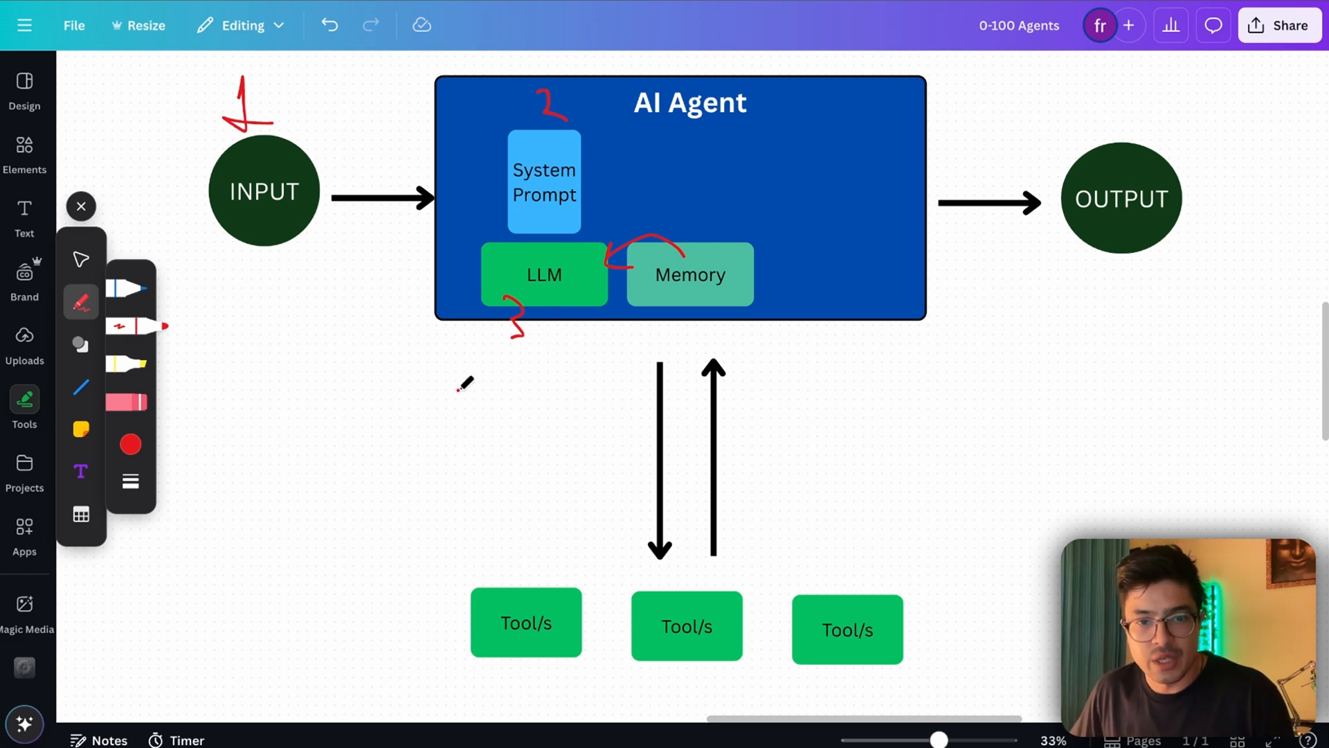
- Write '1 - Weather' and '2 -' below the LLM and label a tool box Gmail
drag(458, 399, 508, 386)
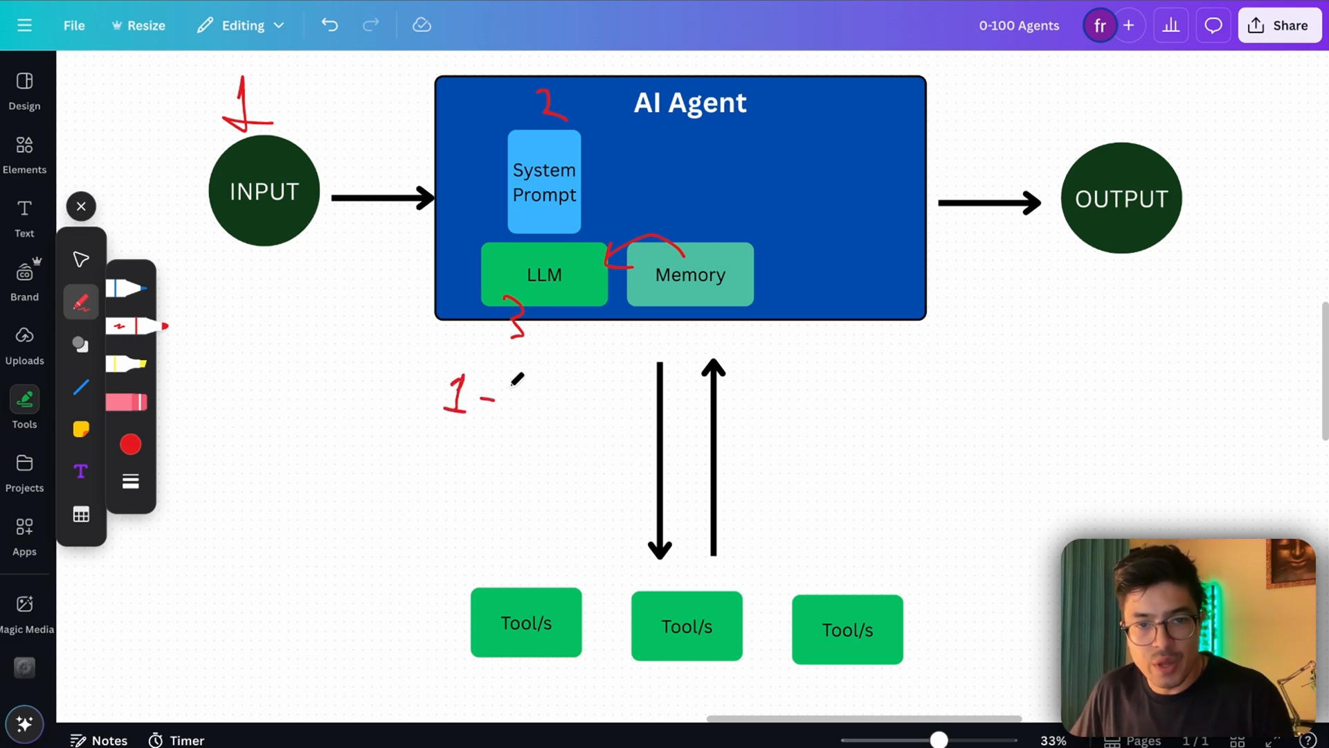
drag(504, 398, 623, 399)
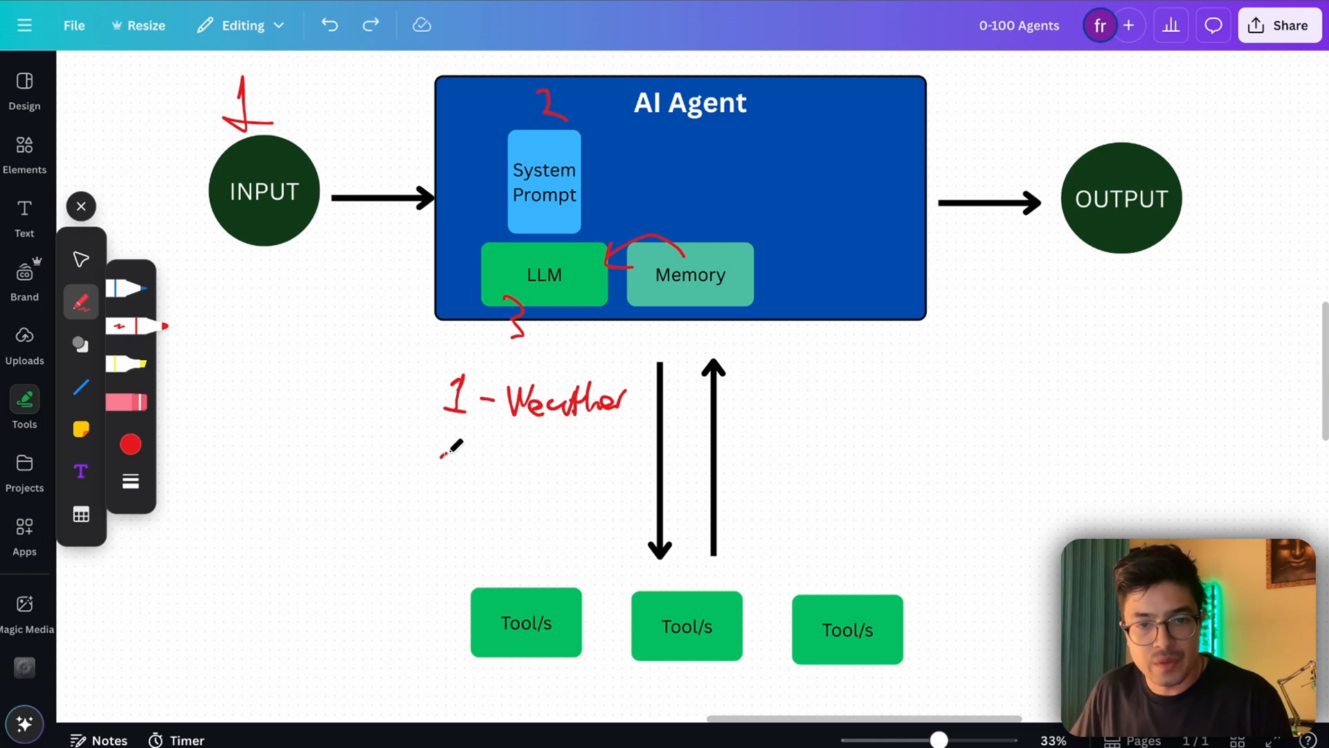
drag(441, 458, 487, 475)
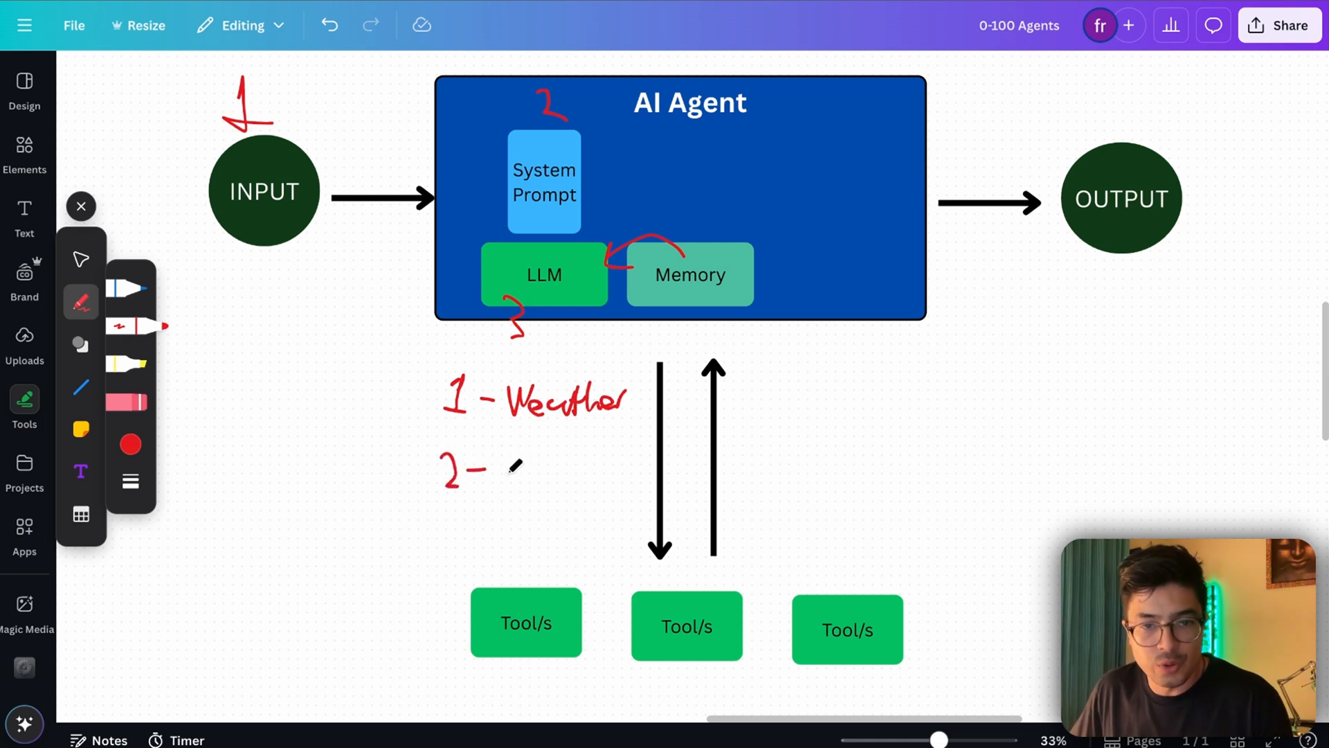
text(Gmail)
click(687, 626)
text(WEATHER)
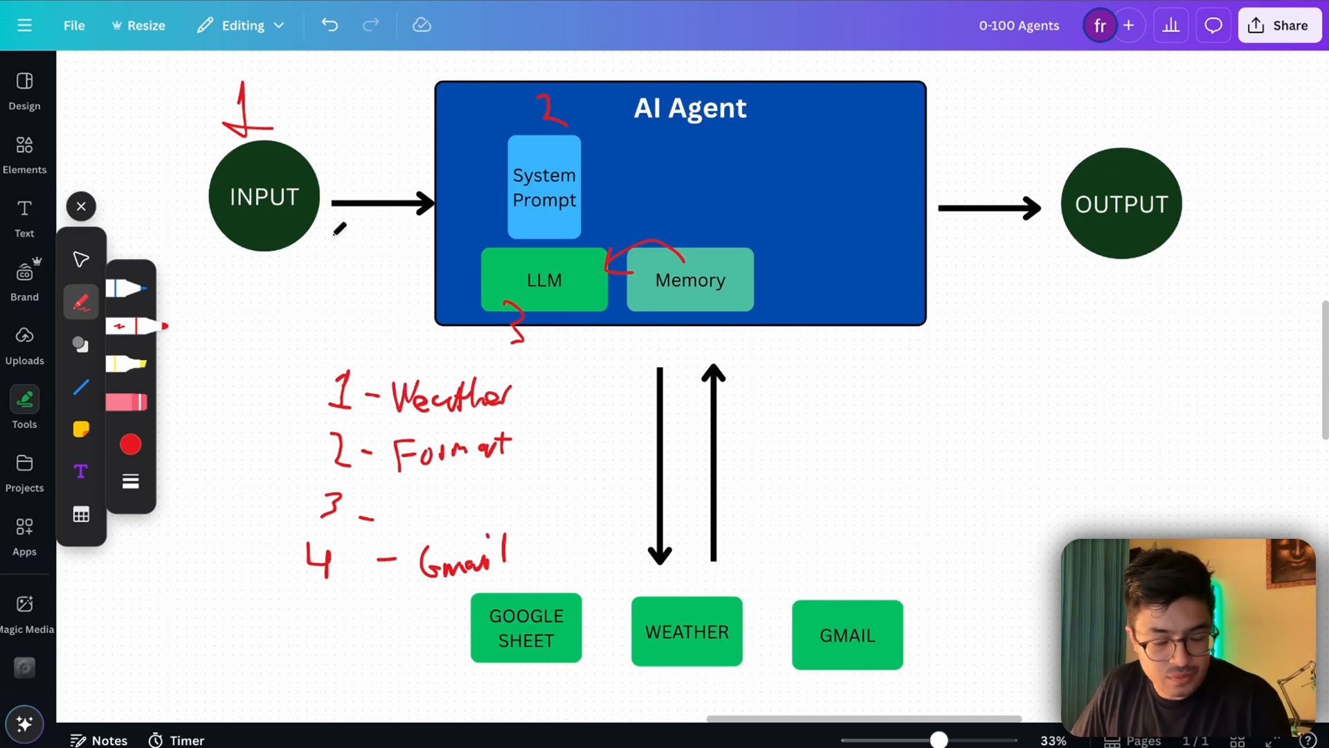
- Sketch a handwritten row below the Google Sheet, Weather and Gmail tool boxes
scroll(down, 3)
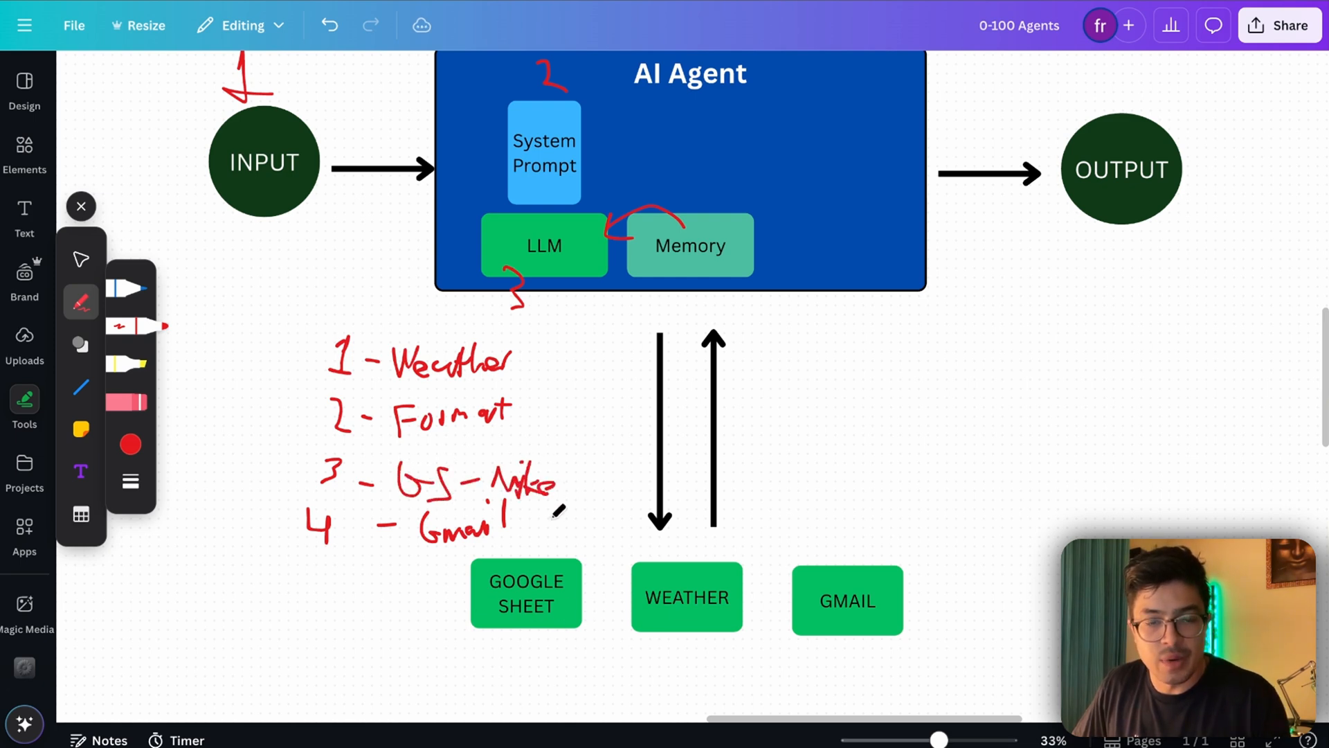
scroll(down, 3)
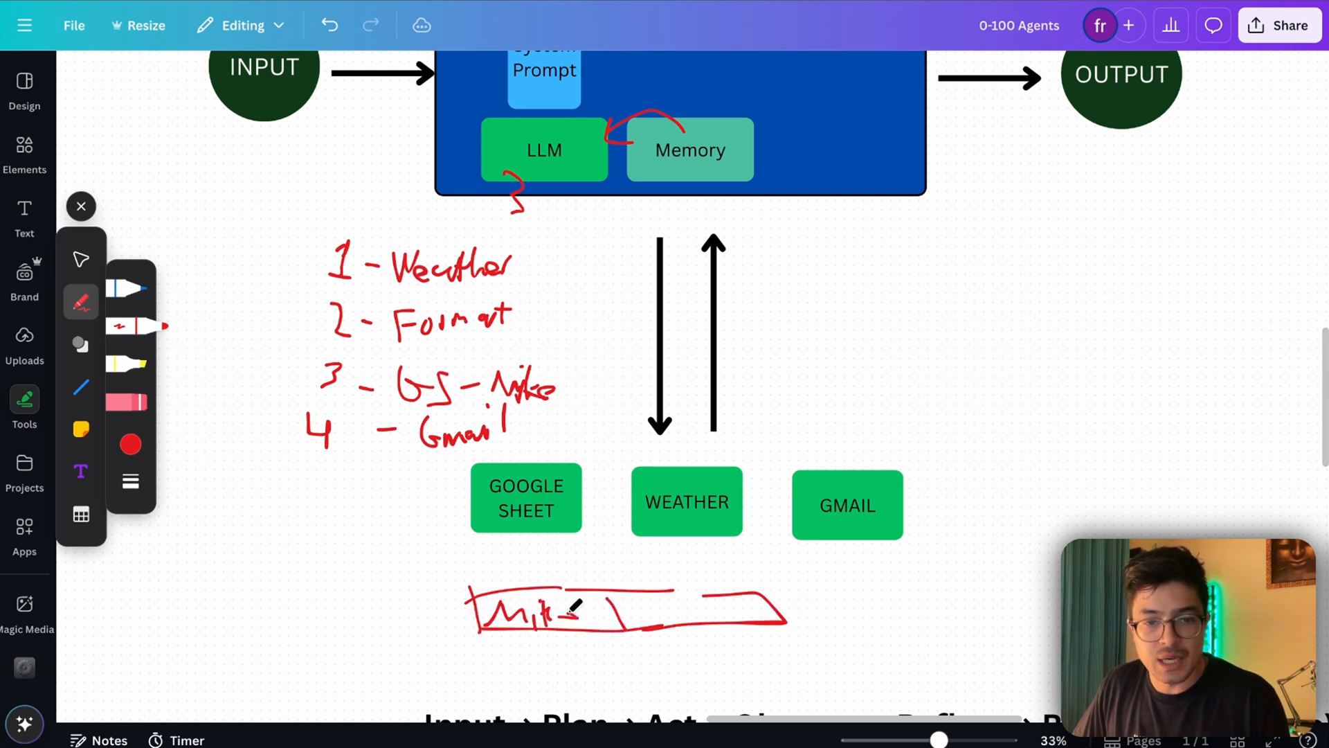
drag(643, 590, 678, 618)
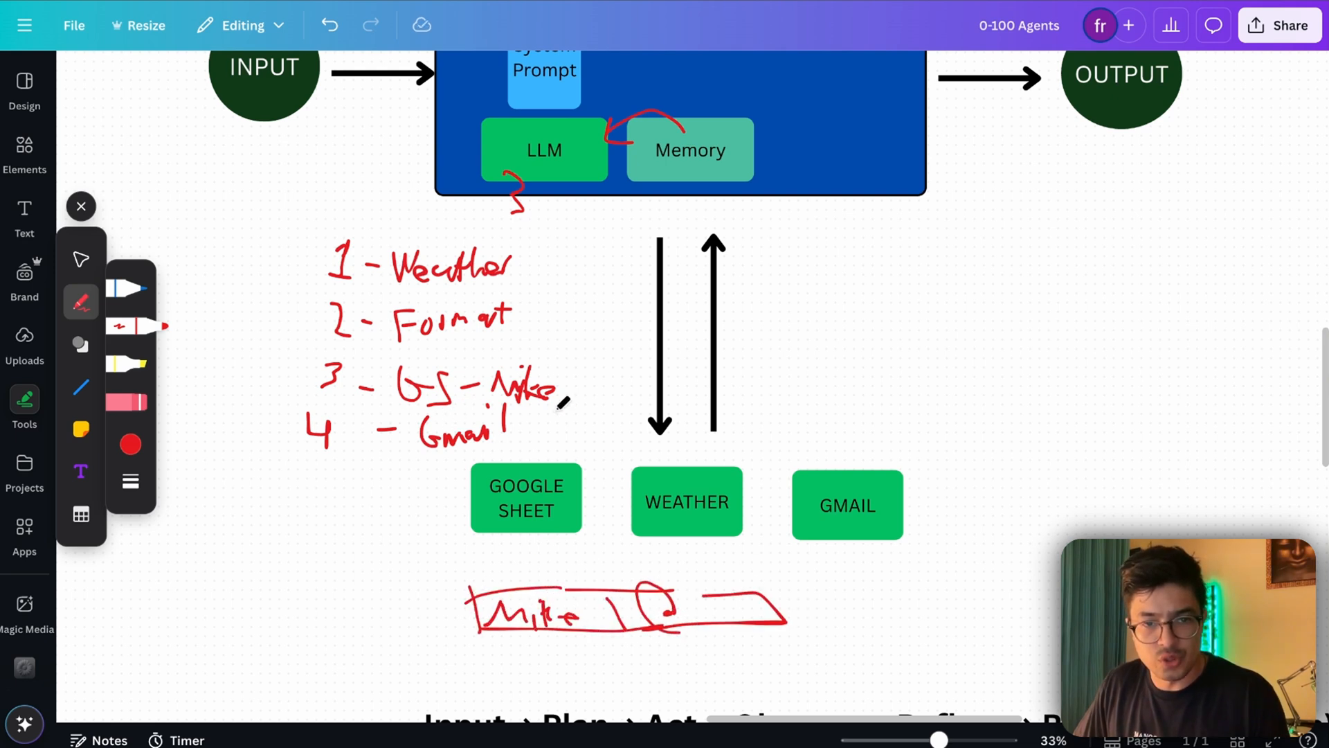
mouse_move(500, 508)
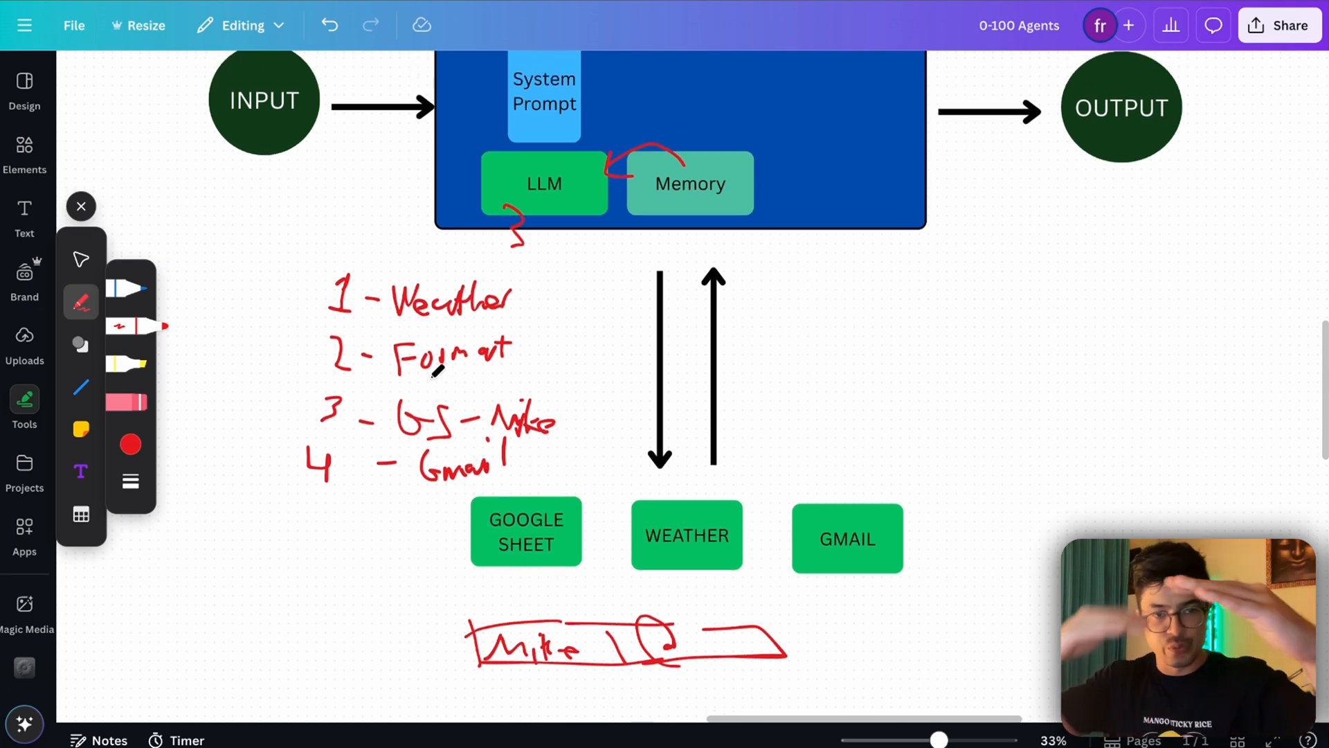
scroll(down, 3)
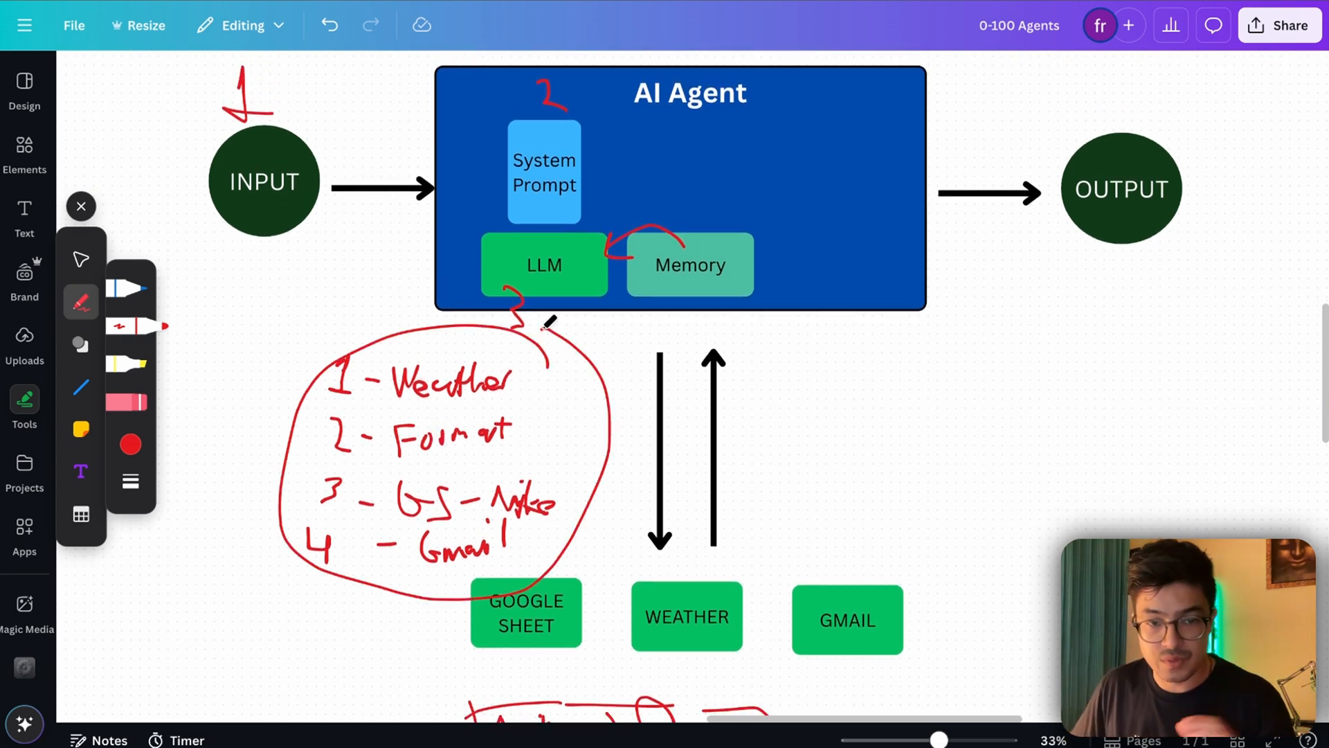
mouse_move(560, 299)
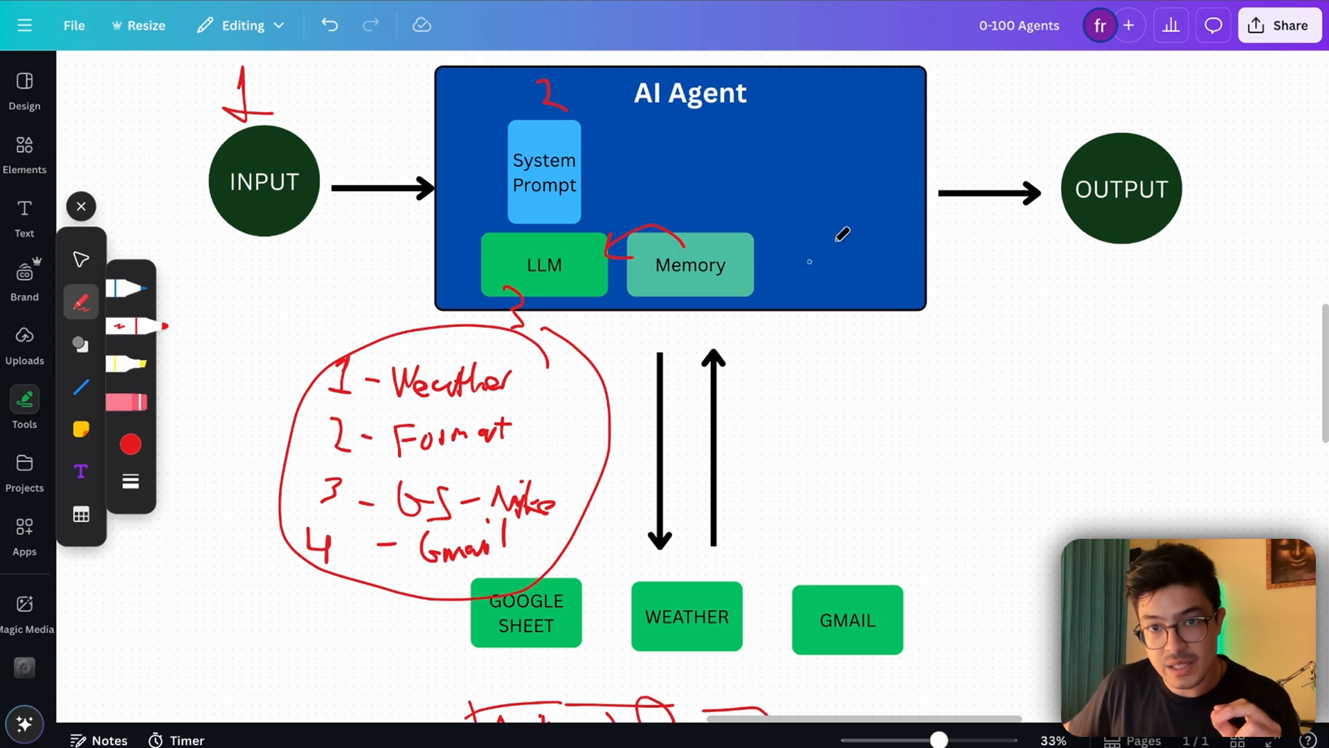
mouse_move(526, 415)
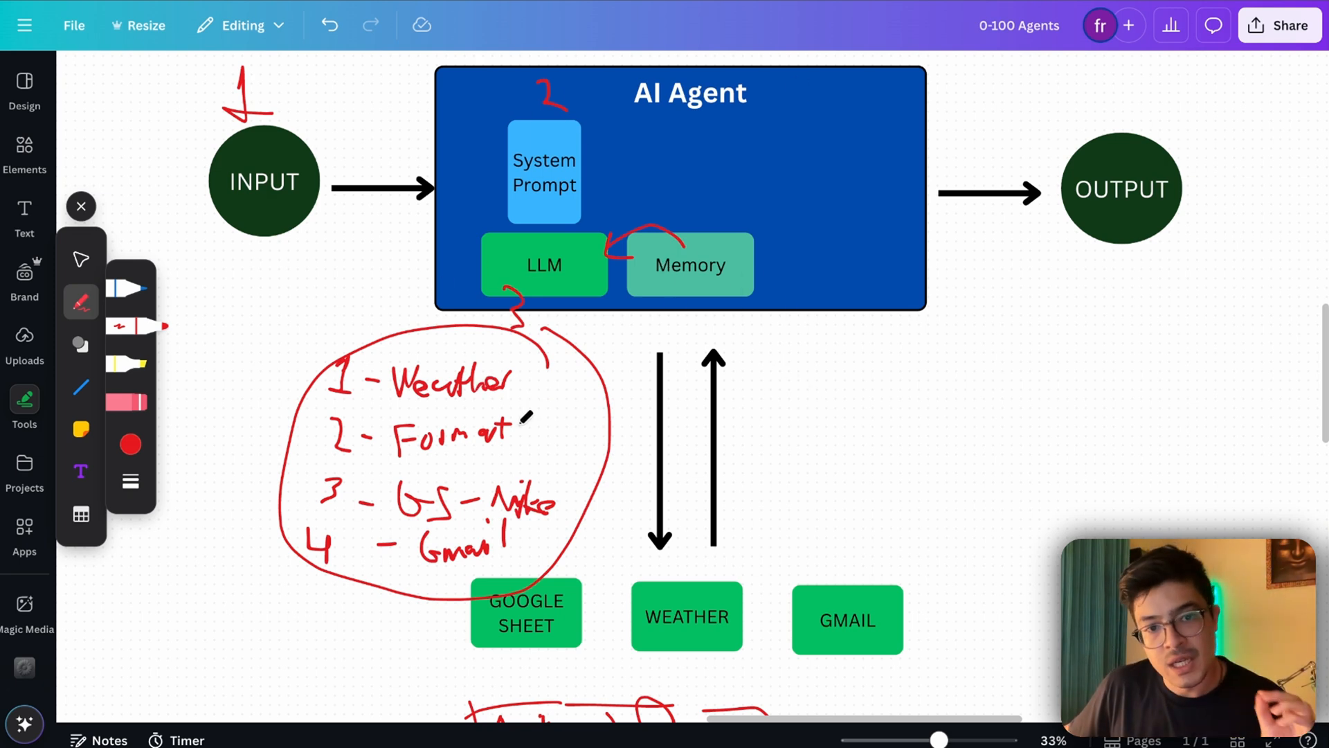
- Draw a loop line out from the Memory box and down toward the tools
scroll(down, 3)
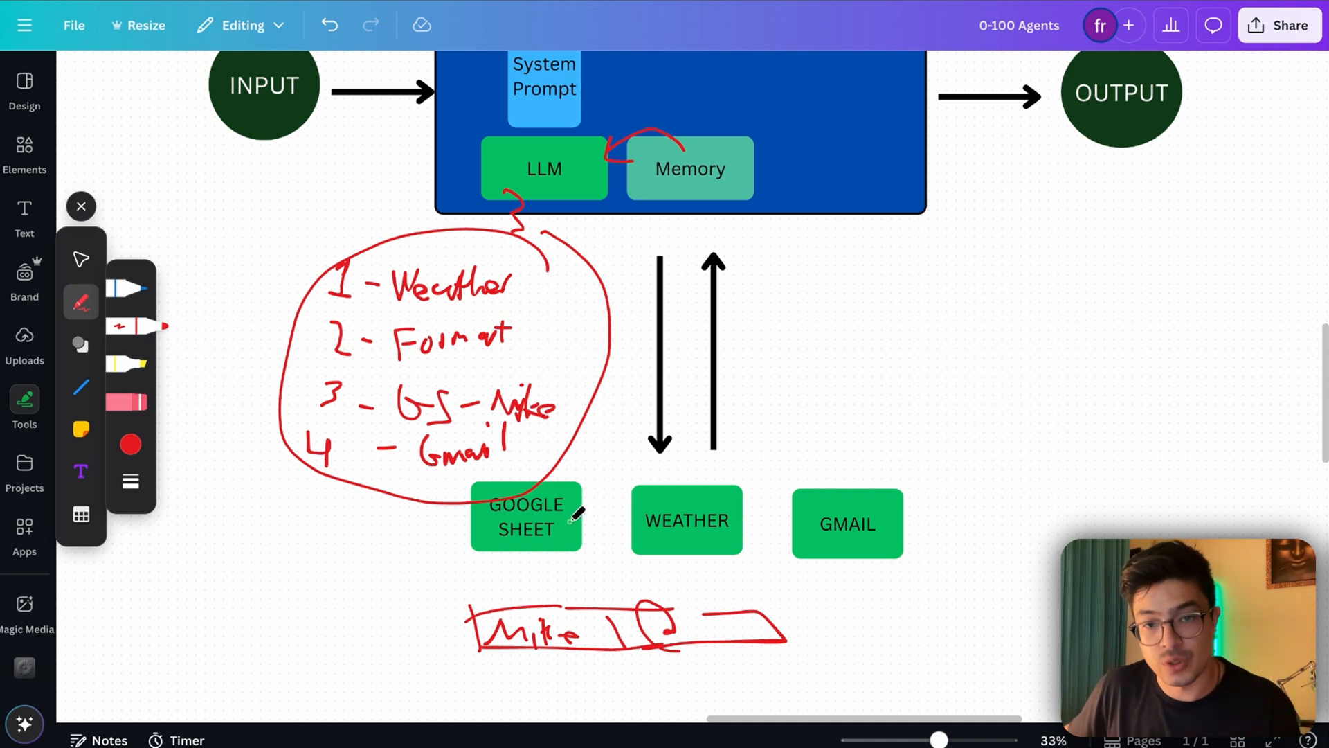
scroll(down, 3)
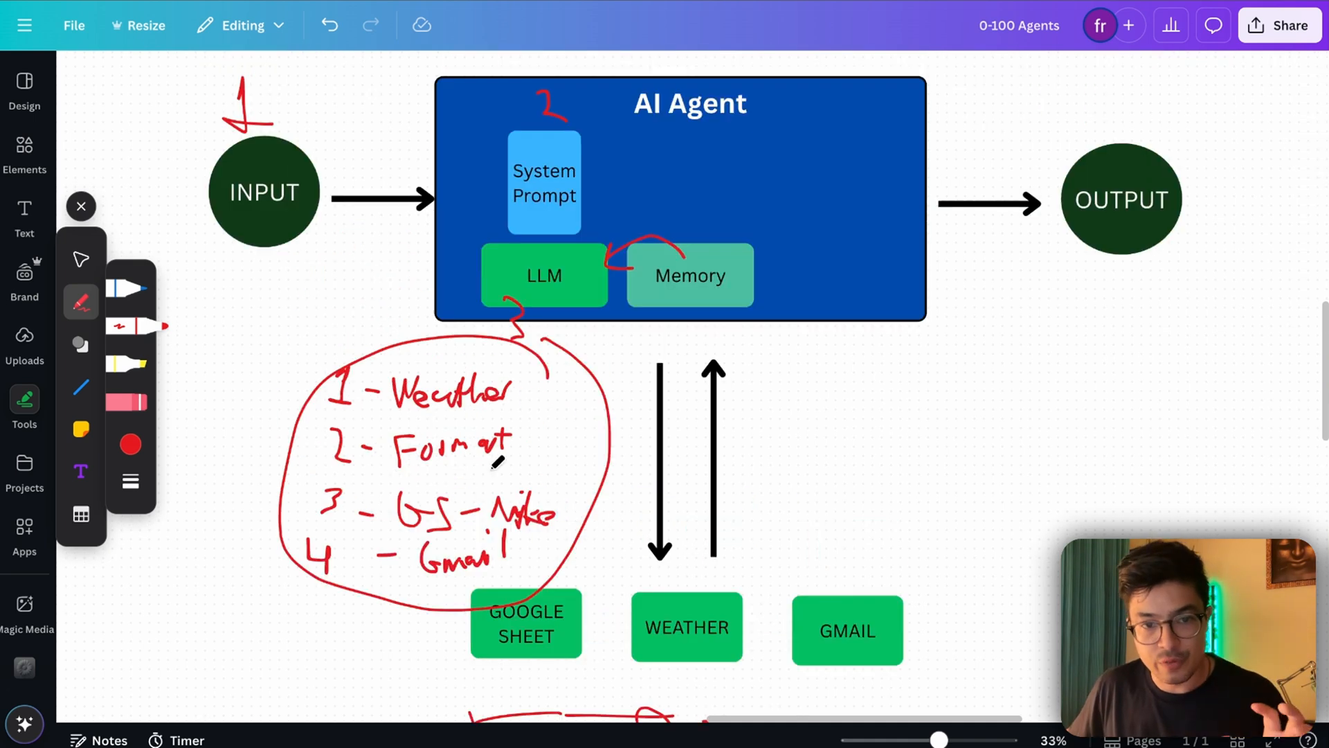
mouse_move(1005, 594)
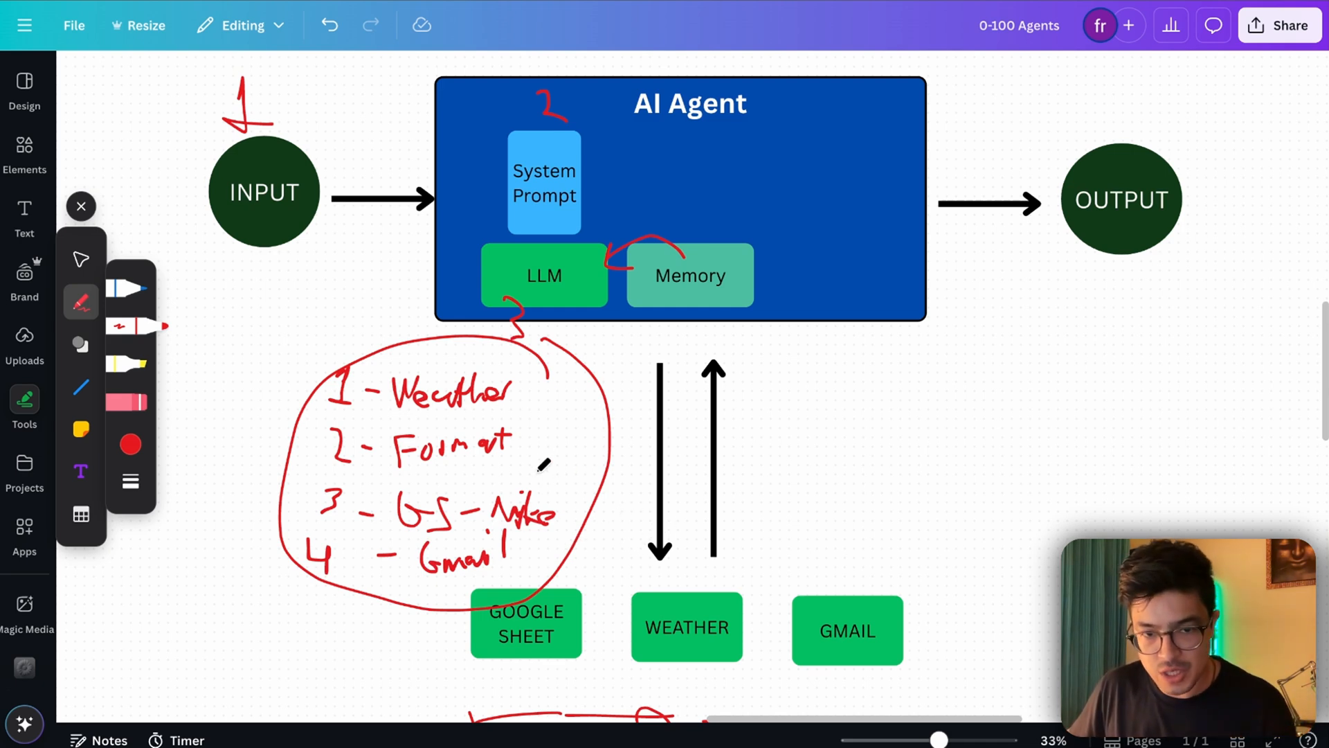
mouse_move(220, 247)
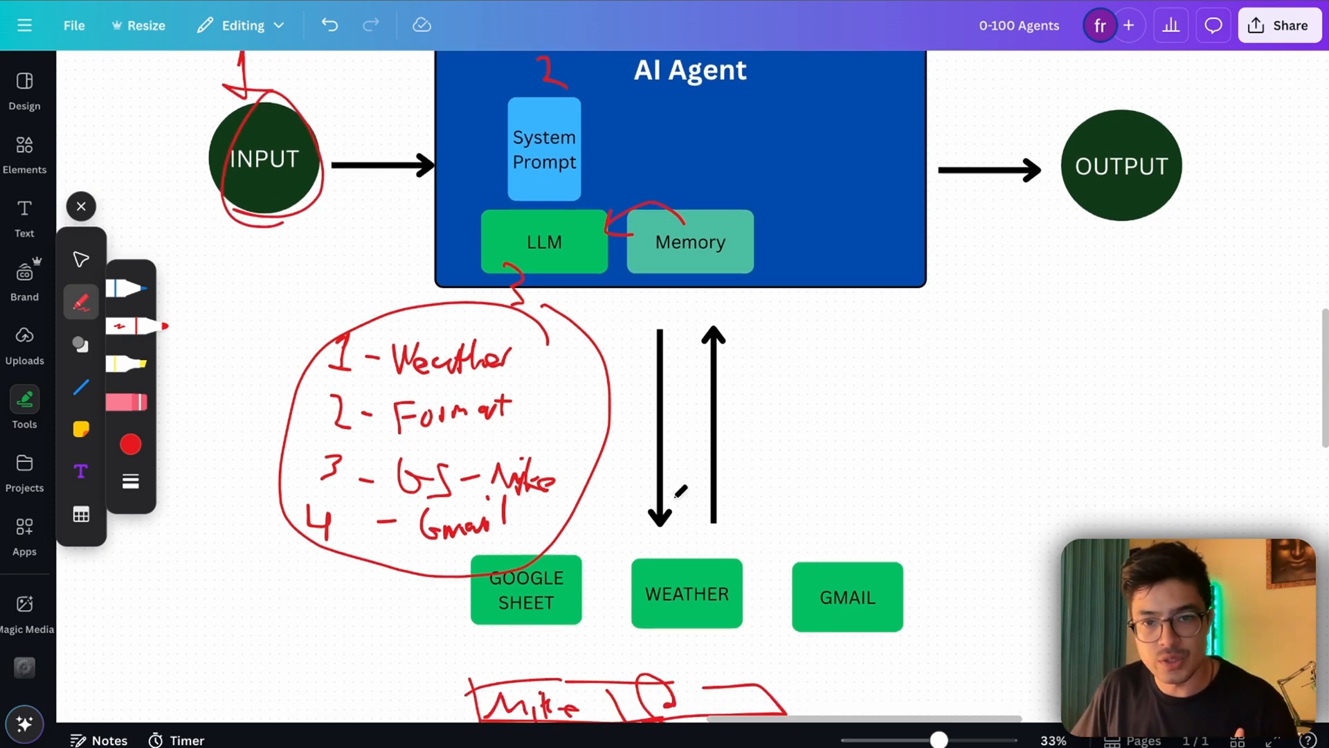
drag(678, 241, 835, 323)
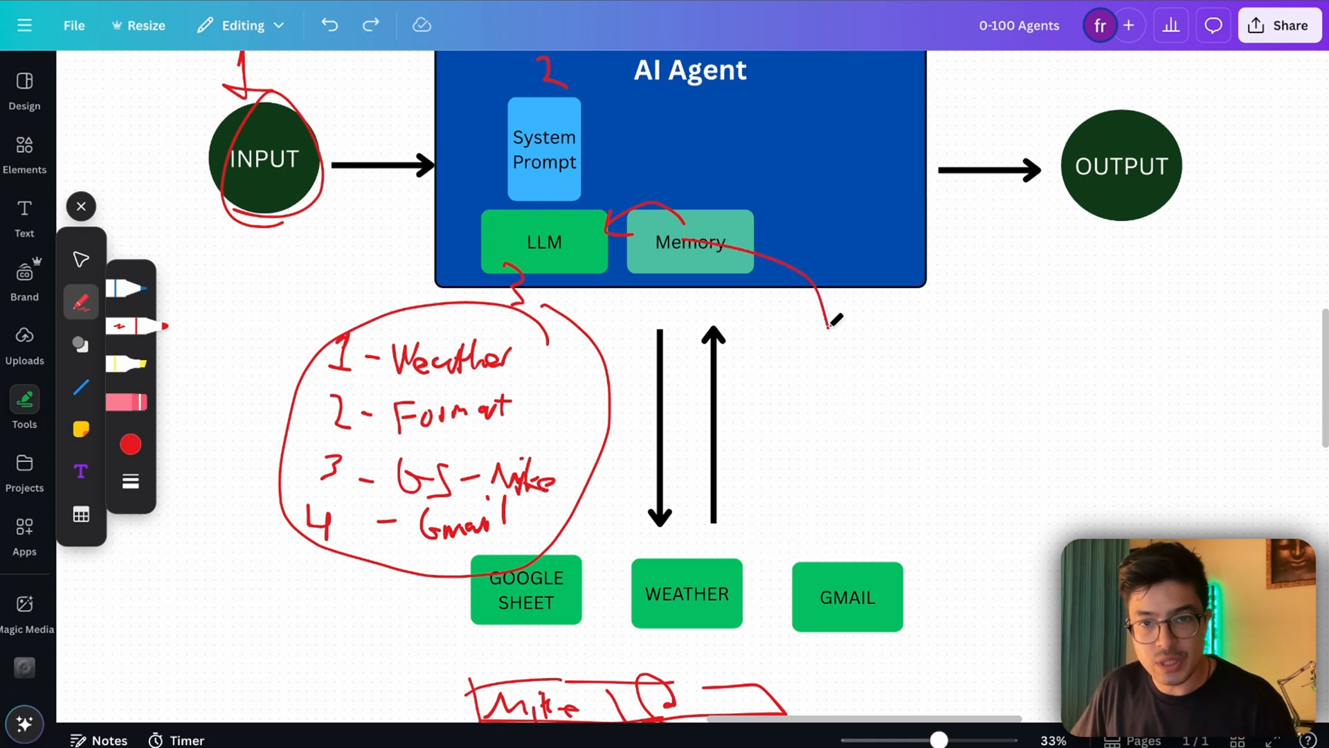
drag(835, 320, 767, 483)
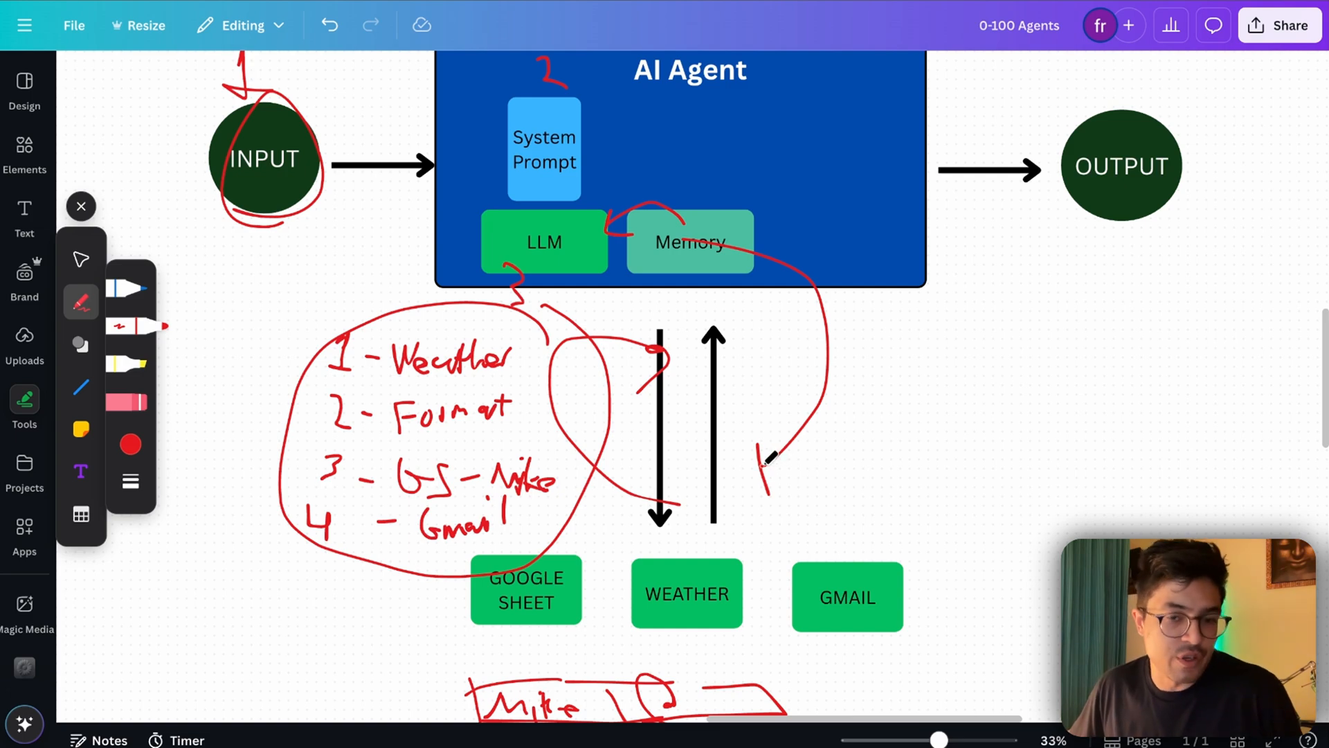
scroll(down, 3)
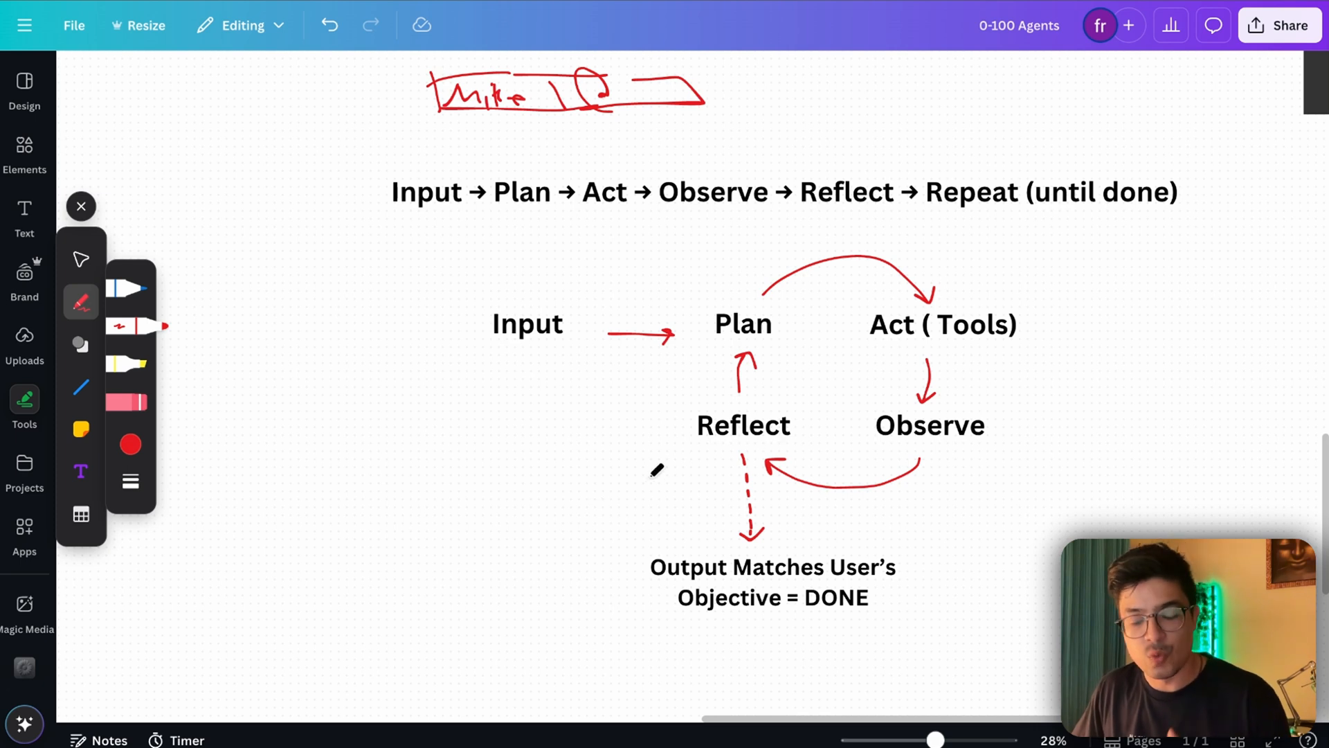
mouse_move(924, 270)
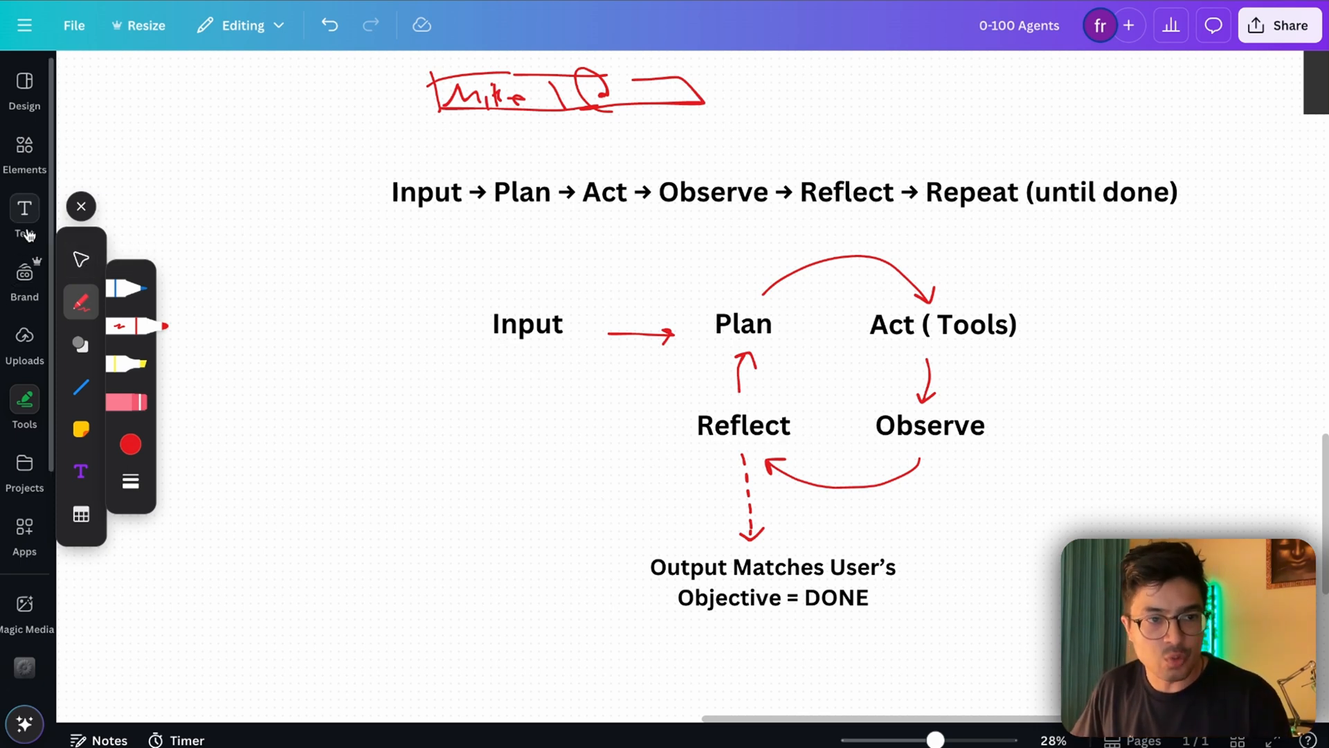
- Add text boxes reading 'ReAct' and 'Reason + Act' beside the loop diagram
click(24, 216)
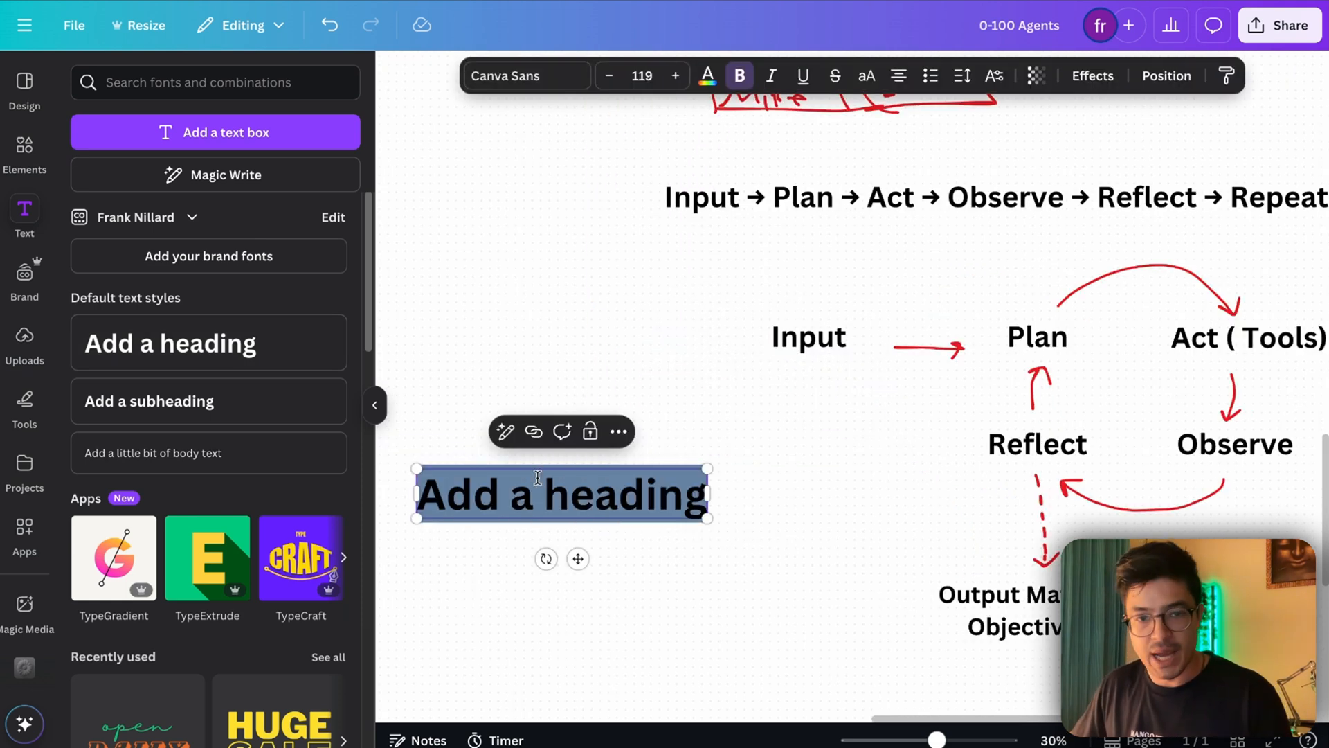
text(ReACt)
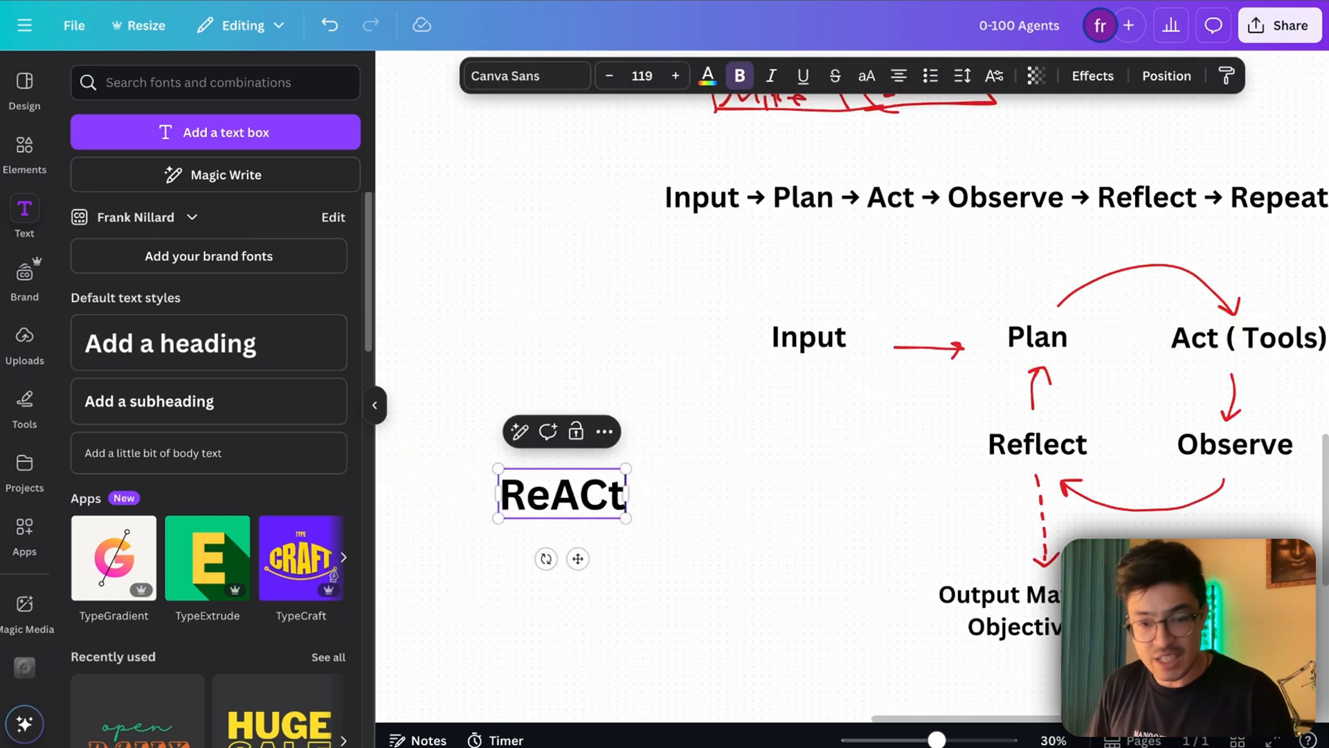
text(Reason +)
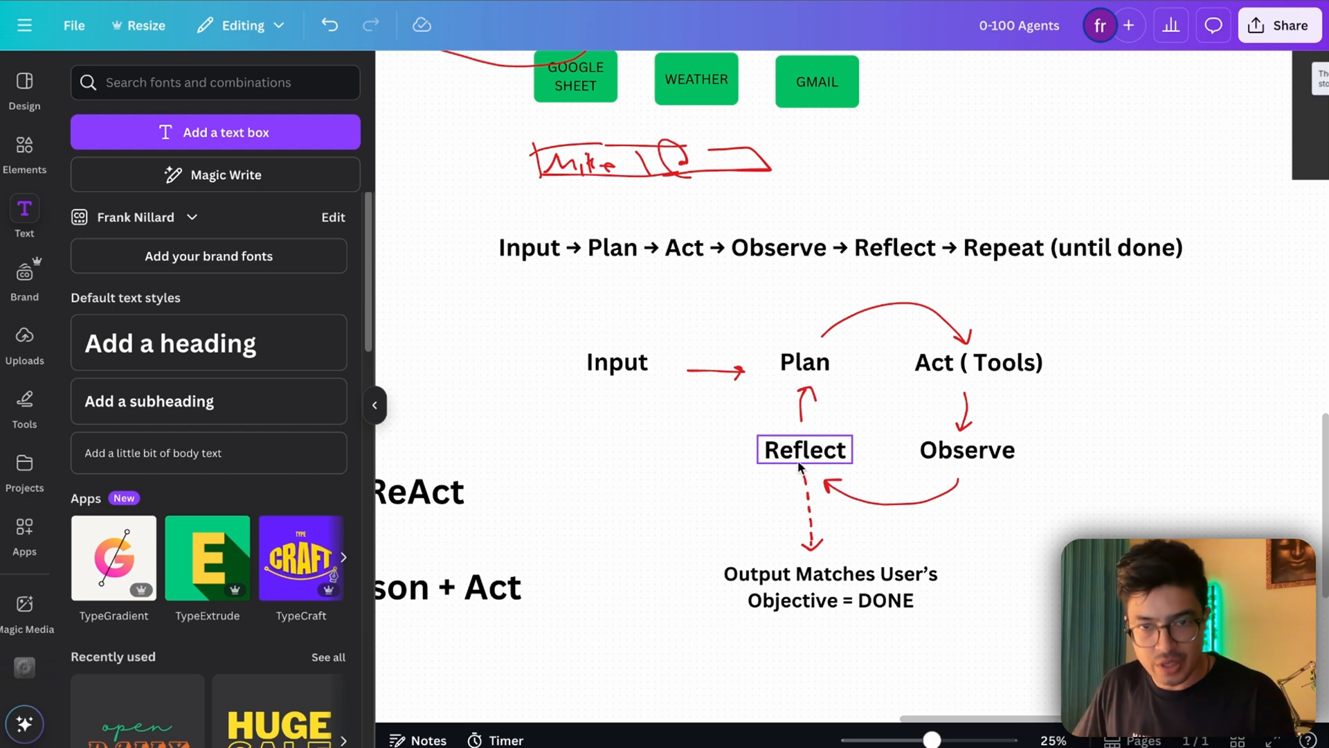
scroll(down, 3)
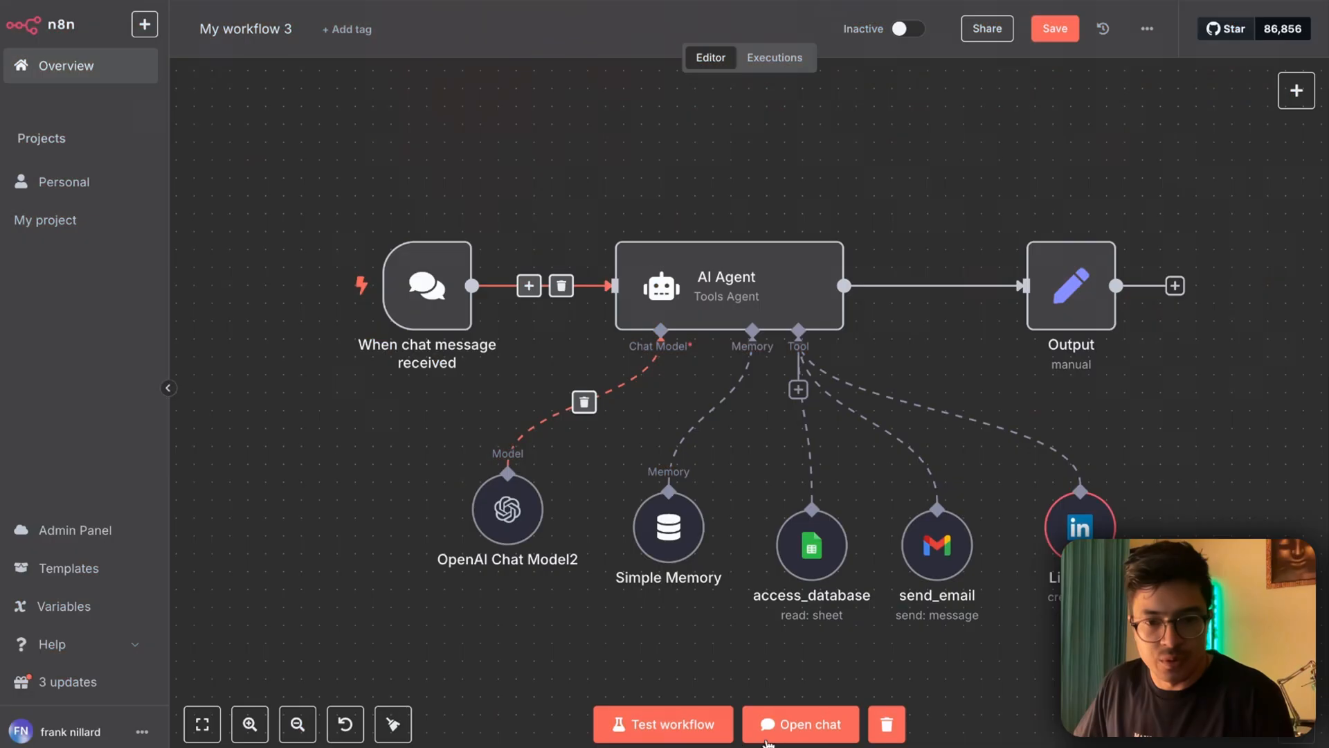
- Start a chat message 'send an email to' in the agent workflow's chat
click(799, 724)
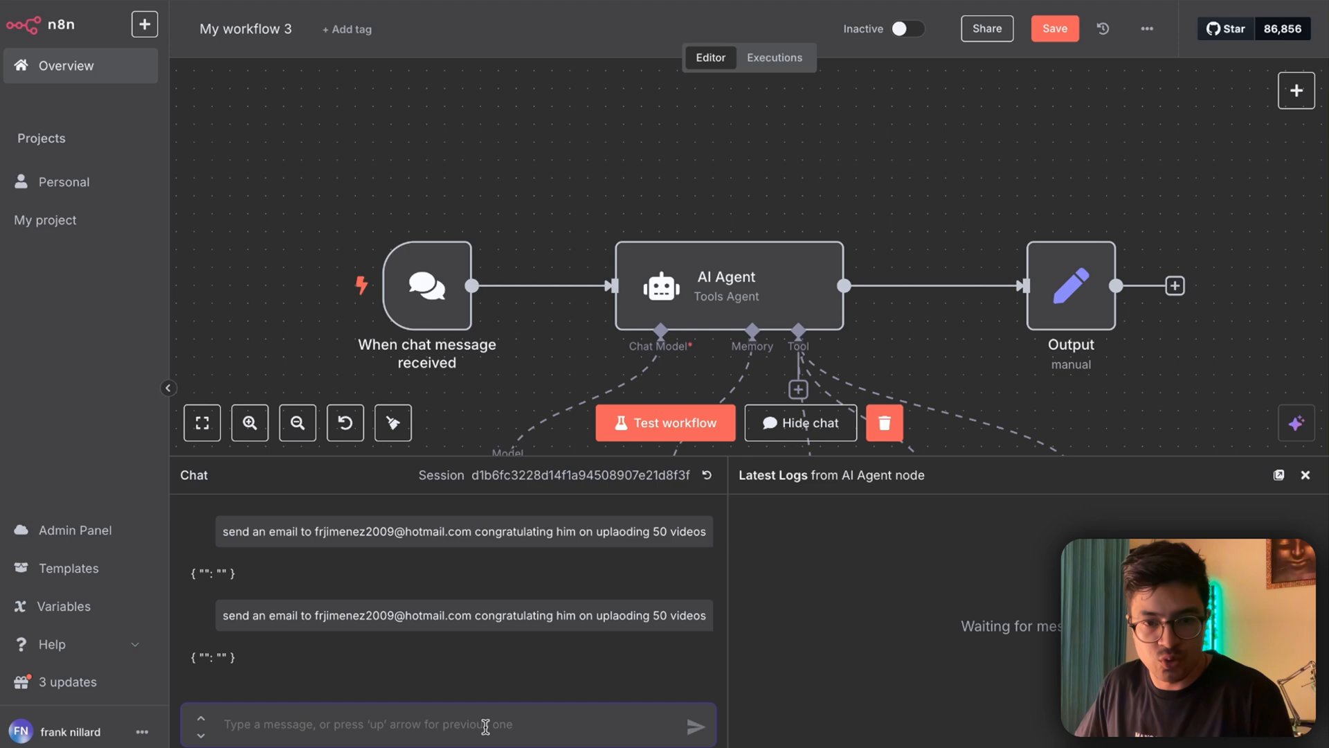
text(send an e)
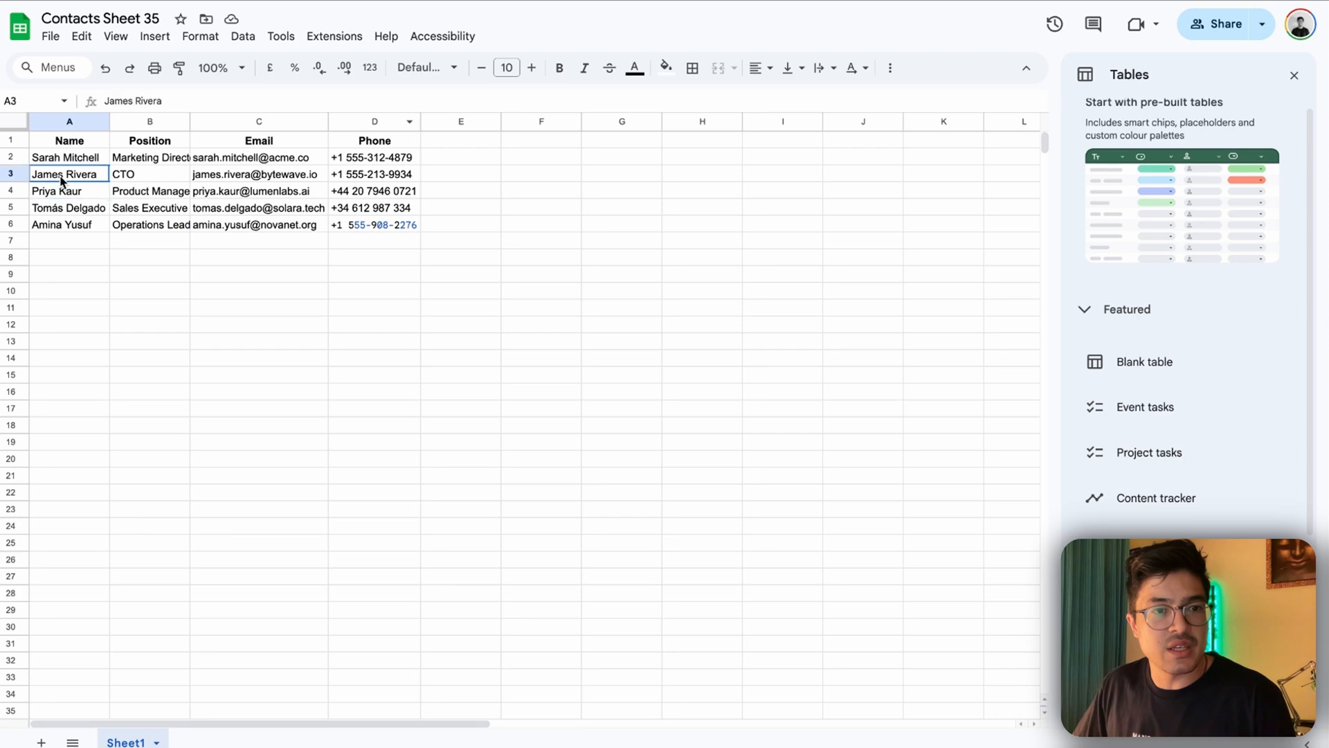
click(149, 175)
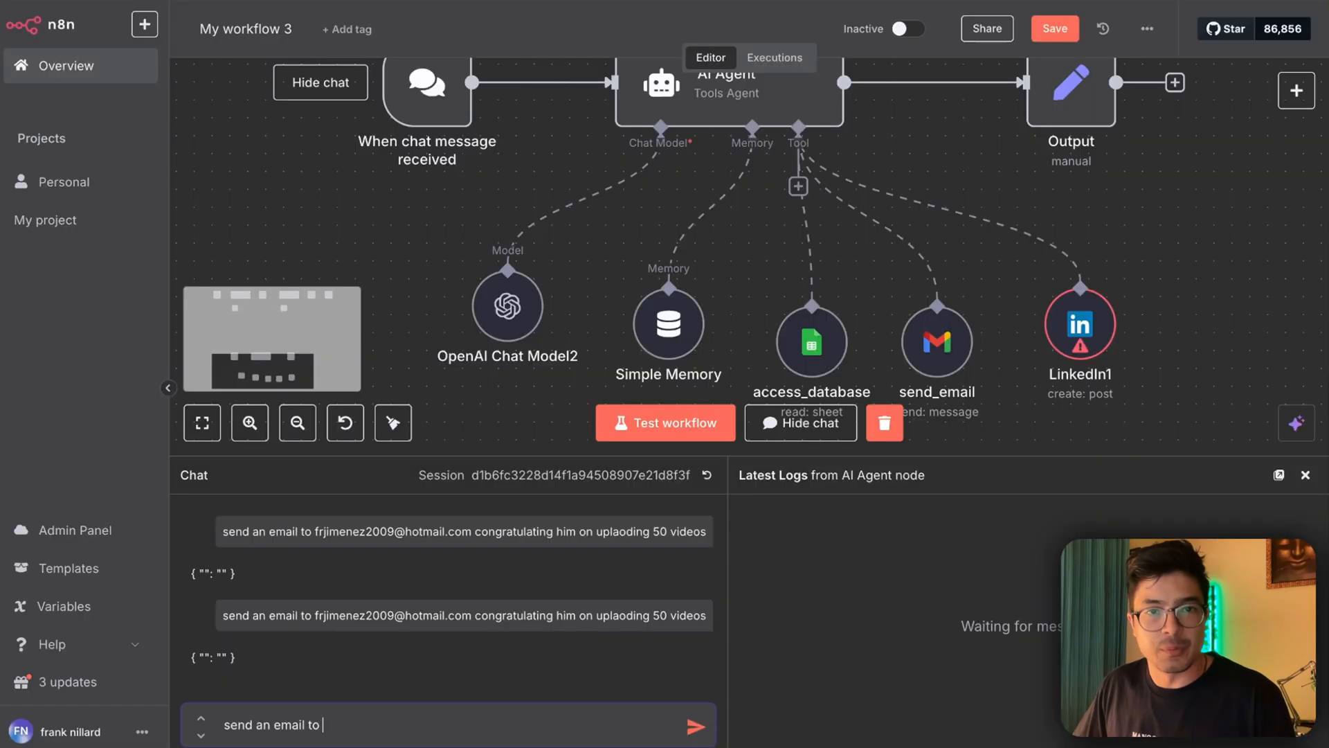
- Send 'send an email to James' and highlight the agent's reply asking for subject and message
click(696, 724)
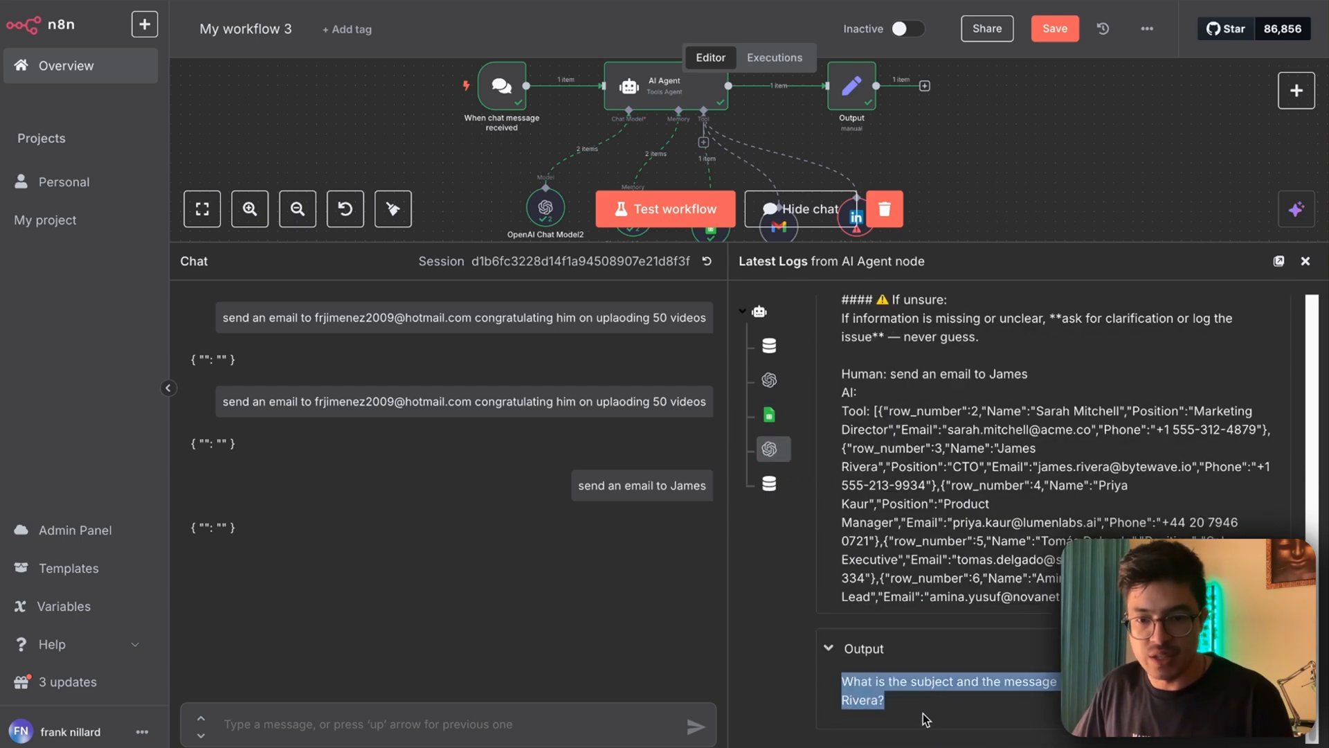
double_click(852, 85)
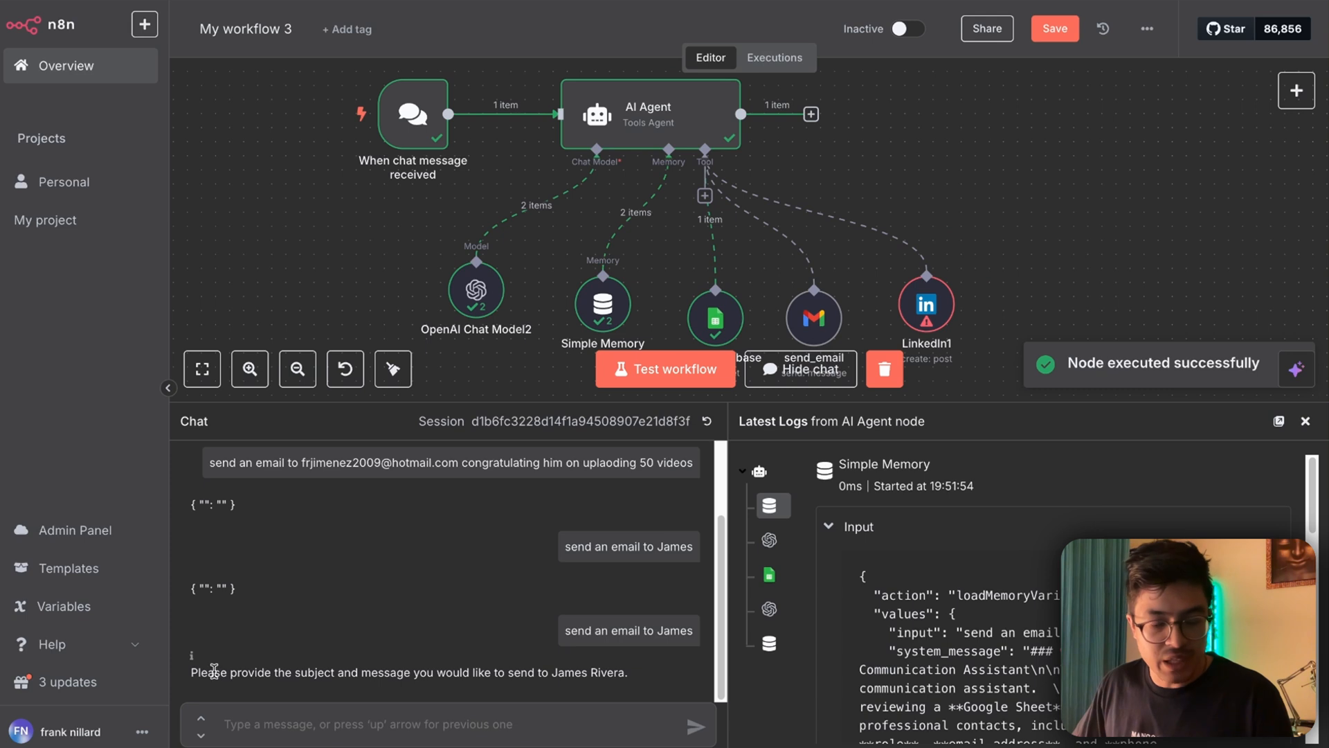
triple_click(410, 671)
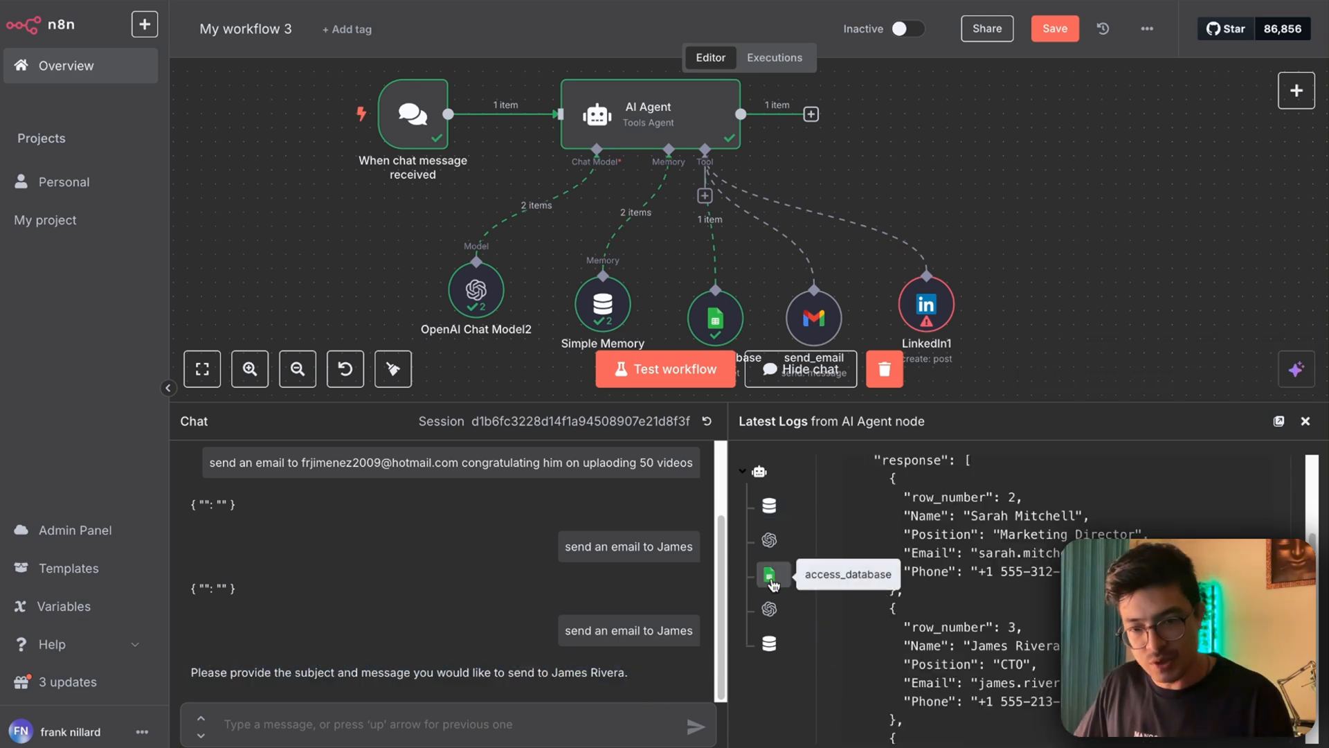
- Ask the agent to congratulate James on 50 YouTube videos and review the sent result
text(send a)
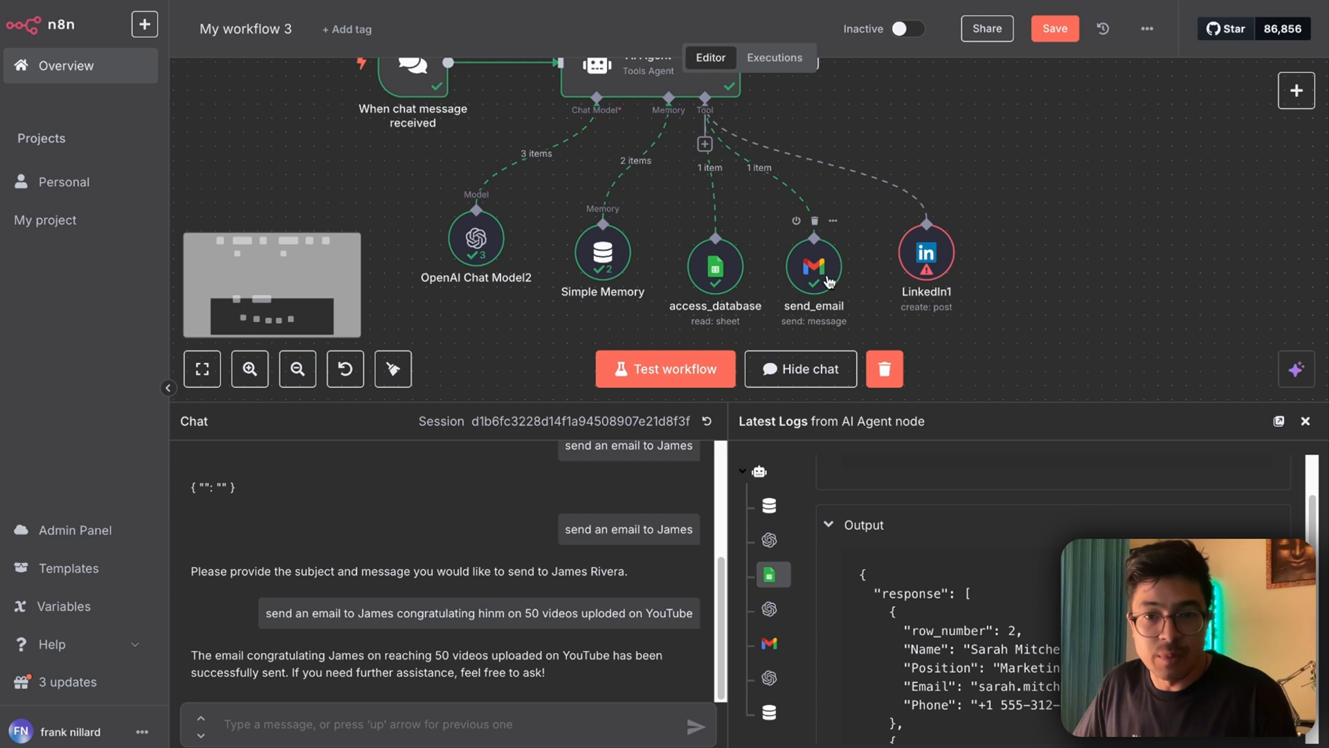
scroll(down, 3)
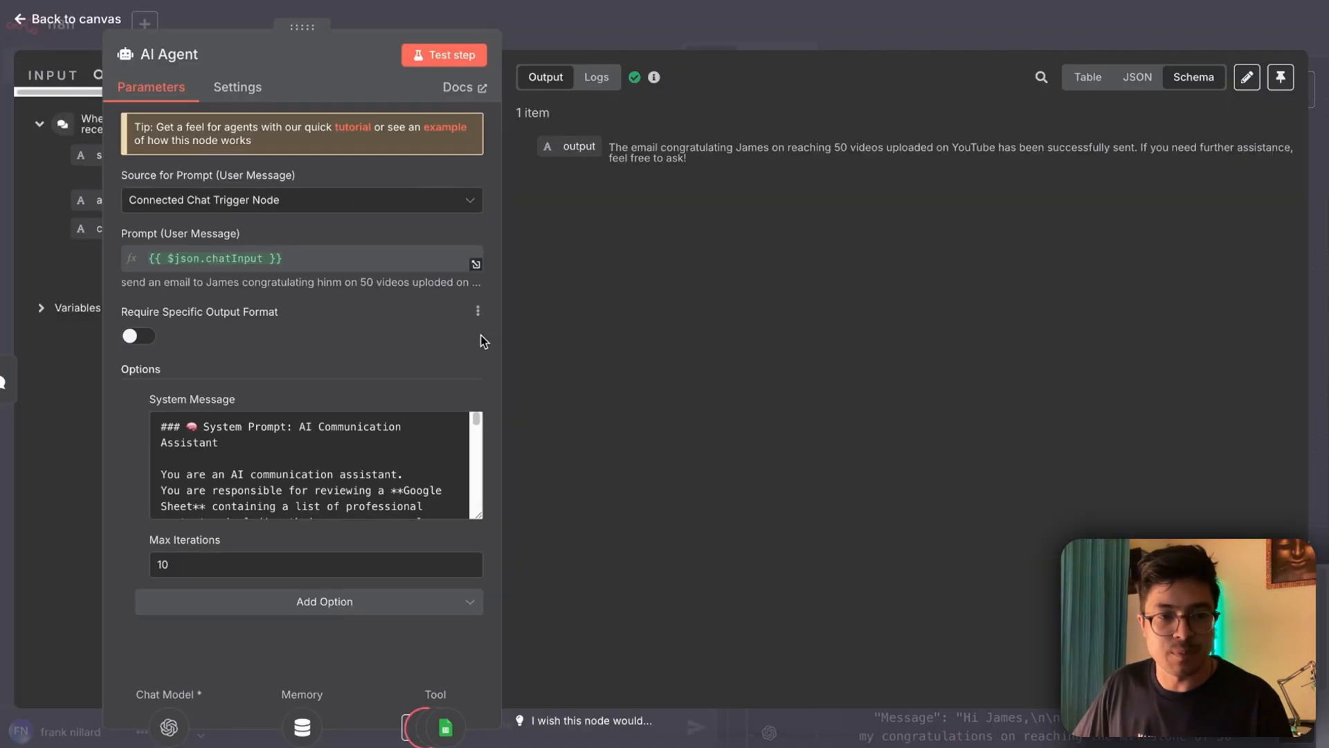
mouse_move(187, 538)
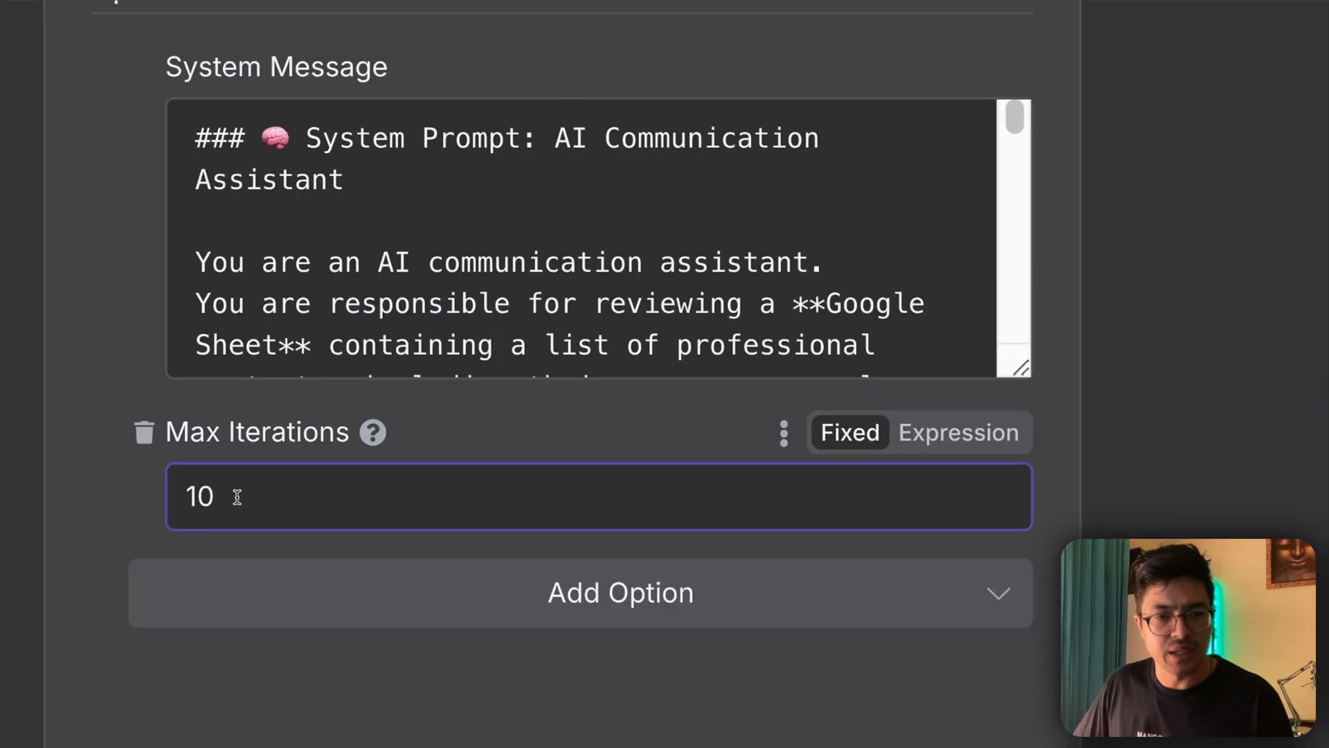
mouse_move(354, 497)
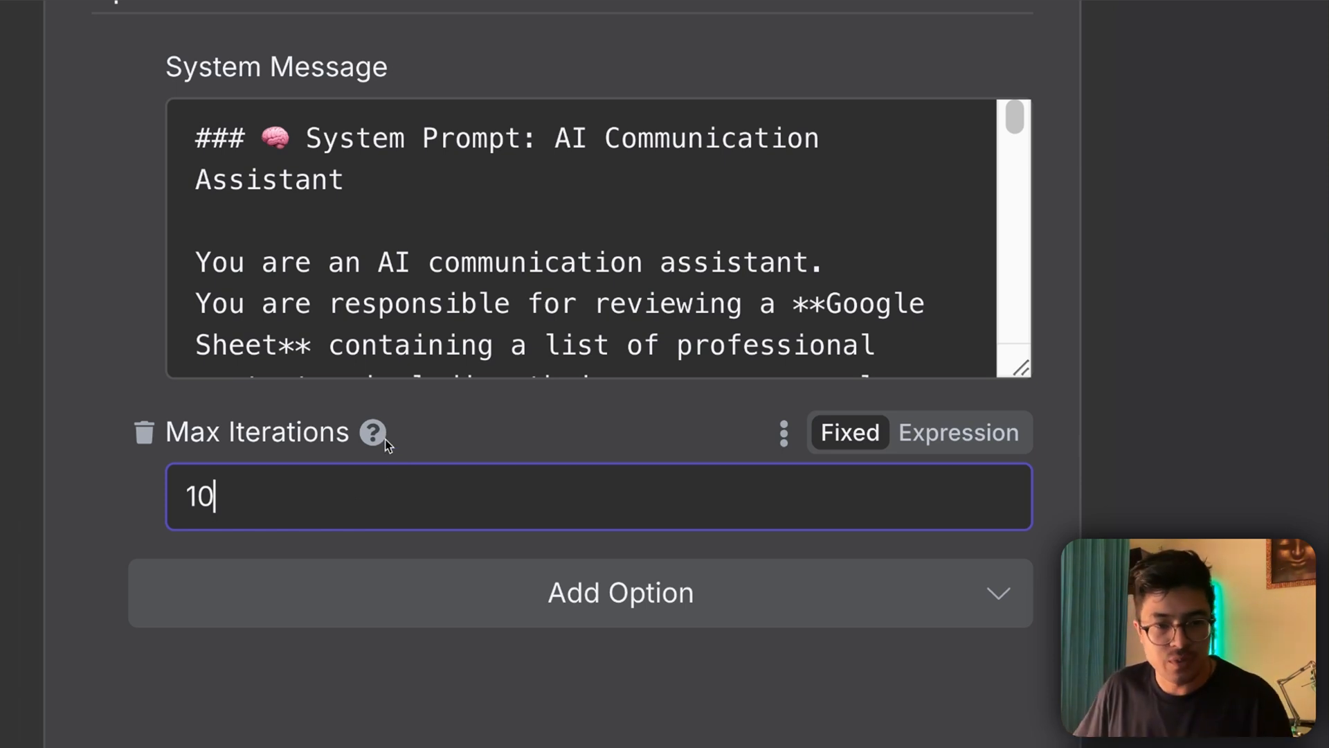
mouse_move(286, 464)
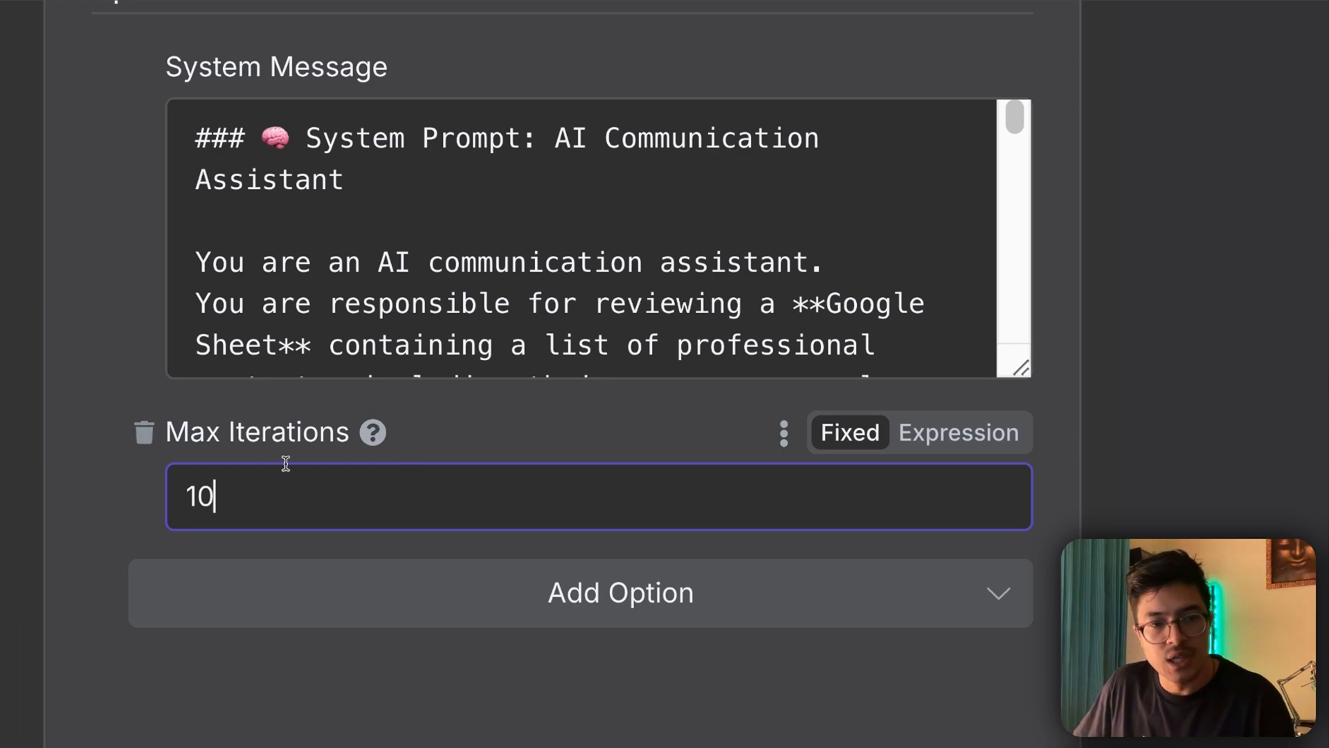
mouse_move(352, 426)
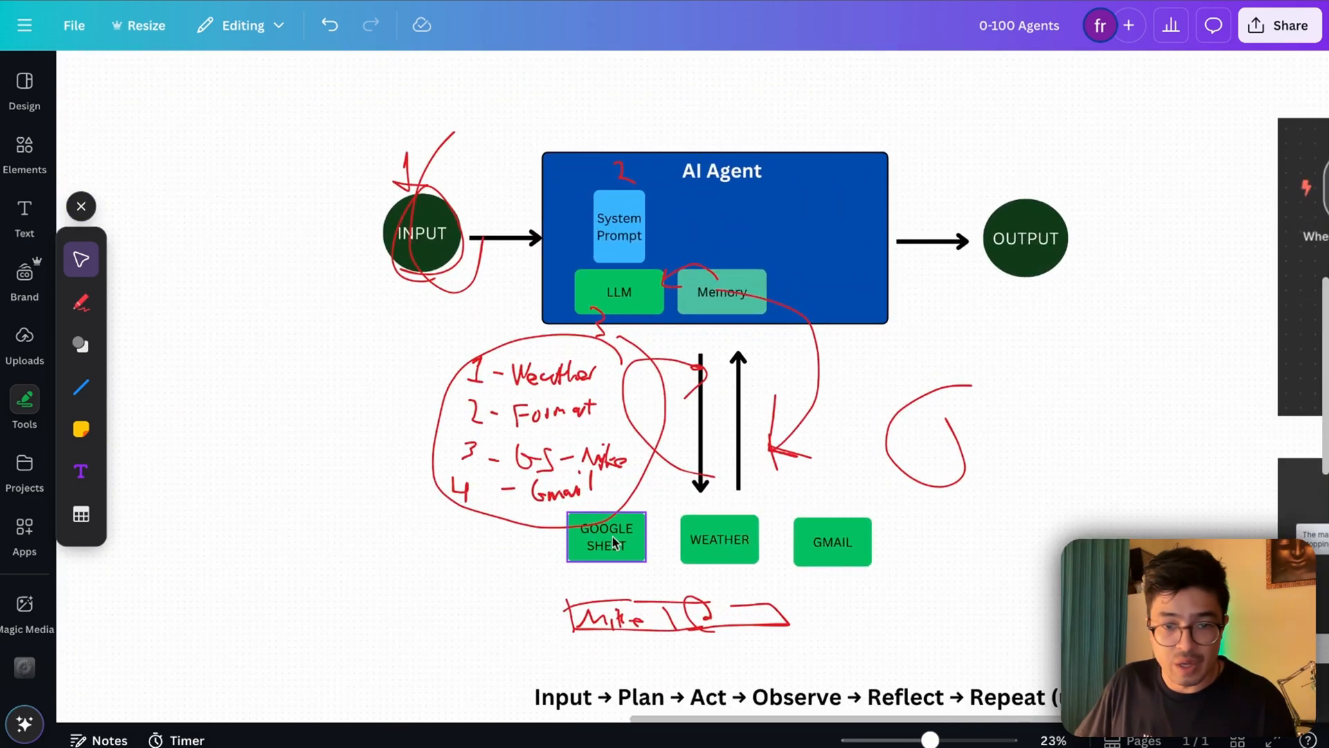
scroll(down, 3)
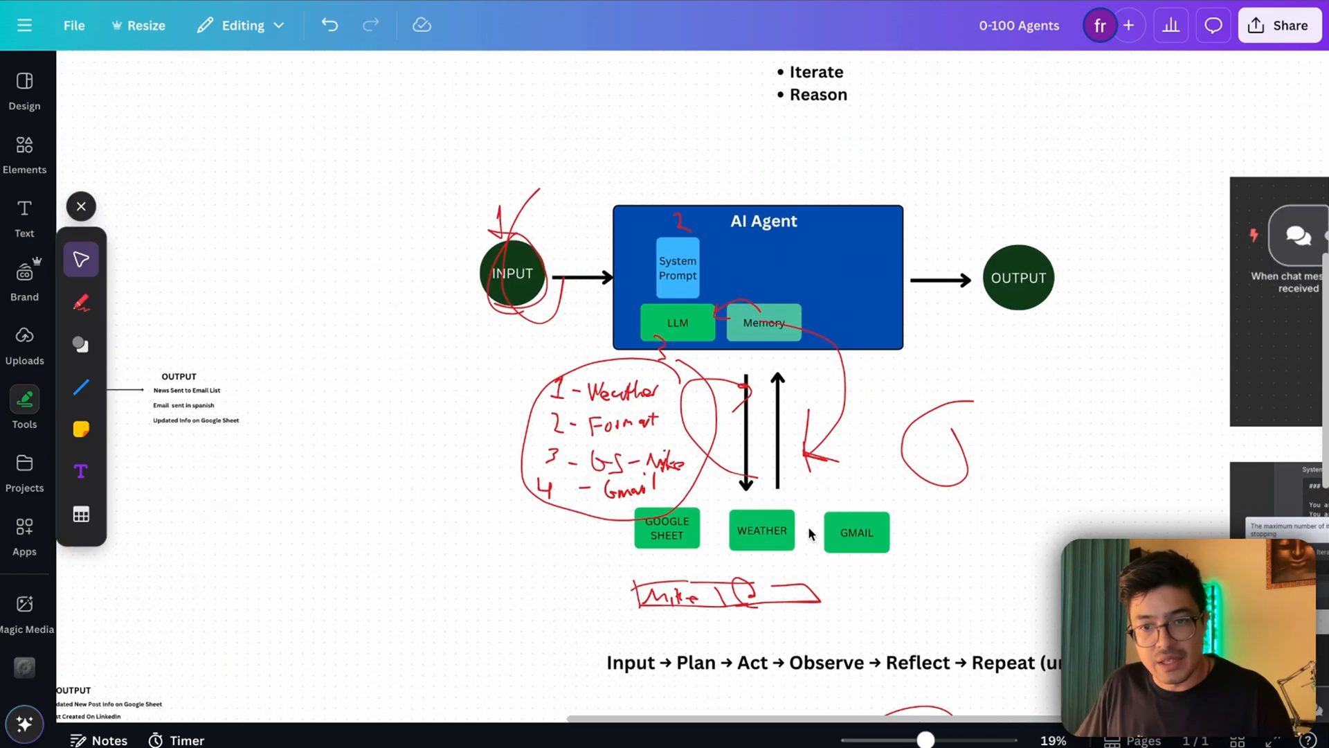
click(855, 532)
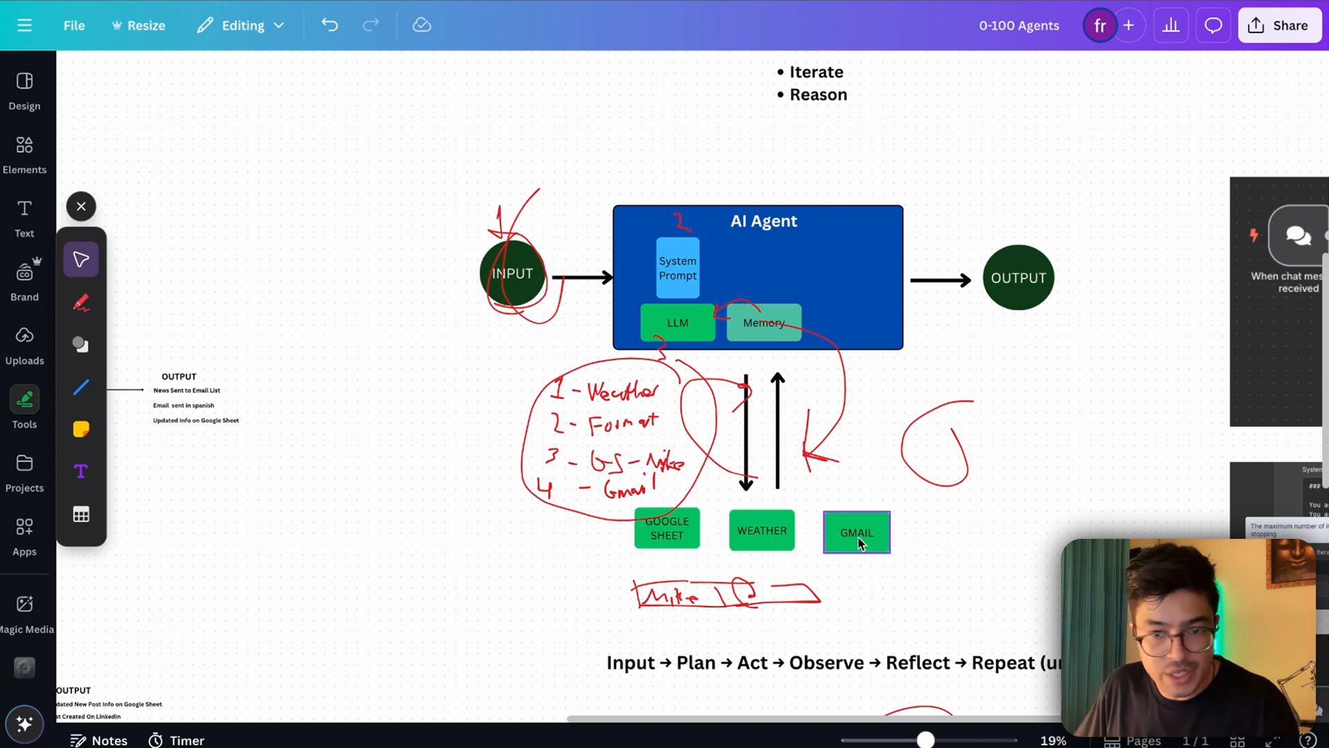
click(856, 532)
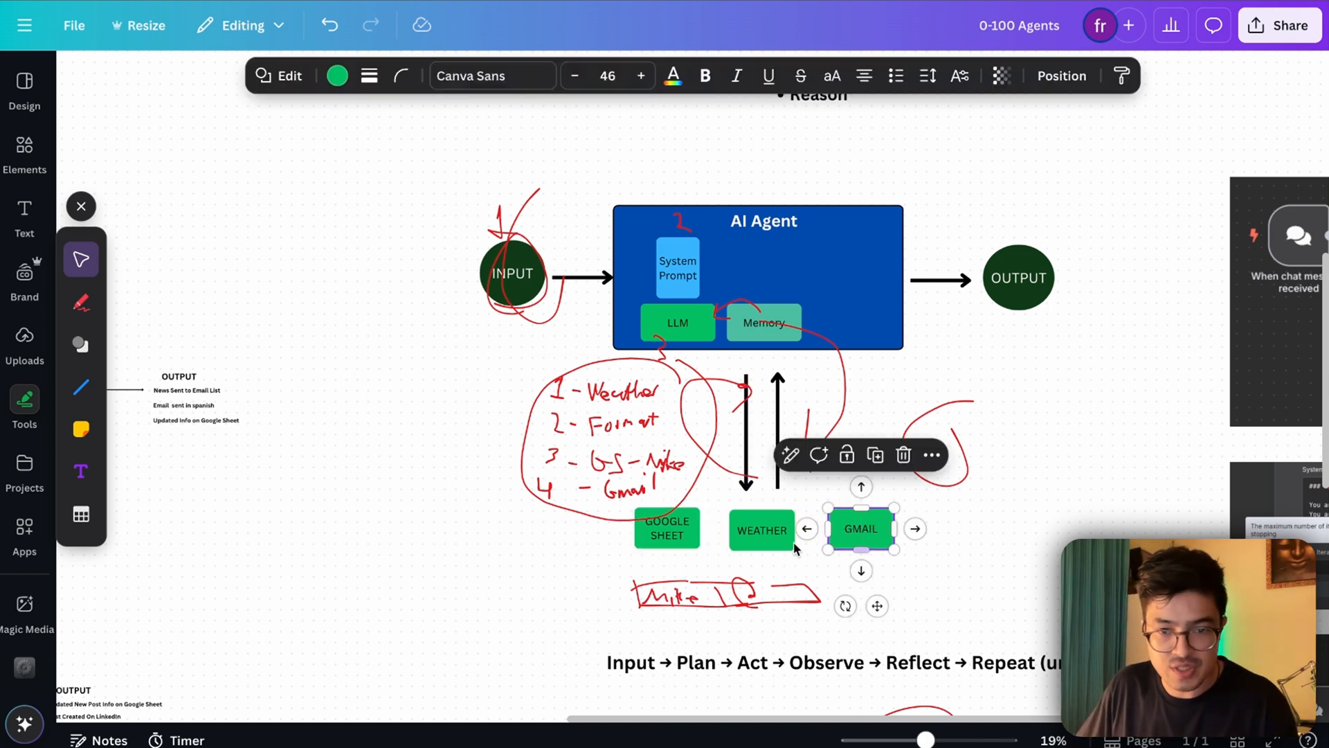
scroll(down, 3)
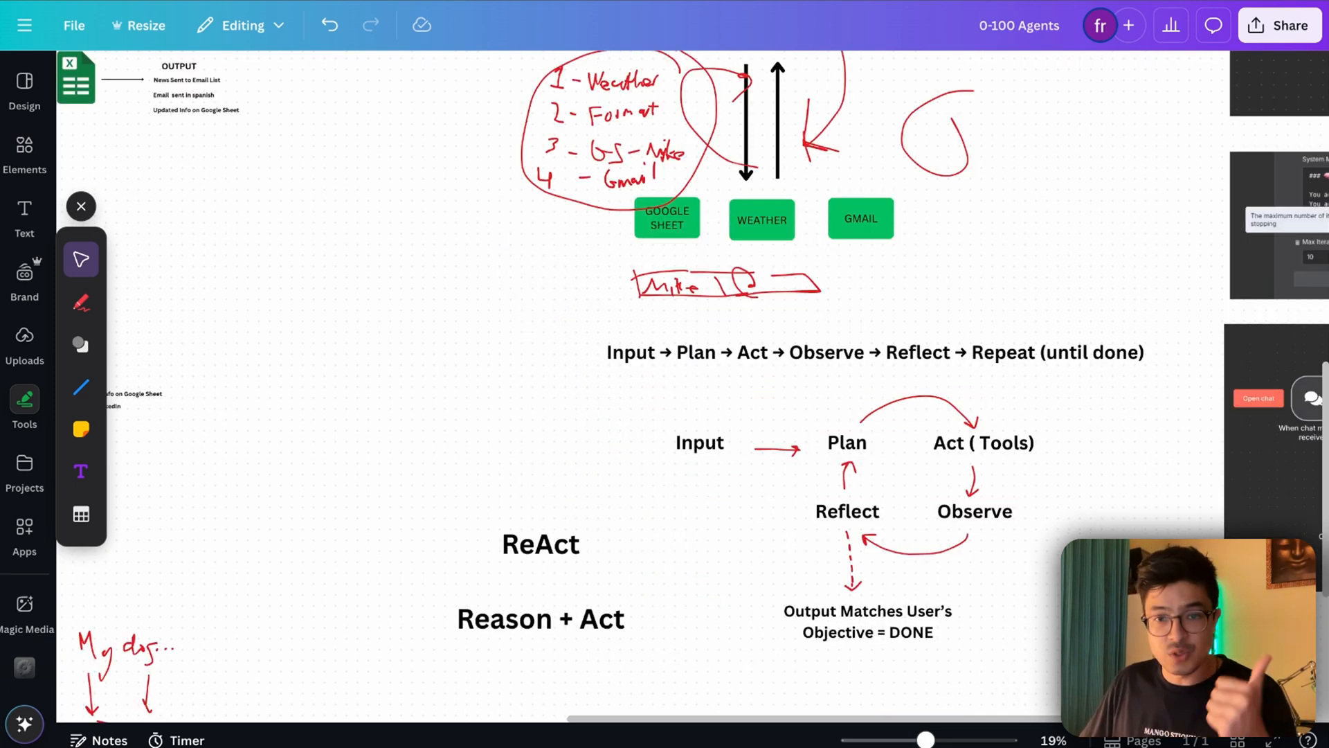
mouse_move(688, 561)
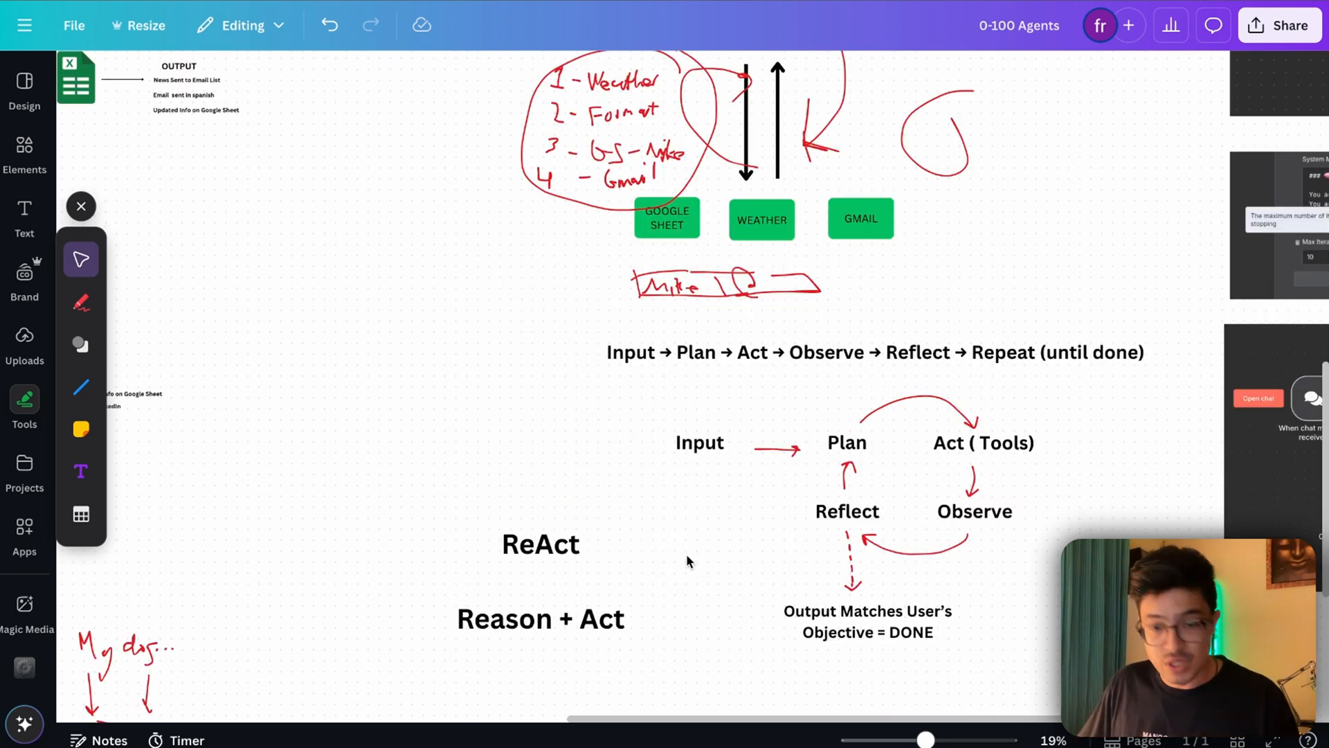
scroll(down, 3)
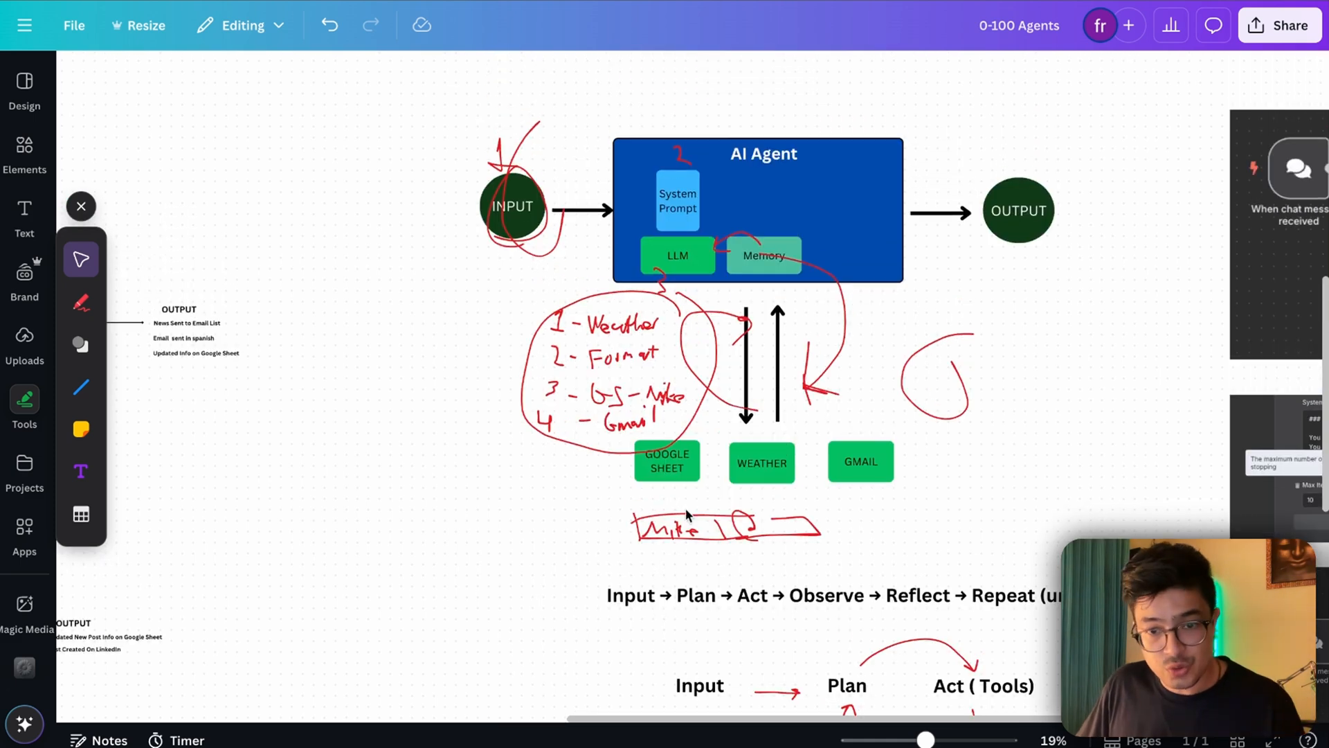
mouse_move(662, 491)
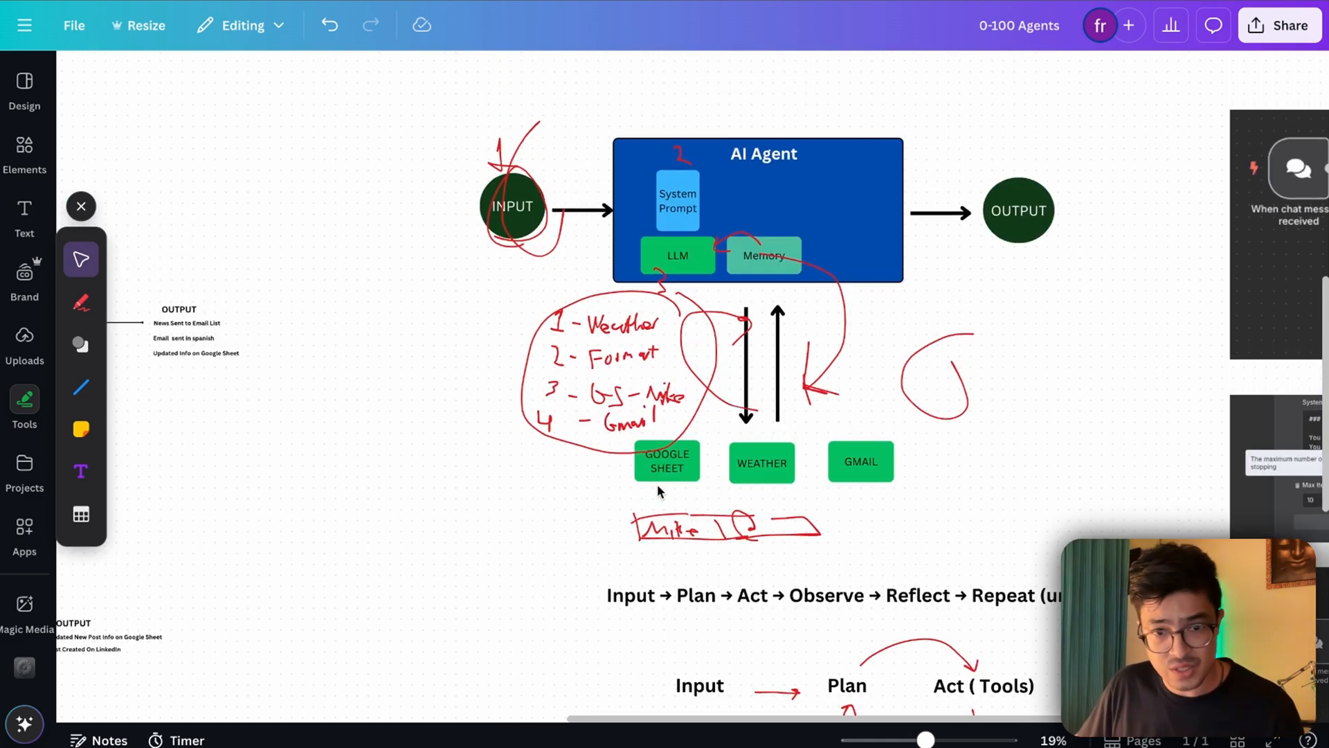
click(666, 462)
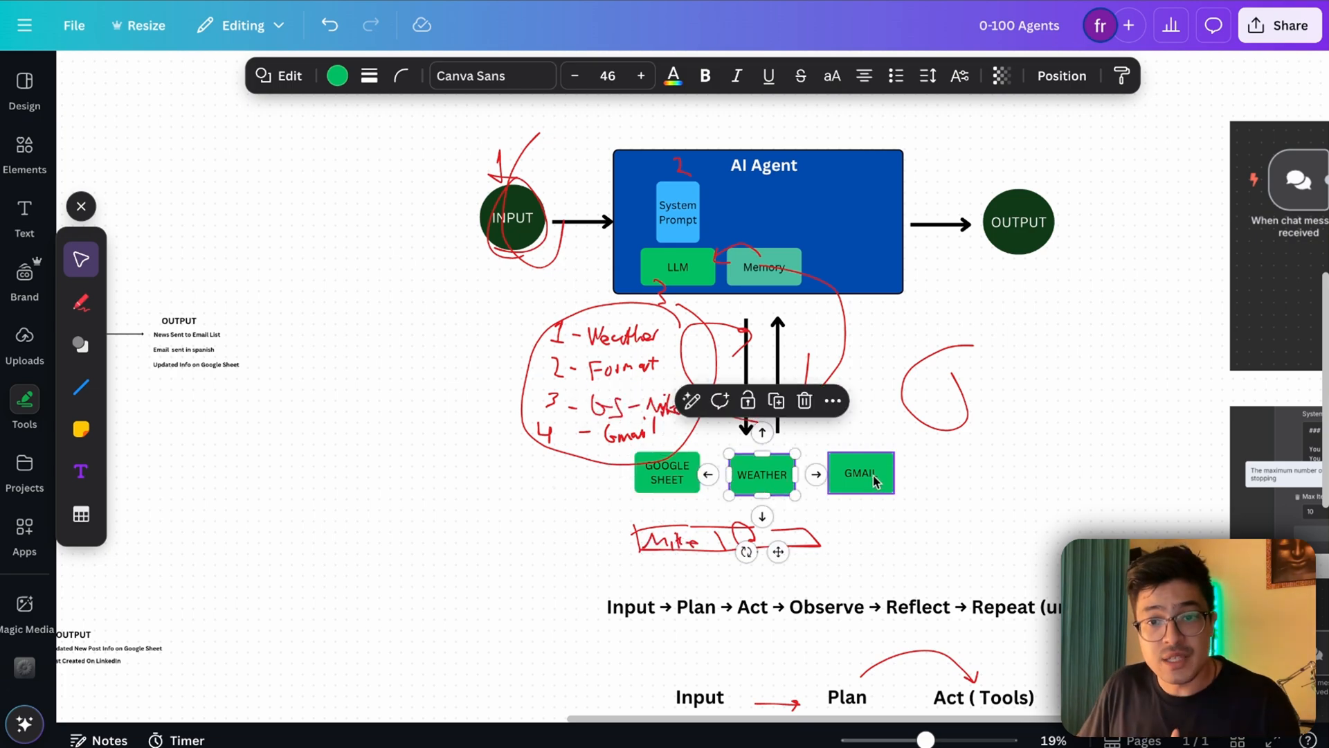
scroll(down, 3)
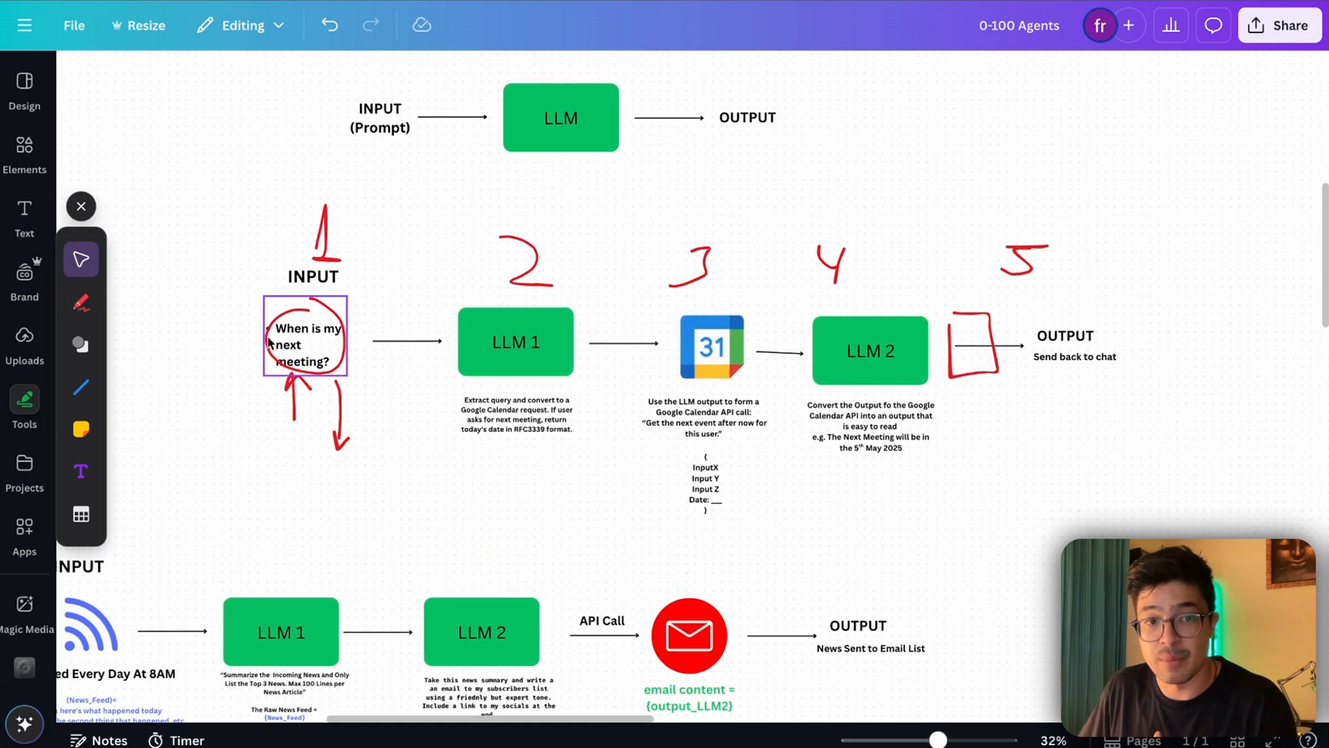
click(870, 350)
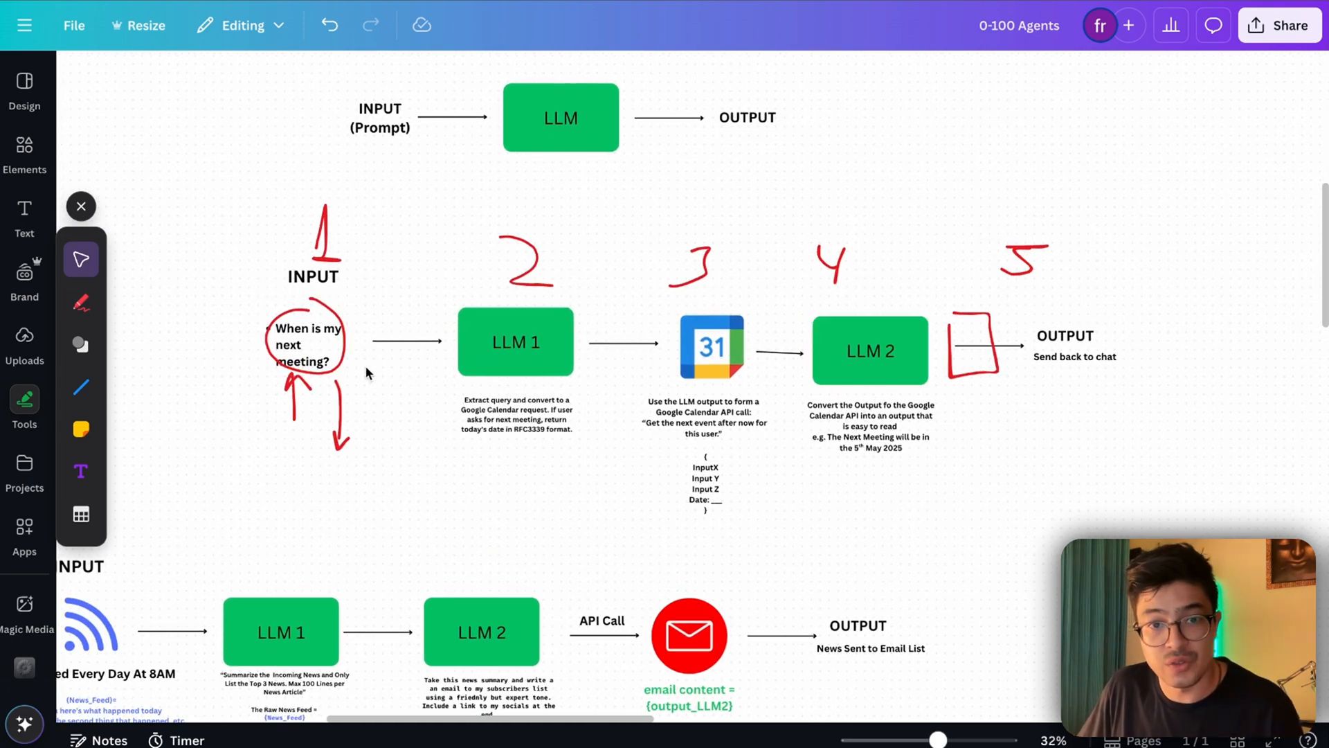
click(710, 346)
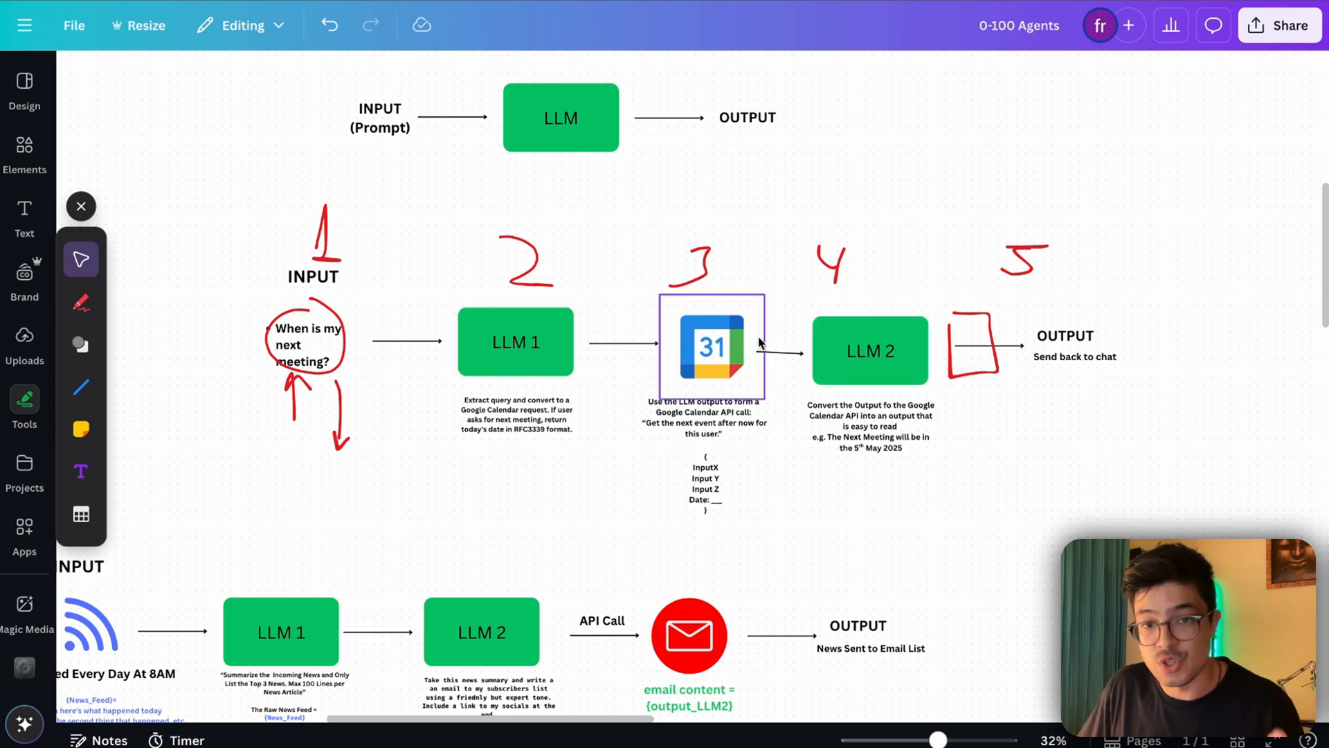
scroll(down, 3)
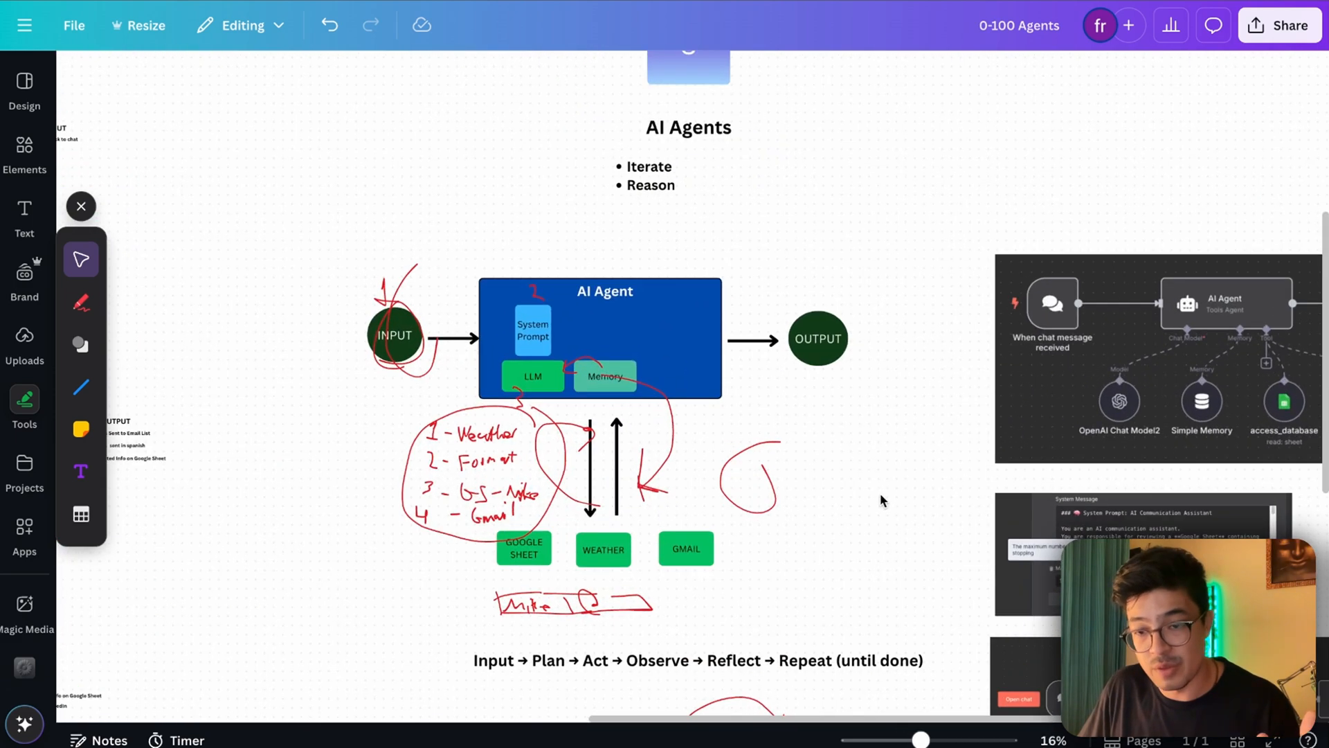
scroll(down, 3)
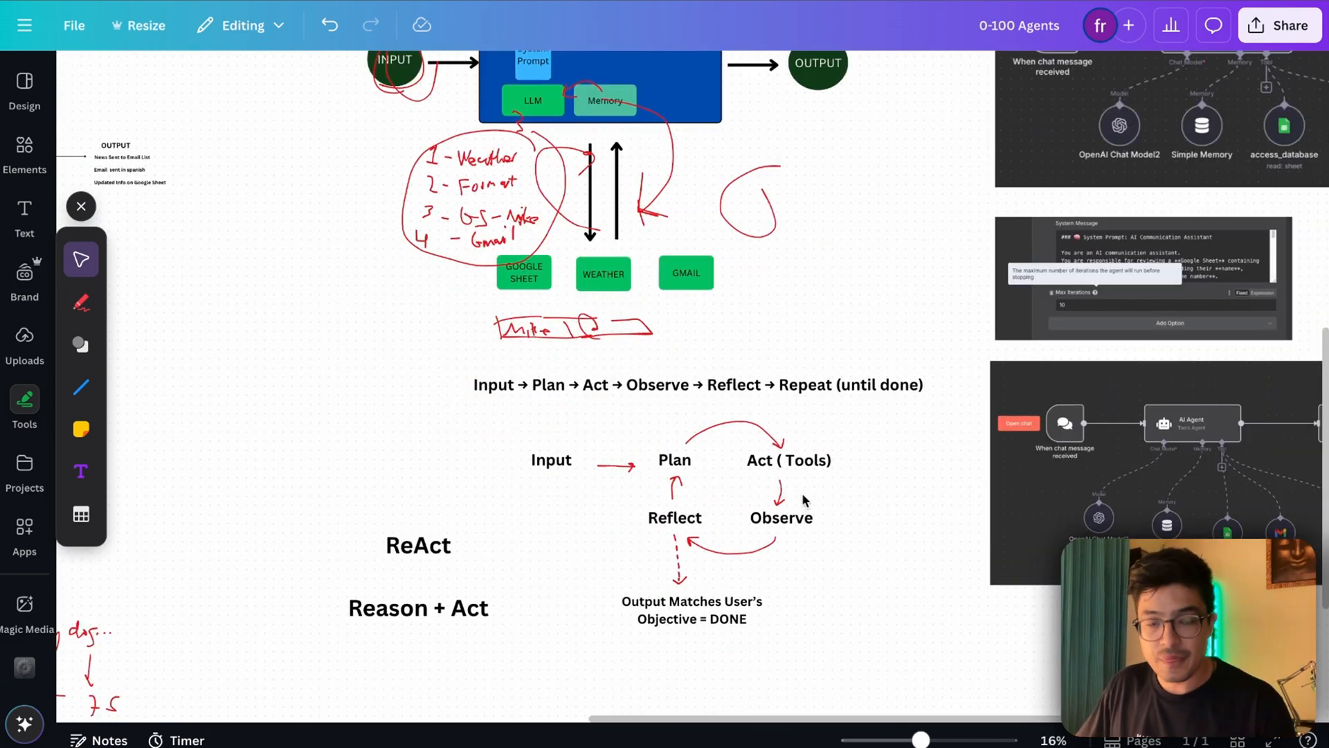